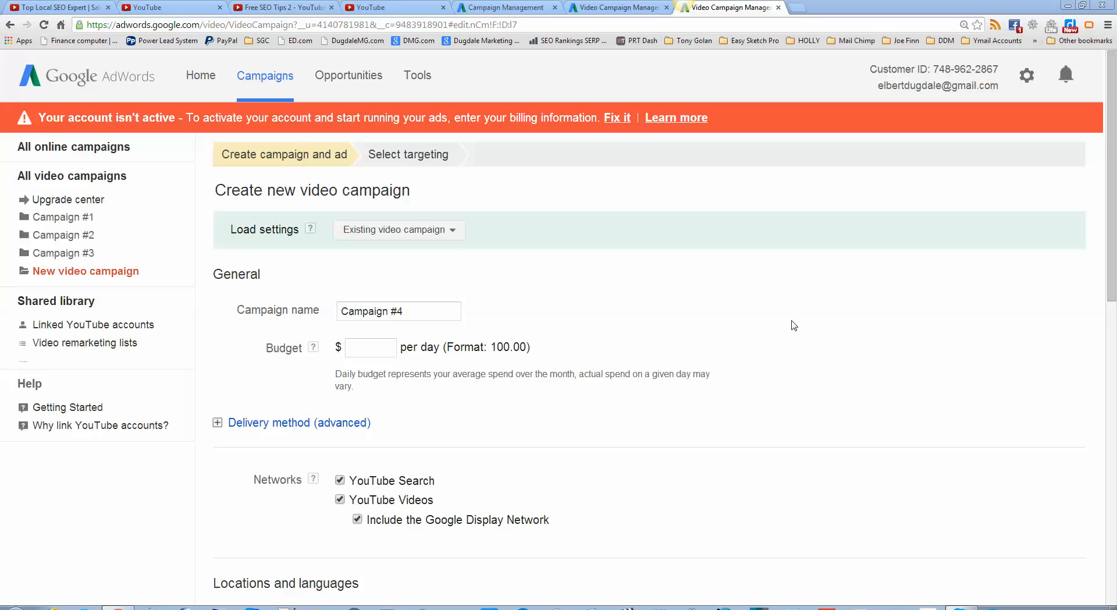
- Switch from the new video campaign page to the Top Local SEO Expert YouTube video
left_click(171, 7)
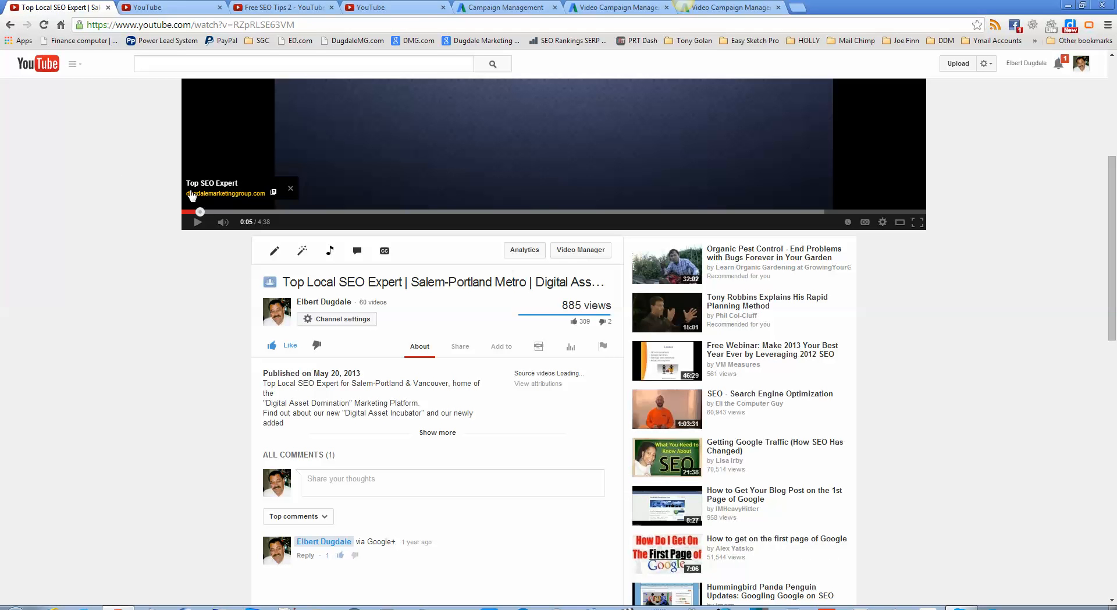
mouse_move(262, 196)
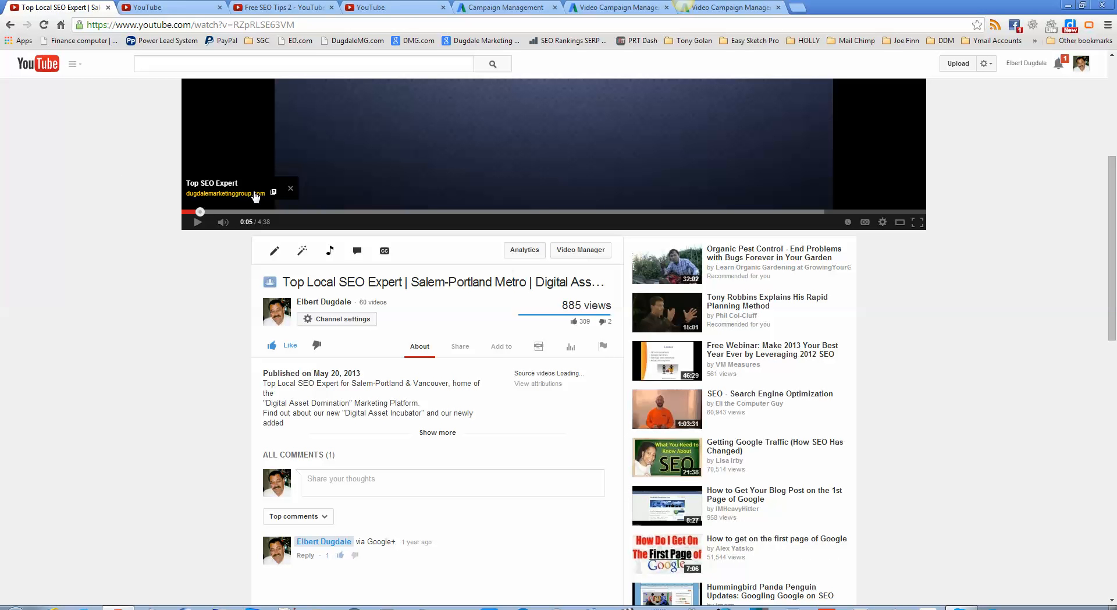
- Check the overlay's website link and expand the video's full description with its call-to-action text
left_click(290, 188)
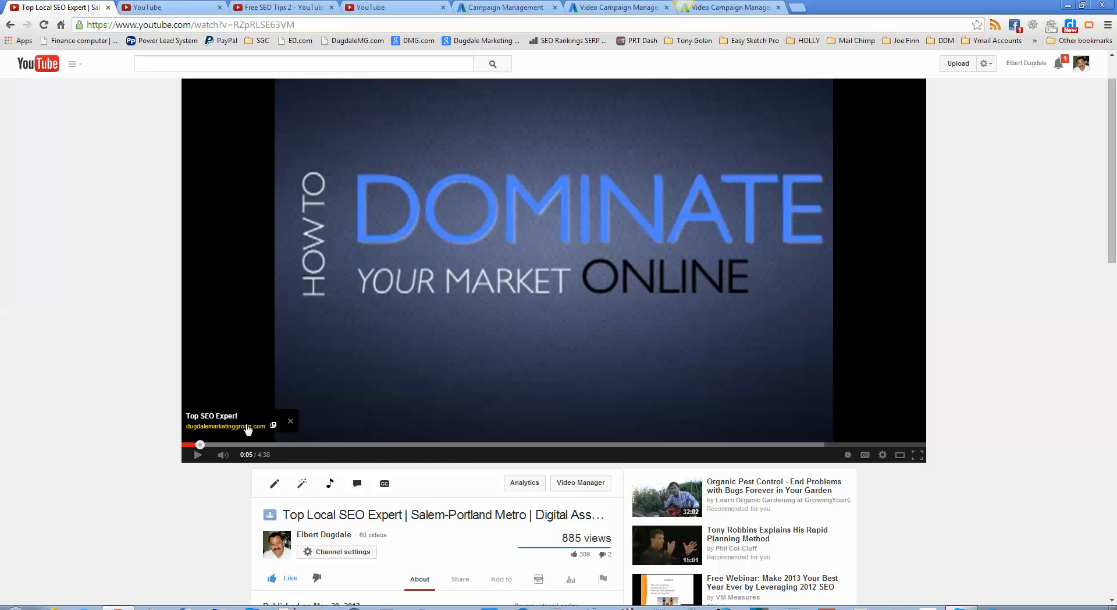
scroll("down", 3)
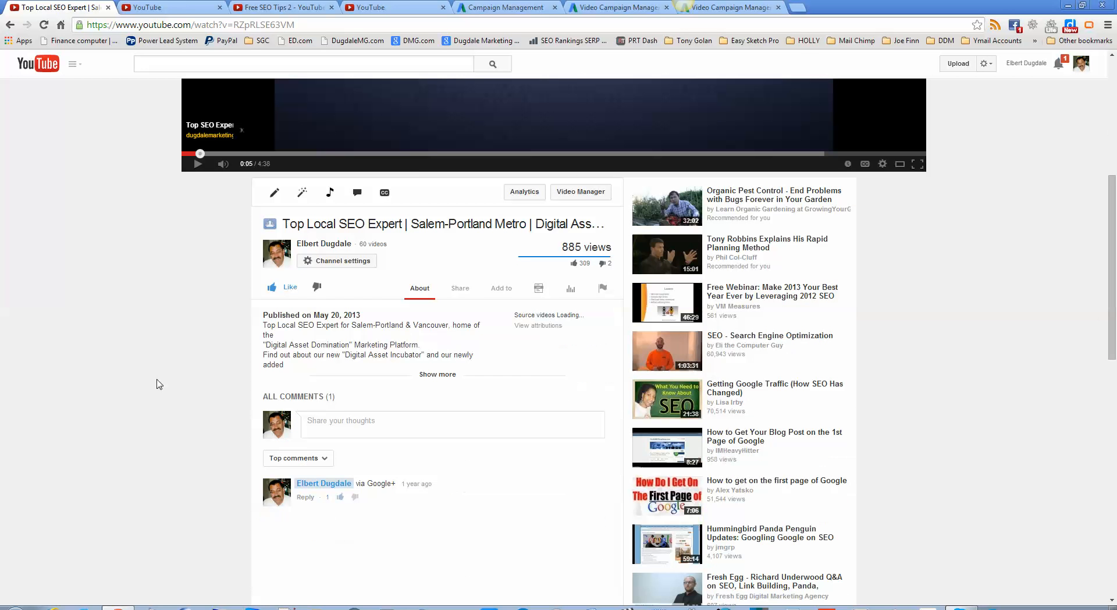
left_click(437, 374)
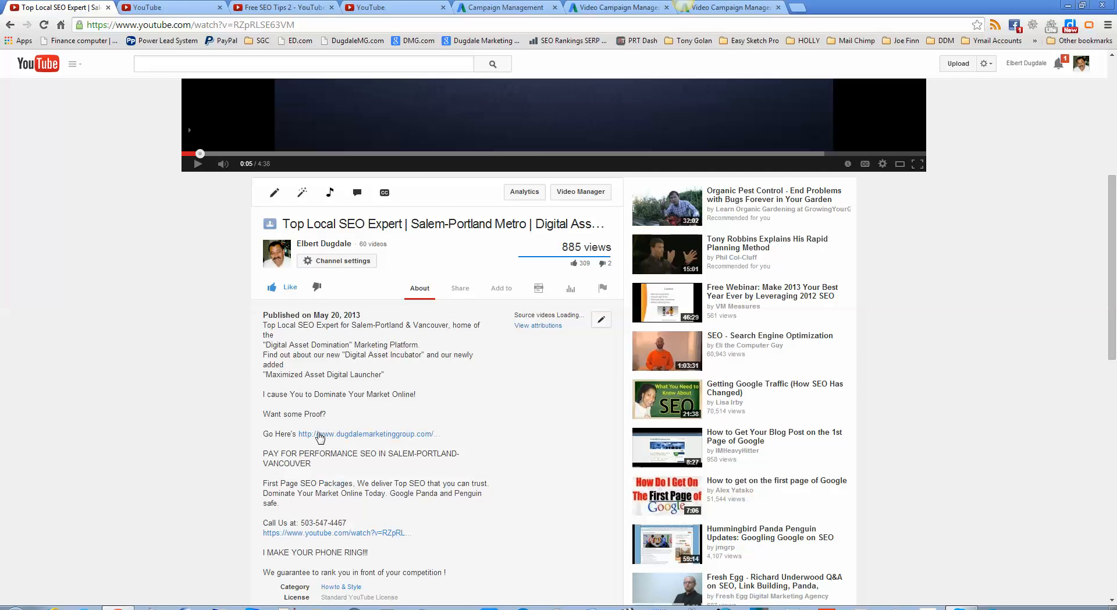
mouse_move(391, 434)
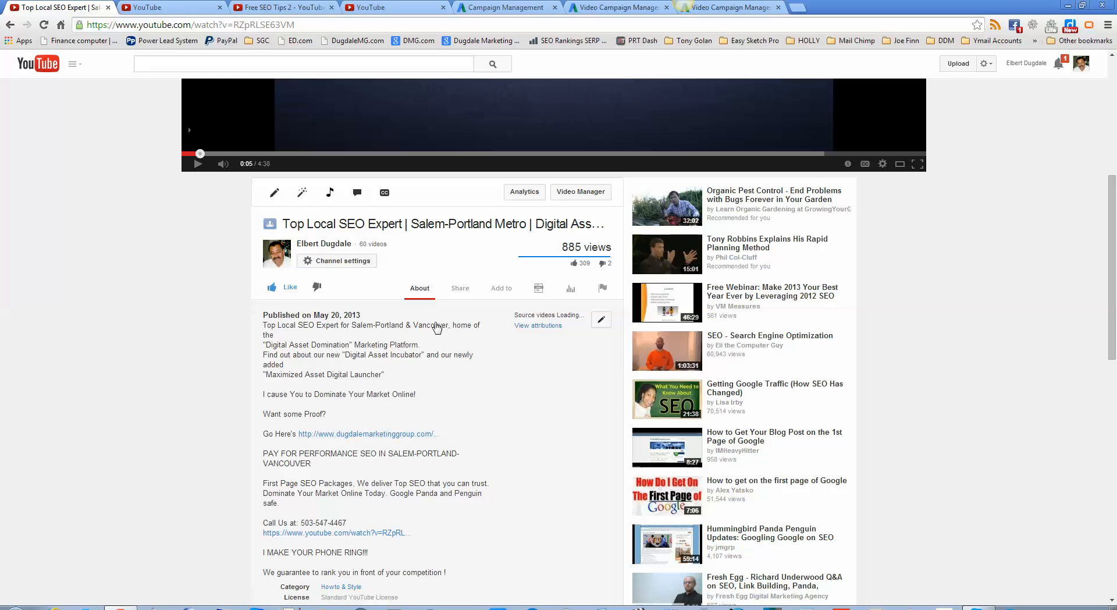
mouse_move(236, 408)
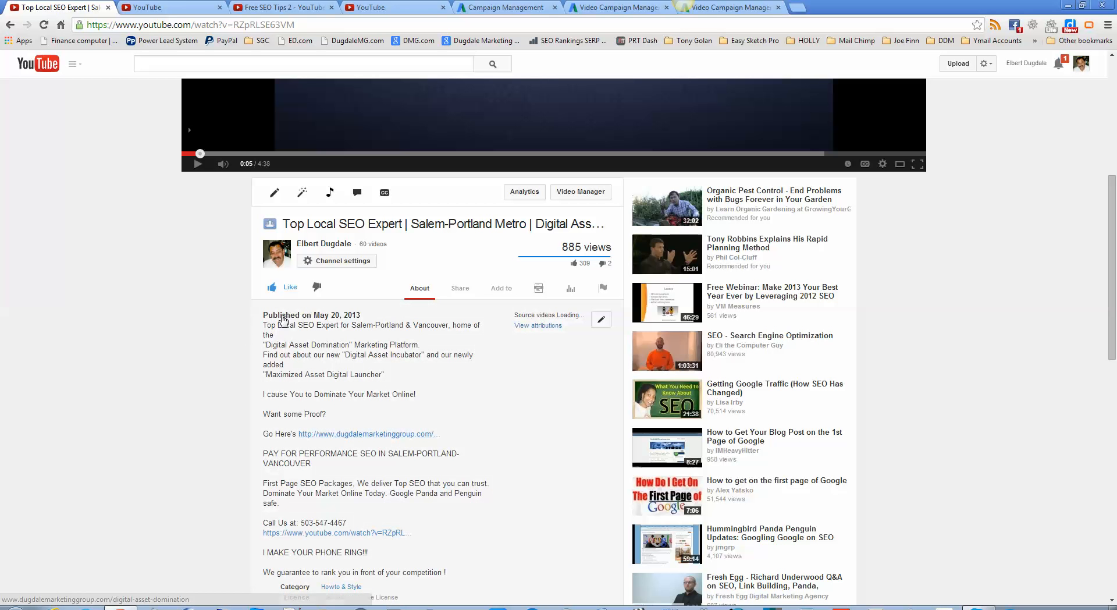
mouse_move(249, 337)
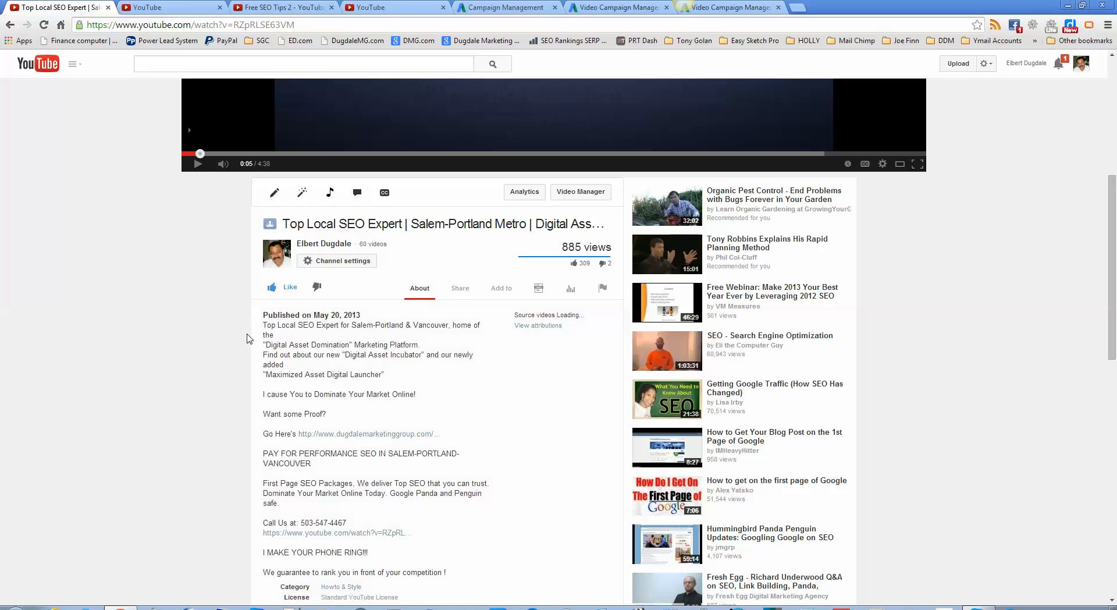
mouse_move(159, 343)
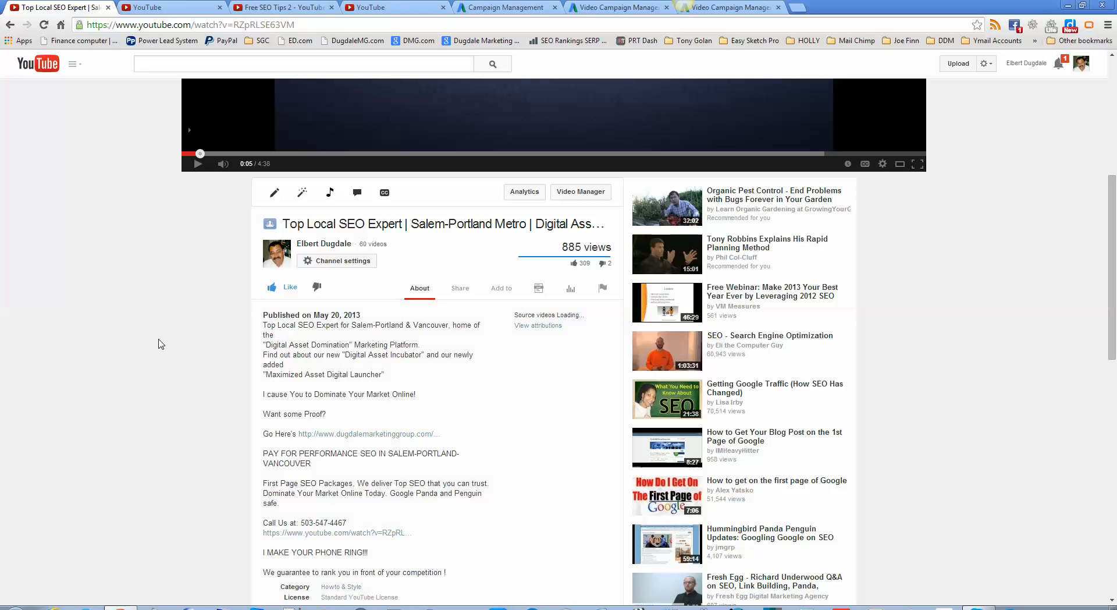
mouse_move(322, 446)
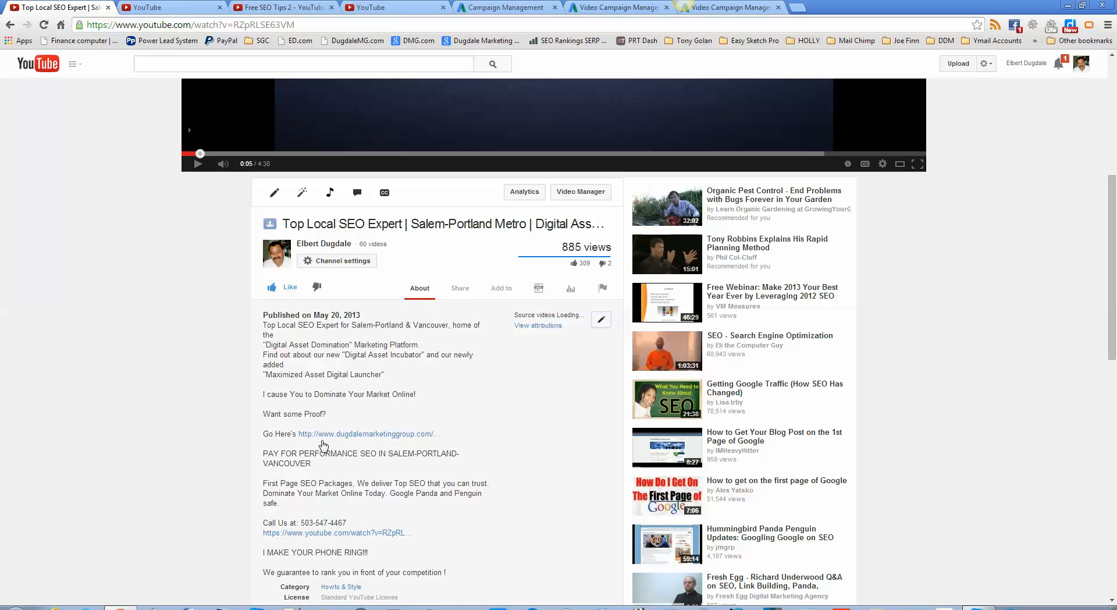
mouse_move(322, 442)
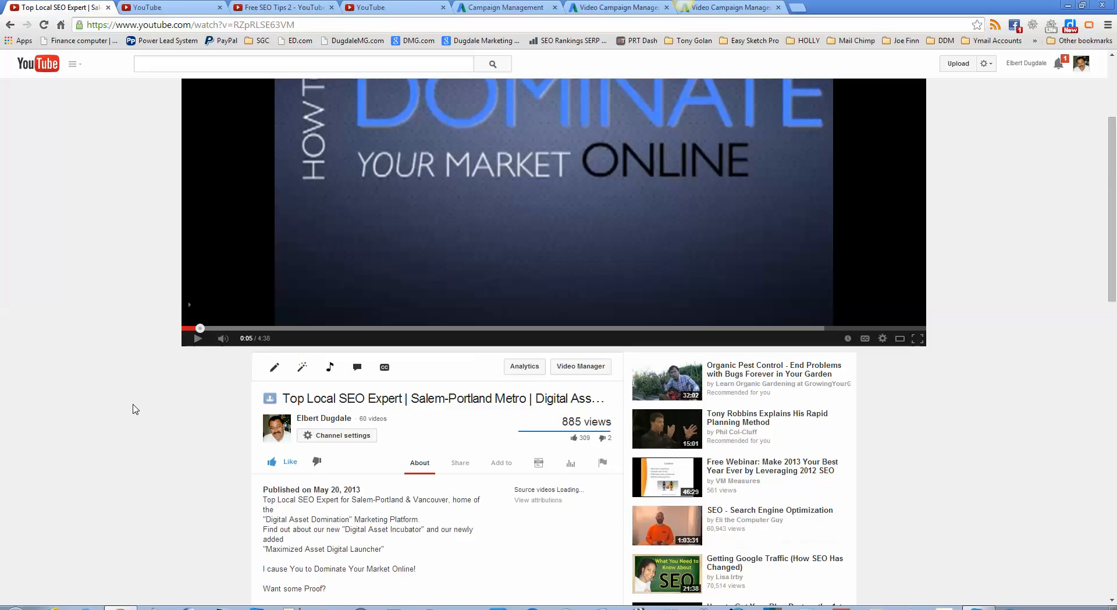
mouse_move(483, 434)
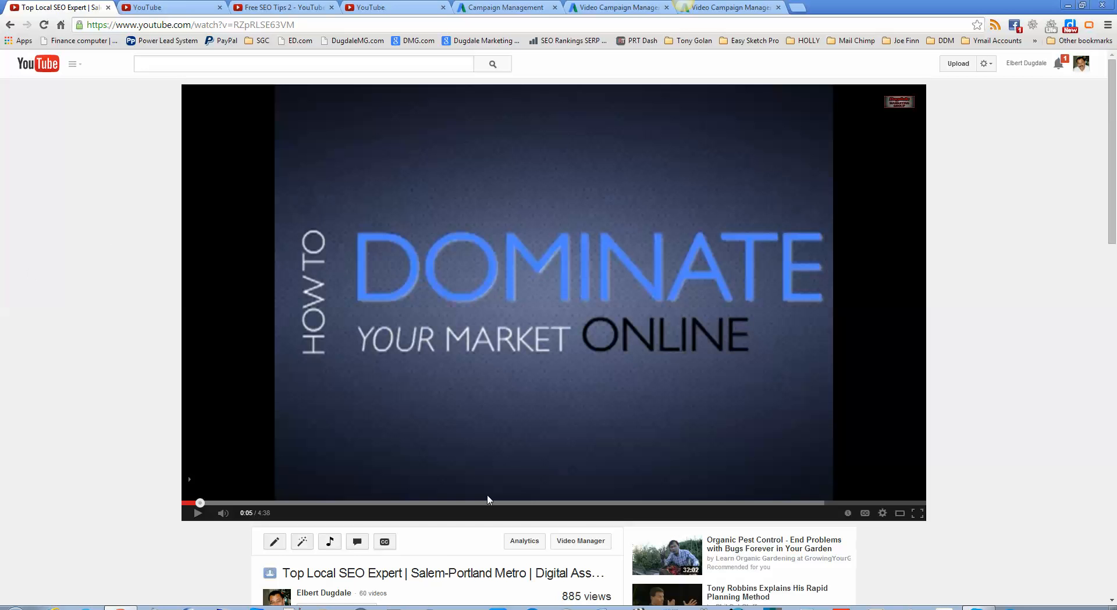
scroll("down", 3)
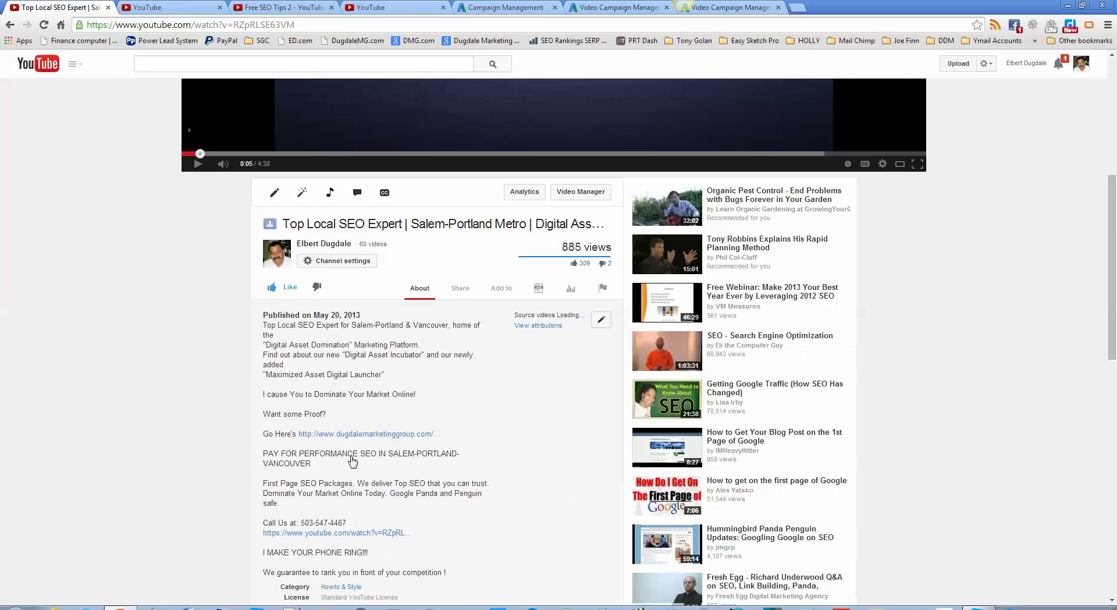
mouse_move(175, 424)
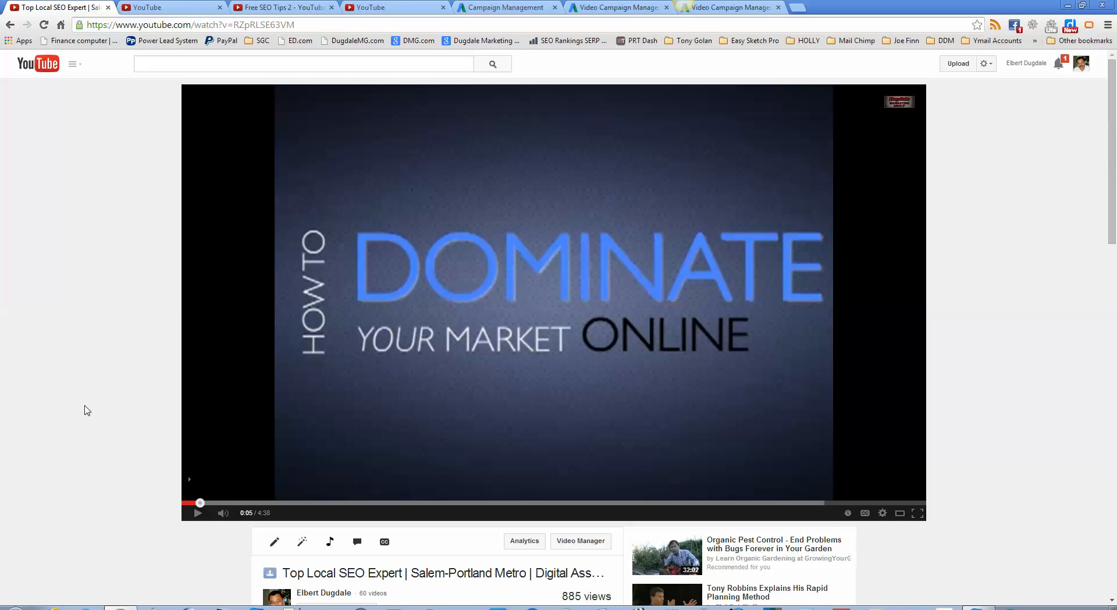
mouse_move(112, 469)
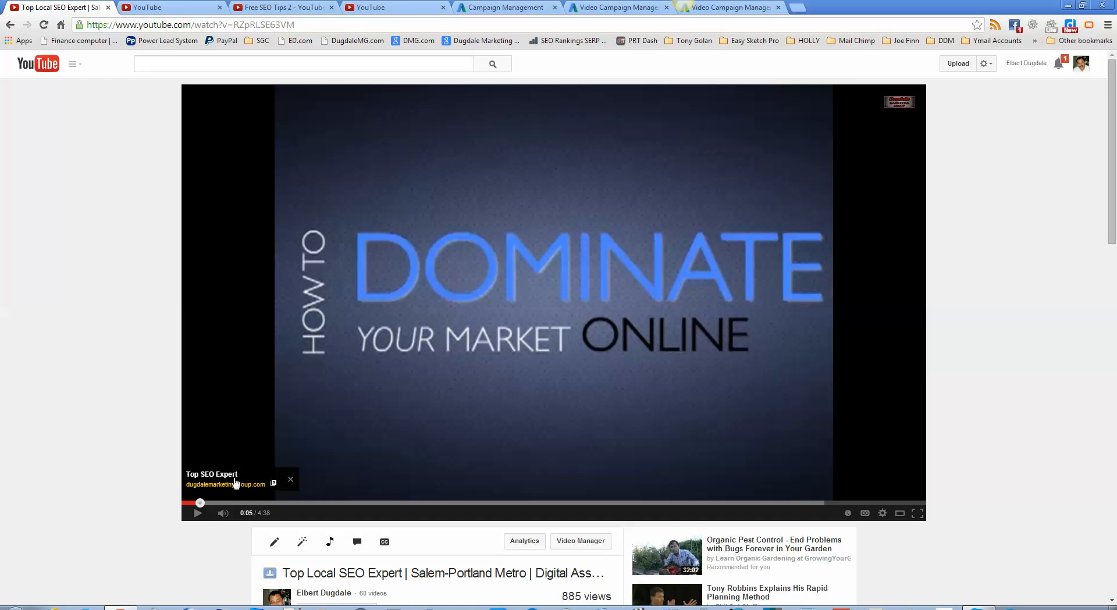
mouse_move(198, 483)
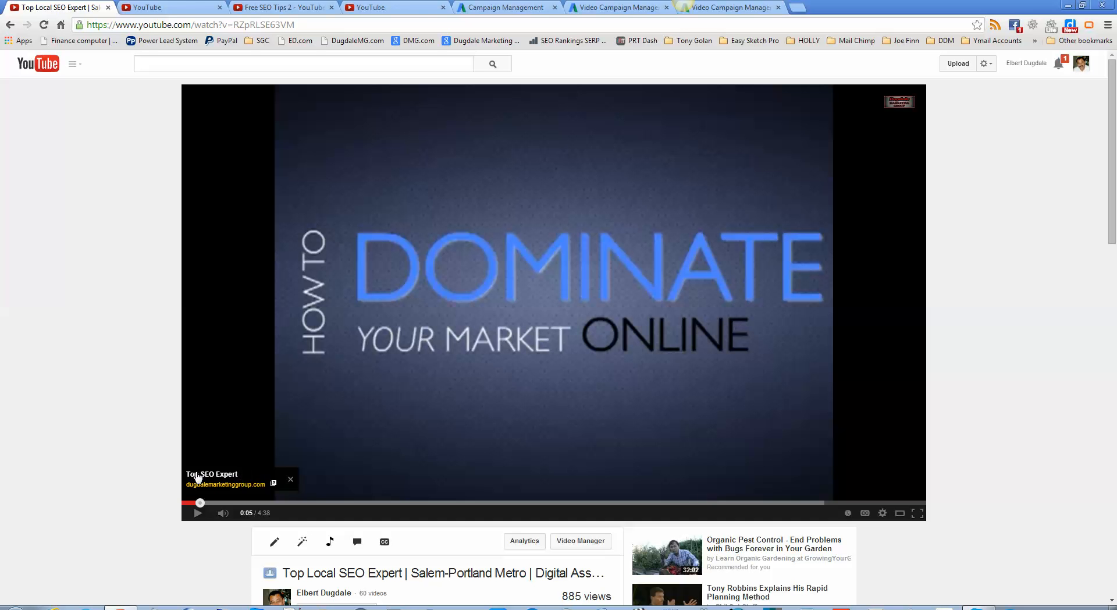
mouse_move(212, 483)
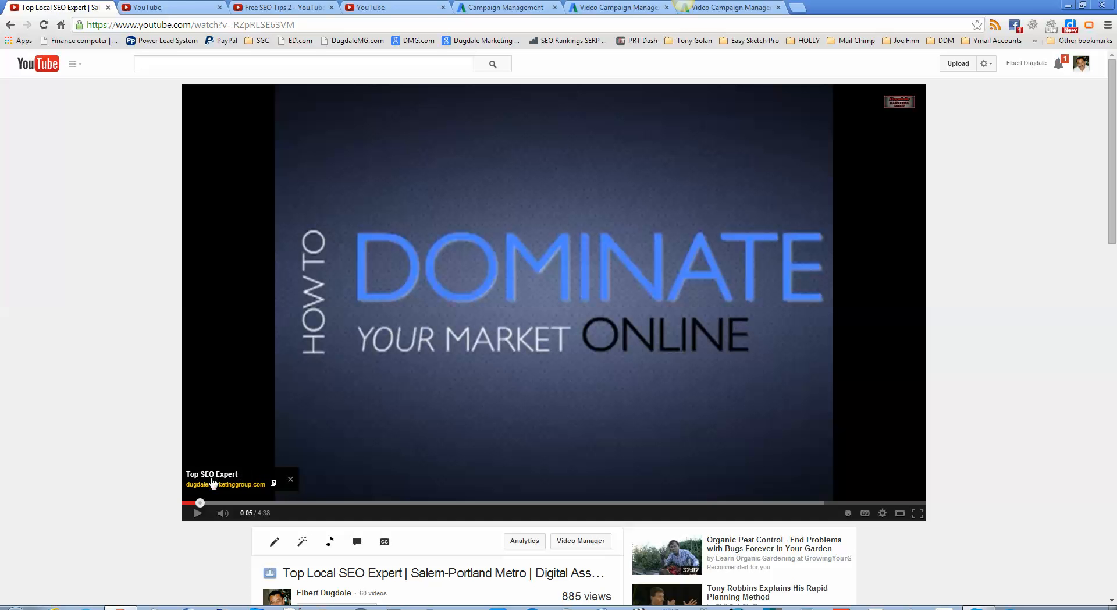
mouse_move(249, 487)
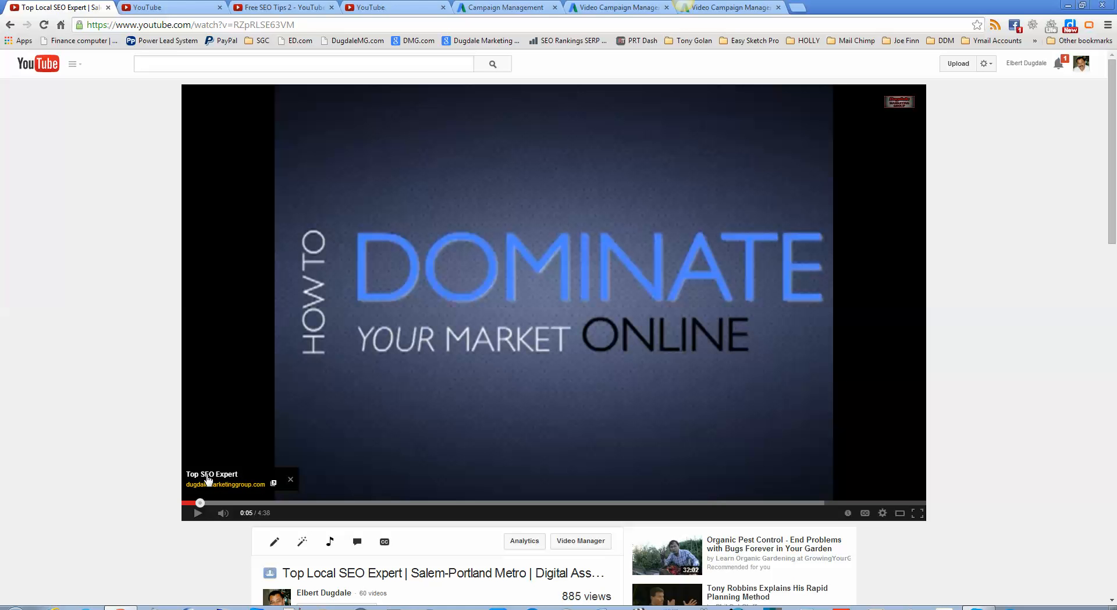
mouse_move(241, 482)
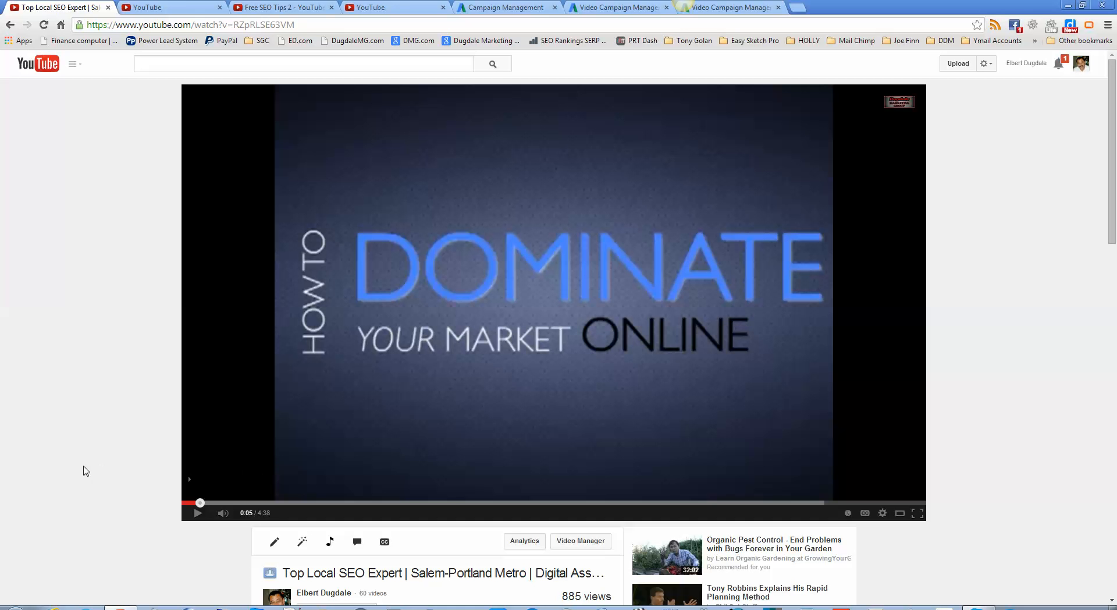
mouse_move(357, 541)
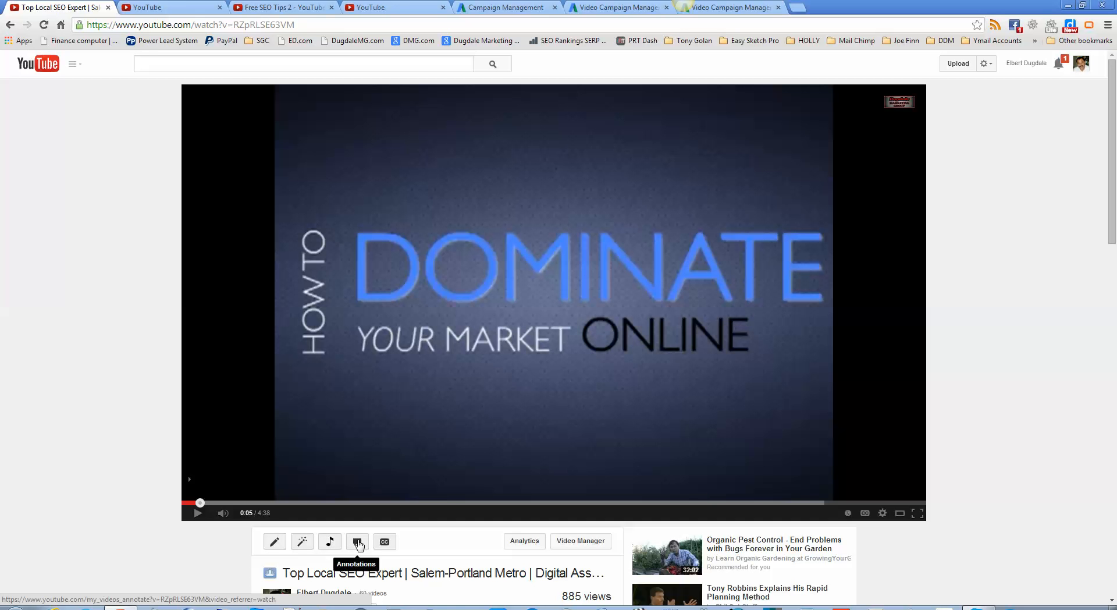
mouse_move(623, 390)
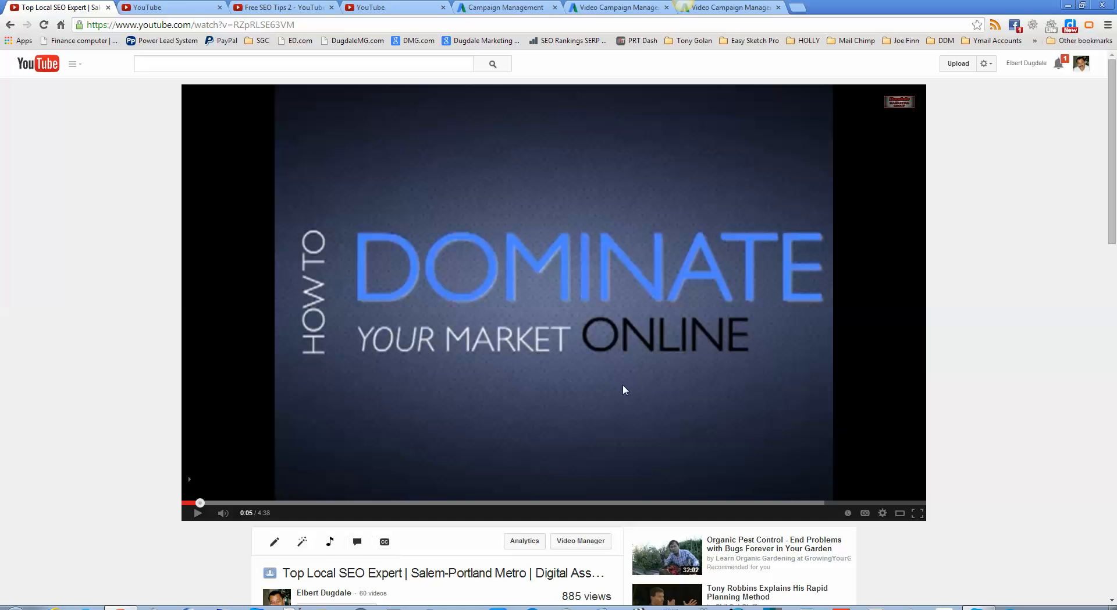
mouse_move(200, 451)
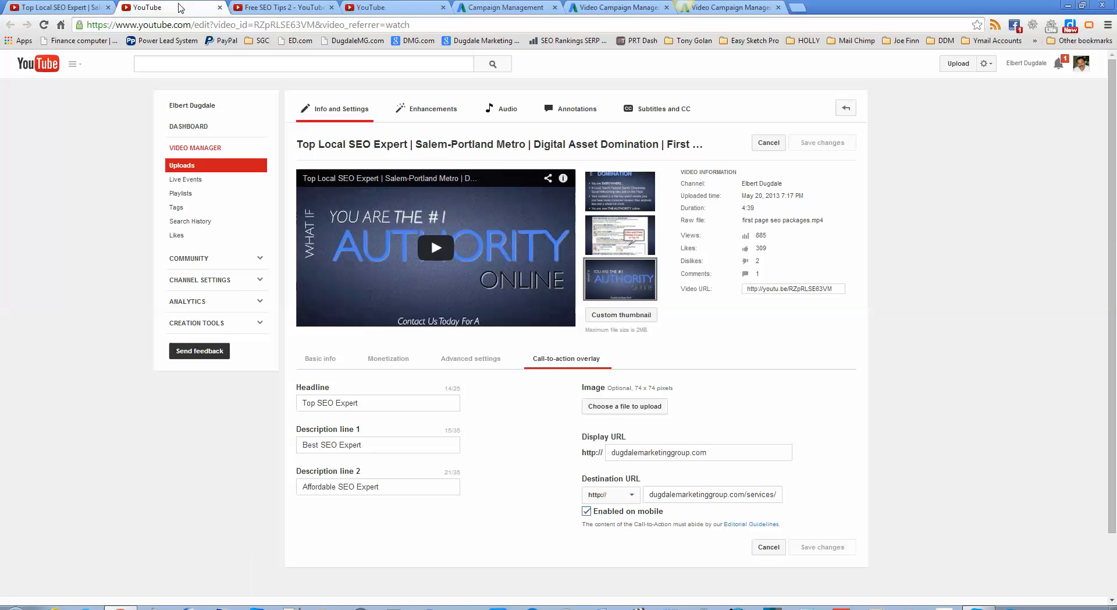
mouse_move(595, 367)
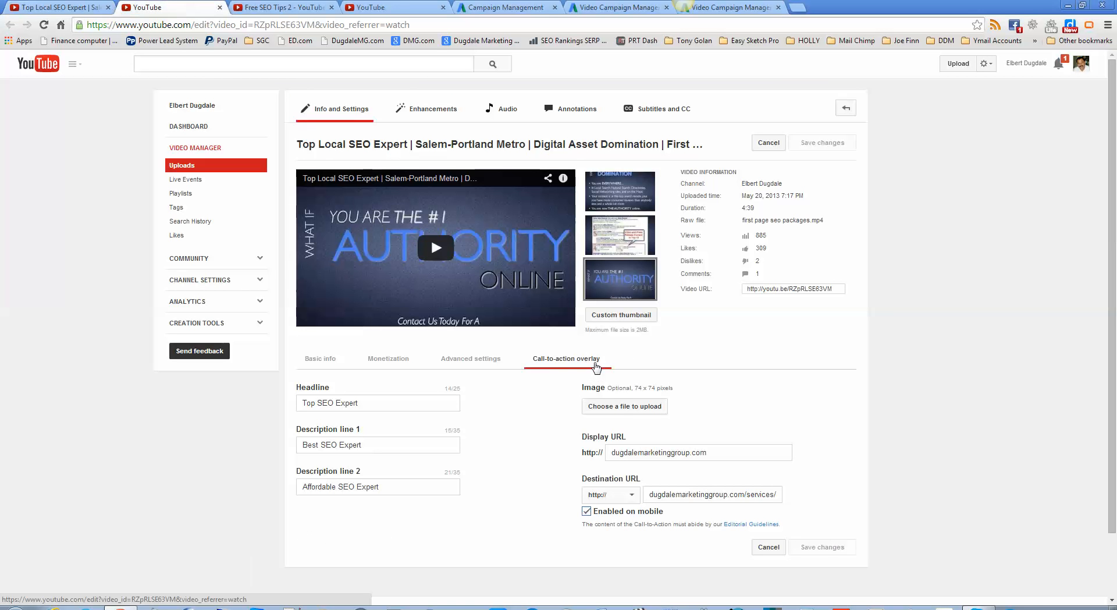
- Switch to the Free SEO Tips 2 video and scroll through its Info and Settings details
left_click(281, 7)
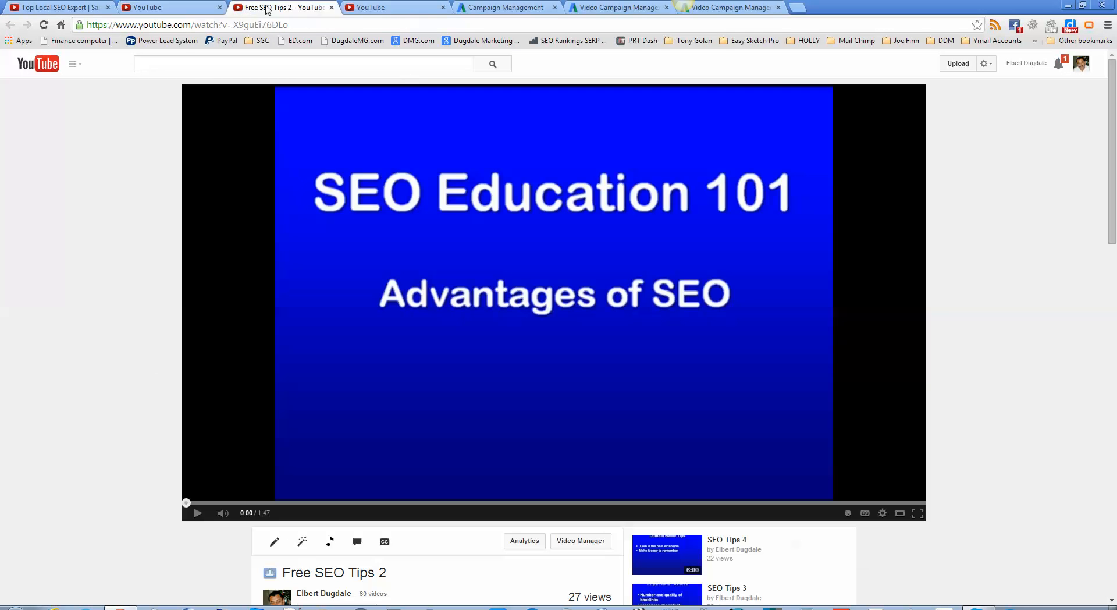
scroll("down", 3)
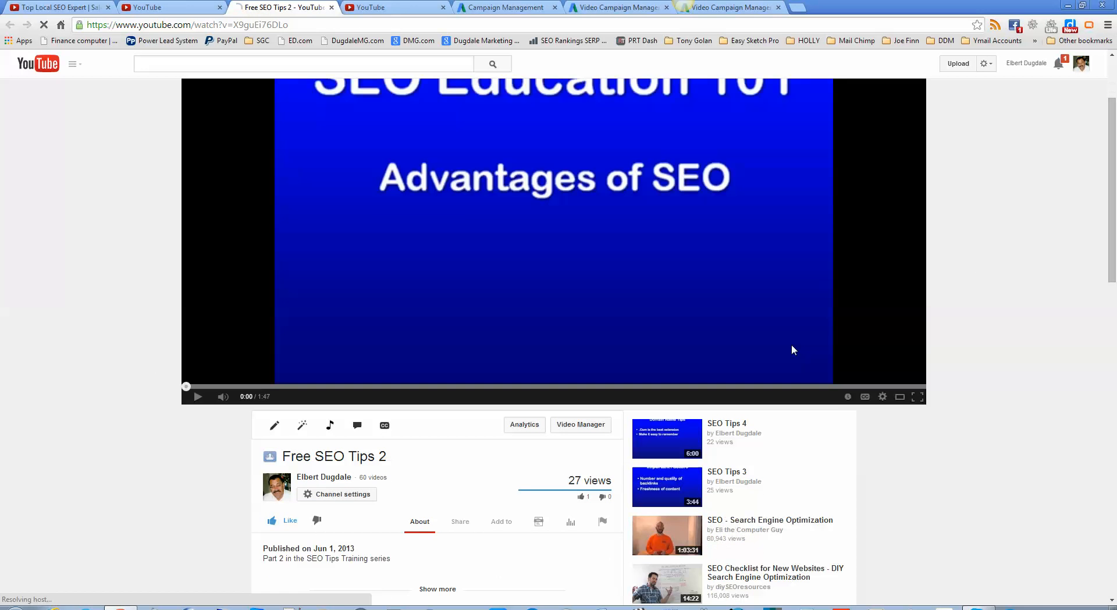
scroll("down", 3)
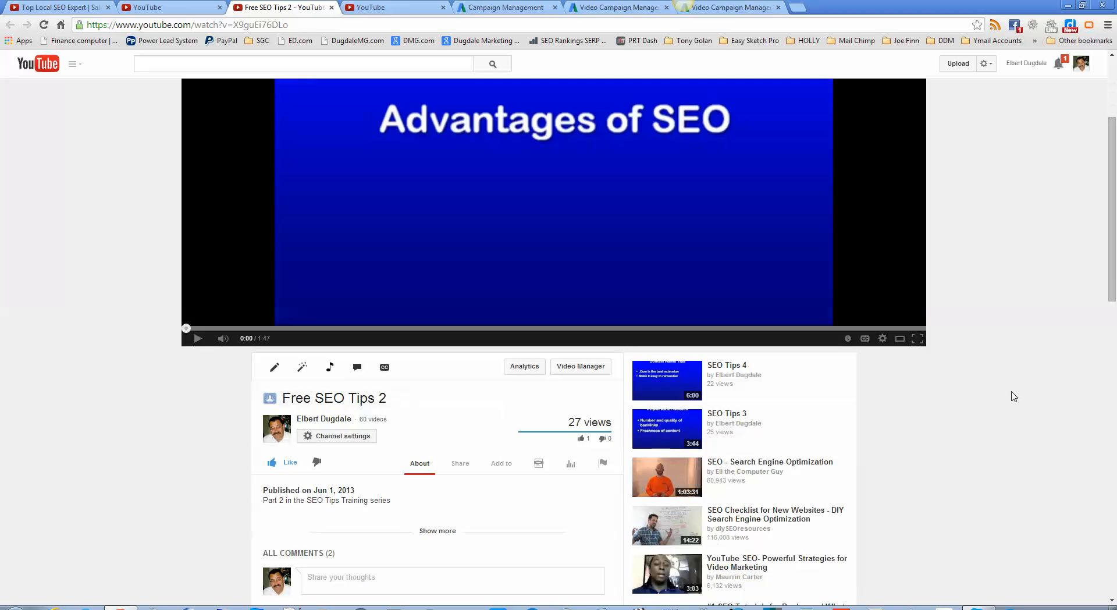
scroll("down", 3)
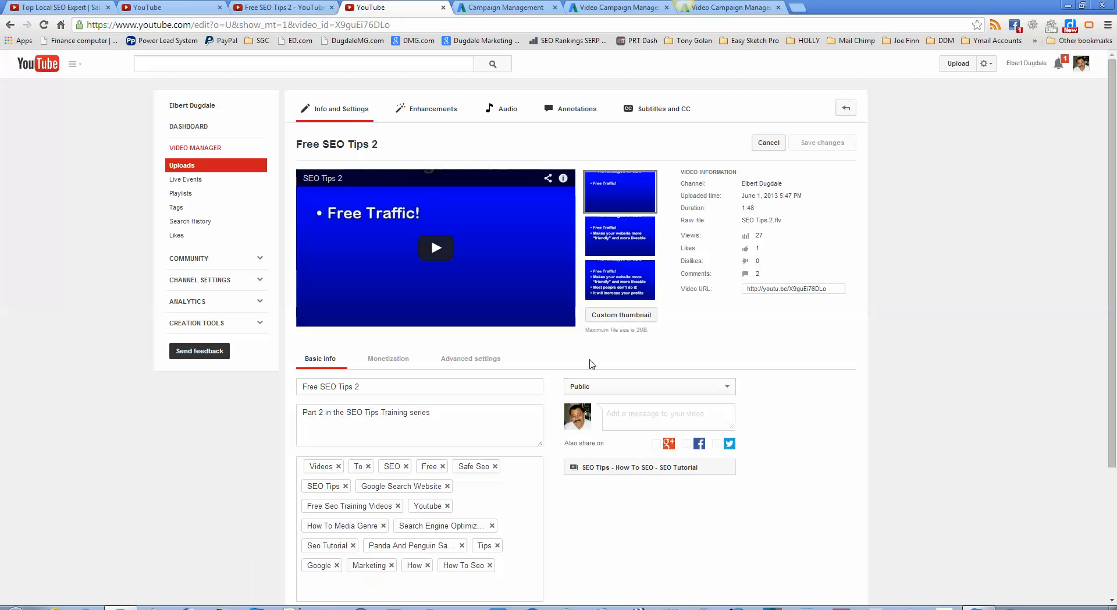
mouse_move(574, 355)
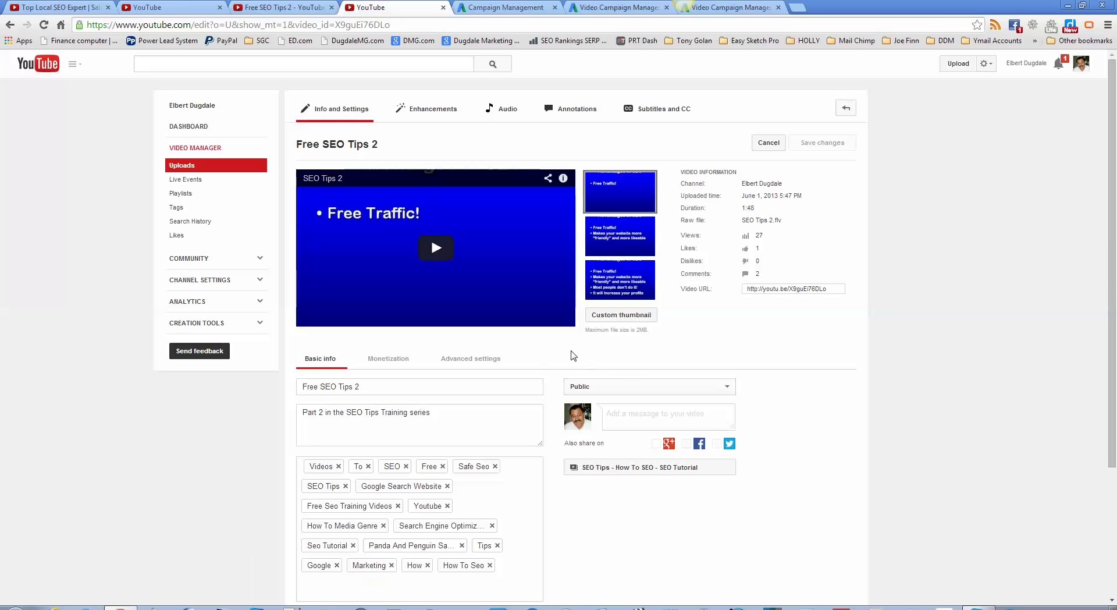
mouse_move(509, 110)
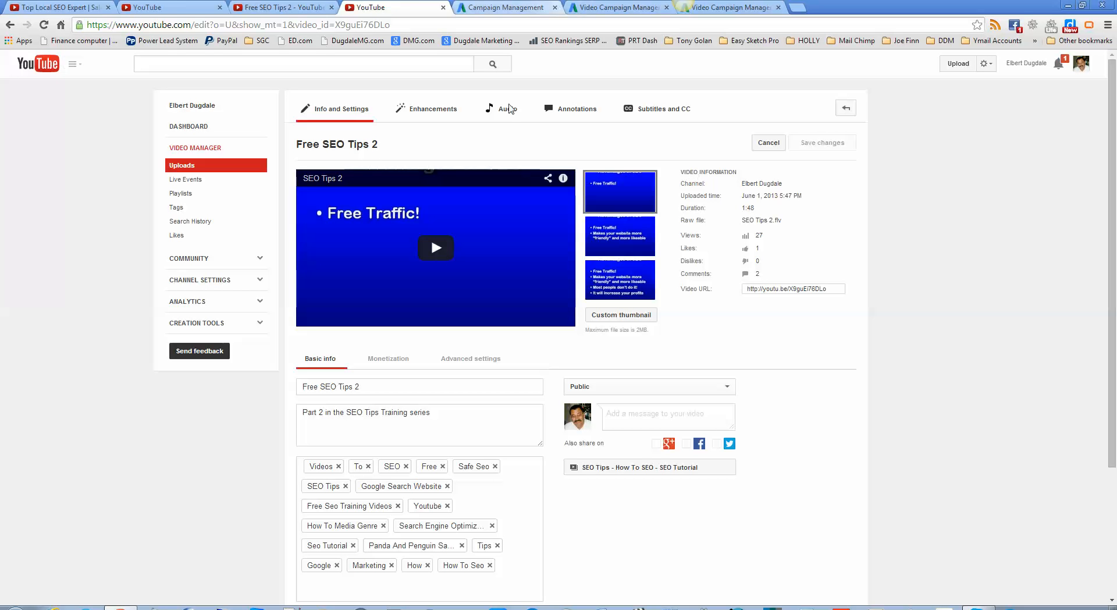
mouse_move(560, 366)
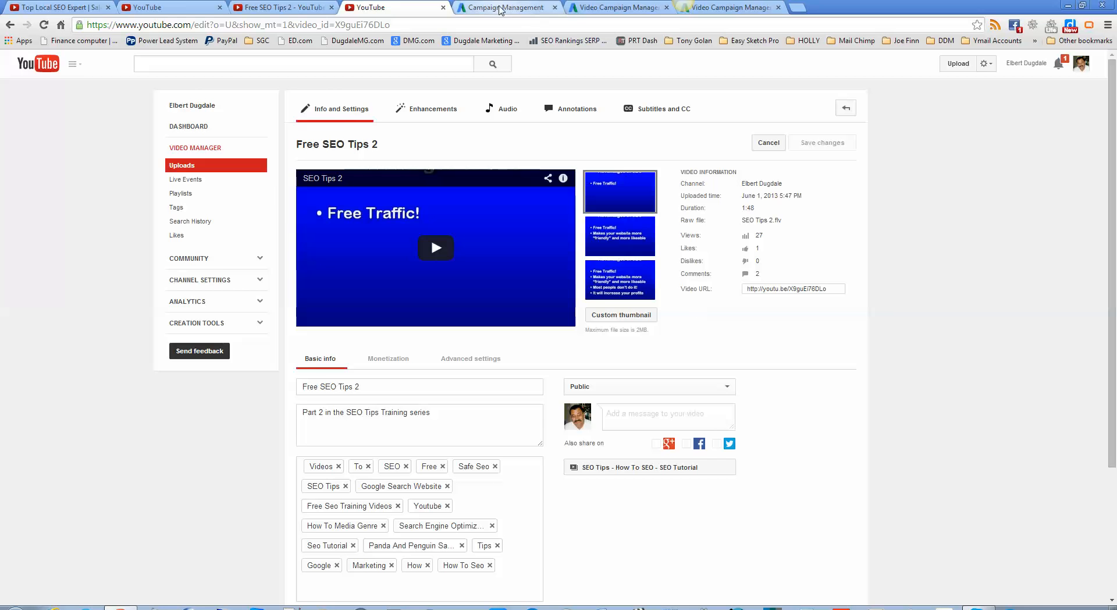
- Return to the AdWords campaign management page listing paused Campaign SGC 01
left_click(507, 8)
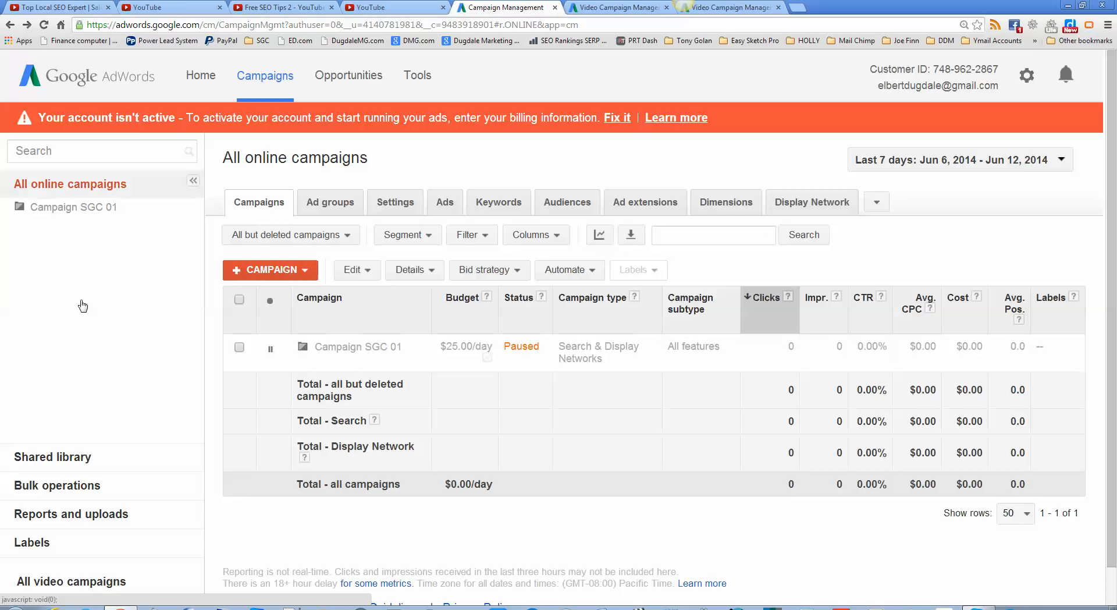
mouse_move(71, 582)
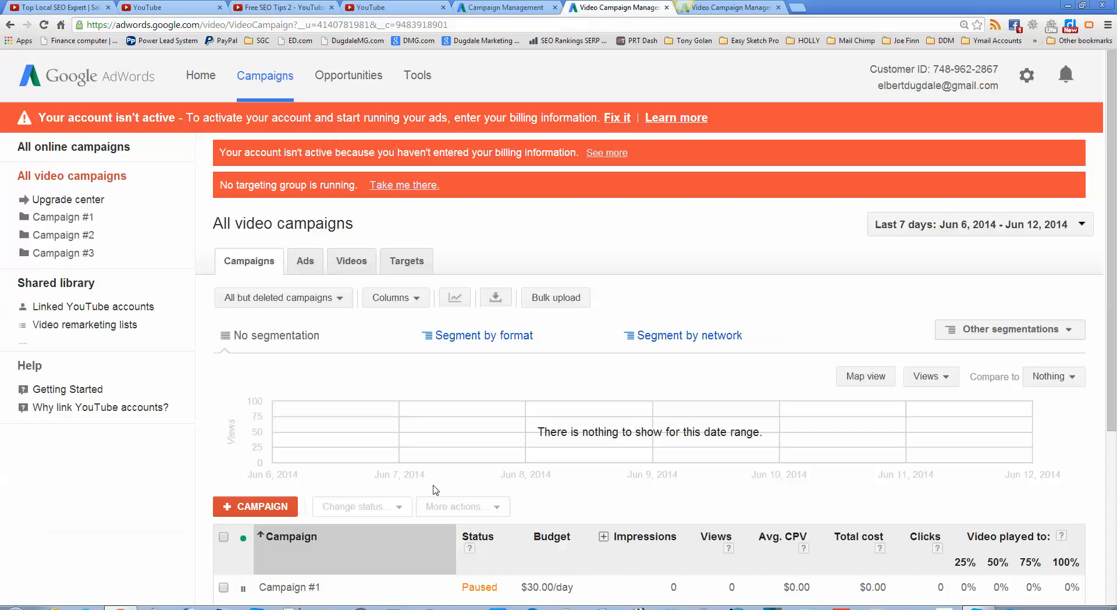
mouse_move(27, 276)
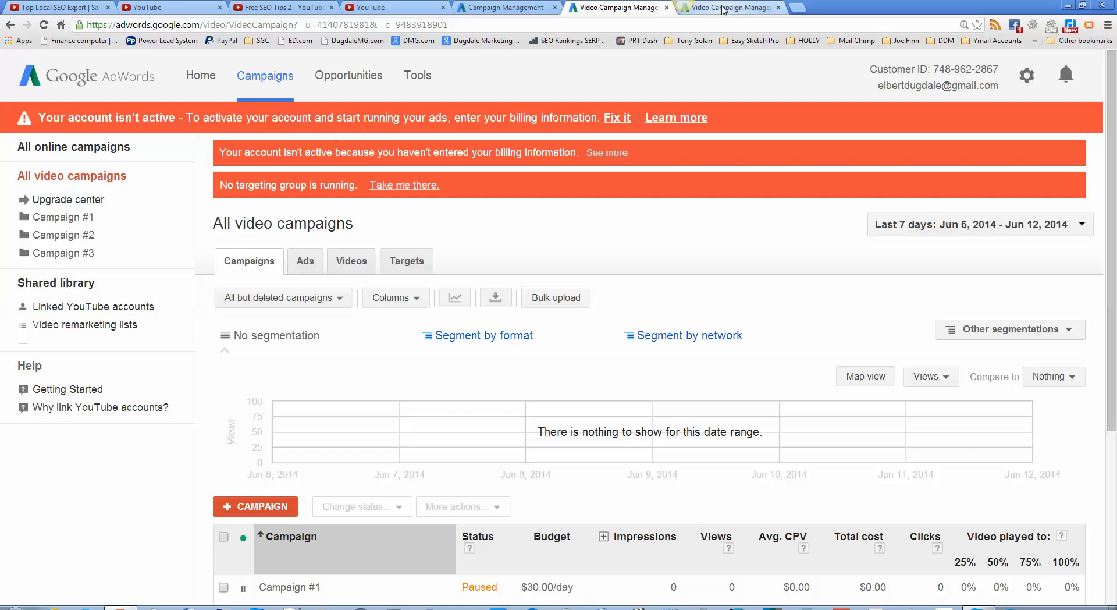
- Return to the Campaign #4 form and enter a daily budget of 30
left_click(255, 506)
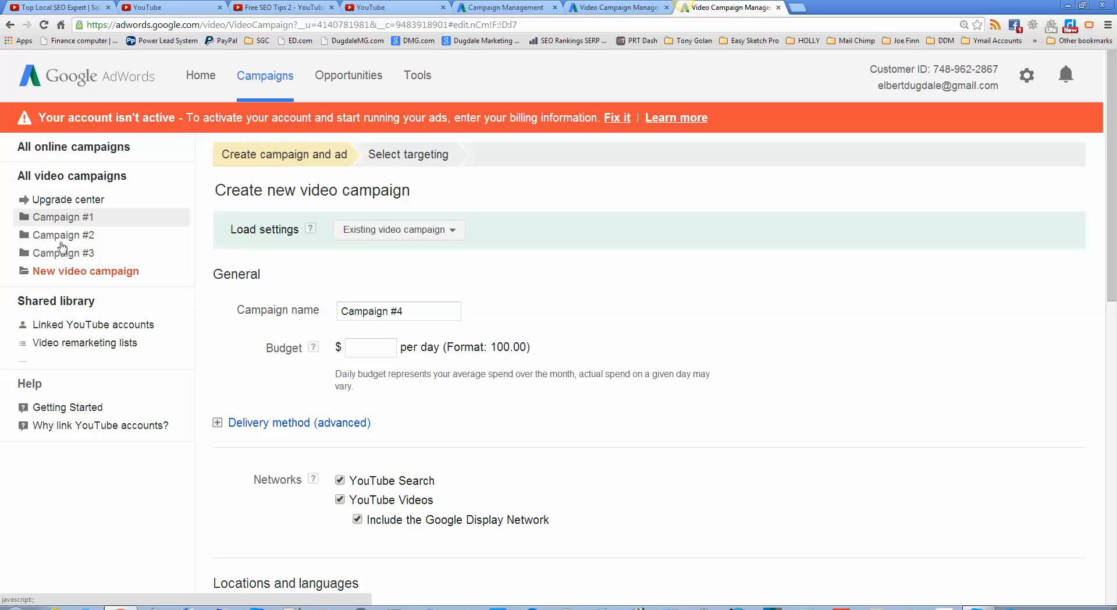
mouse_move(298, 316)
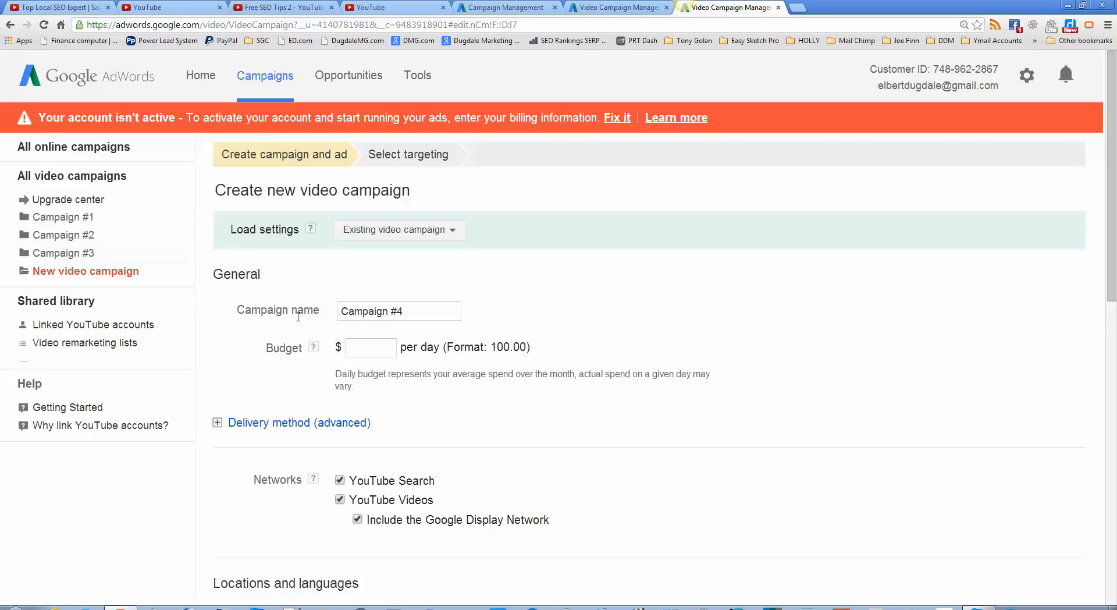
left_click(399, 311)
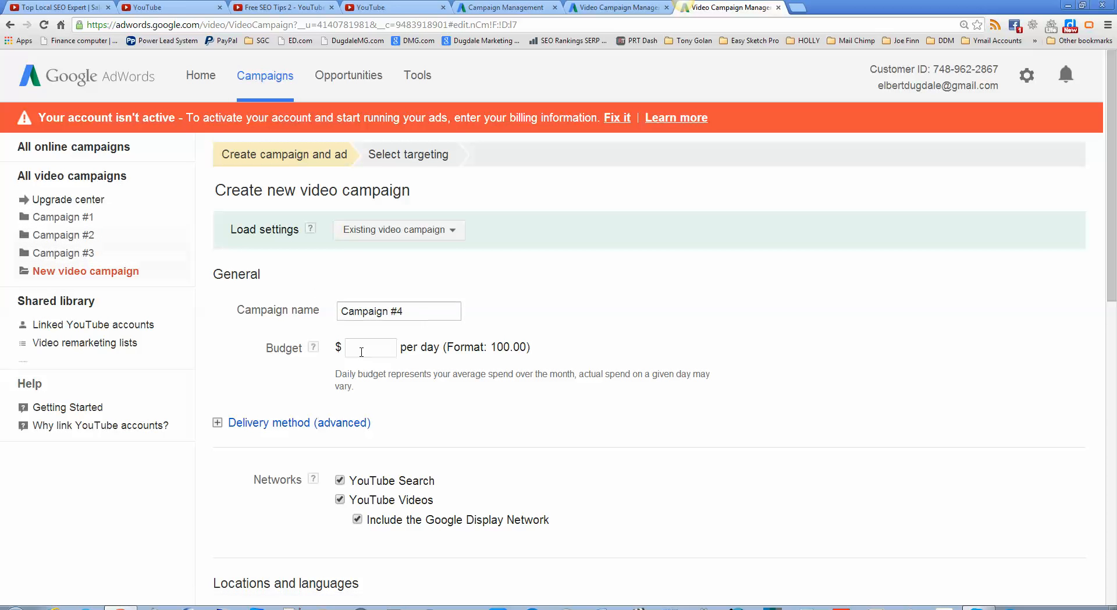
left_click(369, 348)
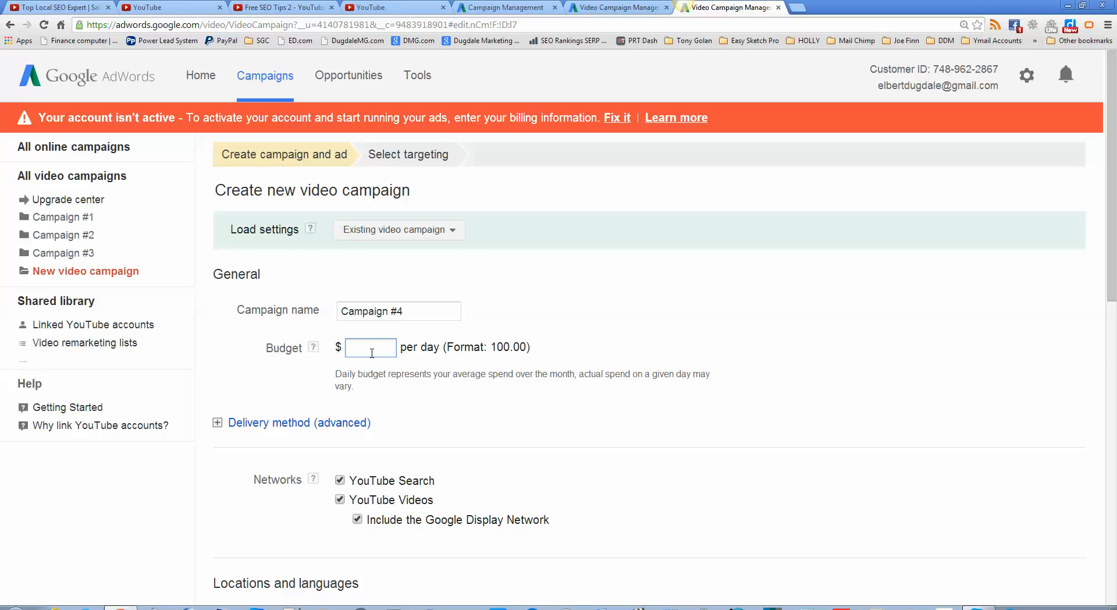
type("30.00")
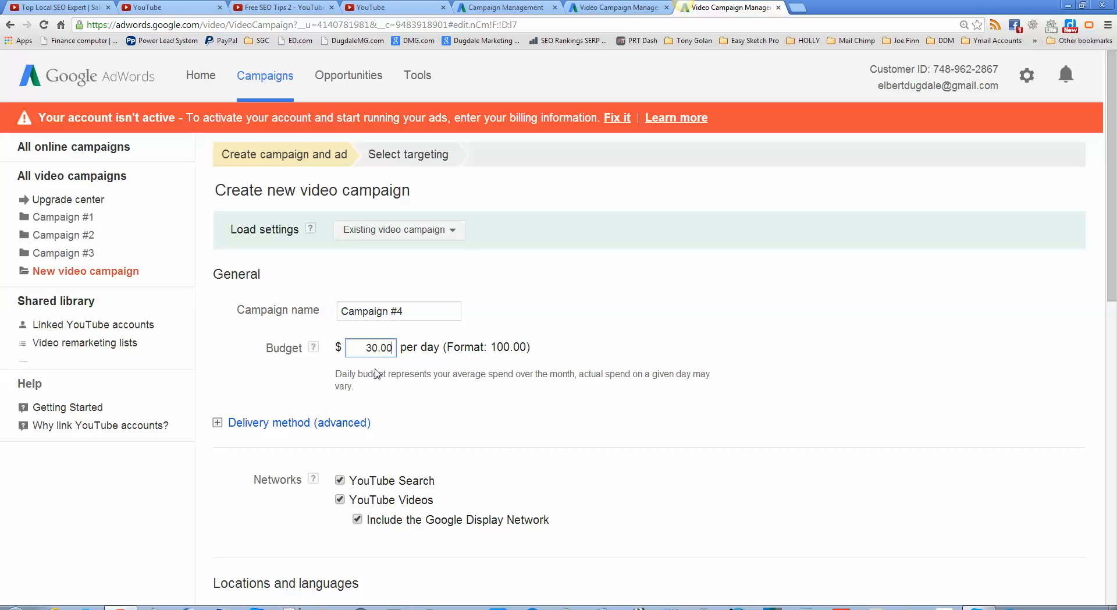
mouse_move(440, 424)
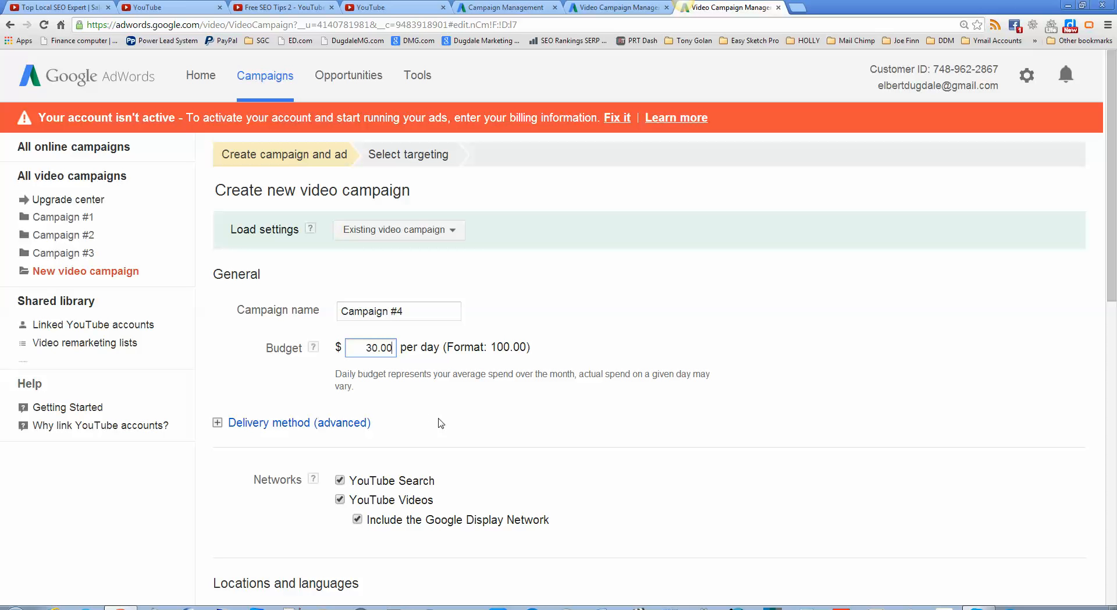
mouse_move(762, 411)
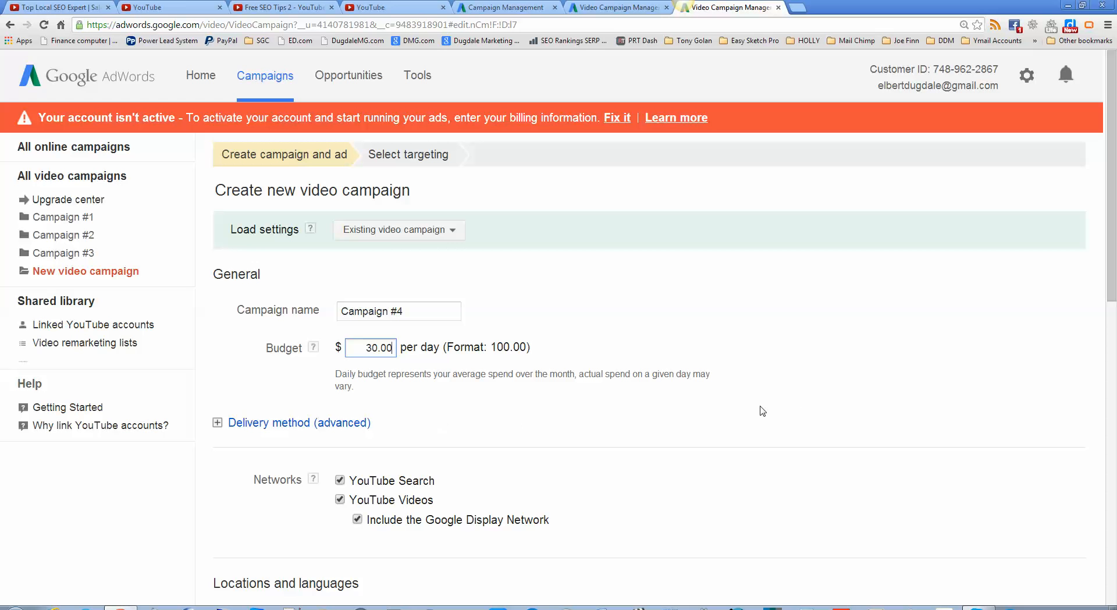
scroll("down", 3)
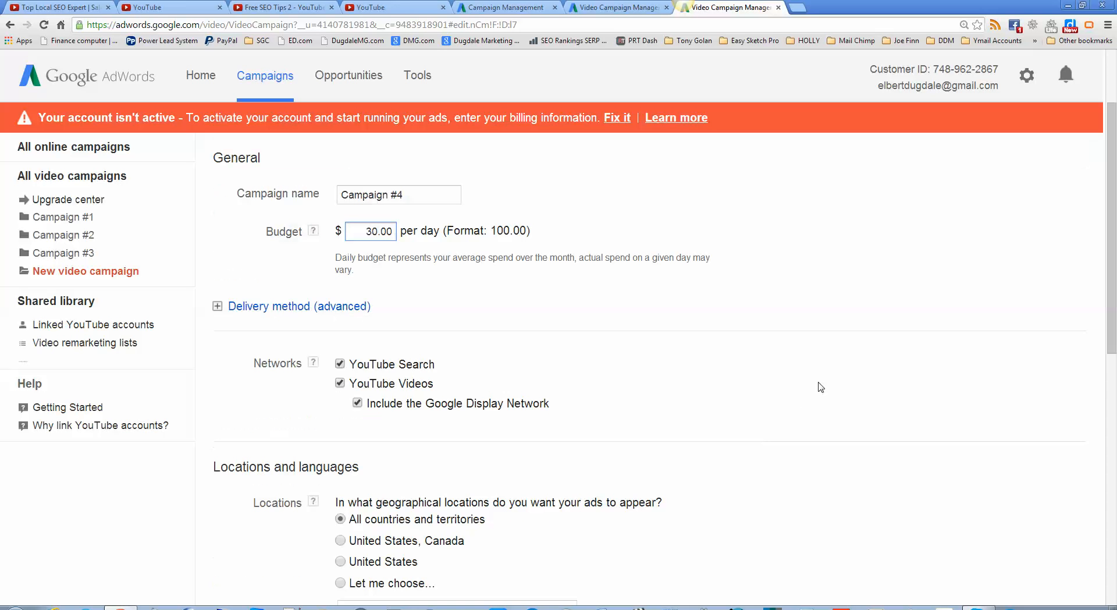
mouse_move(327, 363)
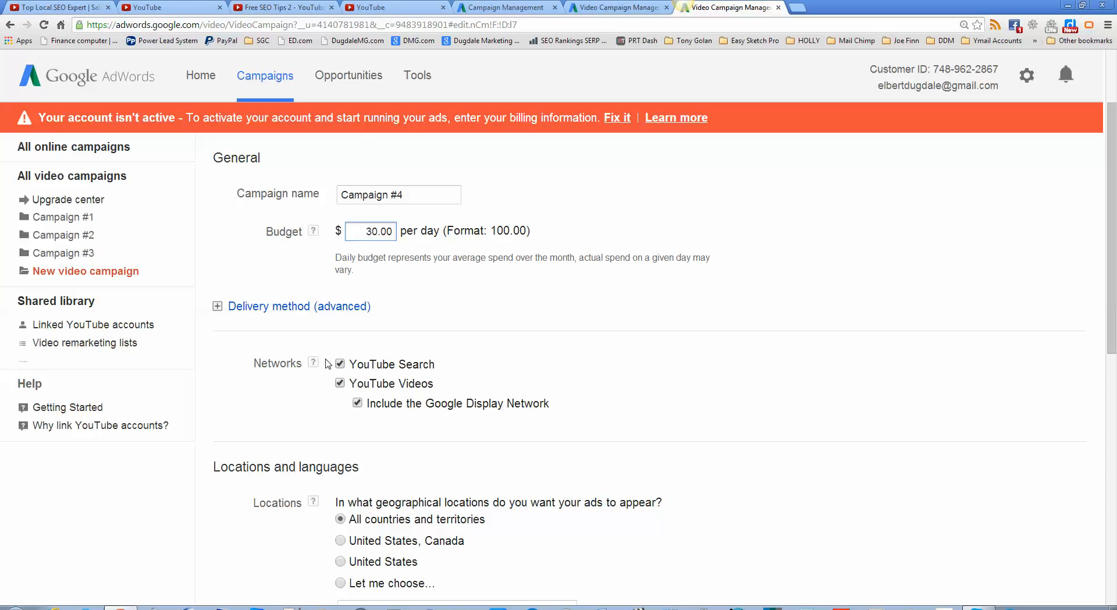
mouse_move(591, 370)
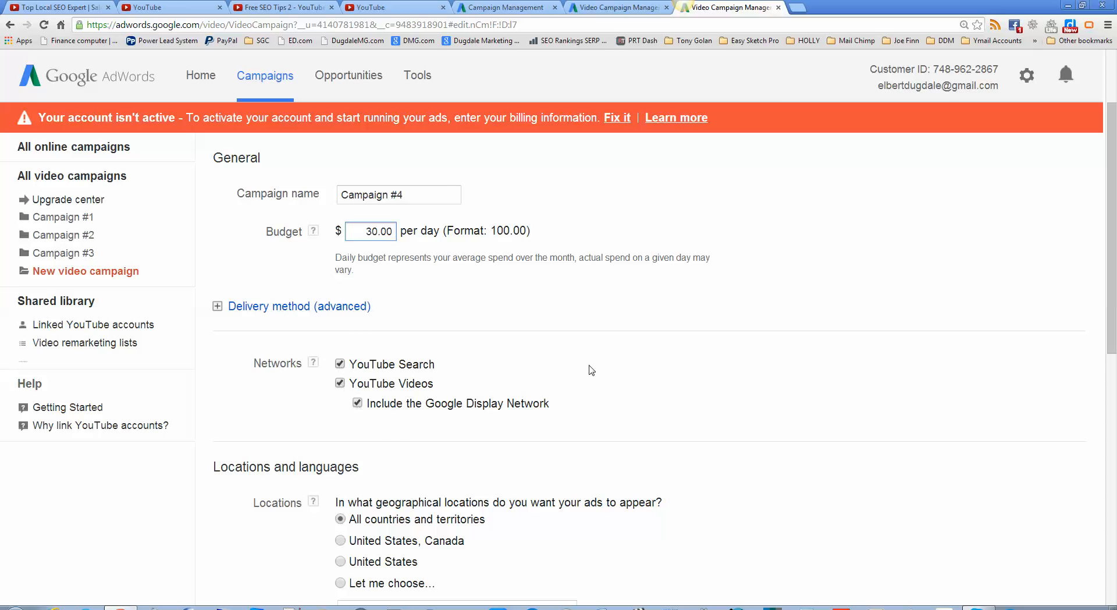
scroll("down", 3)
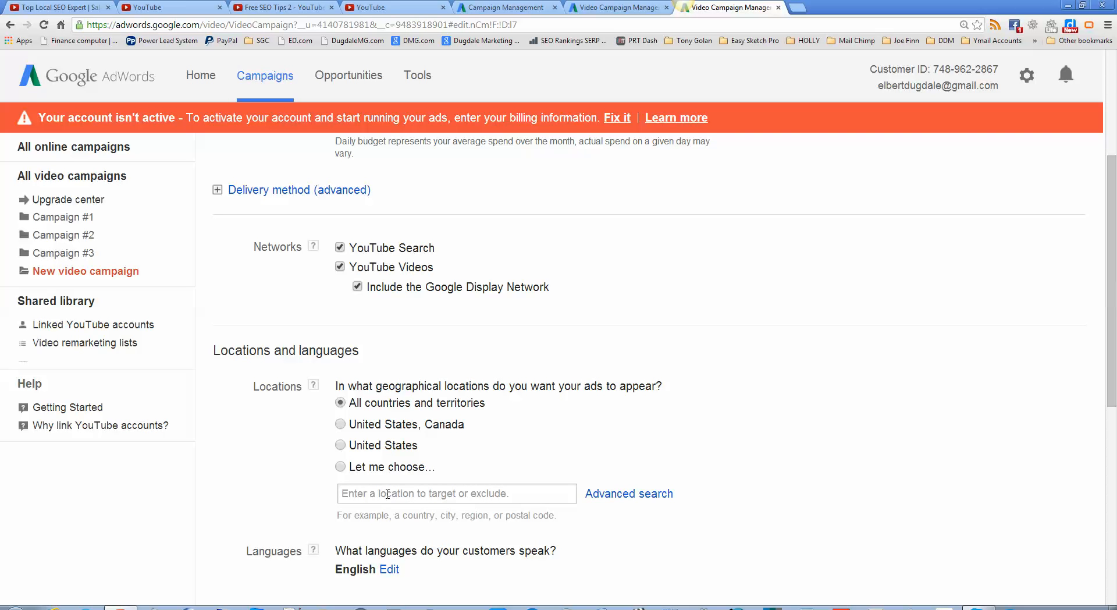
mouse_move(500, 509)
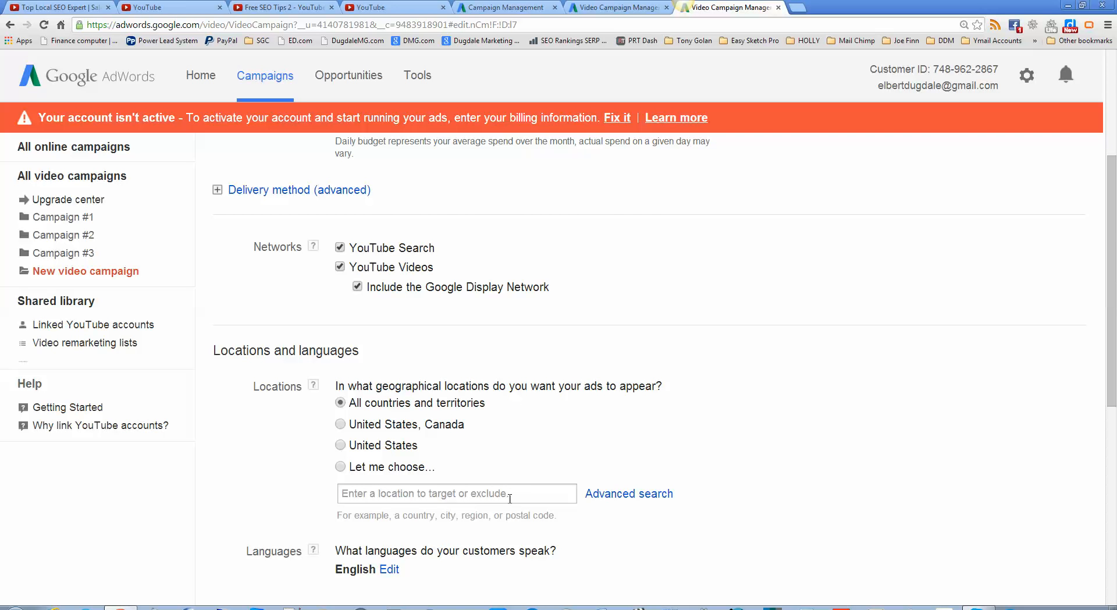
scroll("down", 3)
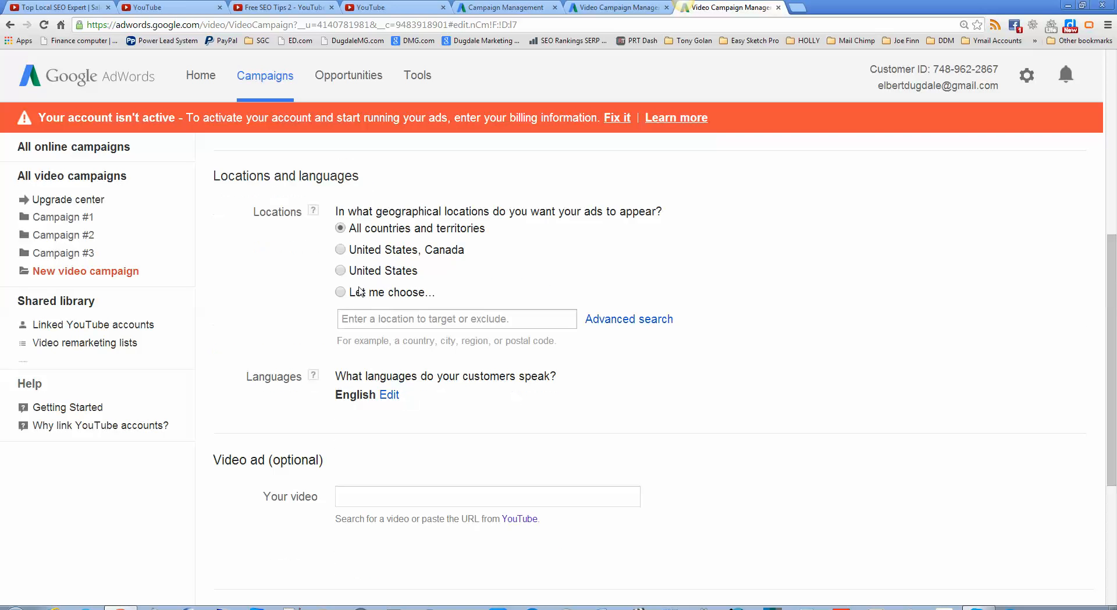
scroll("down", 3)
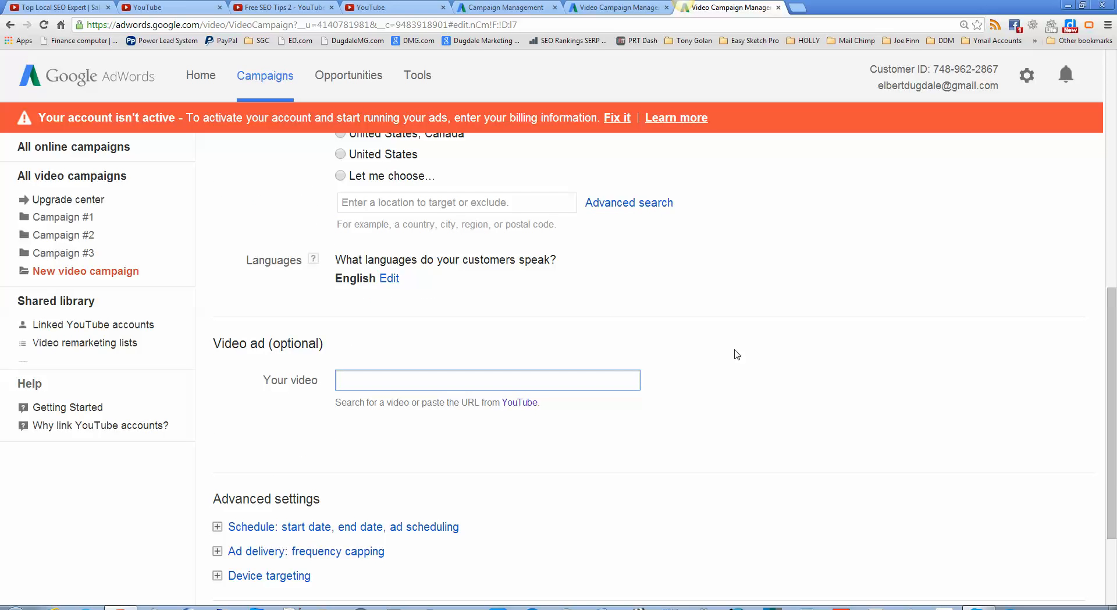
type("ht")
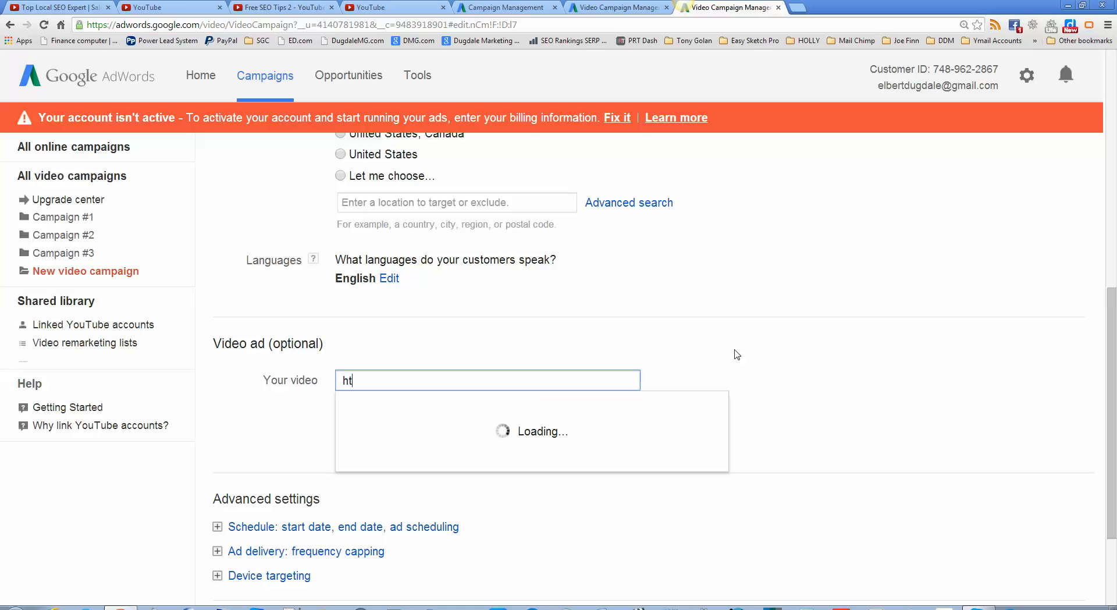
type("t")
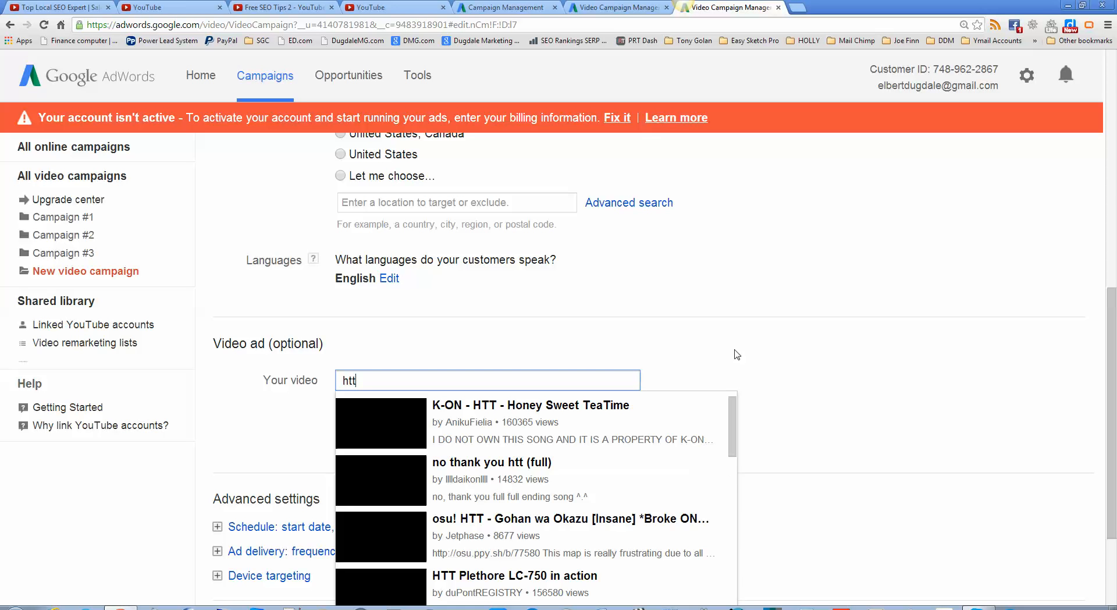
type("p")
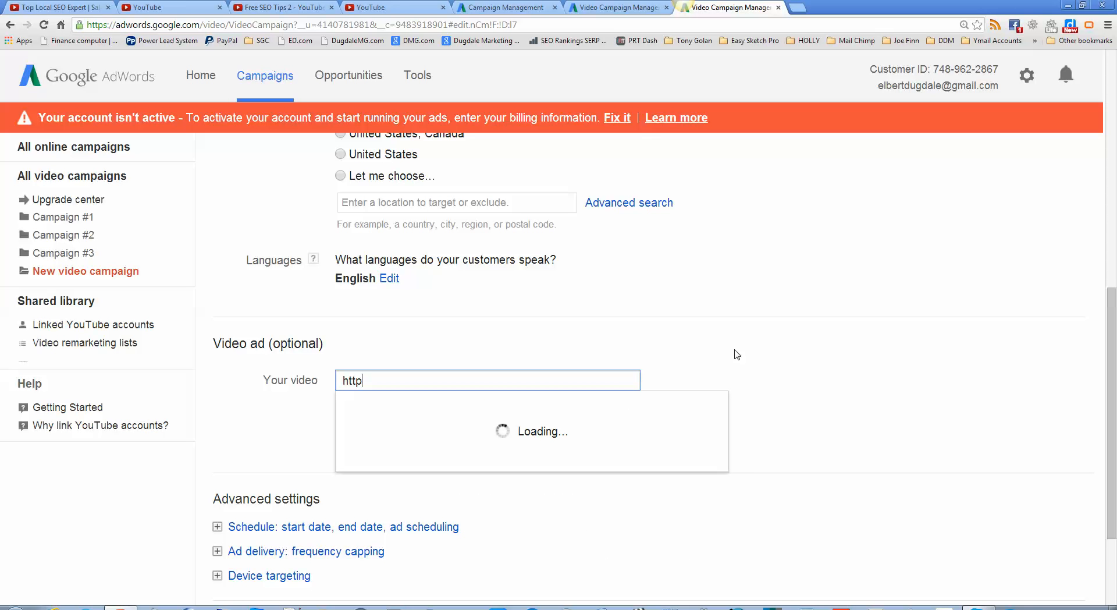
type("s")
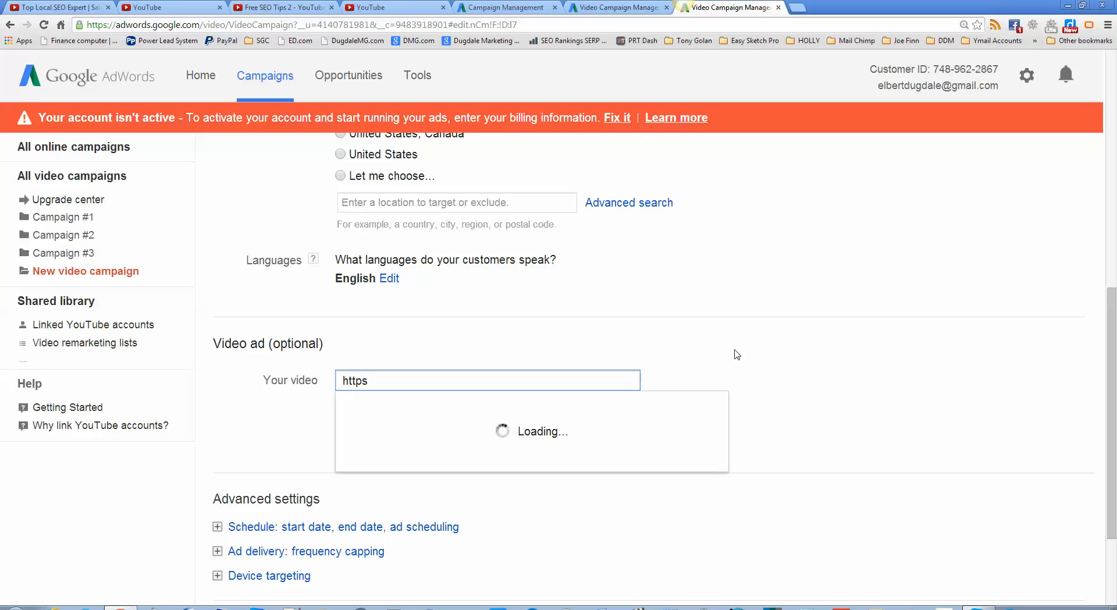
type("://")
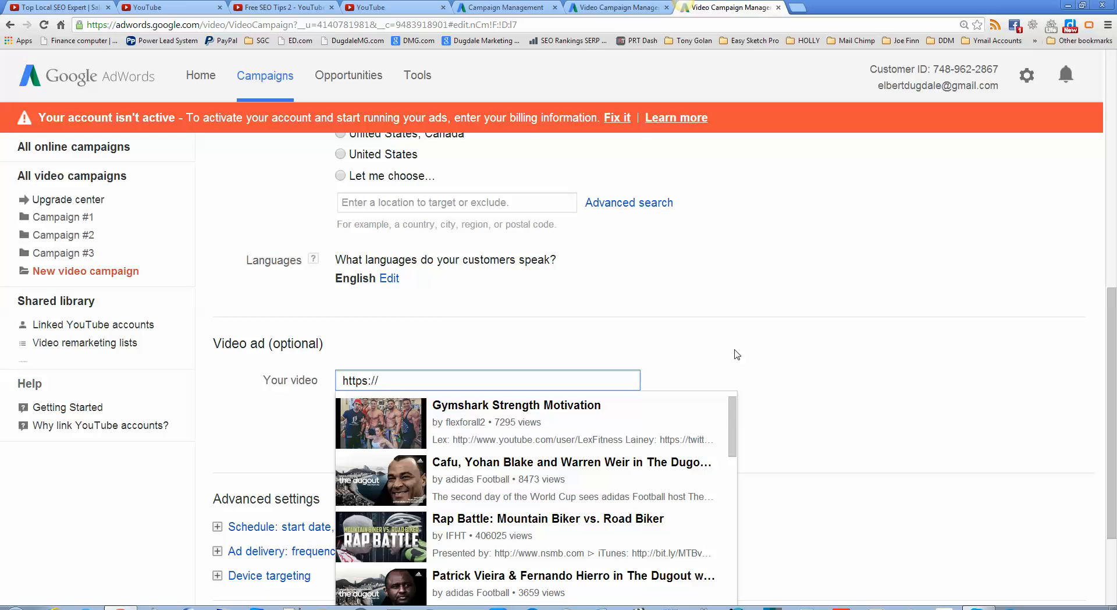
type("www.")
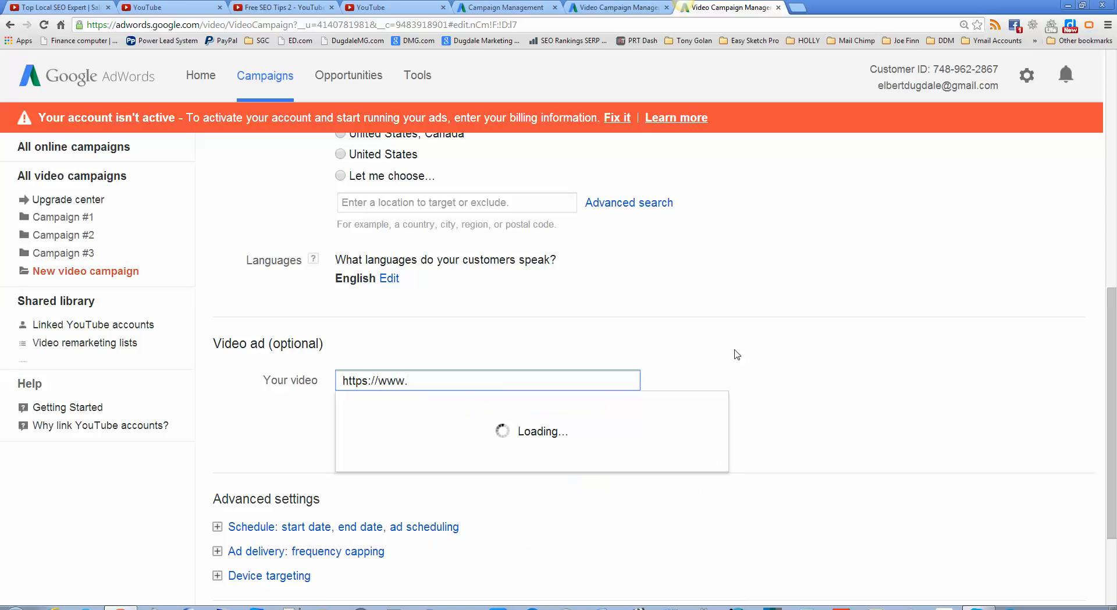
type("yout")
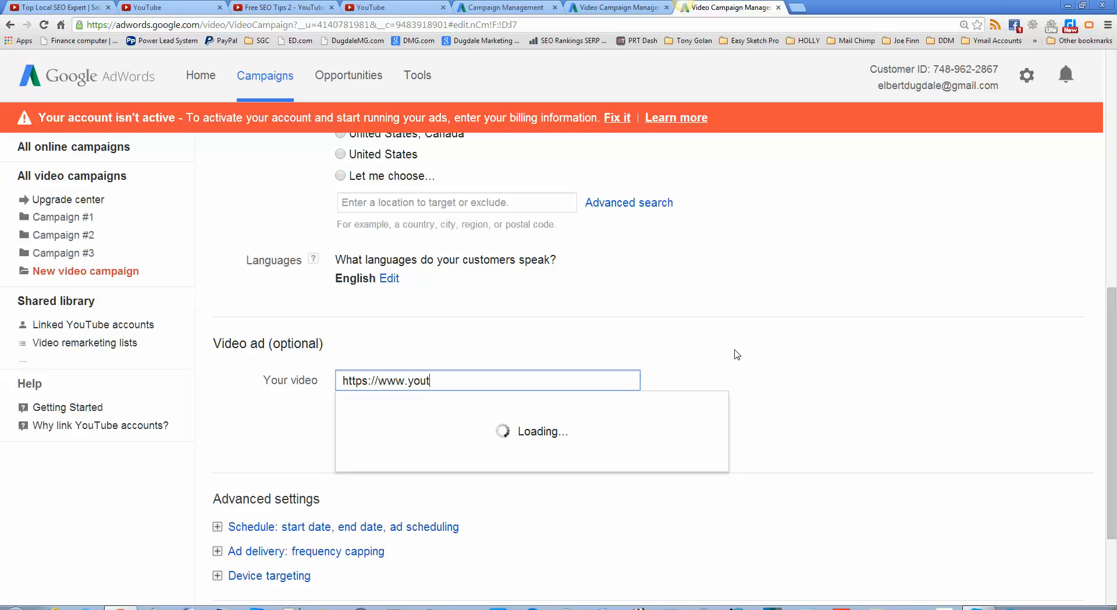
type("ube")
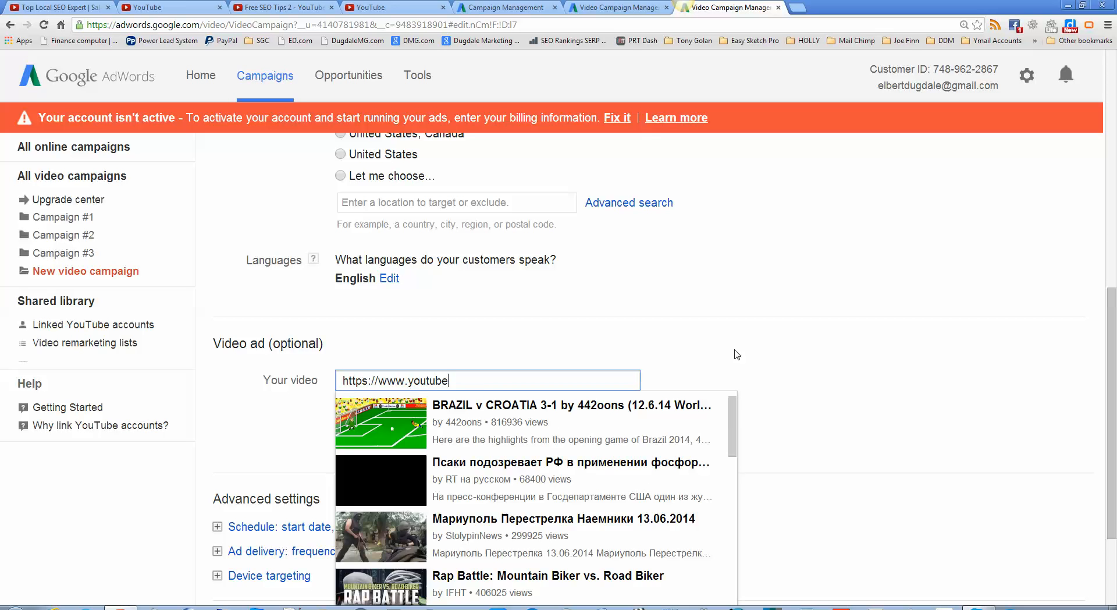
type(".com/wat")
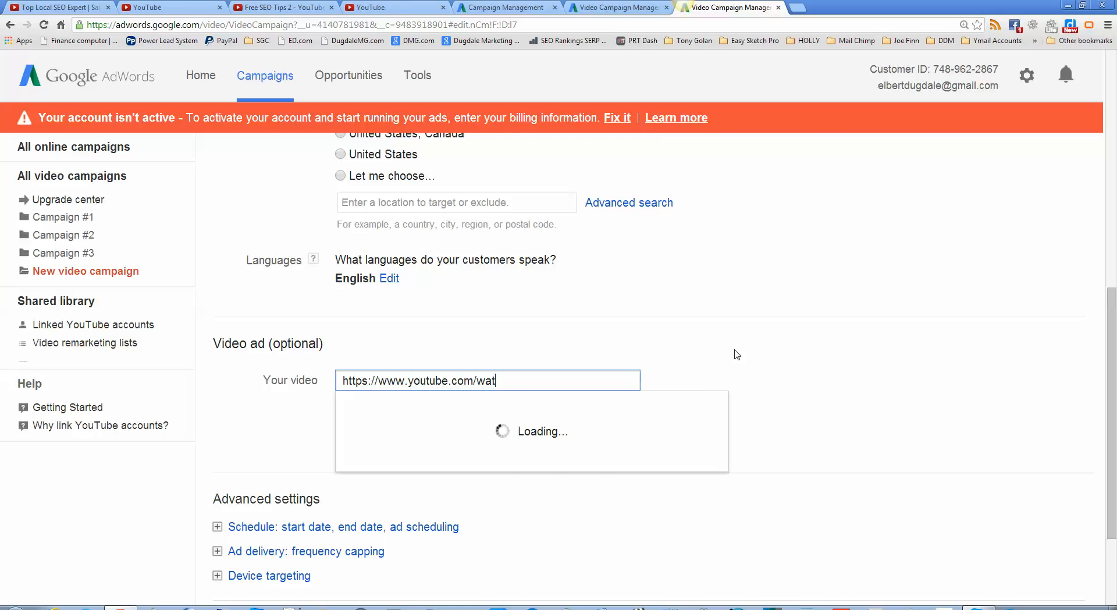
type("ch?")
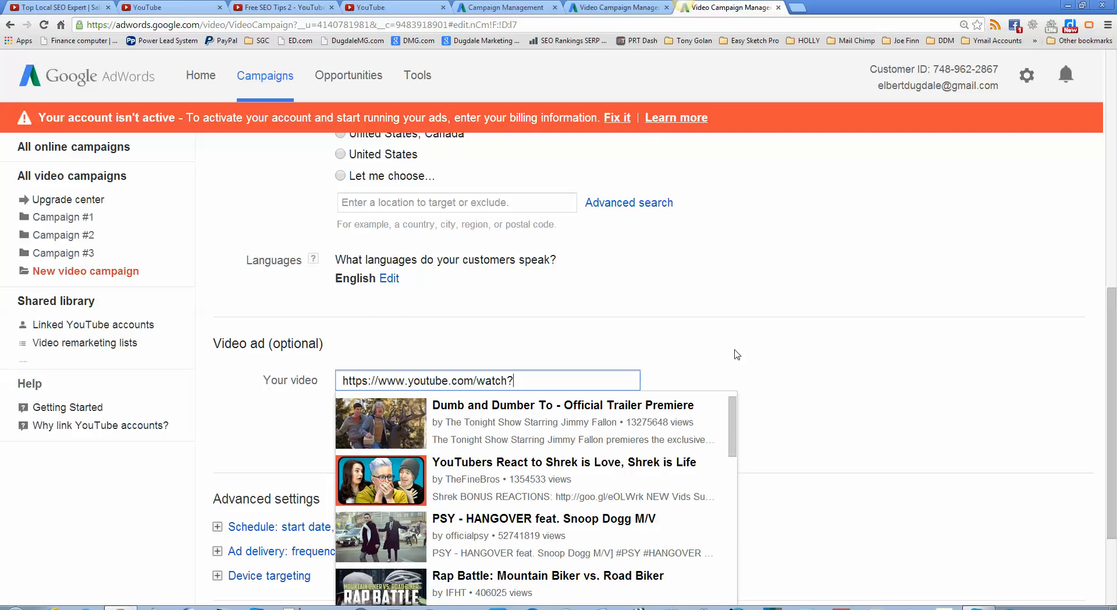
type("v=")
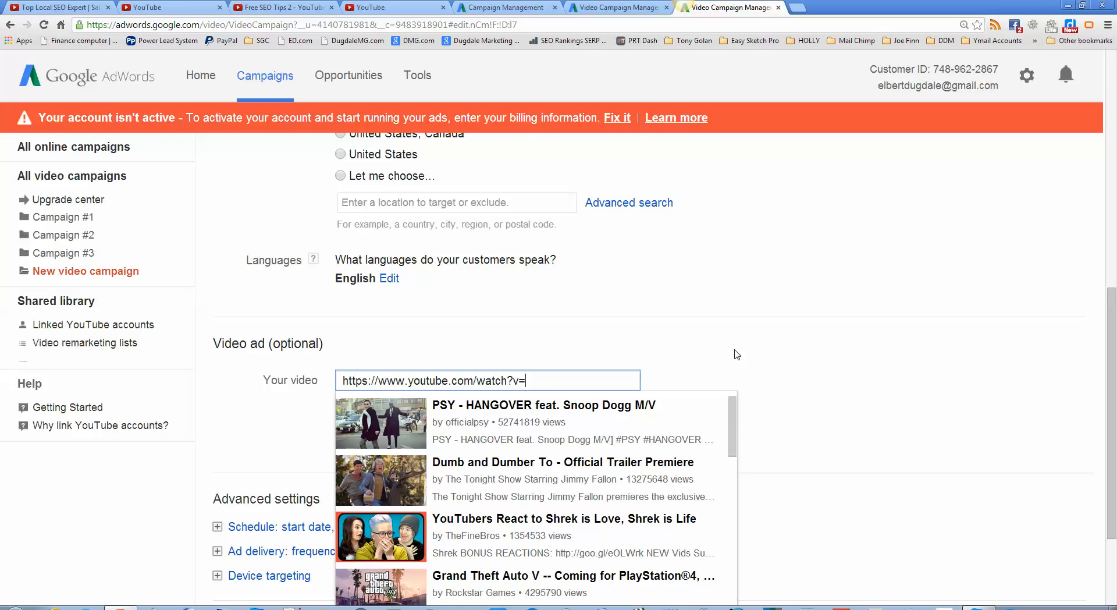
- Complete the address with video id v=X9gui76DLo to attach Free SEO Tips 2
type("X")
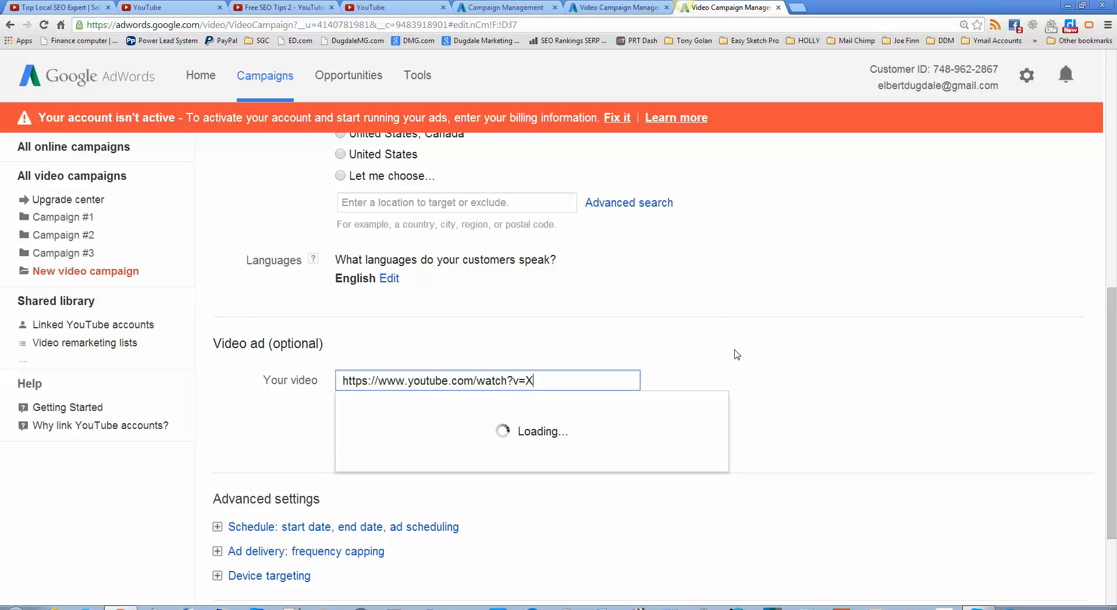
type("9")
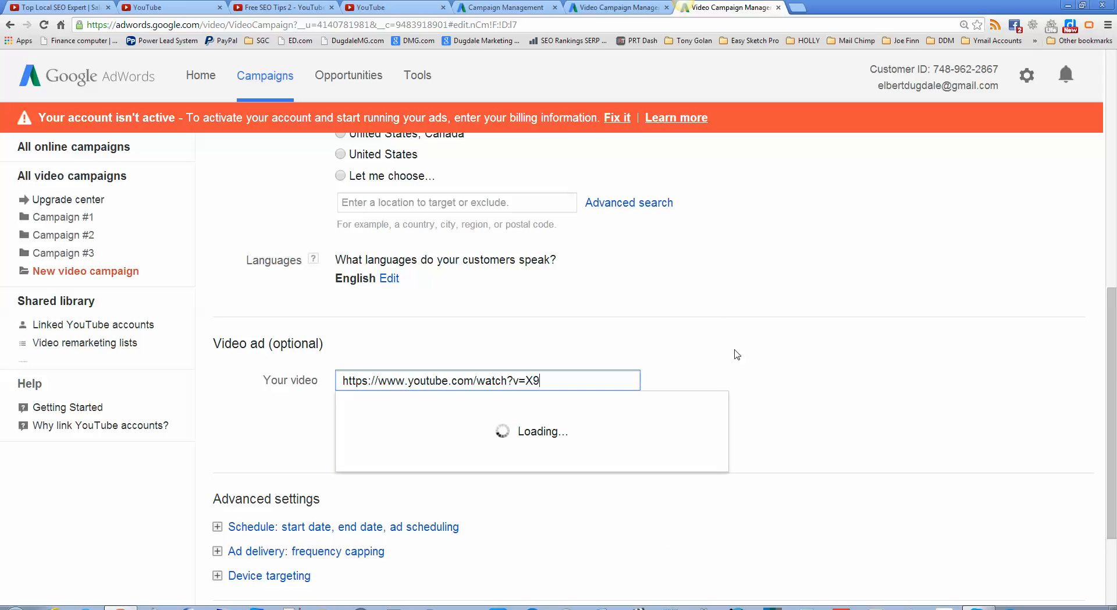
type("guE")
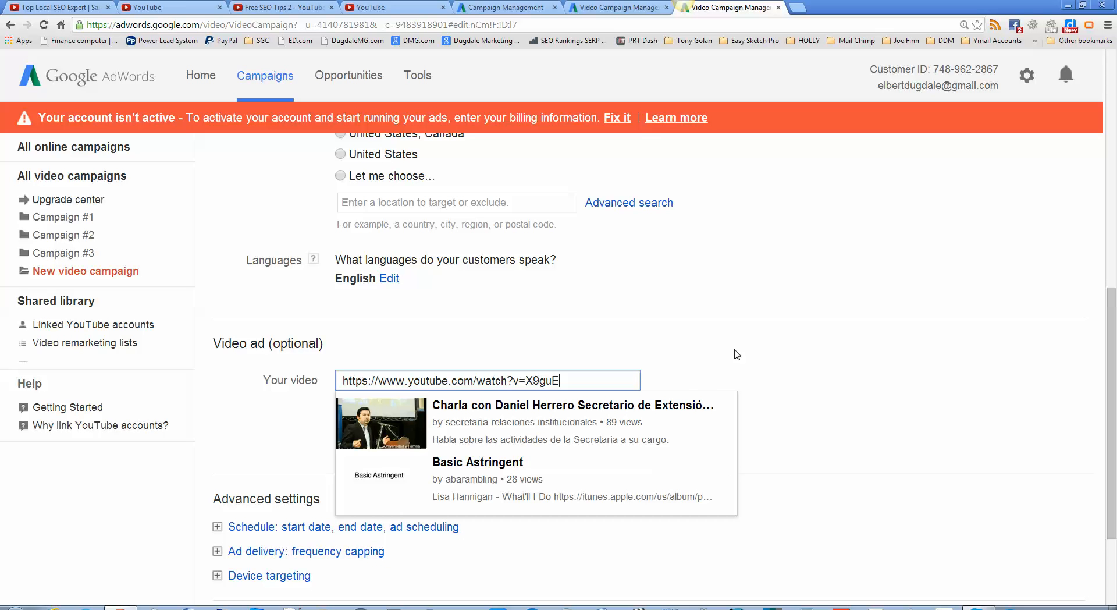
type("i")
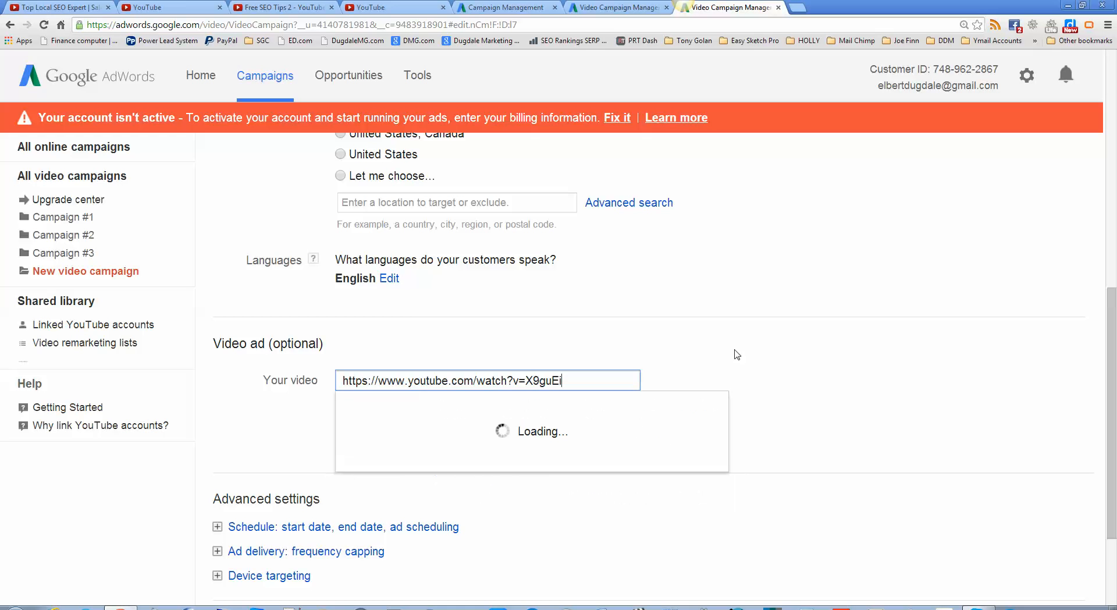
type("7")
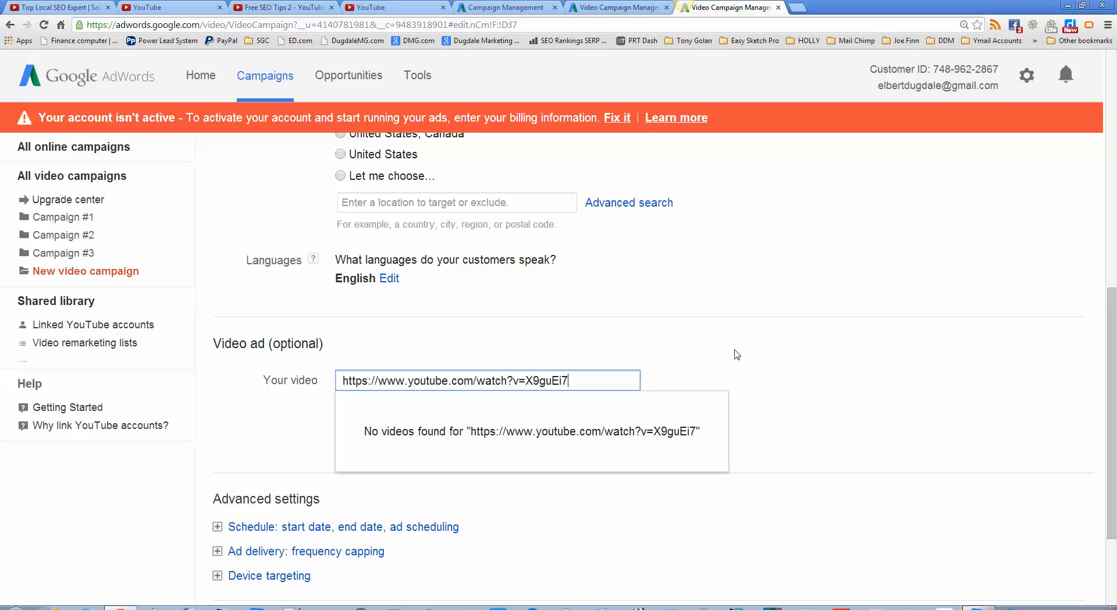
type("6")
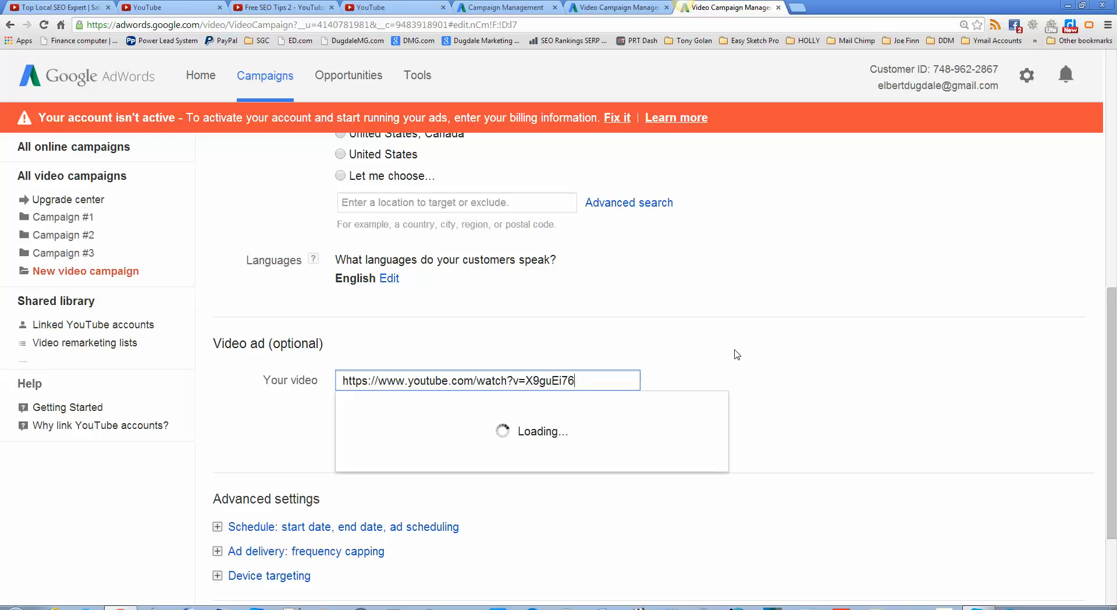
type("D")
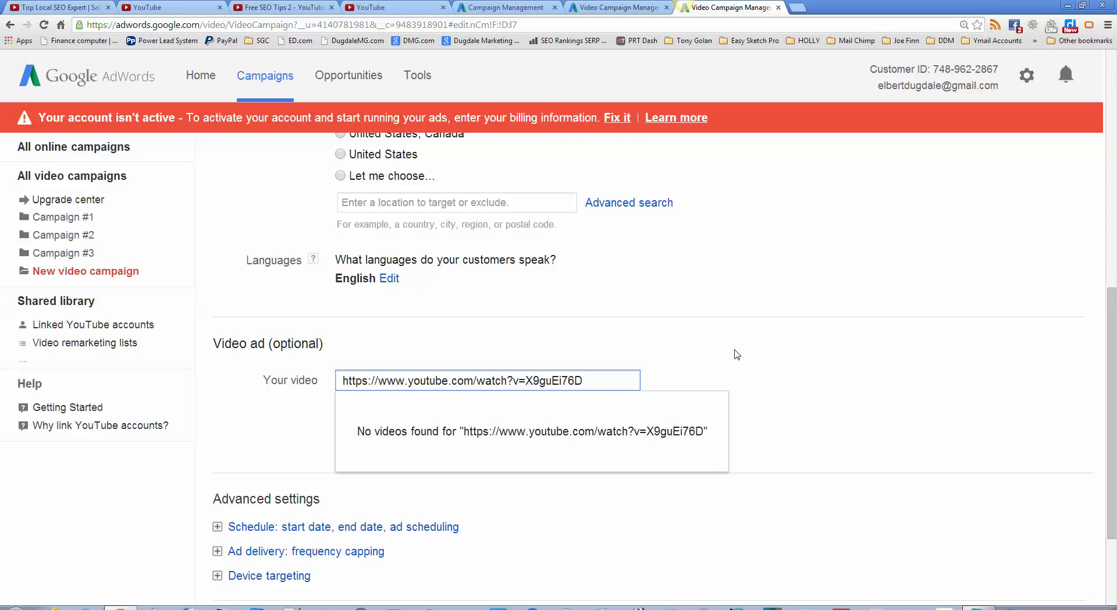
type("Lo")
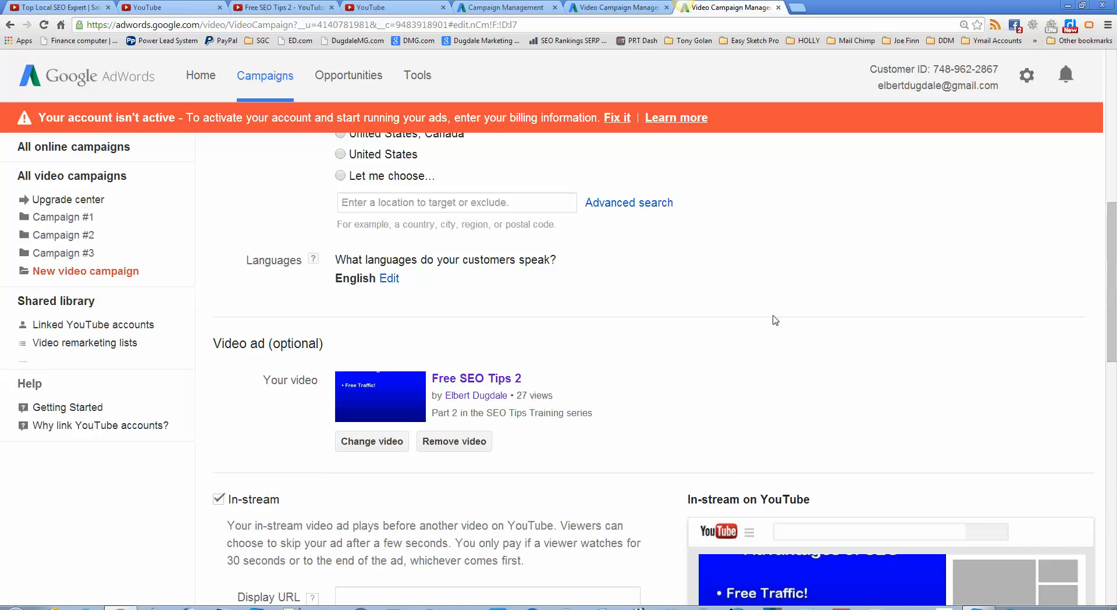
scroll("down", 3)
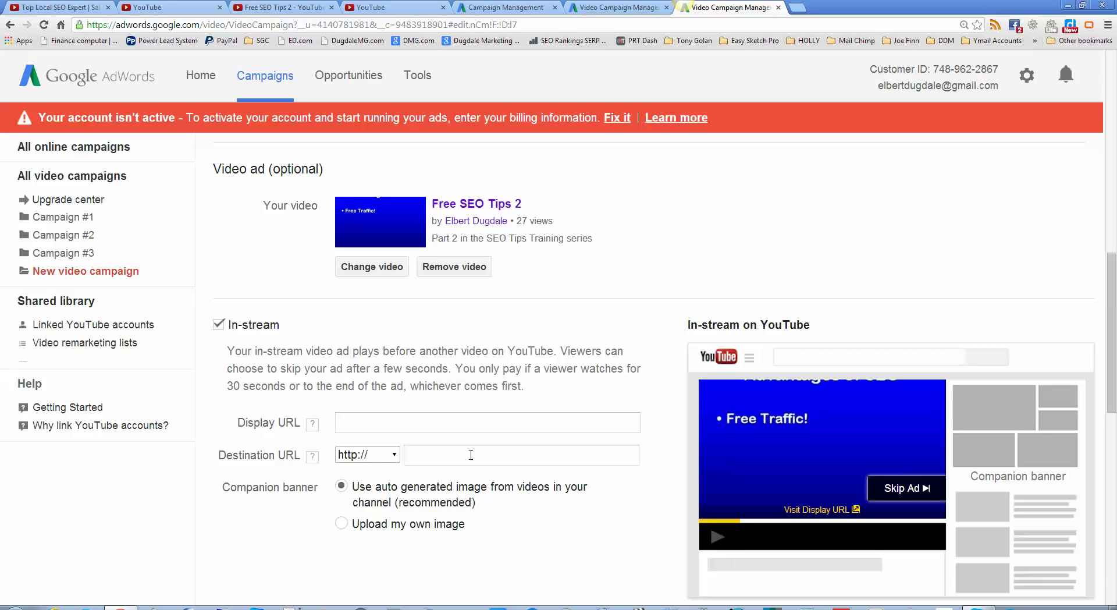
left_click(488, 423)
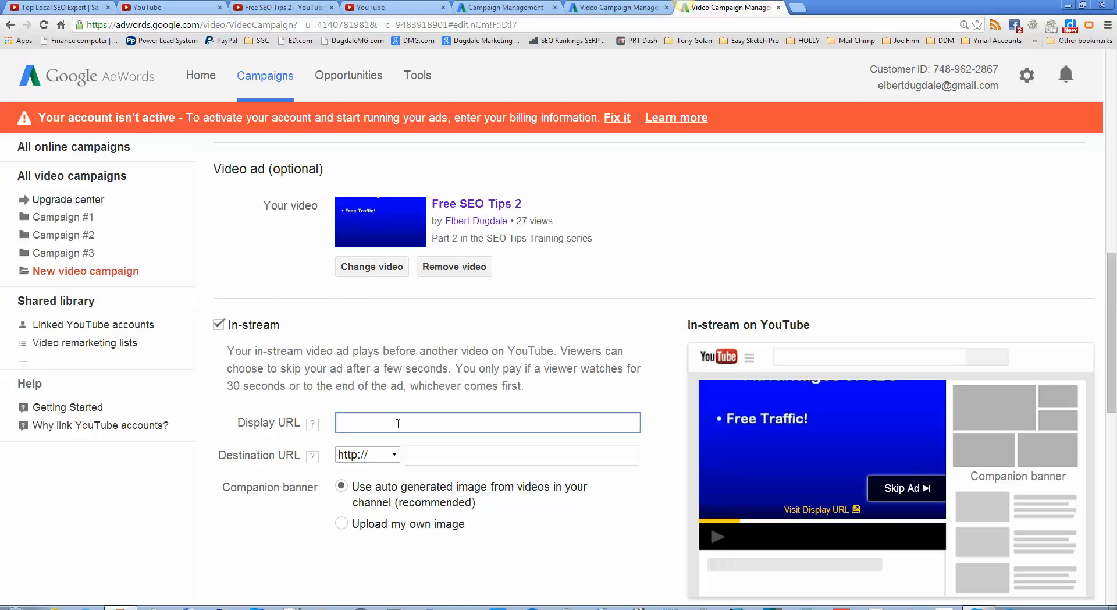
- Set the in-stream ad's display URL to dugdalemarketinggroup.com
type("dugdal")
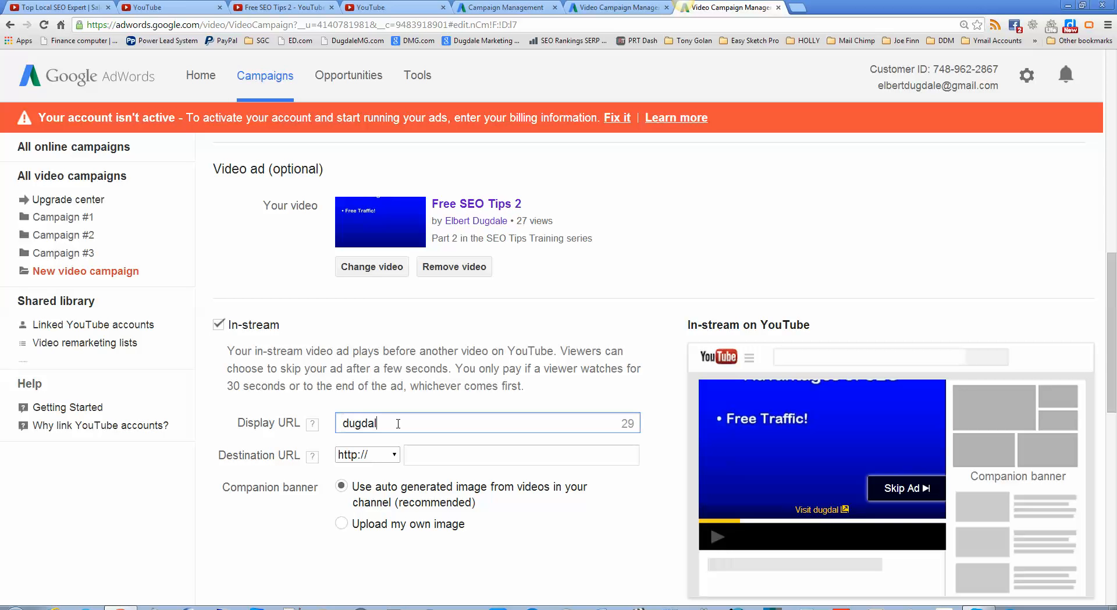
type("emar")
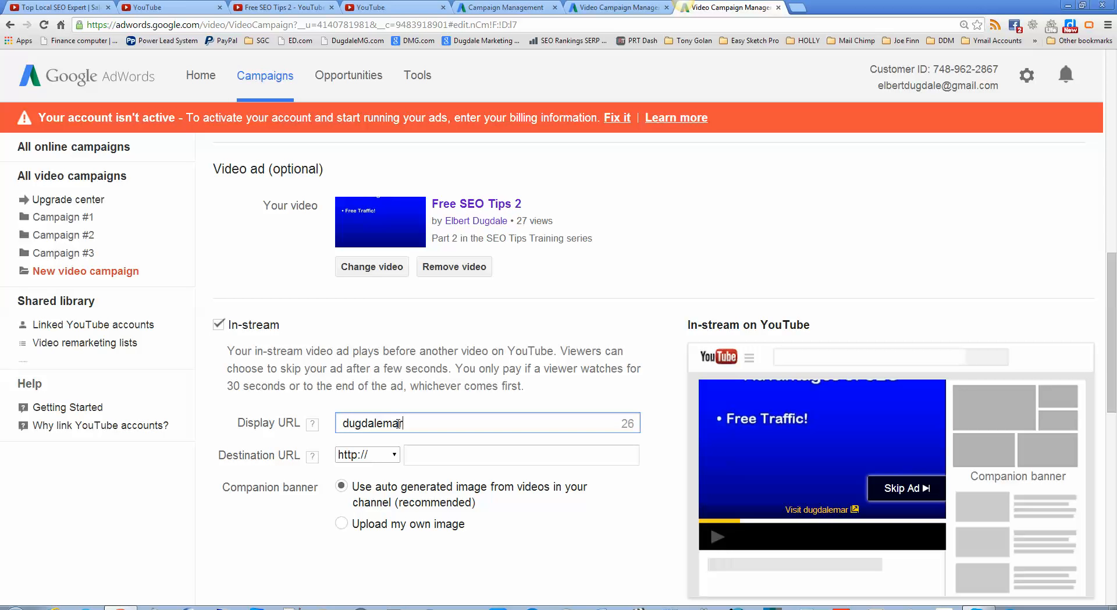
type("keting")
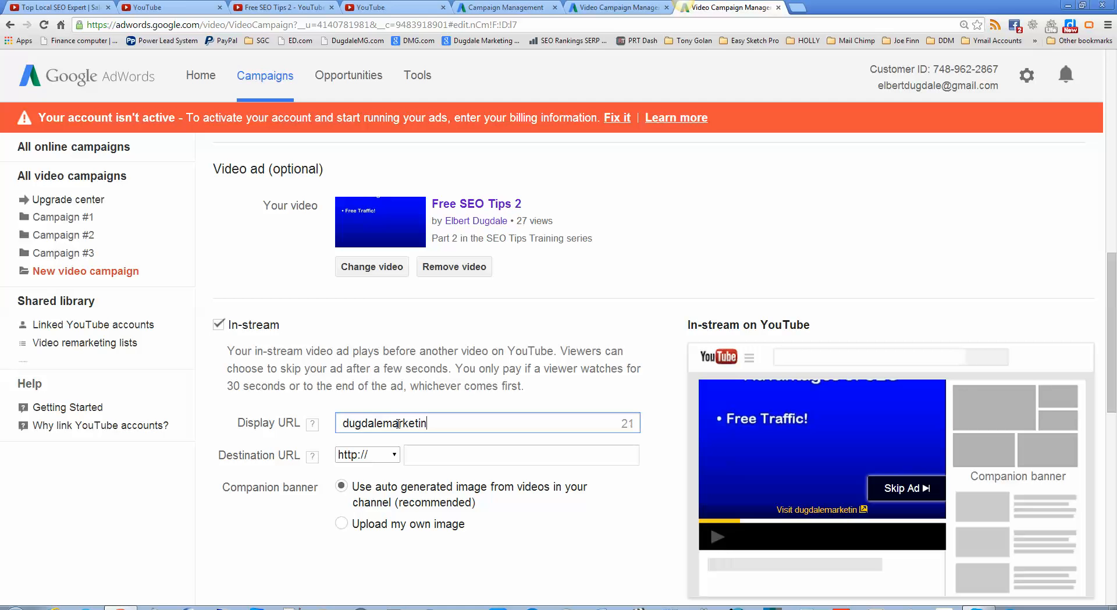
type("ggr")
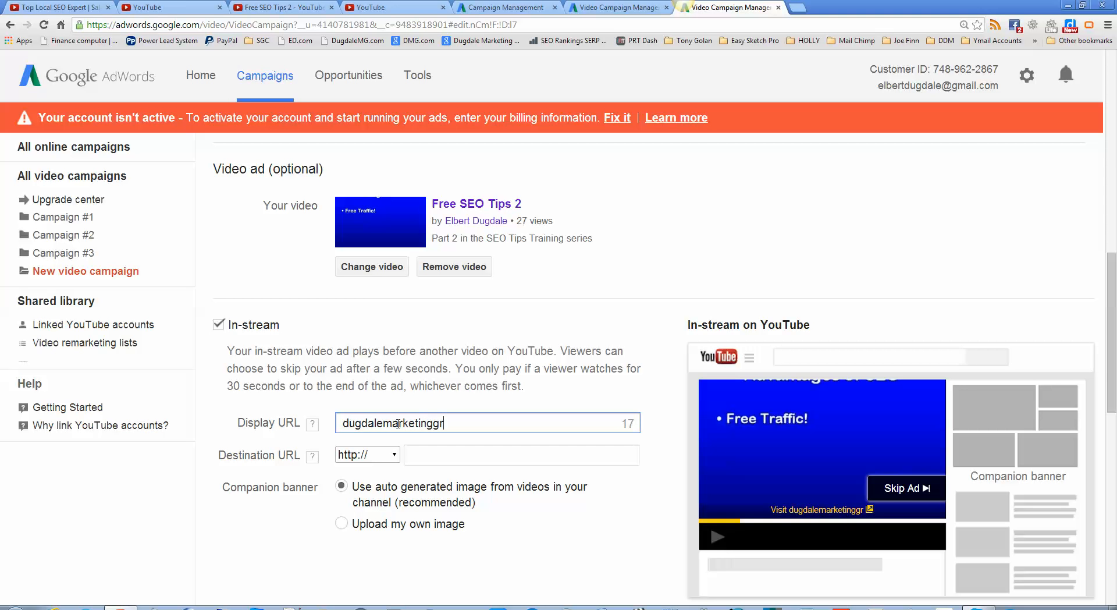
type("oup.com")
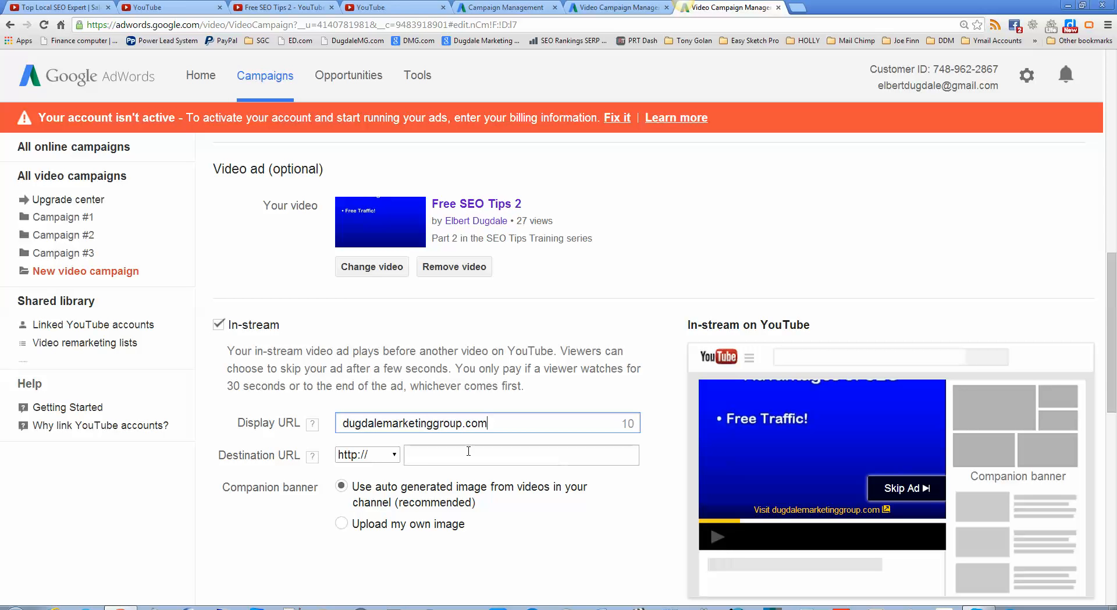
- Set the destination URL to dugdalemarketinggroup.com/free-seo-training and select its path portion
type("dugdalemarketinggroup.com")
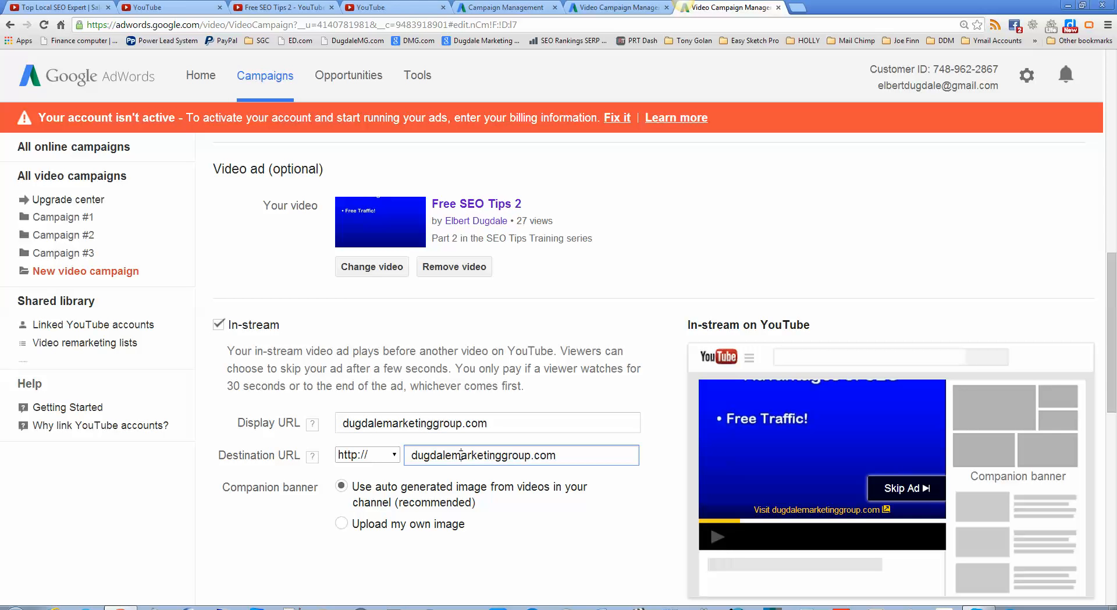
mouse_move(561, 455)
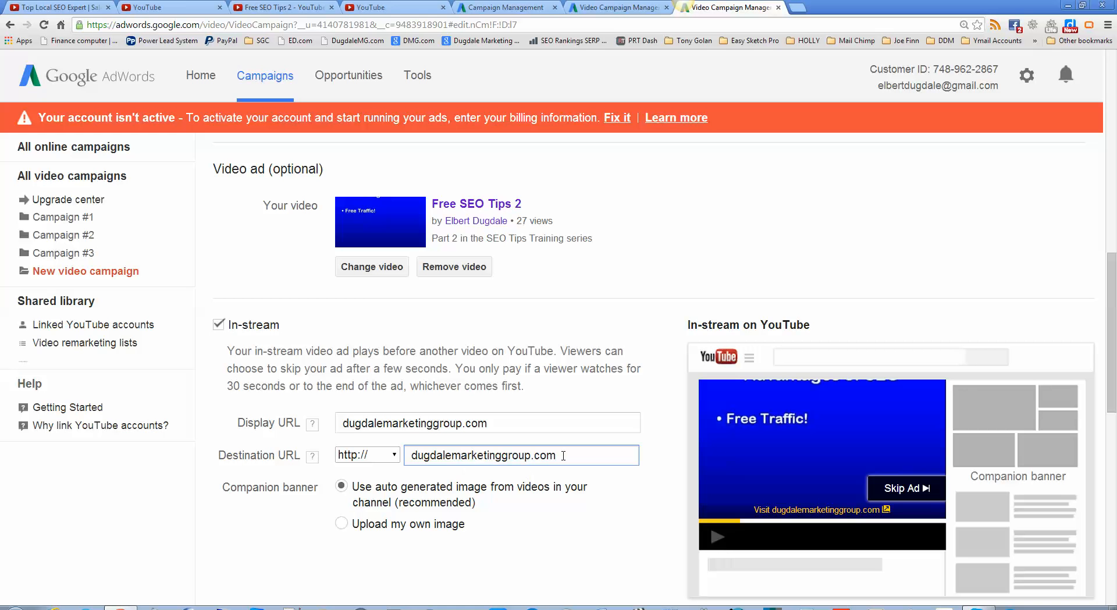
type("/")
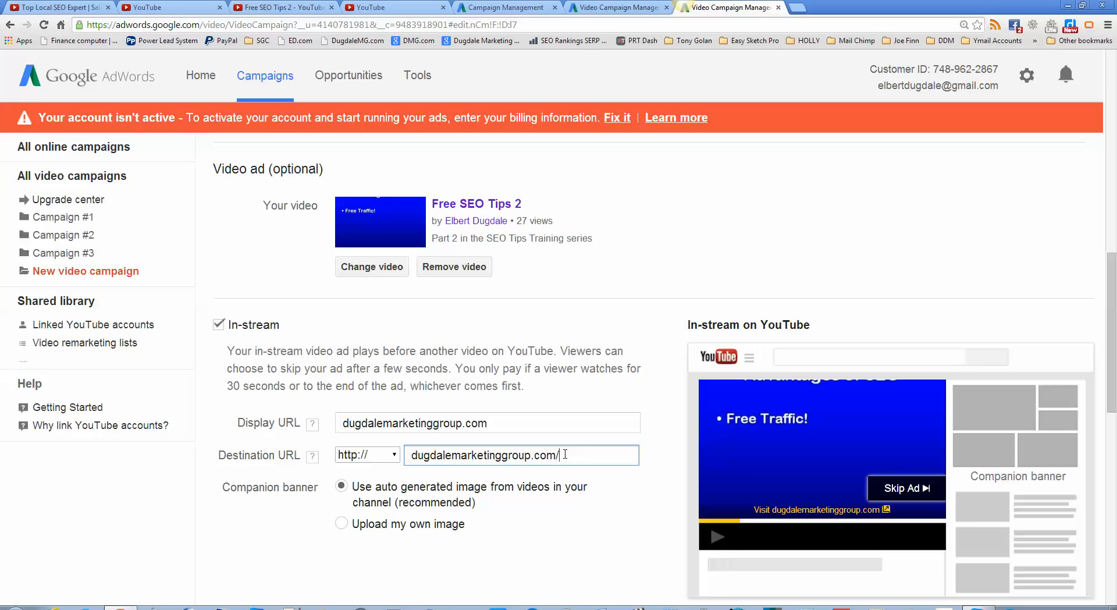
type("free")
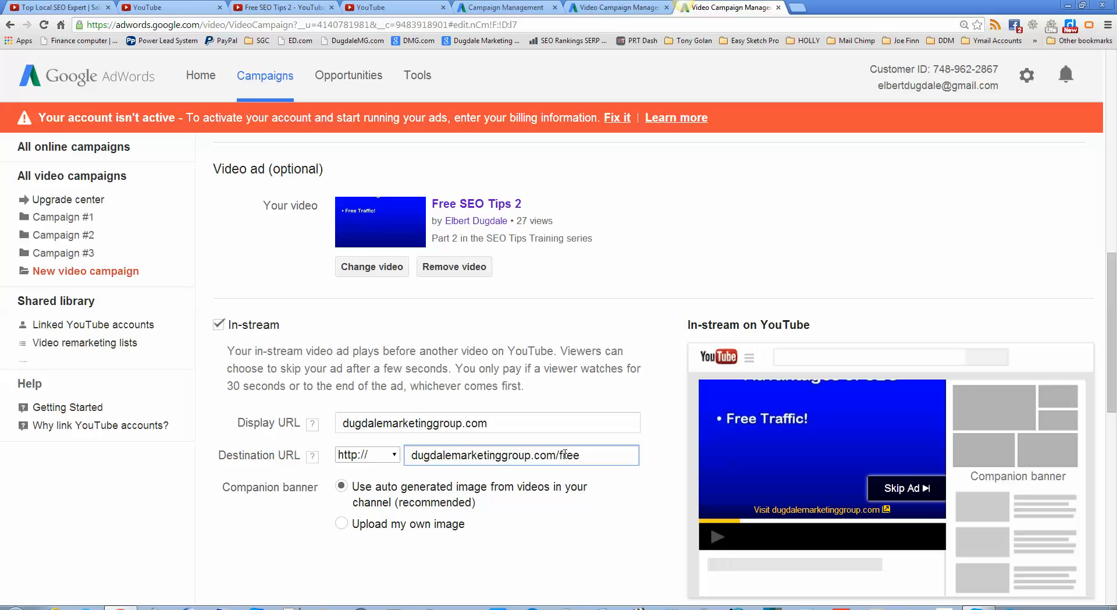
type("-se")
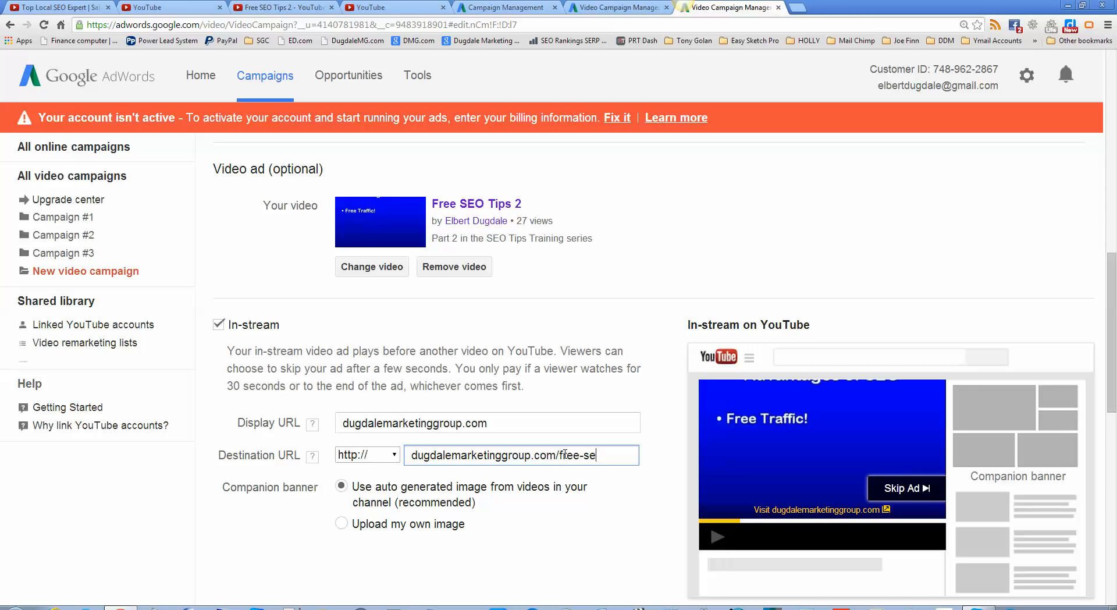
type("o")
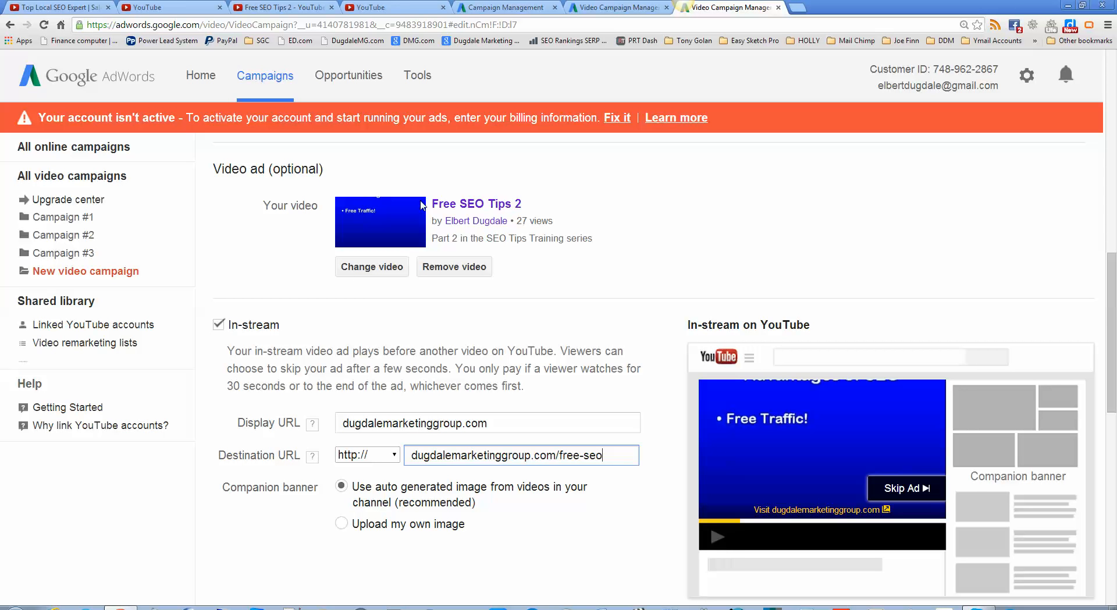
mouse_move(581, 419)
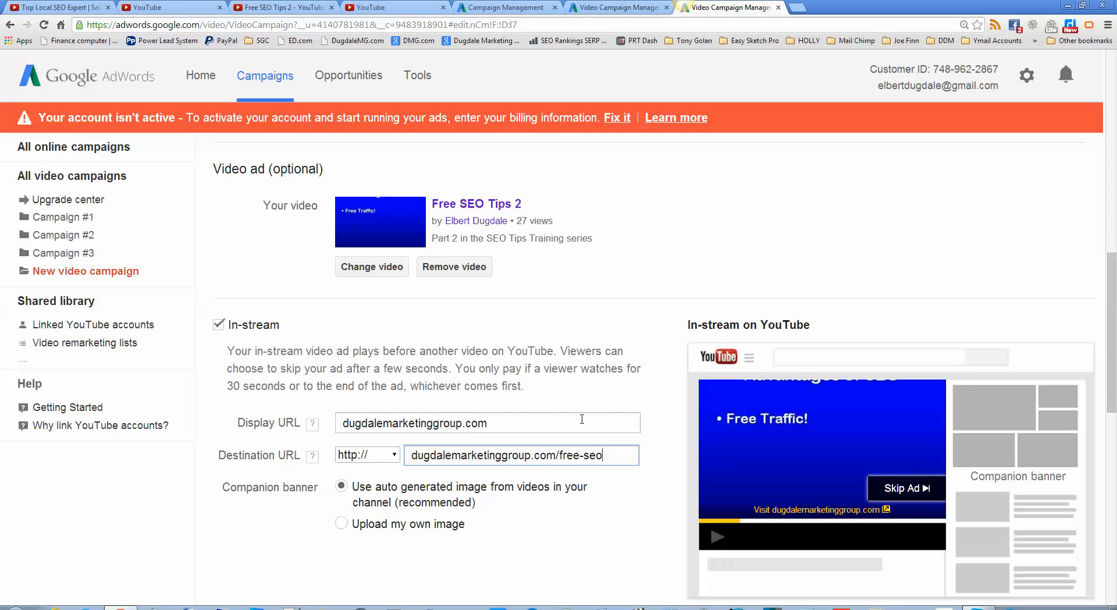
type("t")
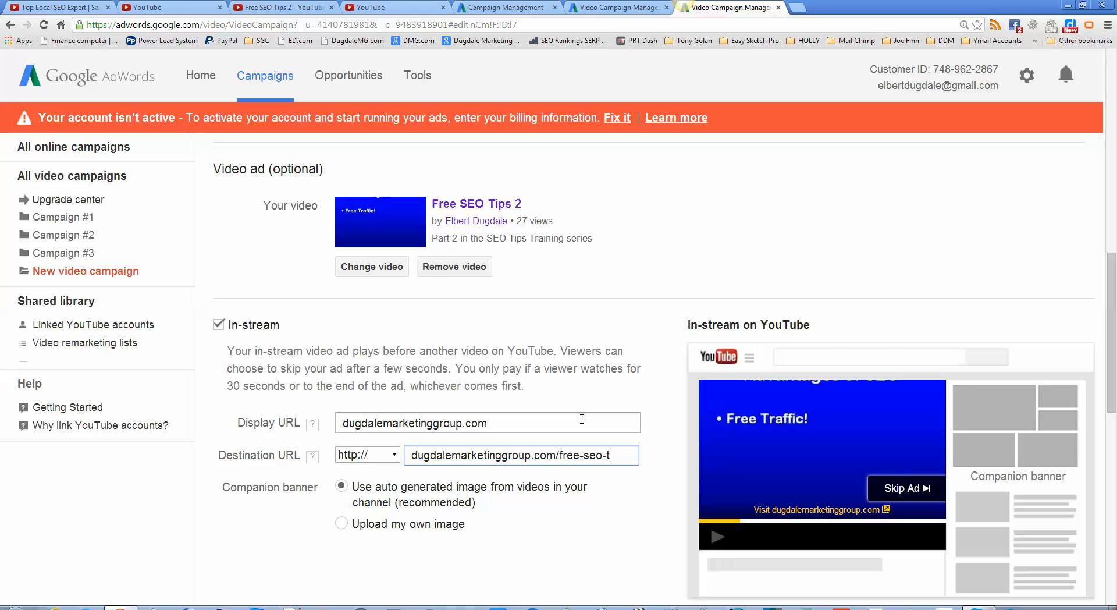
type("raining")
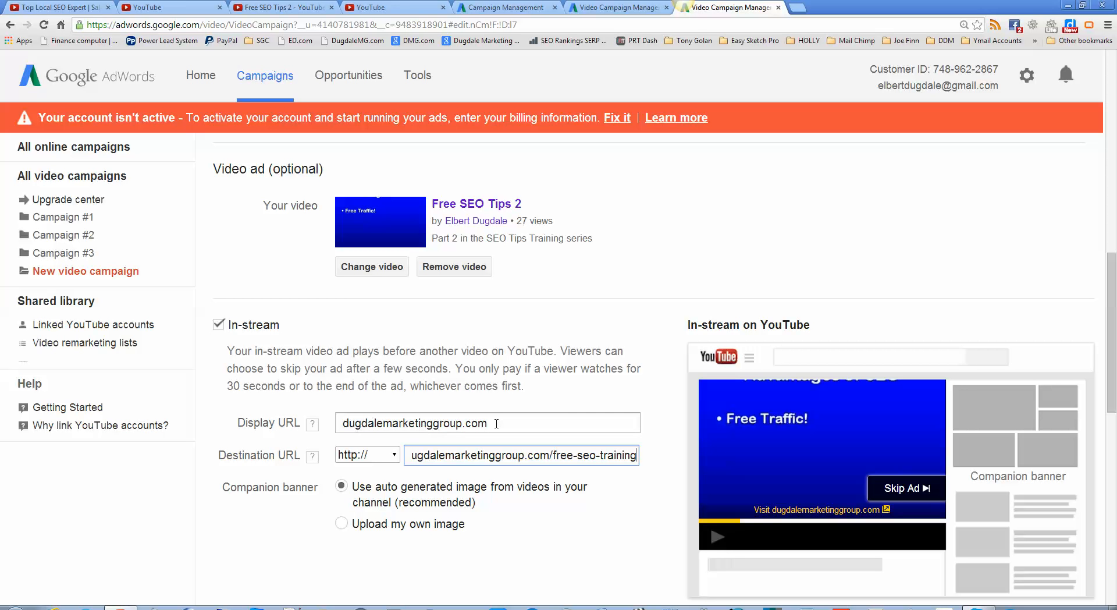
mouse_move(821, 510)
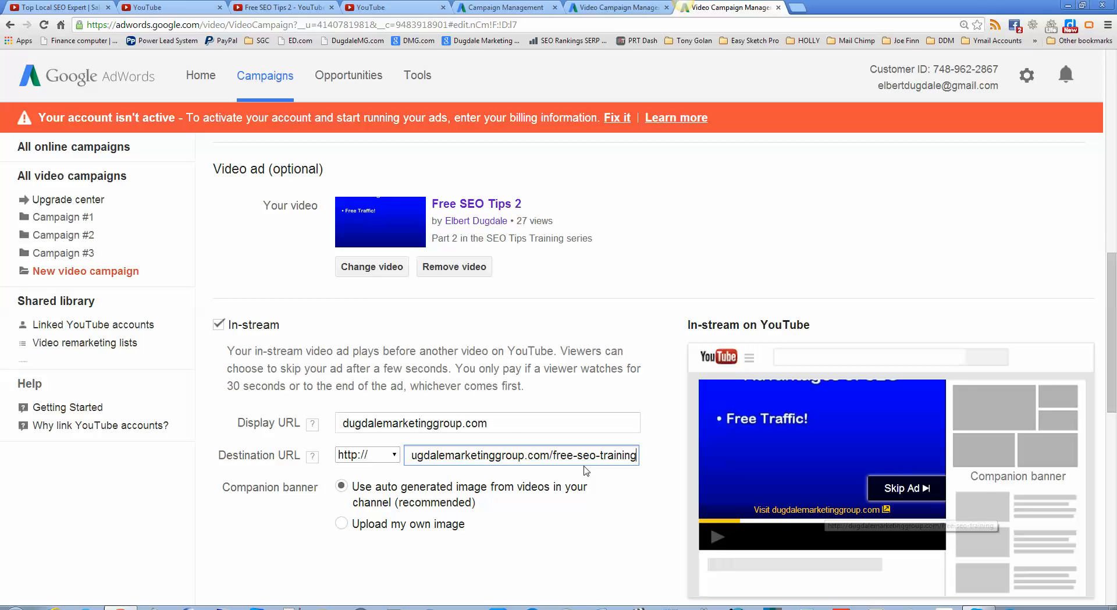
double_click(598, 455)
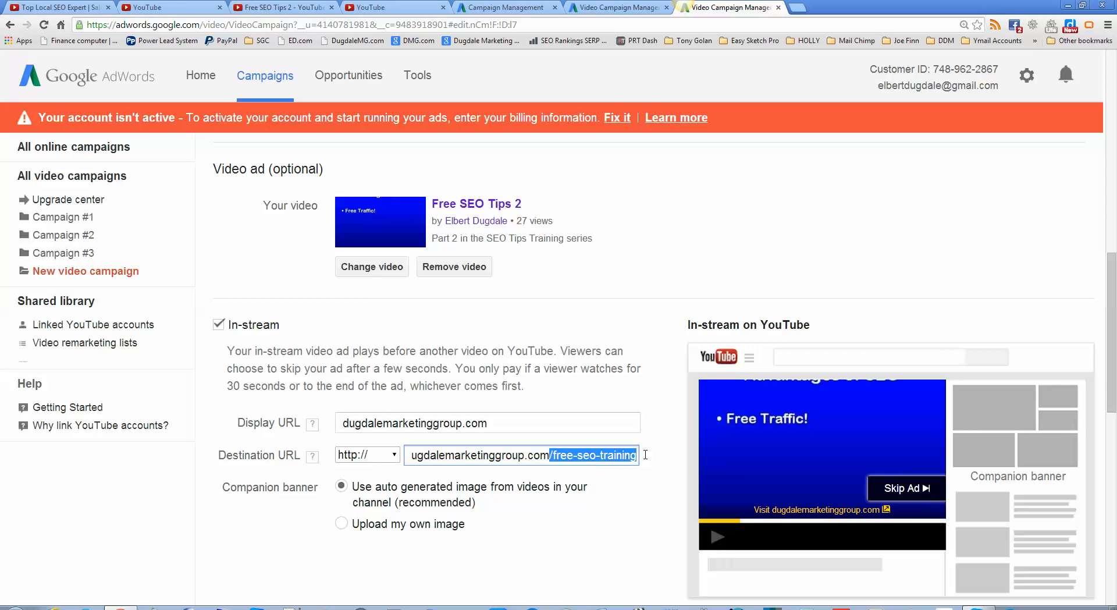
scroll("down", 3)
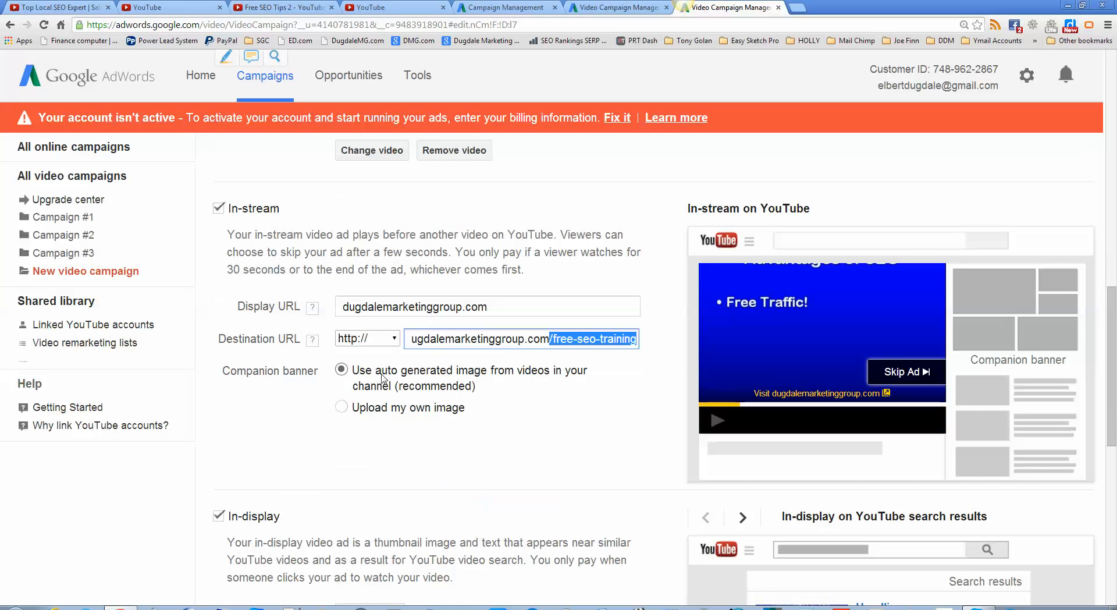
mouse_move(407, 408)
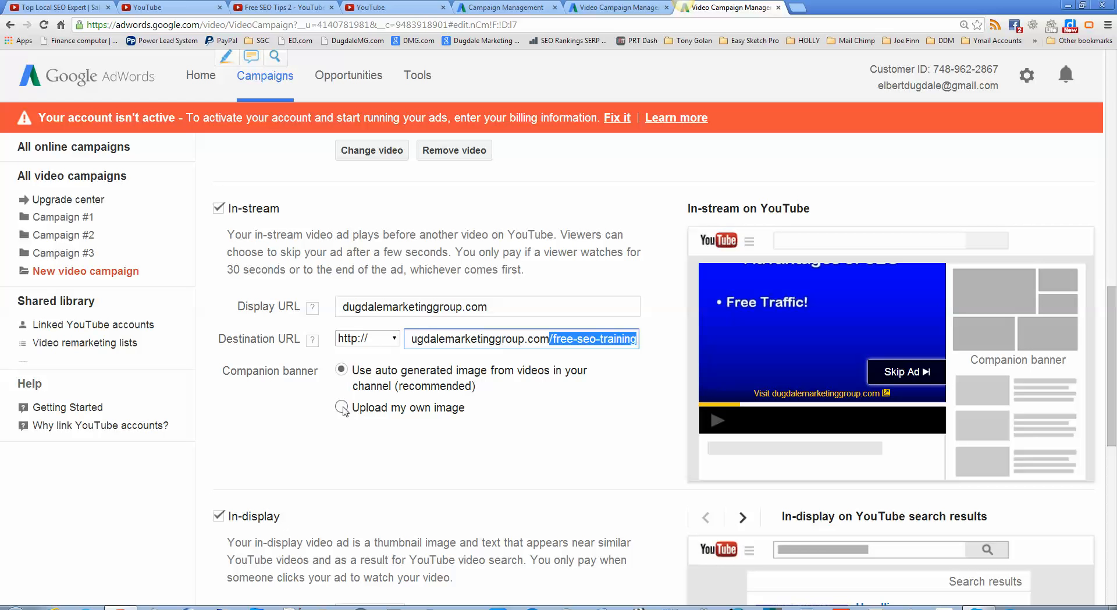
left_click(341, 370)
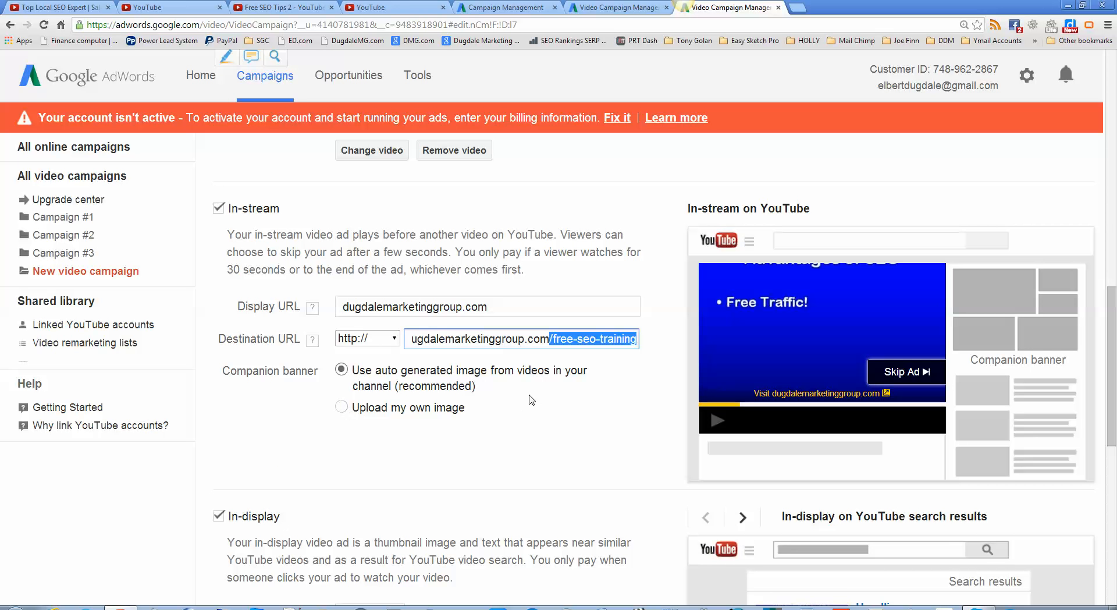
scroll("down", 3)
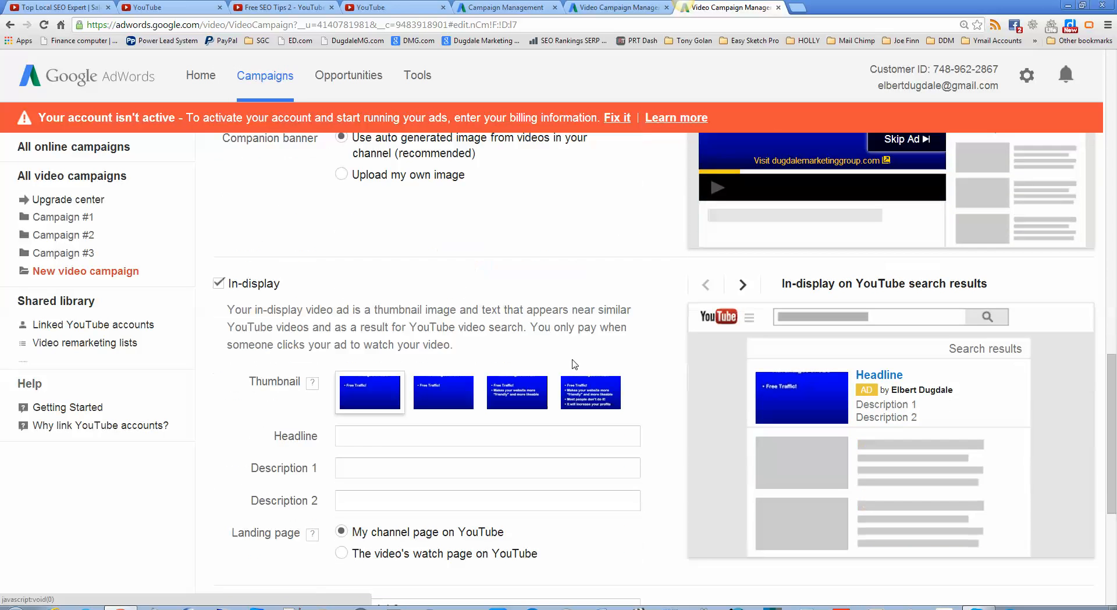
mouse_move(468, 402)
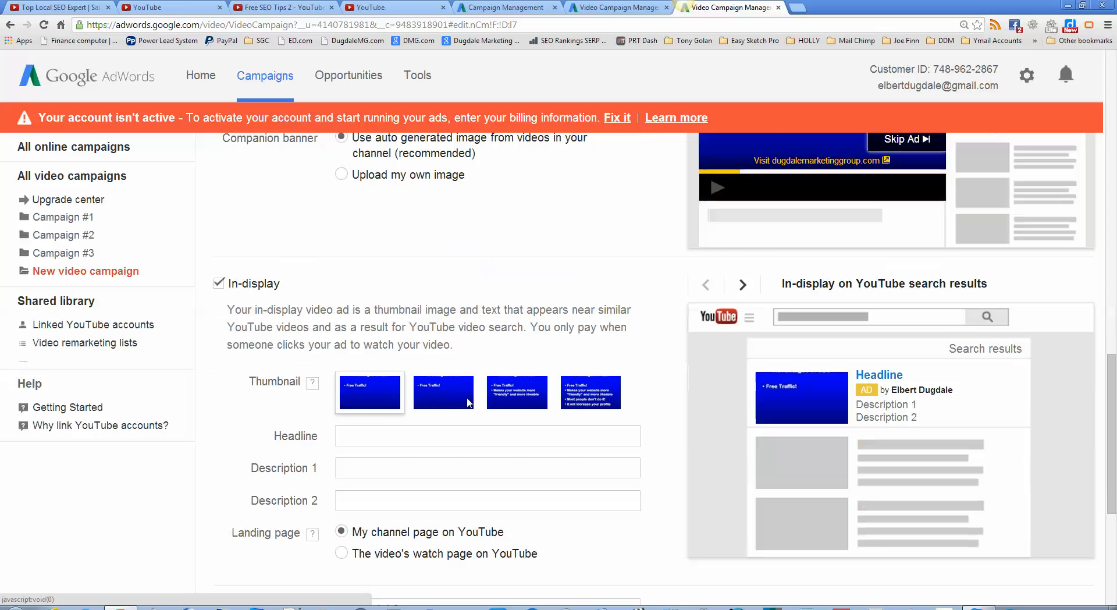
mouse_move(670, 383)
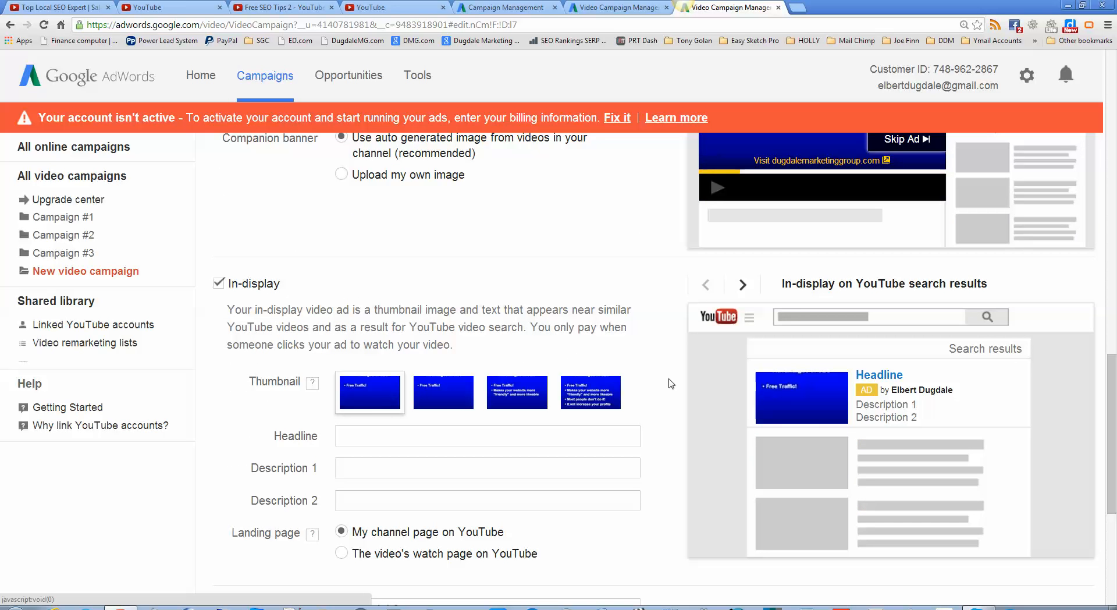
left_click(443, 392)
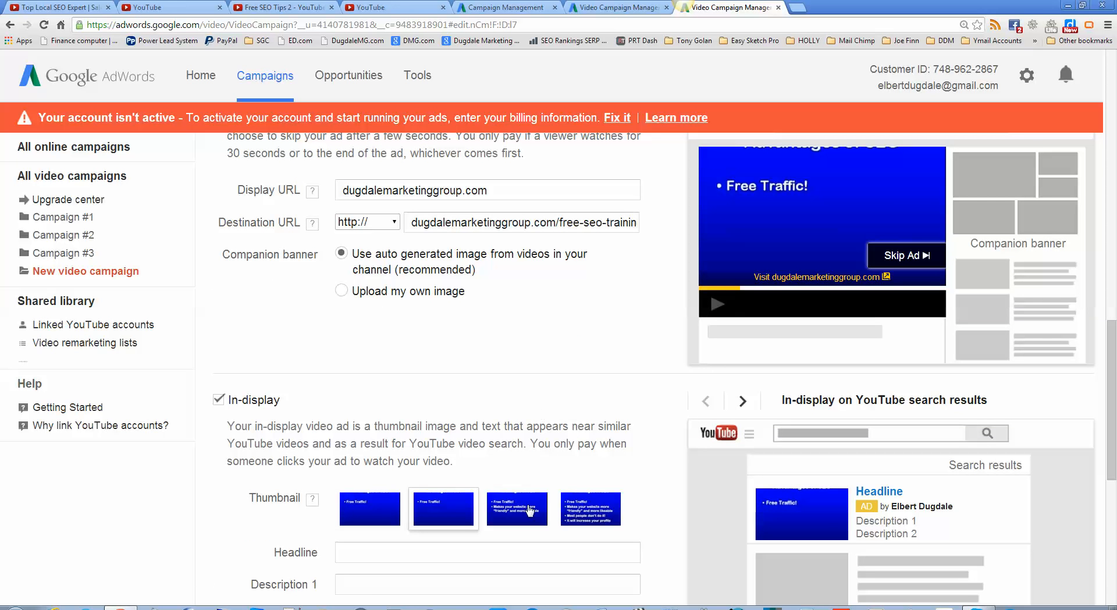
left_click(516, 509)
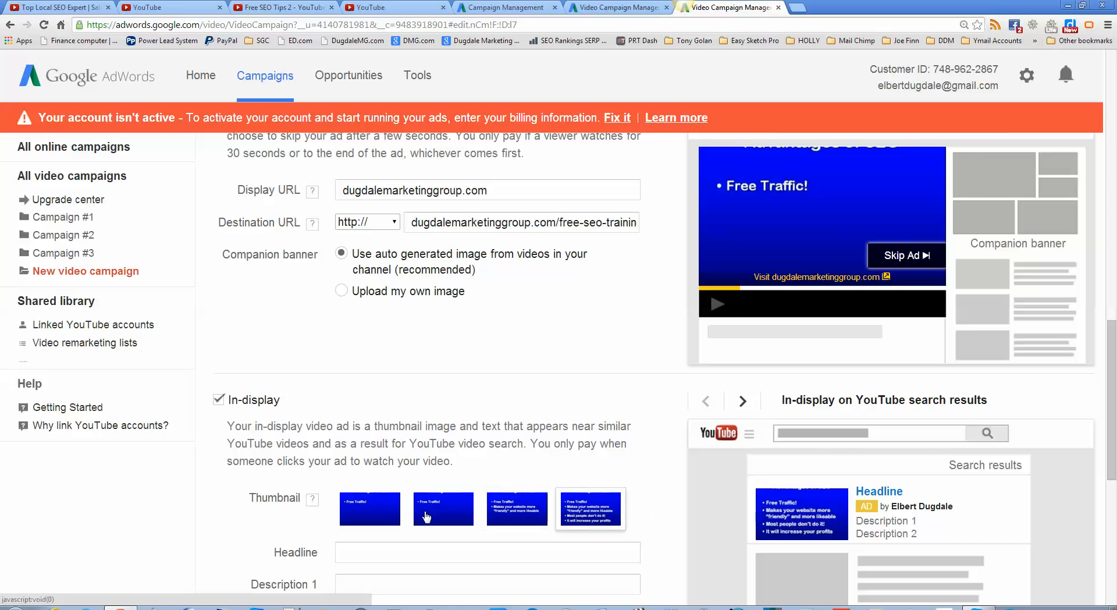
left_click(369, 508)
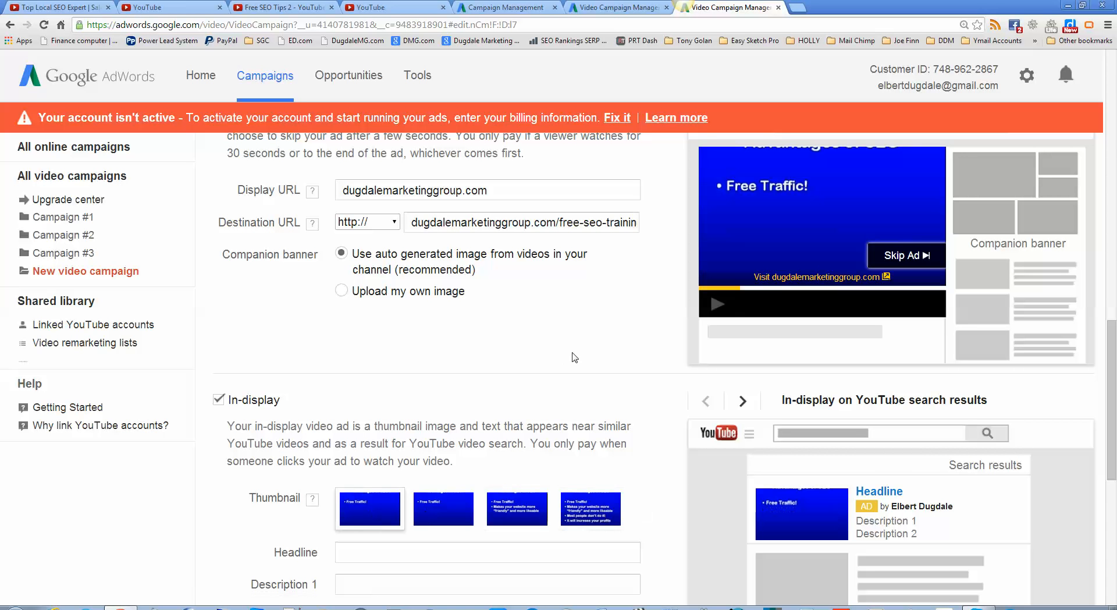
scroll("down", 3)
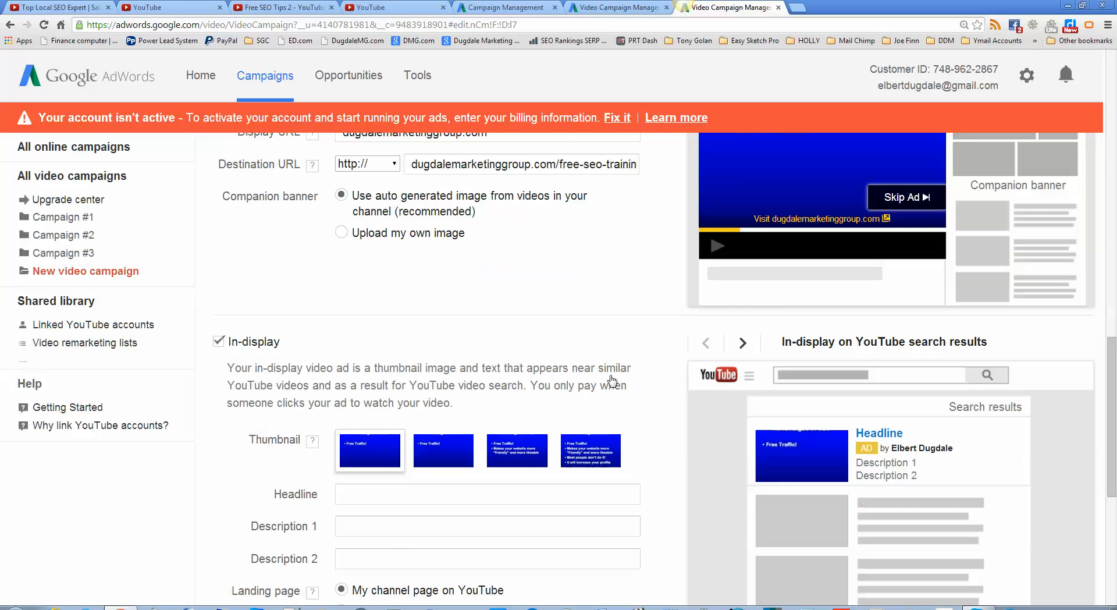
scroll("down", 3)
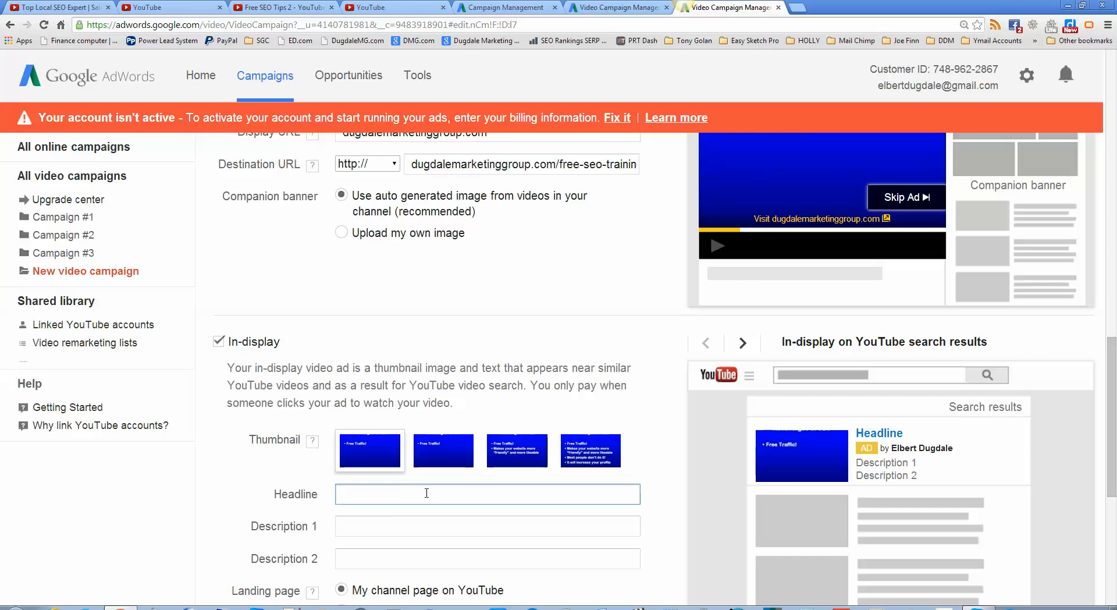
- Enter the in-display ad headline 'Free Training #2 of 27'
left_click(487, 493)
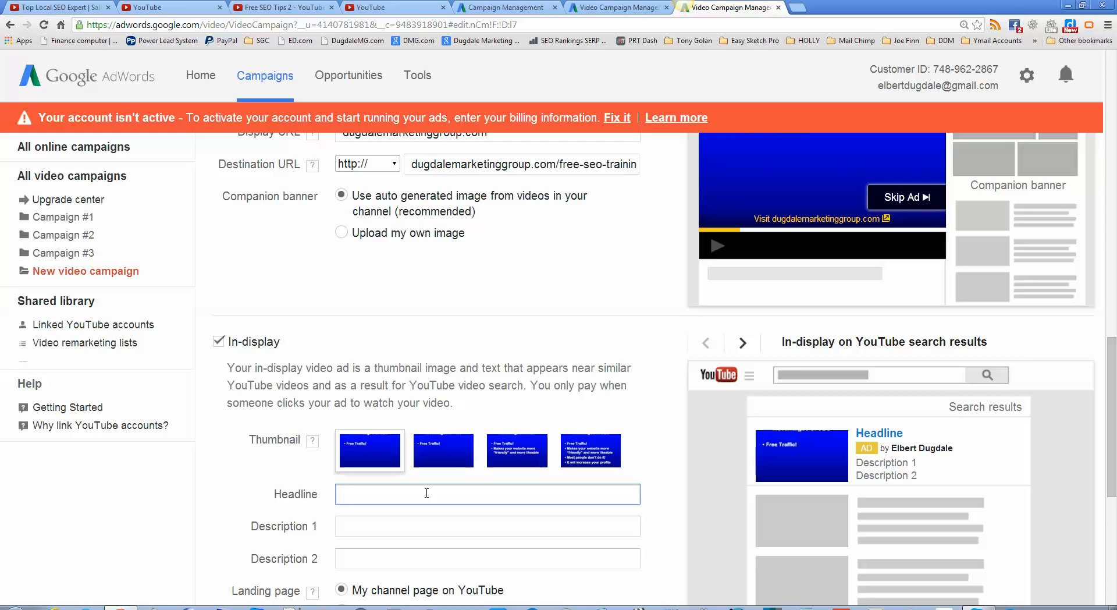
type("F")
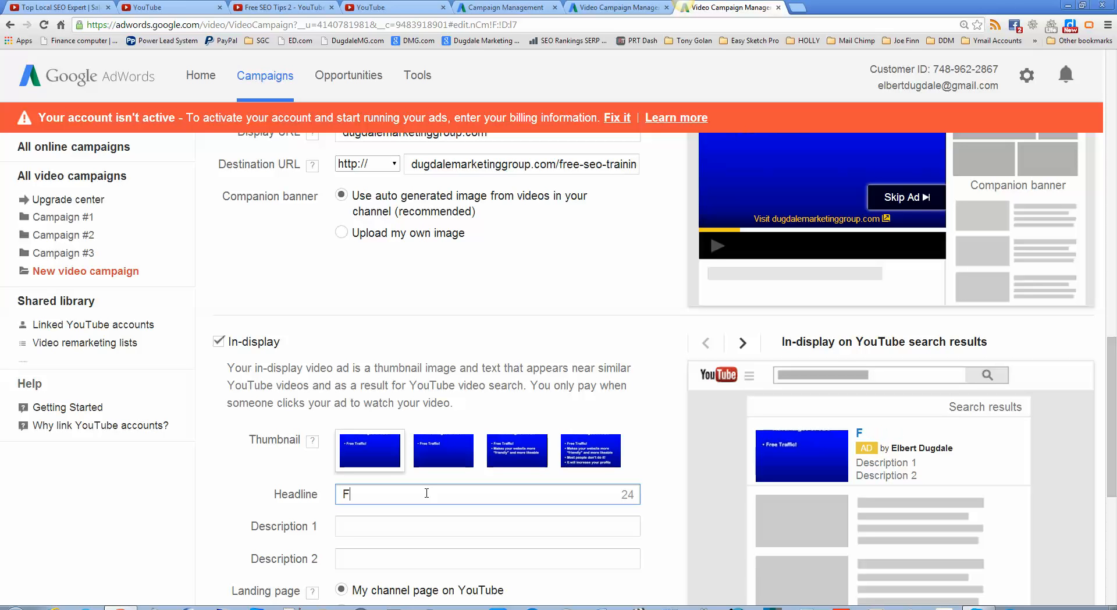
type("ree Tra")
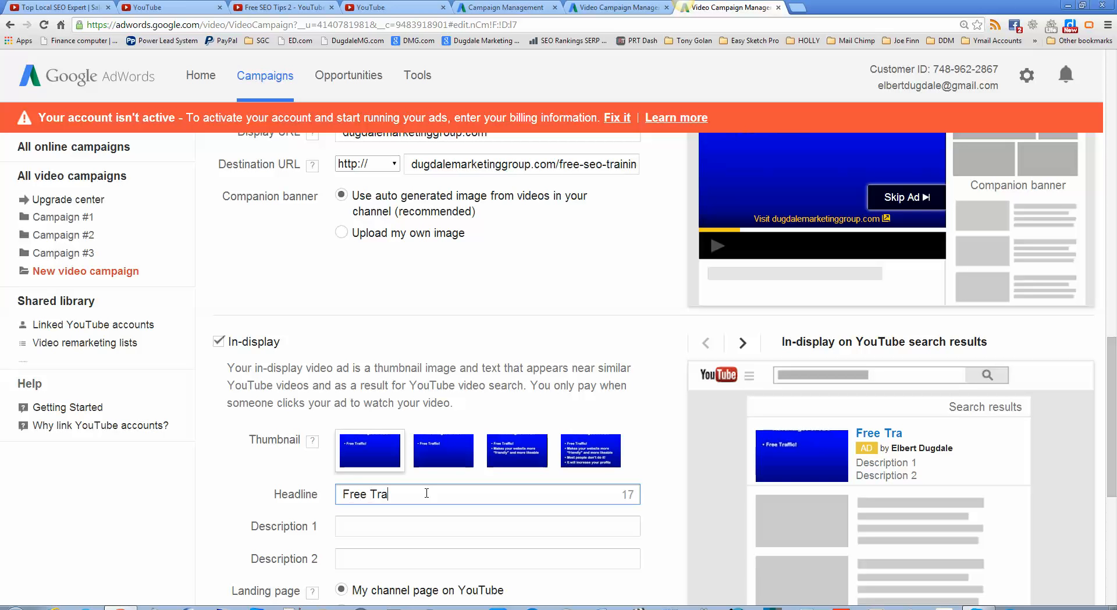
type("in")
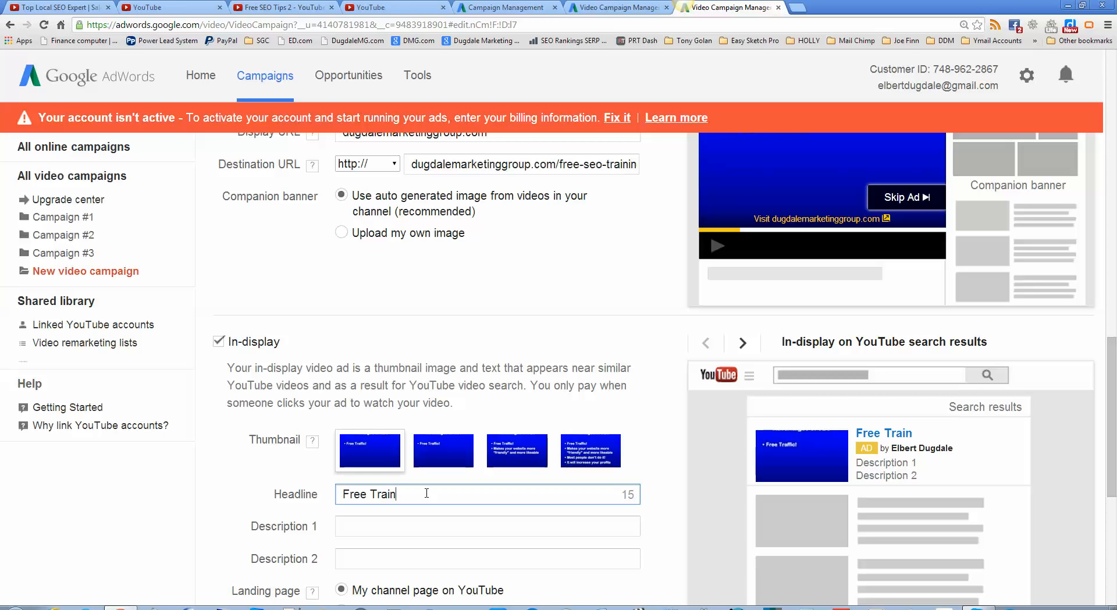
type("in")
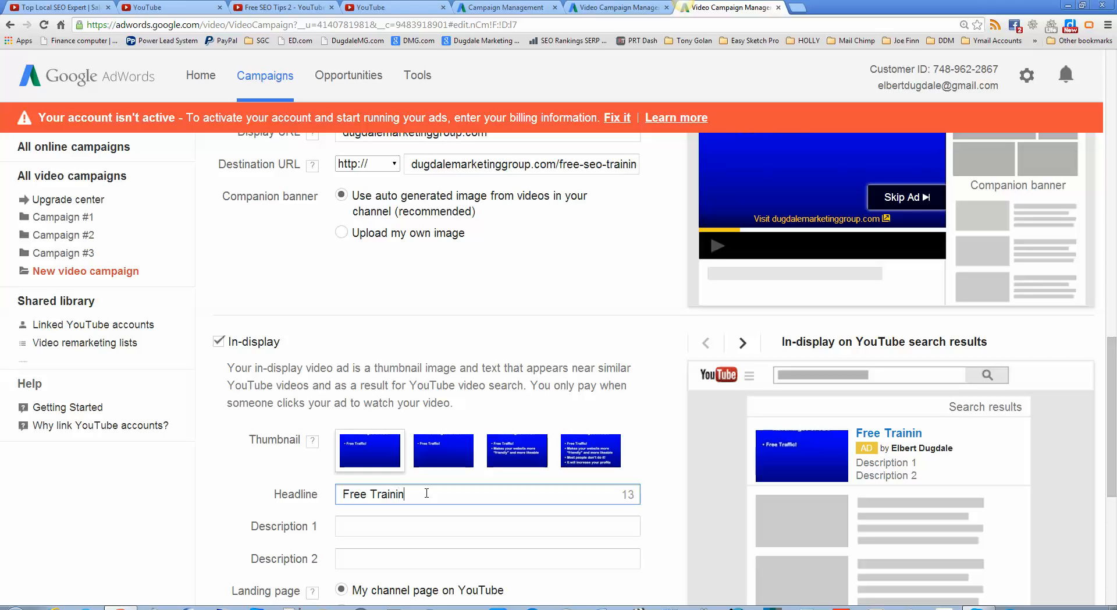
type("g")
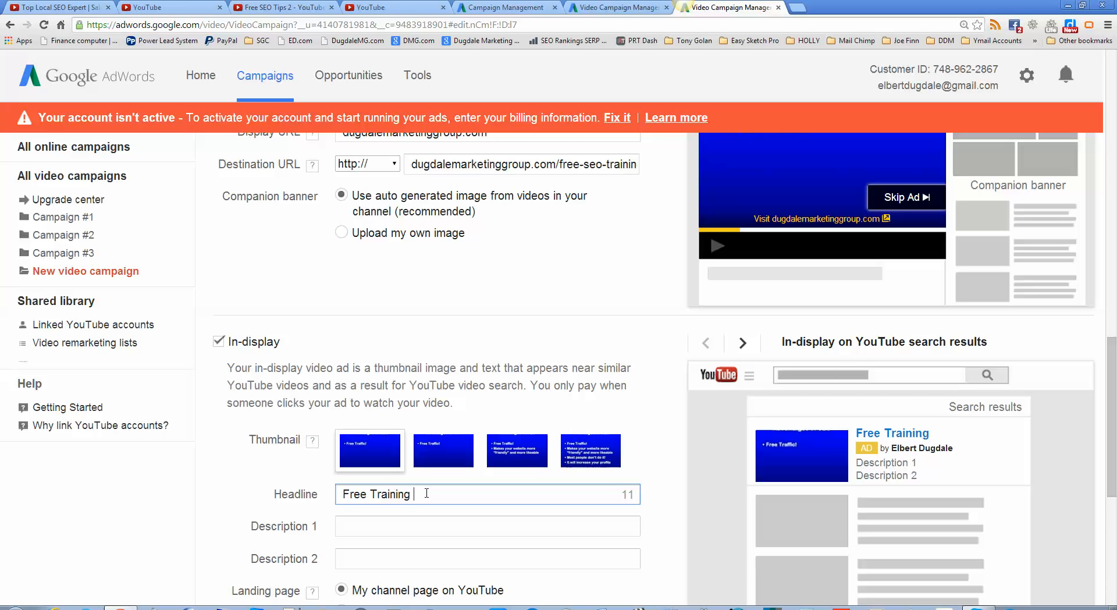
type("#2 o")
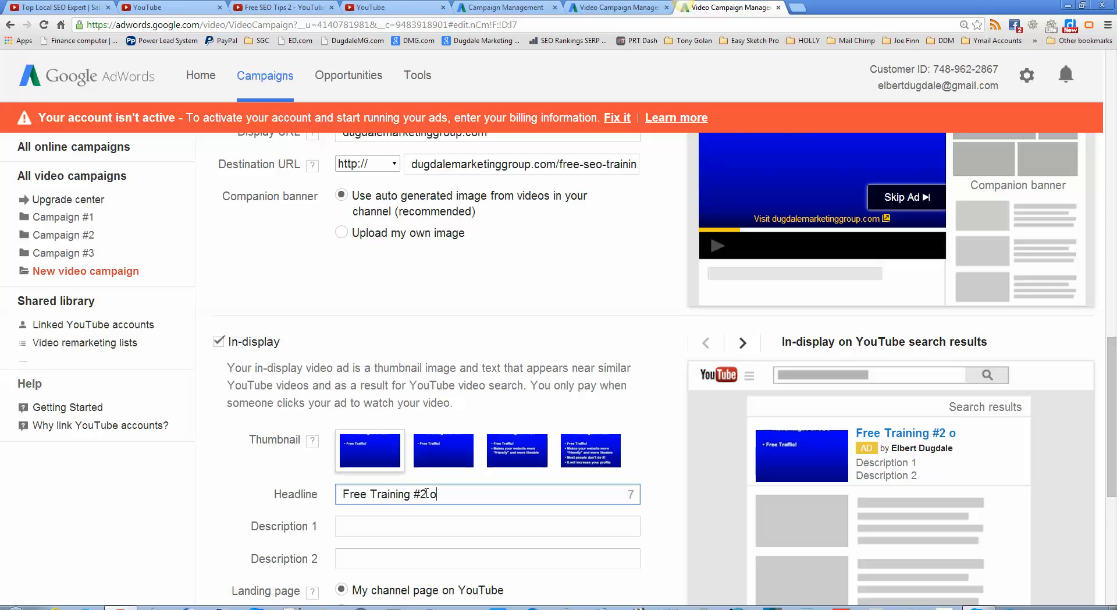
type("f")
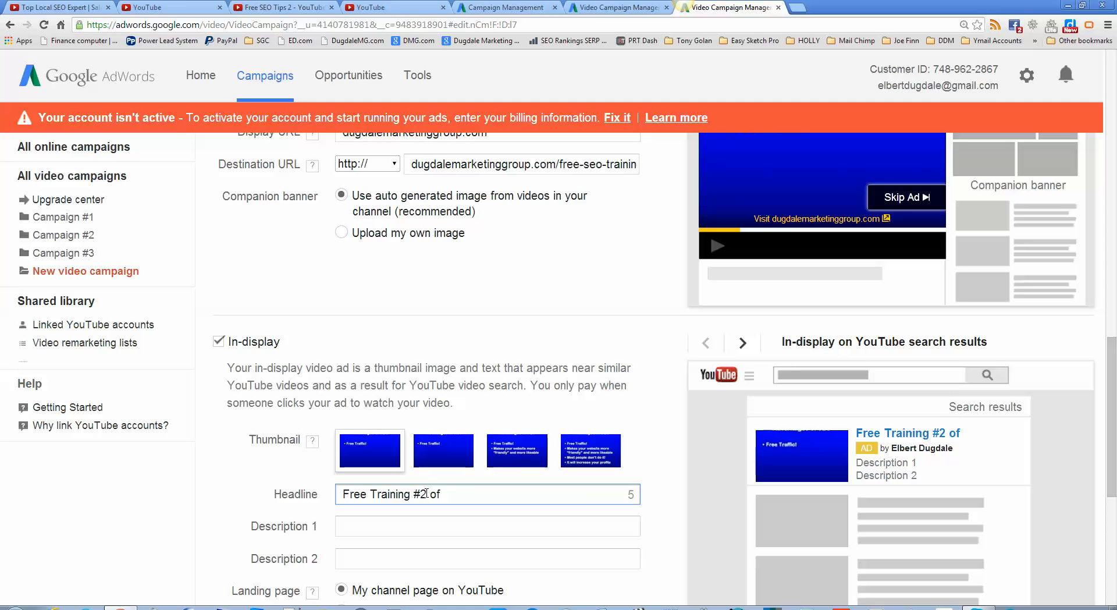
type("27")
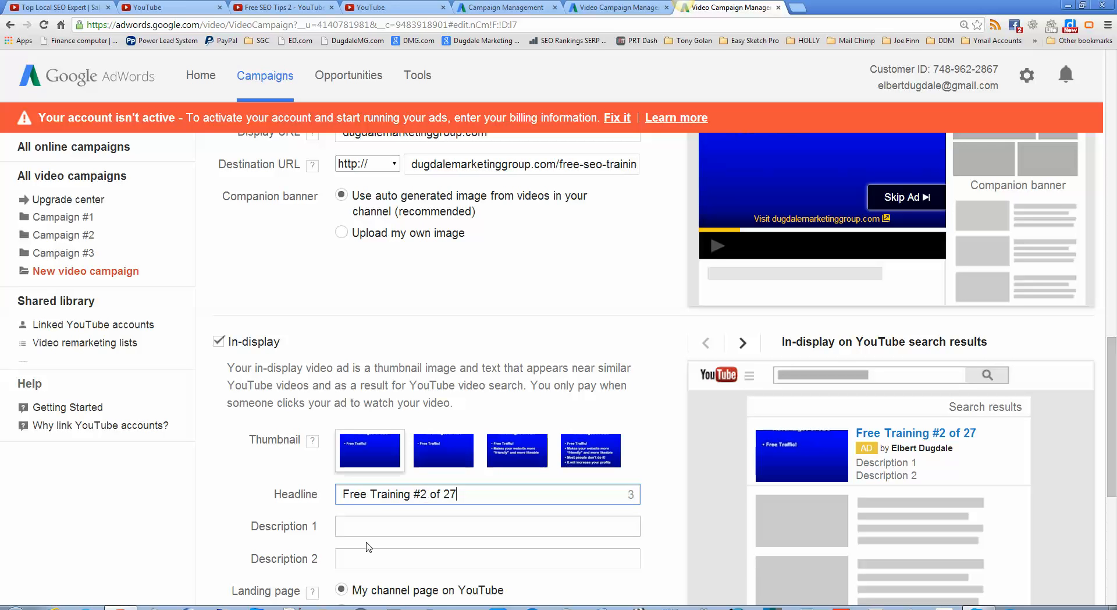
left_click(486, 525)
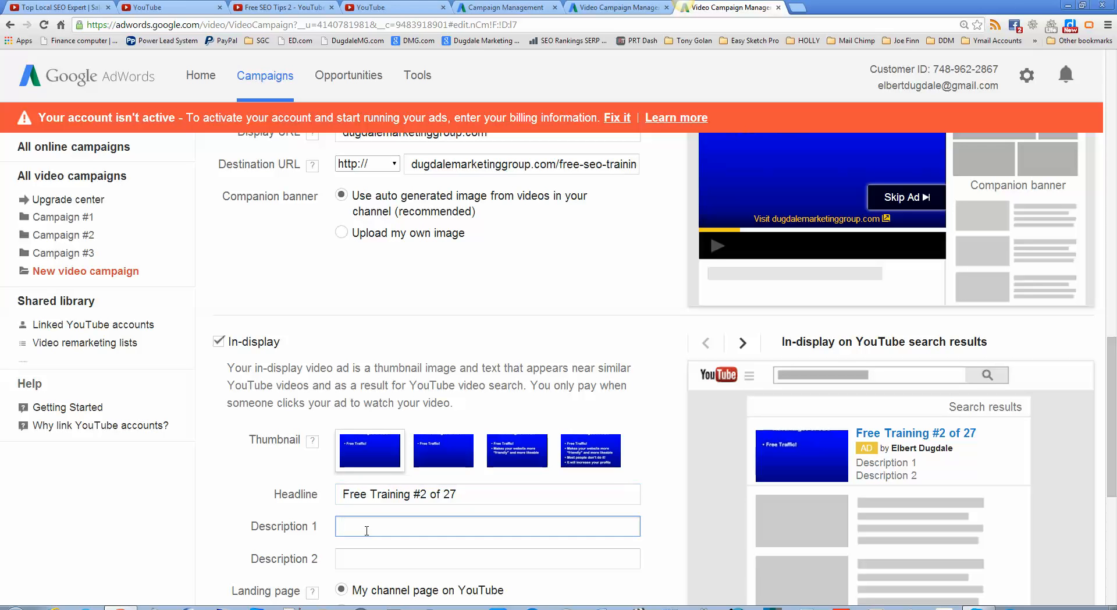
- Enter Description 1 as '#2 in a series of 27'
type("#2")
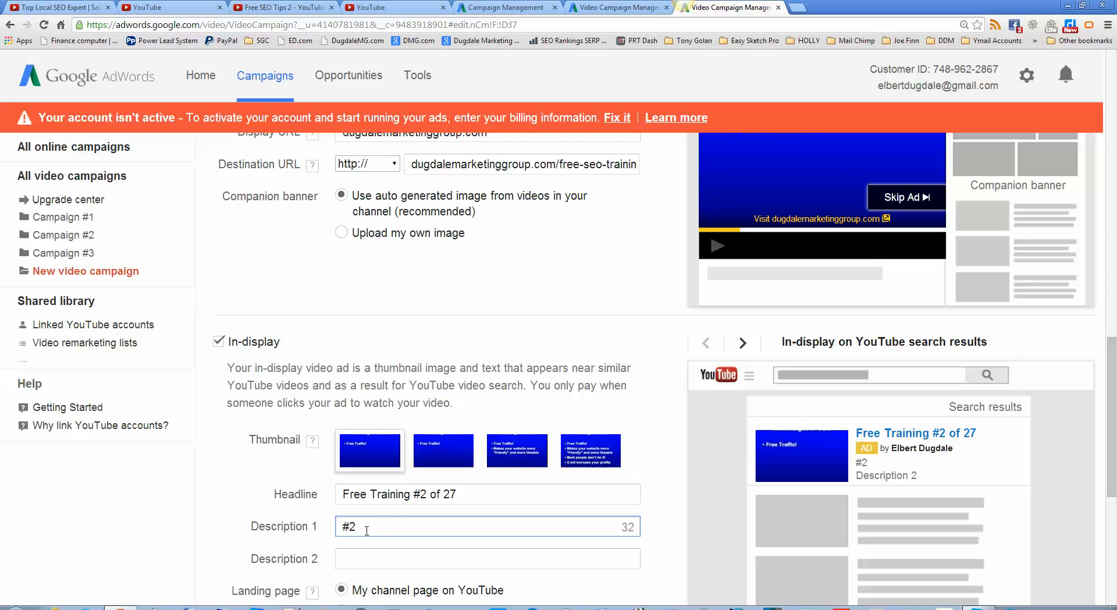
type("in a ser")
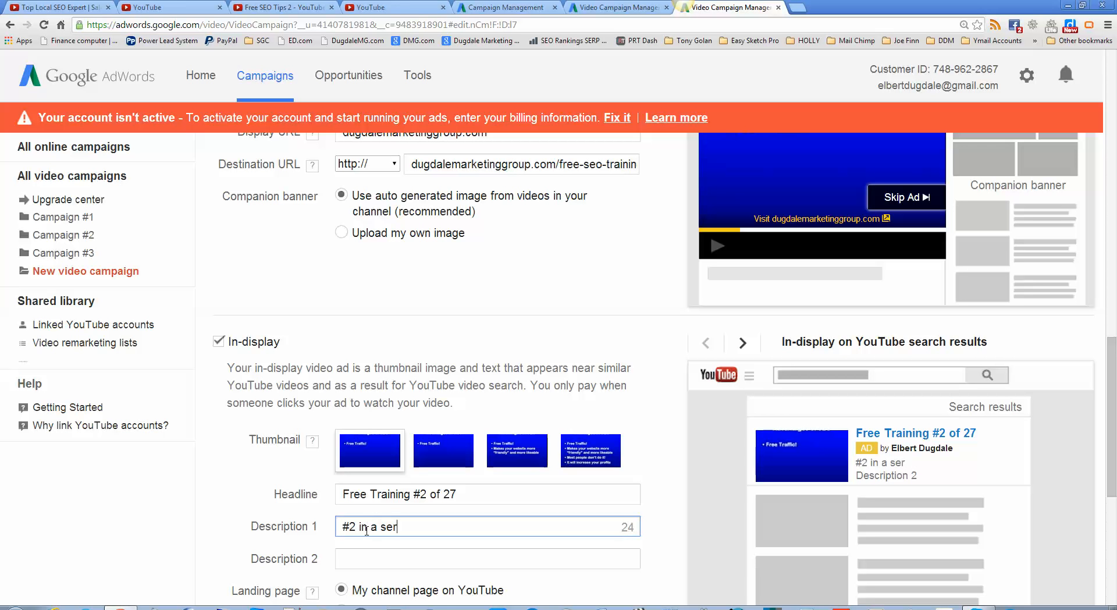
type("ies of")
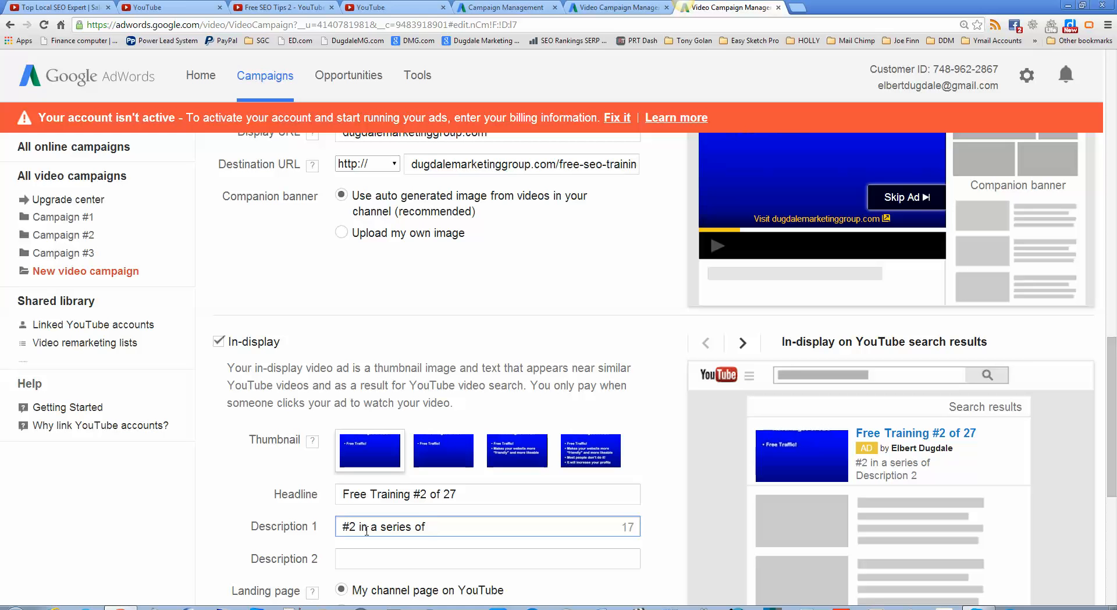
type("27")
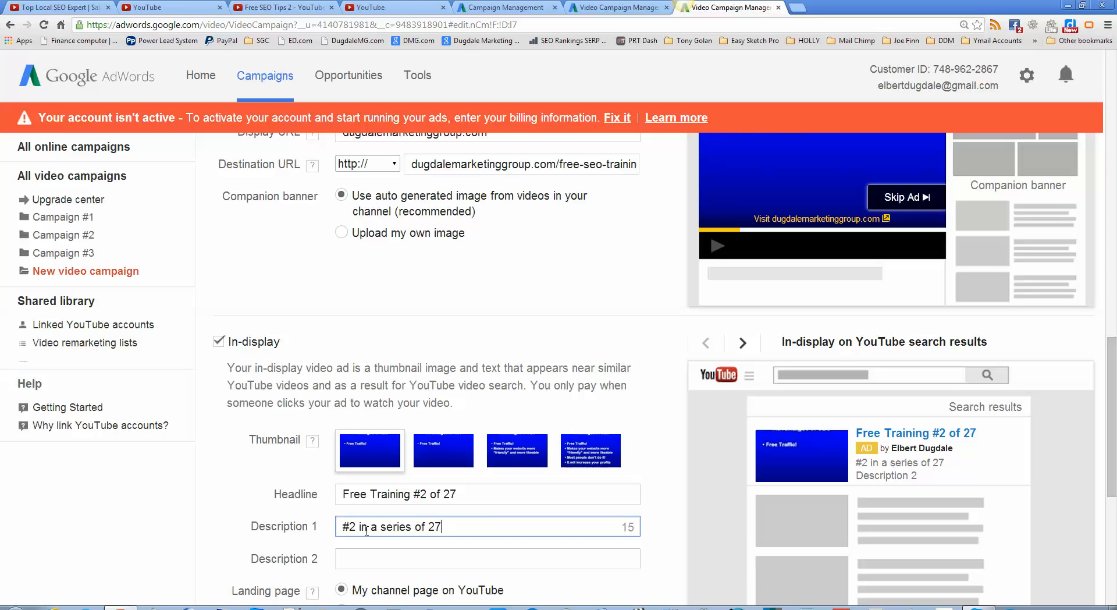
- Enter Description 2 as '27 free seo training videos'
left_click(487, 559)
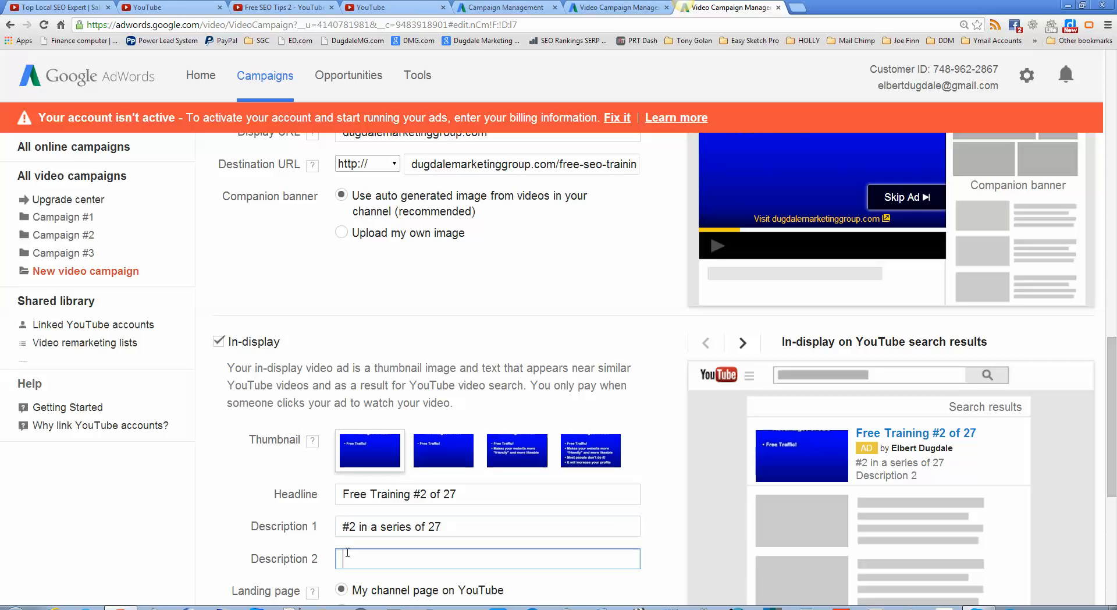
type("free")
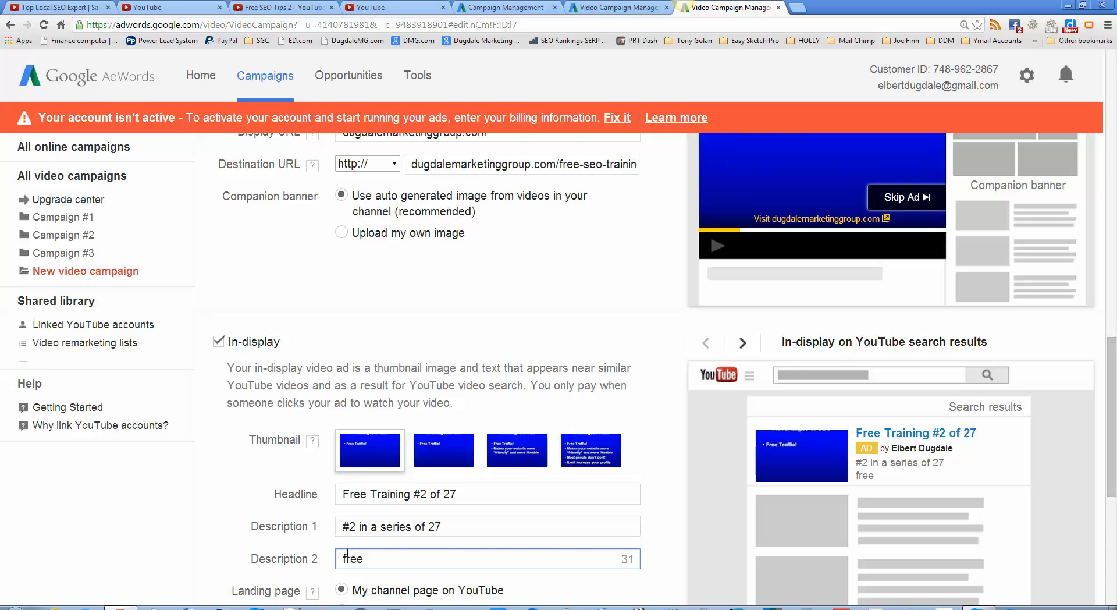
type("vi")
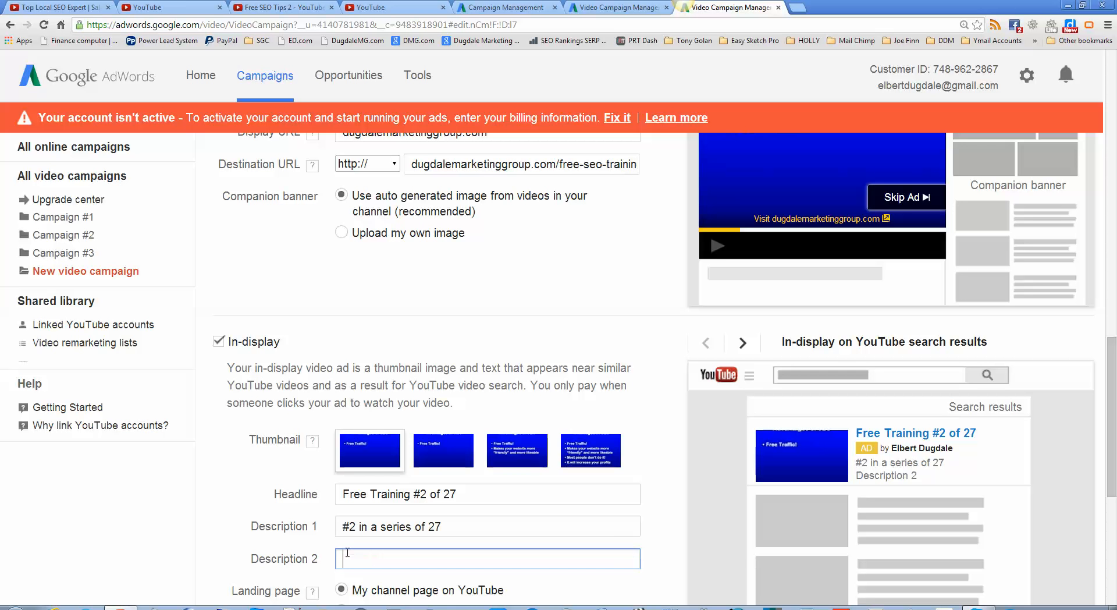
type("27 fr")
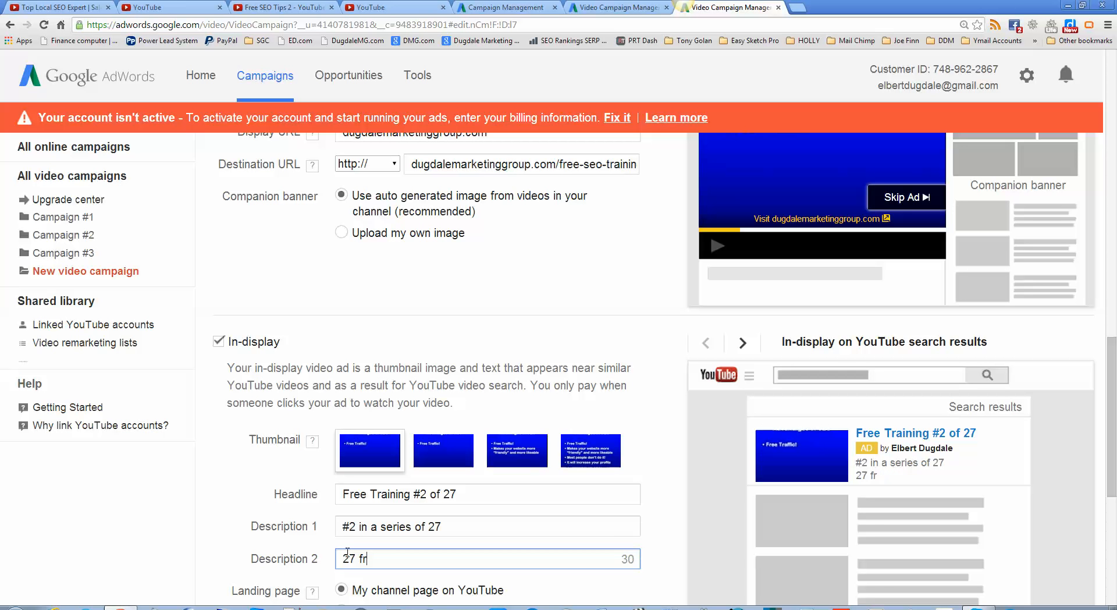
type("ree see")
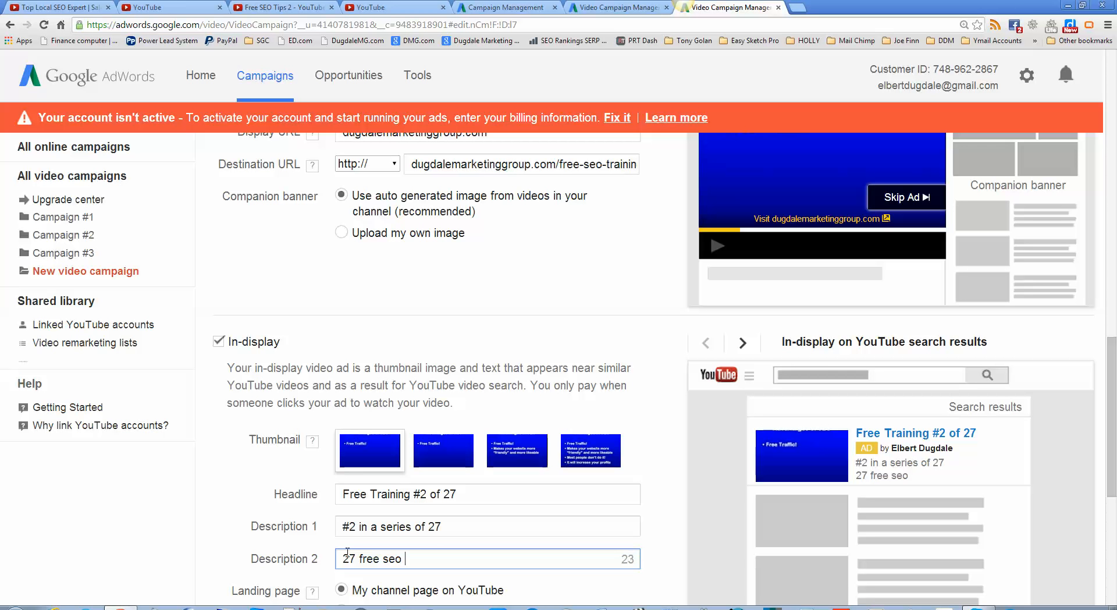
type("training vi")
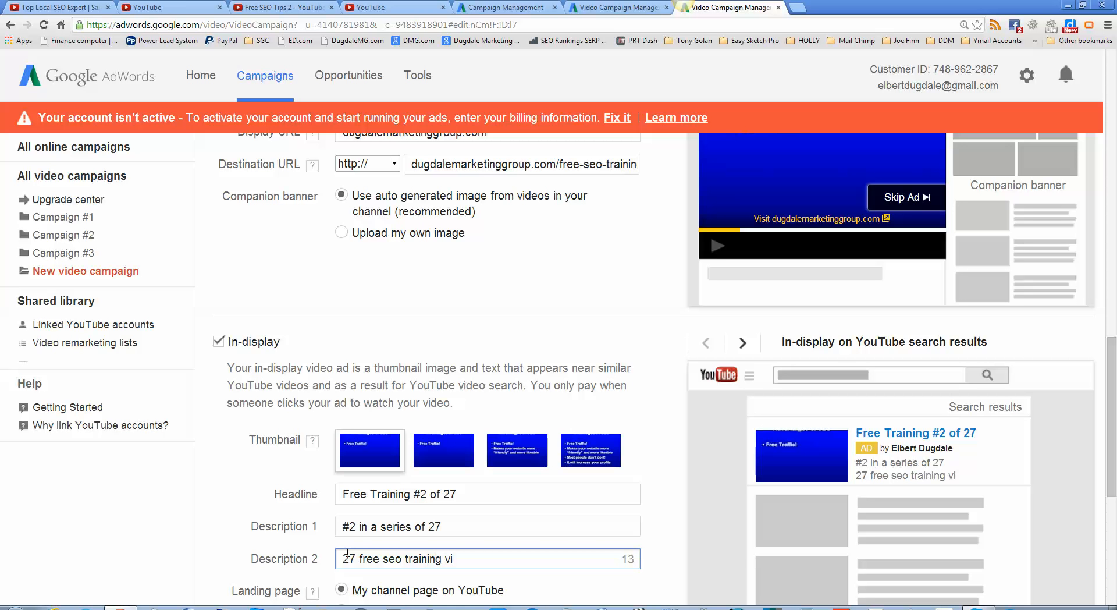
type("deos")
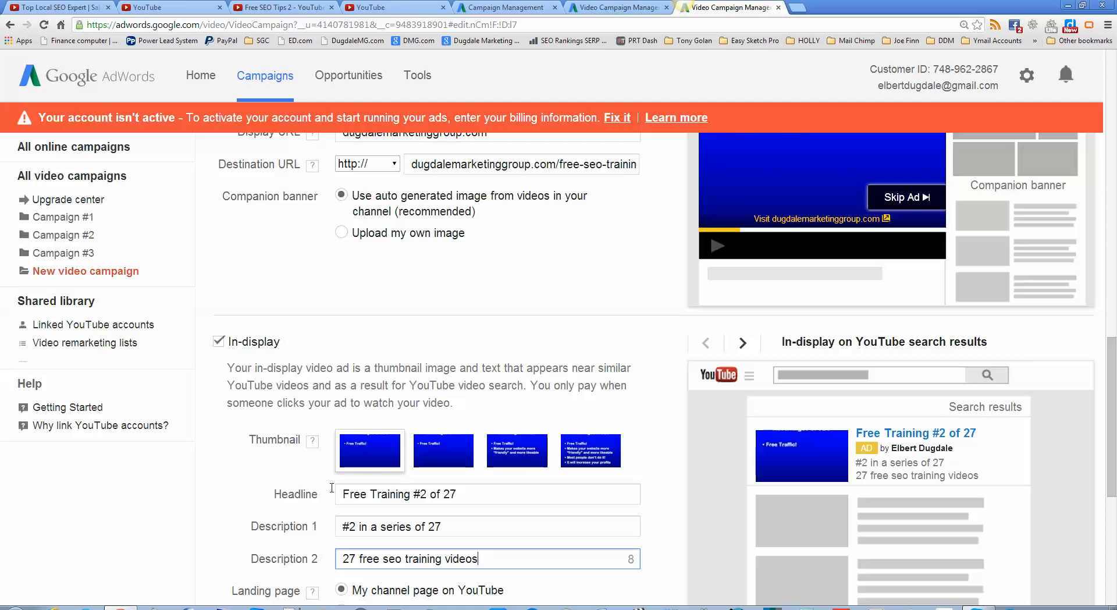
mouse_move(520, 451)
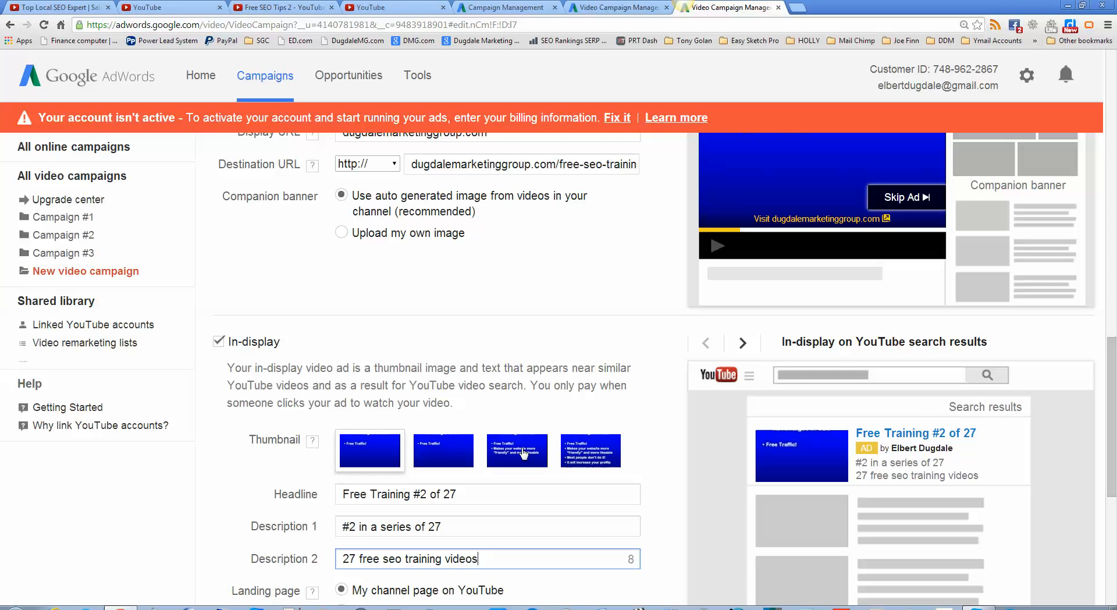
mouse_move(862, 207)
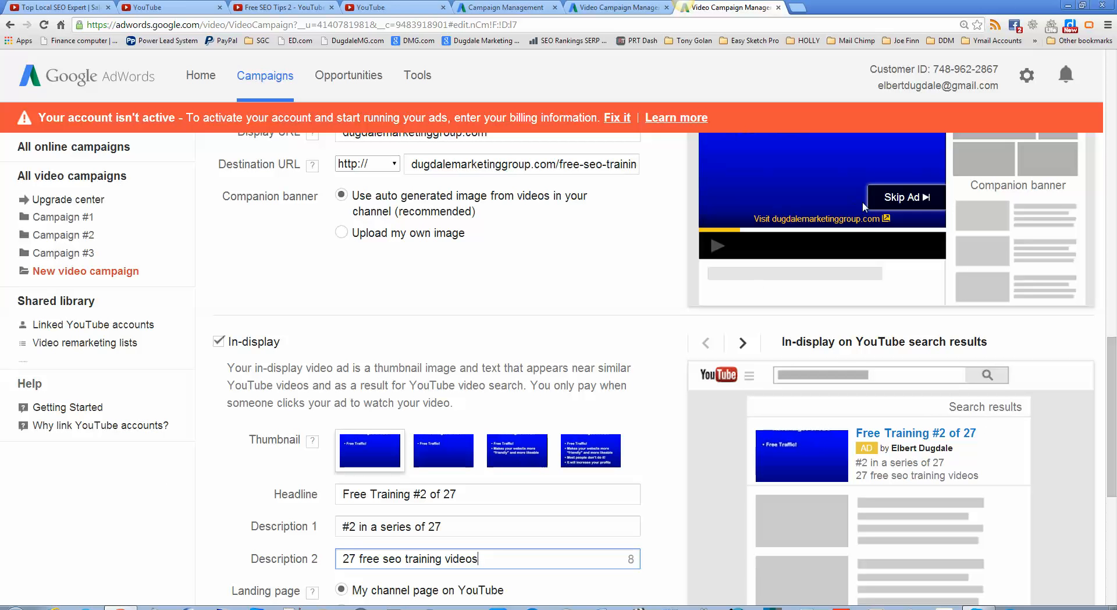
mouse_move(808, 287)
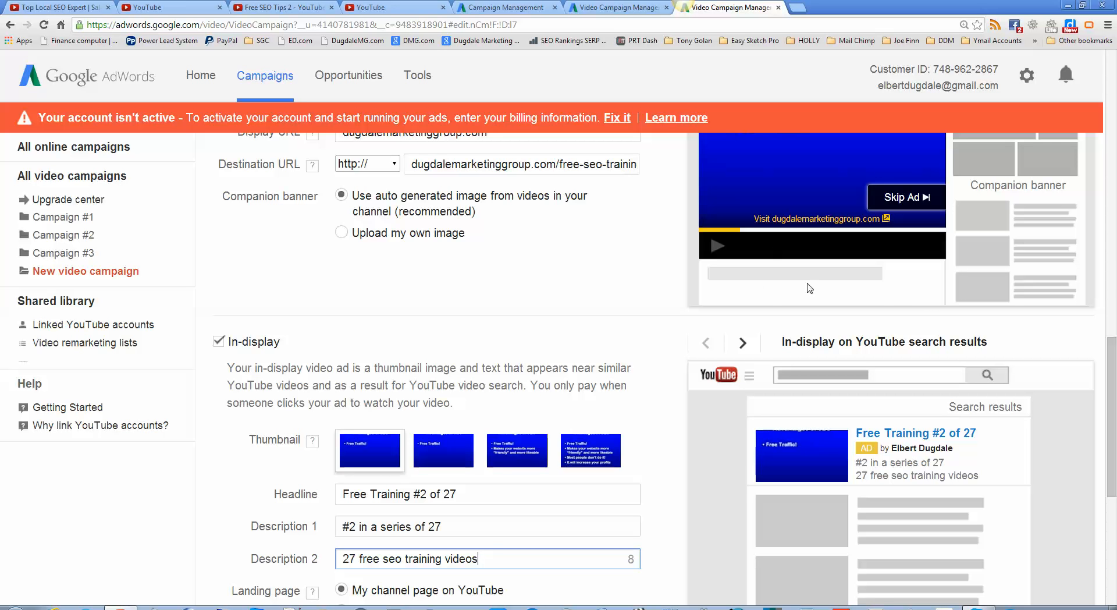
- Replace the ad name 'Video Ad 6' with 'Free Training #2 of 27'
scroll("down", 3)
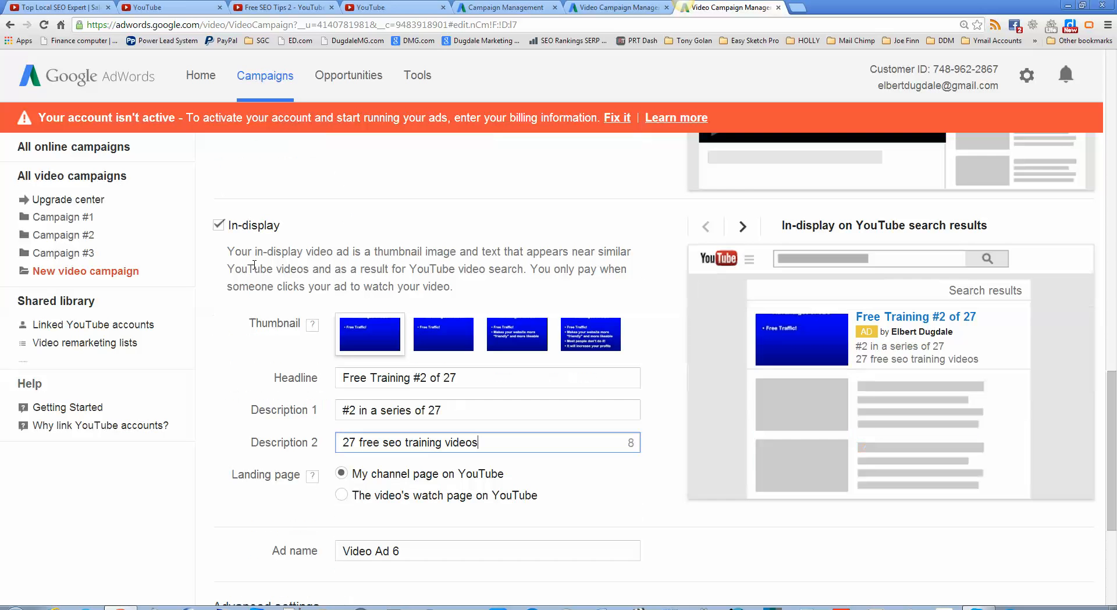
scroll("down", 3)
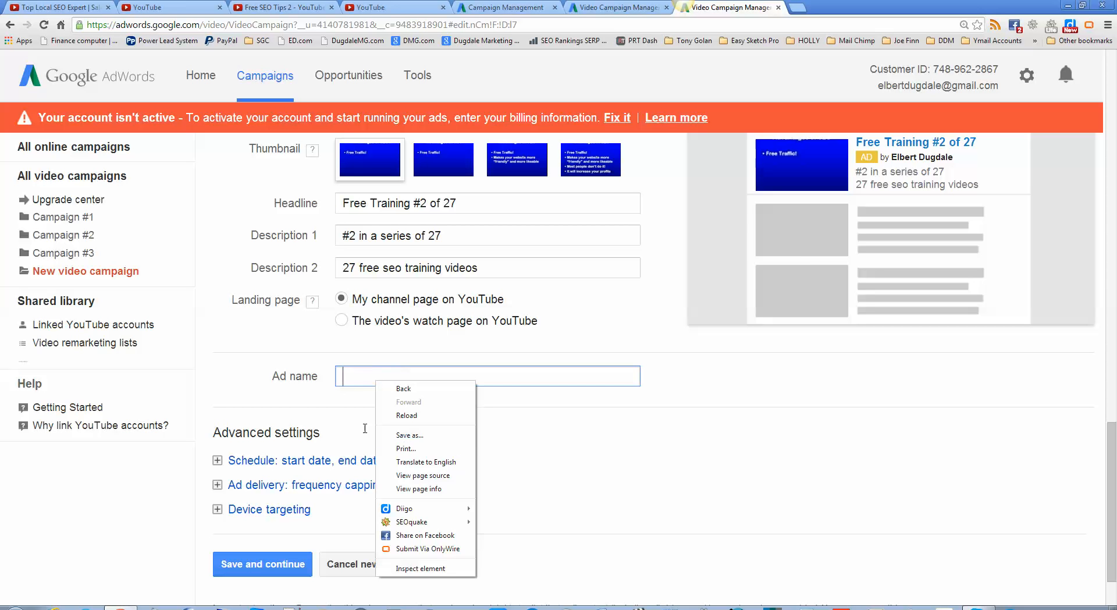
left_click(377, 406)
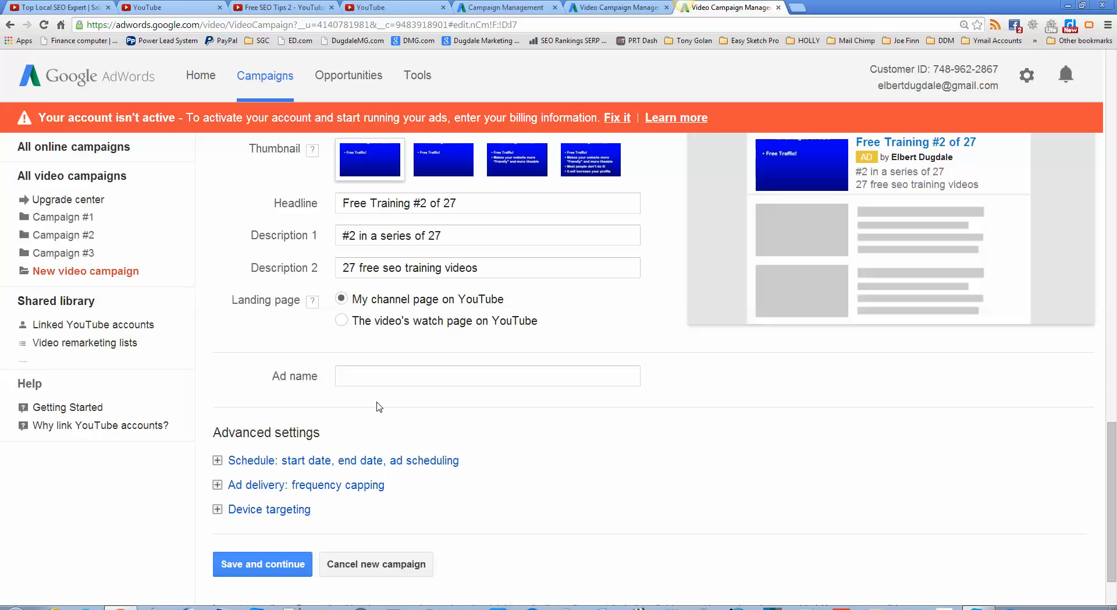
mouse_move(391, 421)
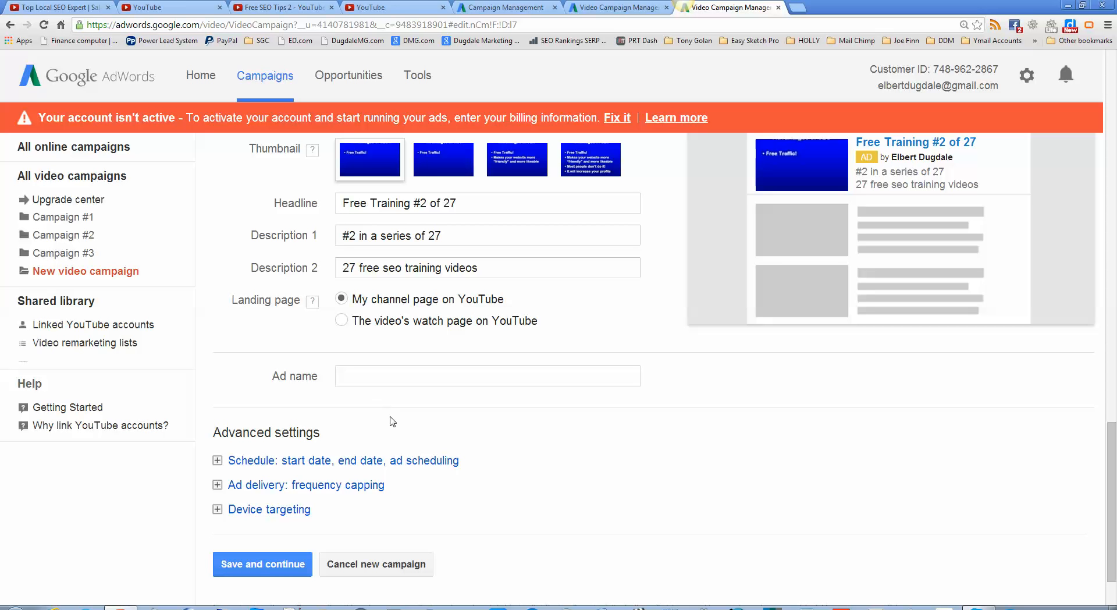
left_click(487, 376)
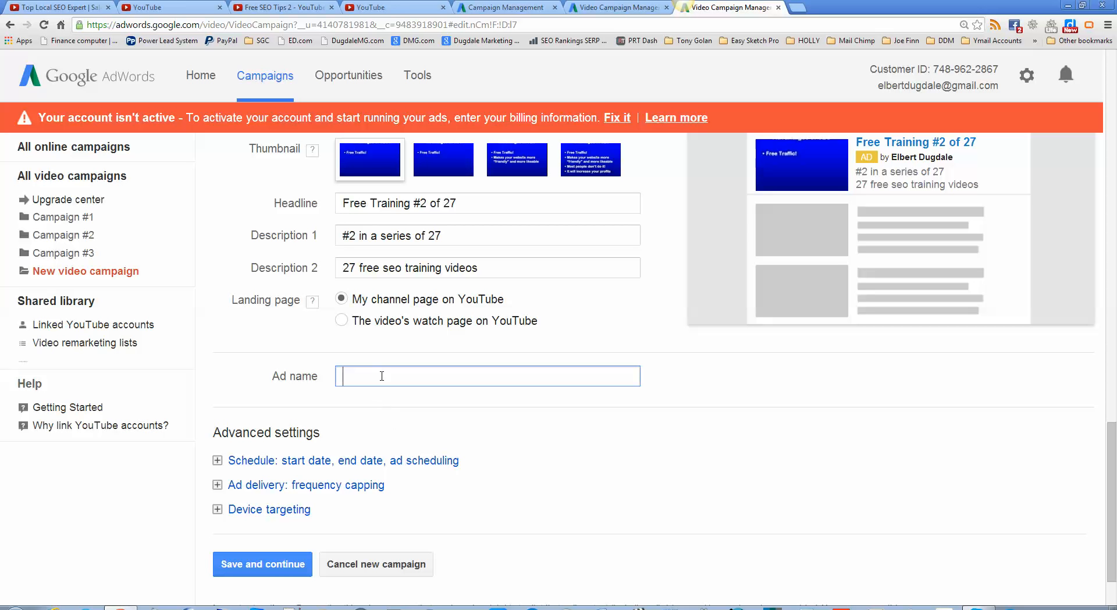
type("Free")
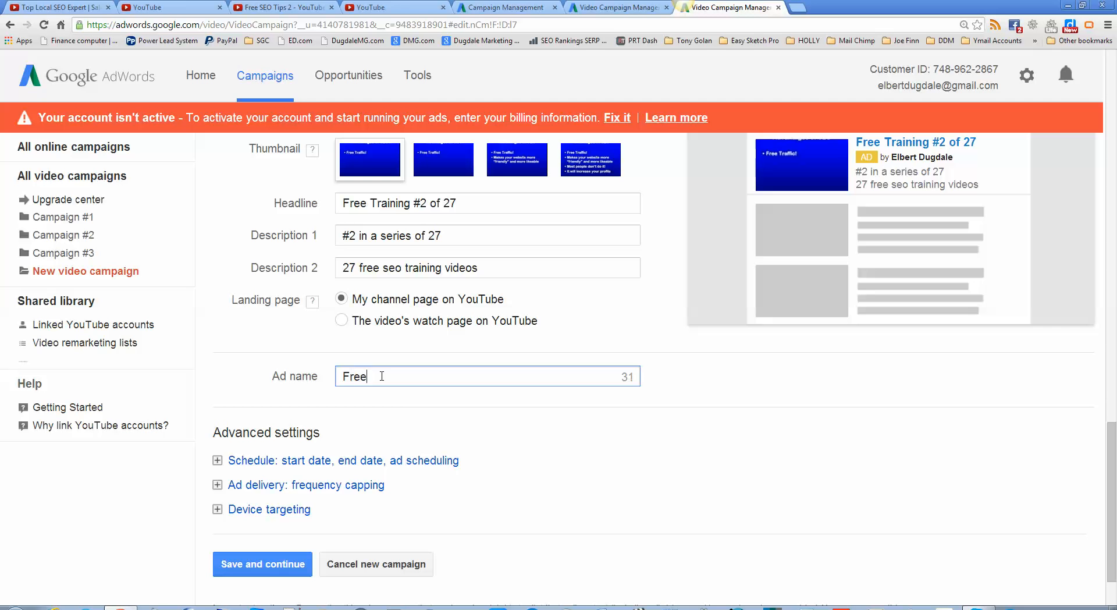
type("Trai")
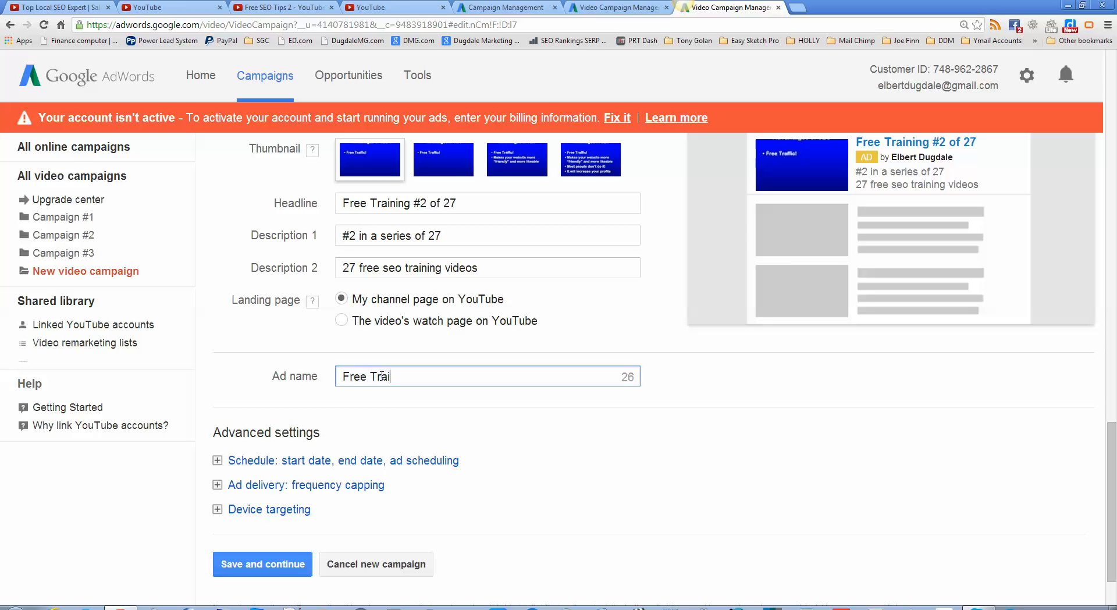
type("ning")
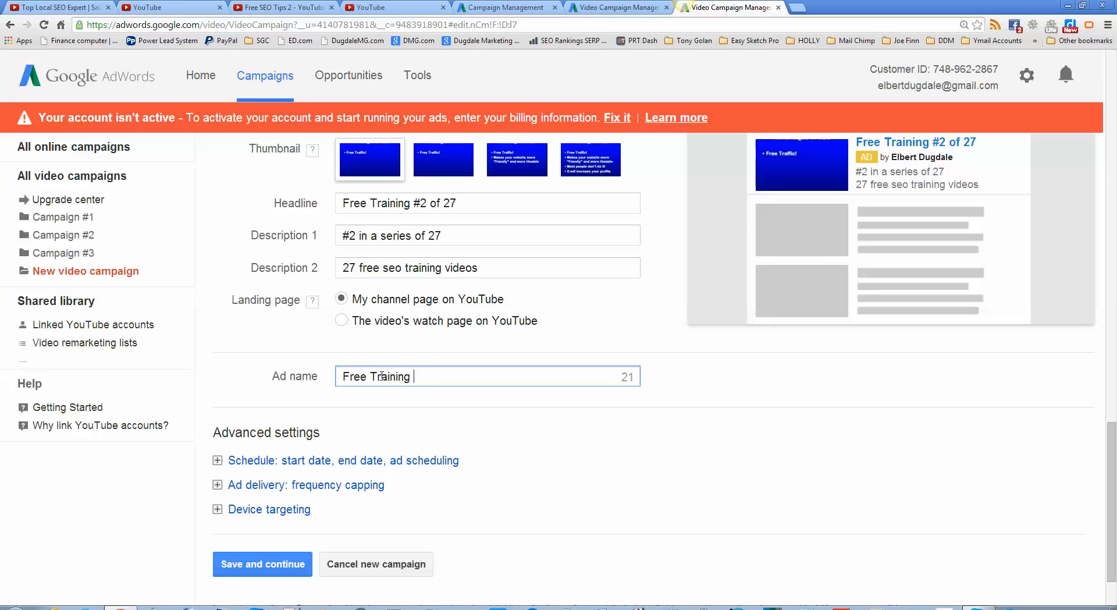
type("#")
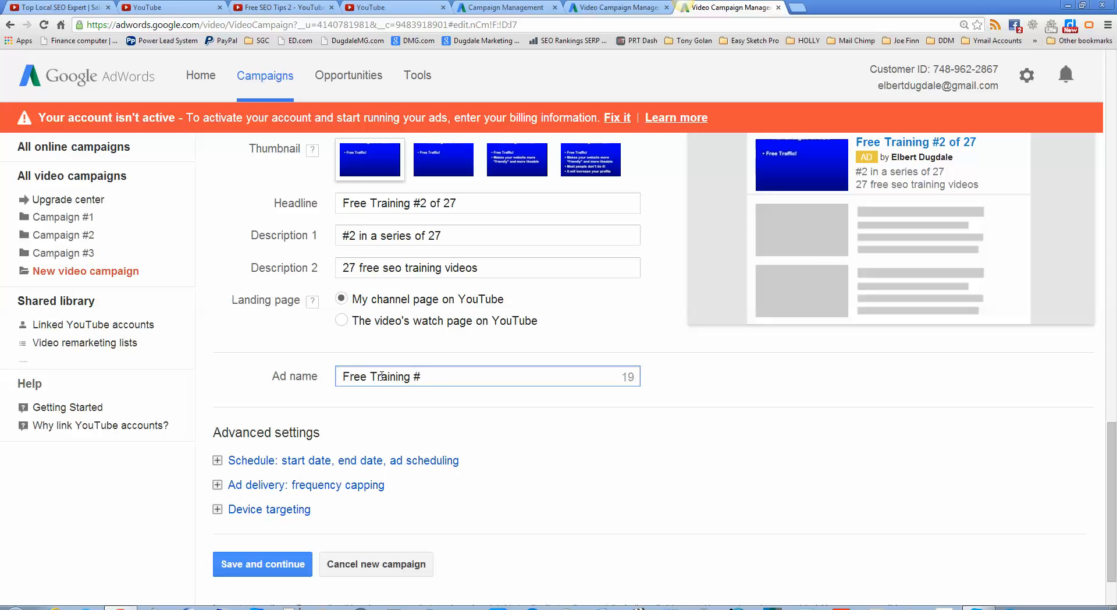
type("2")
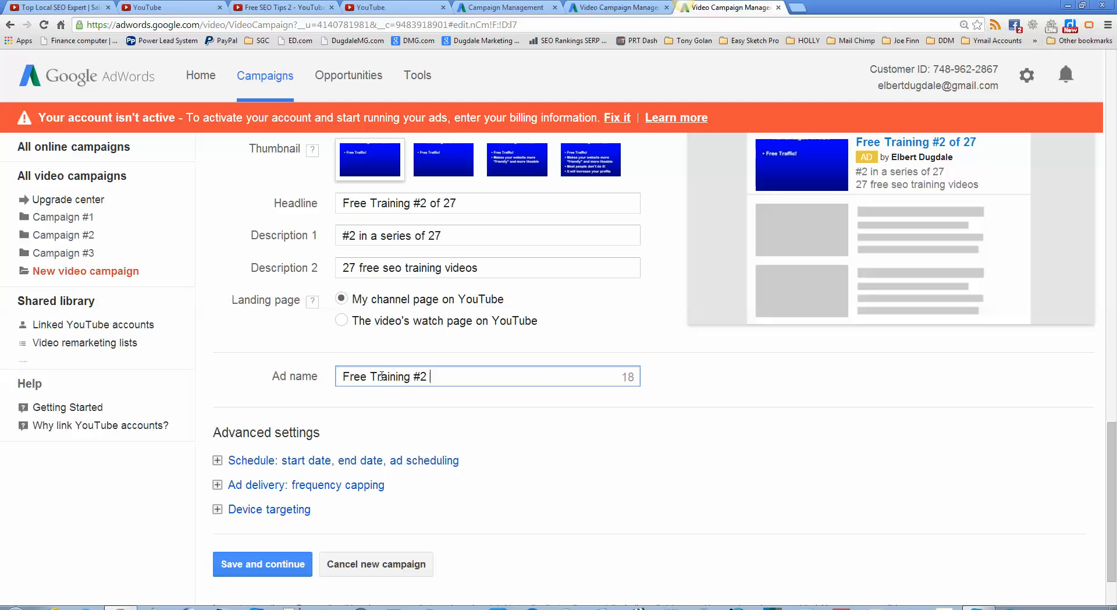
type("of")
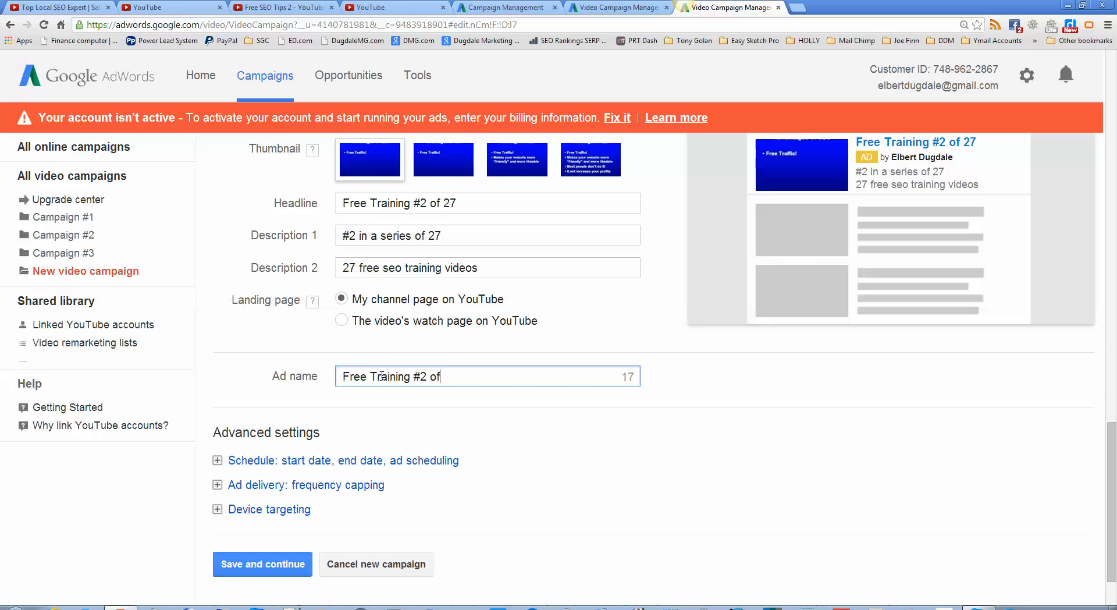
type("27")
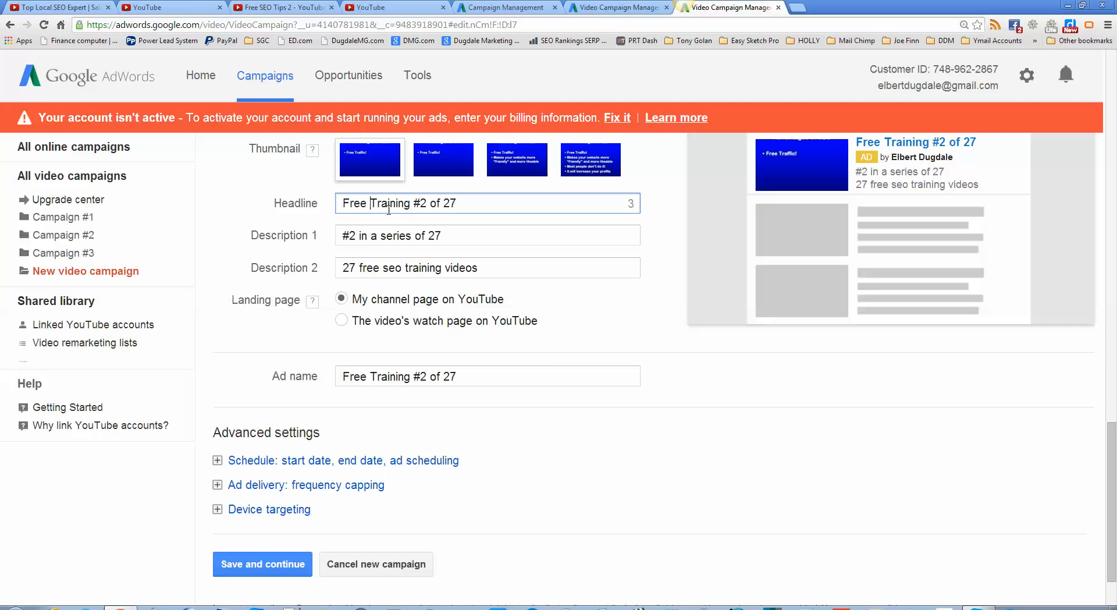
- Insert 'SEO' after 'Free' in the headline and the ad name
type("SE")
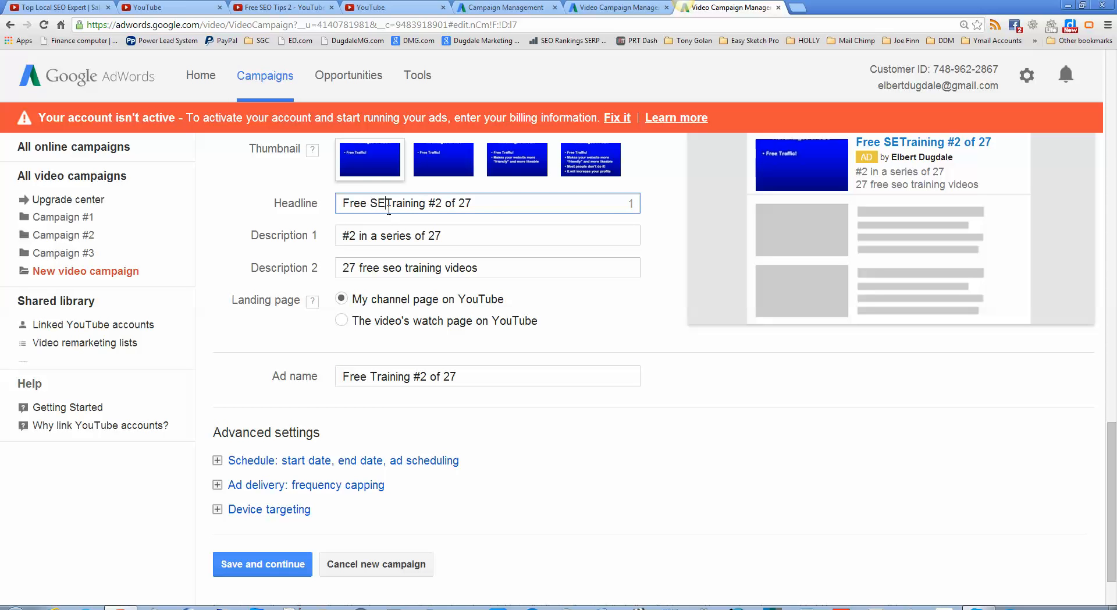
type("O")
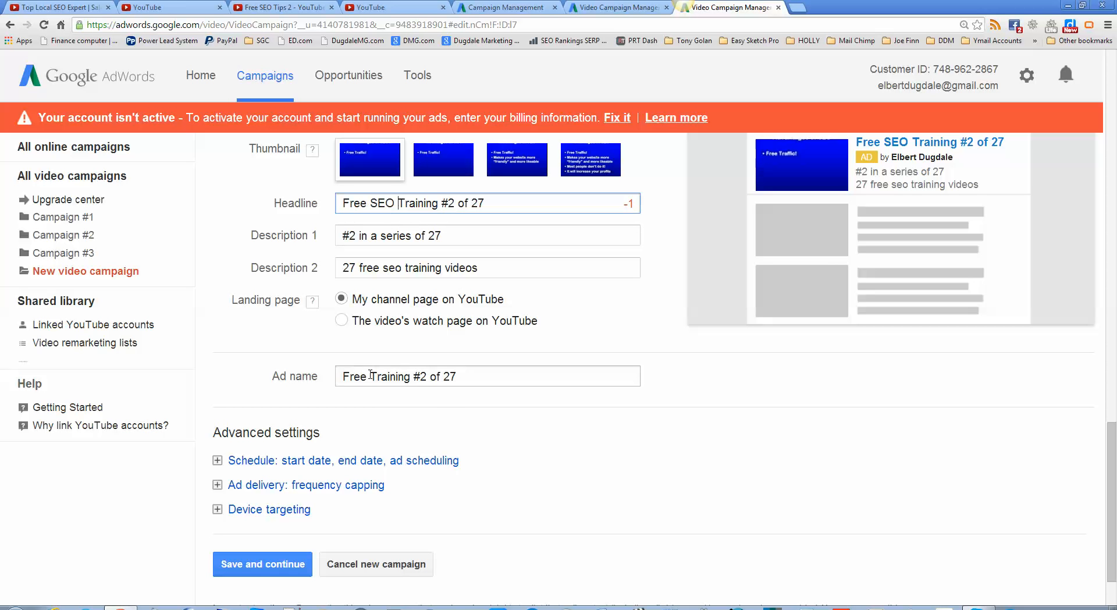
left_click(488, 375)
type(" SEO")
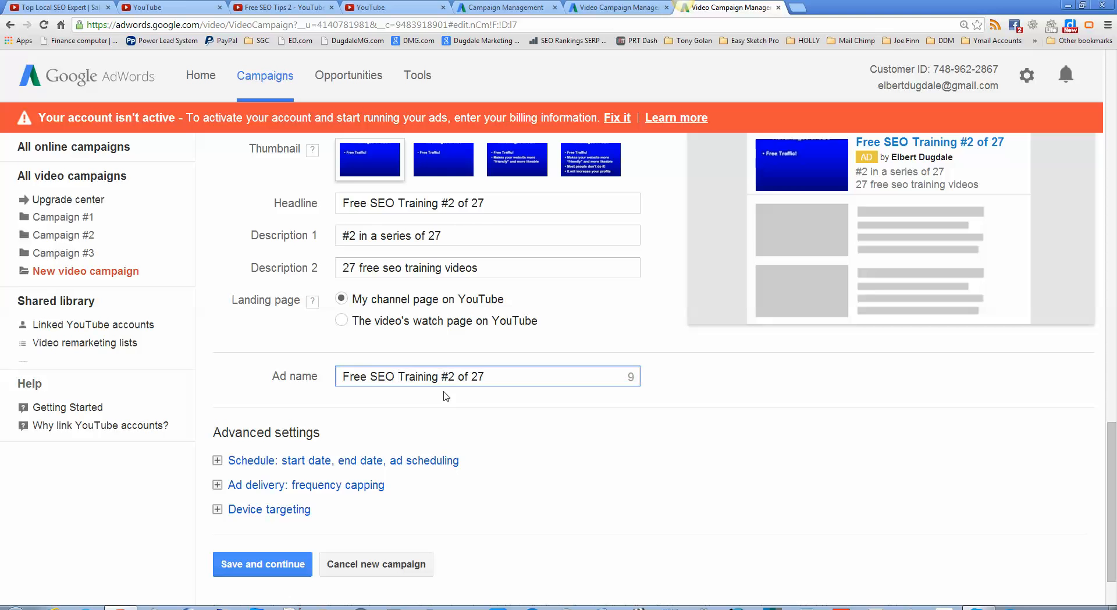
- Save and continue the video ad; the form returns asking to correct errors
scroll("up", 3)
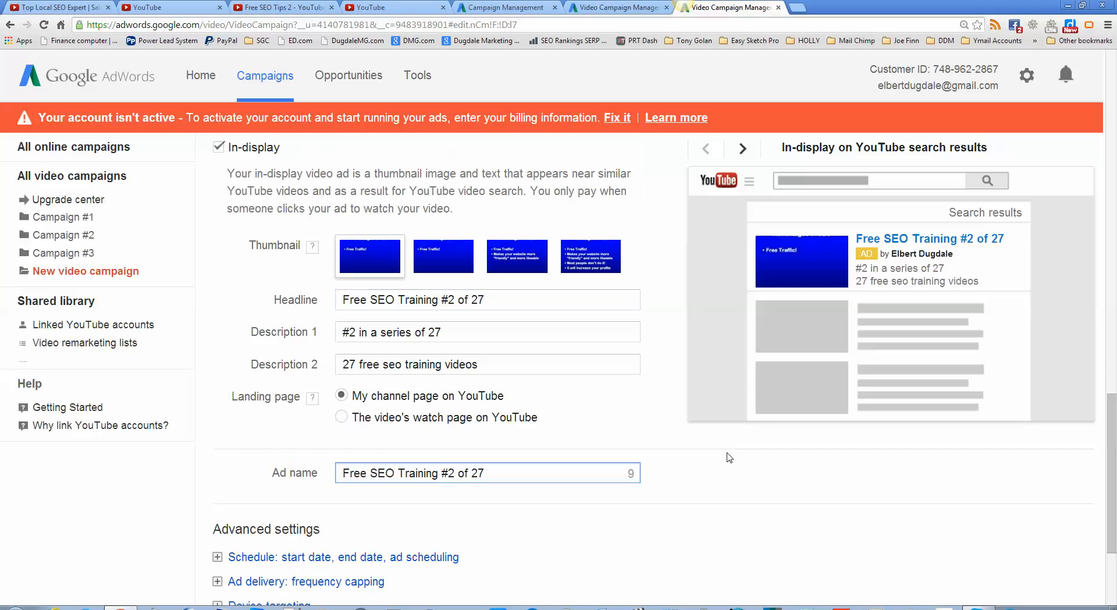
scroll("up", 3)
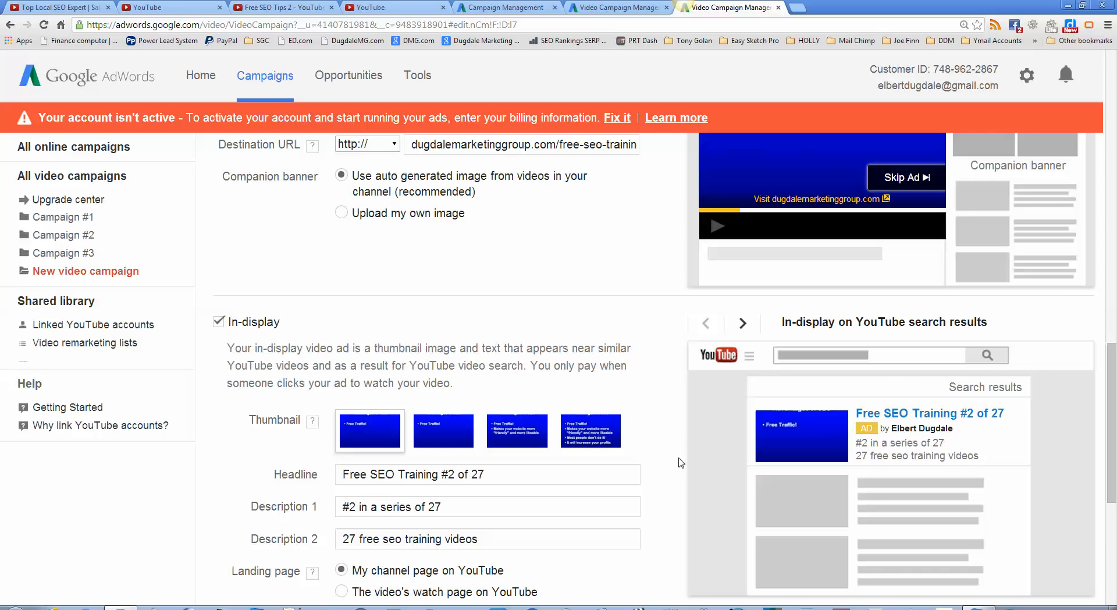
scroll("down", 3)
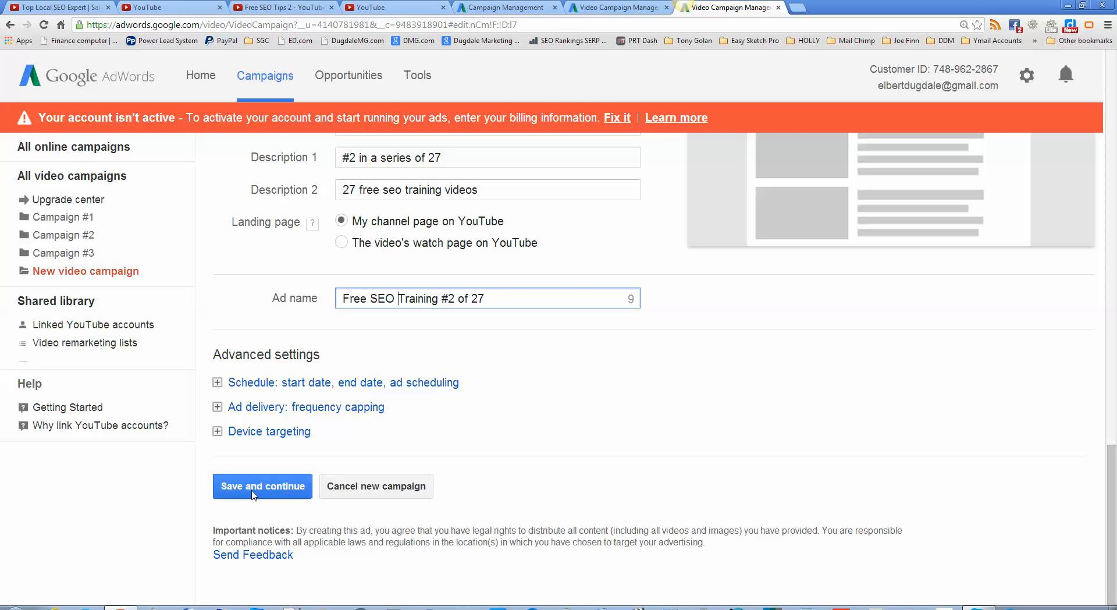
left_click(262, 485)
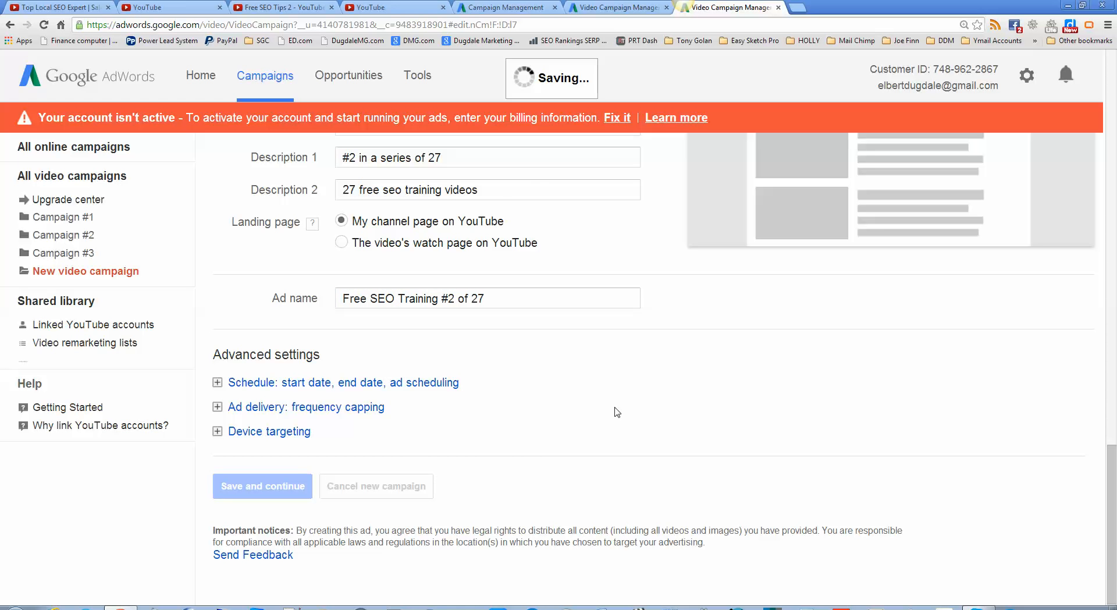
left_click(262, 485)
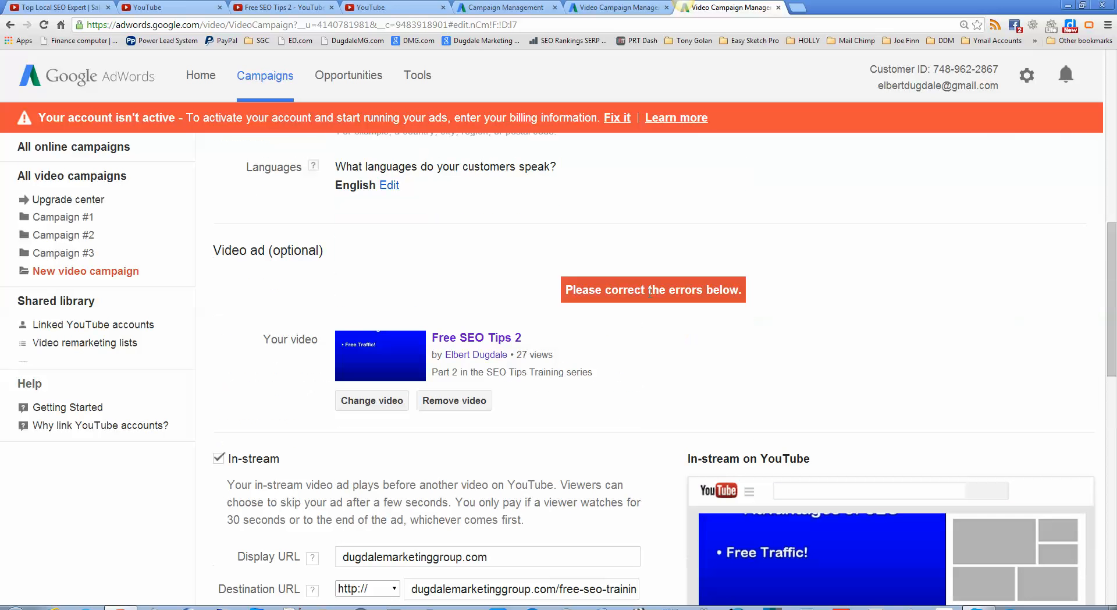
- Shorten the too-long headline to 'Free SEO Training 2 of 27' and save and continue to targeting
scroll("down", 3)
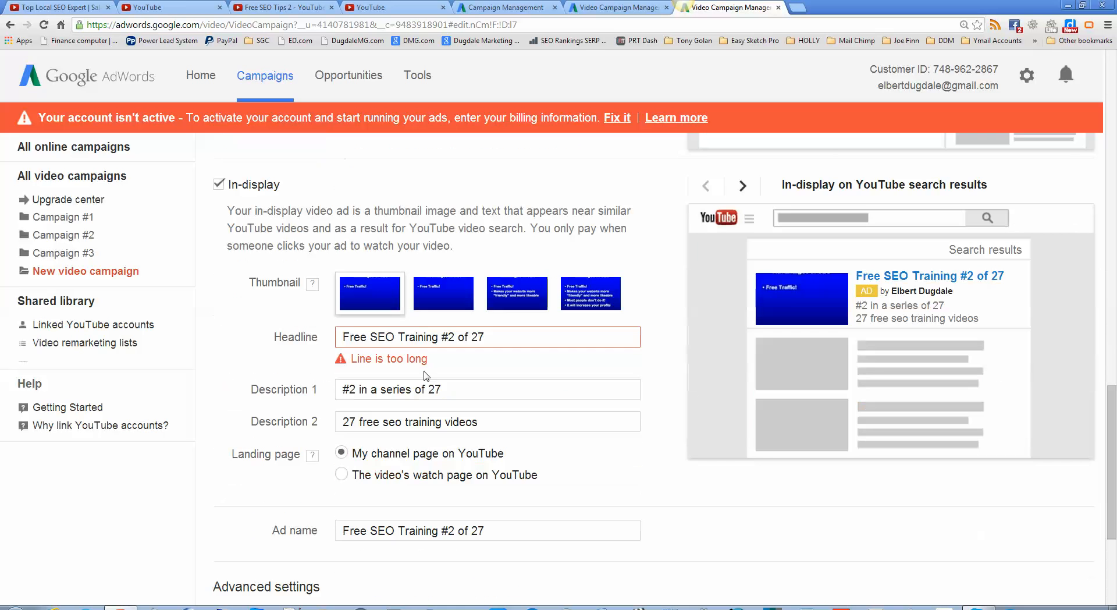
mouse_move(379, 355)
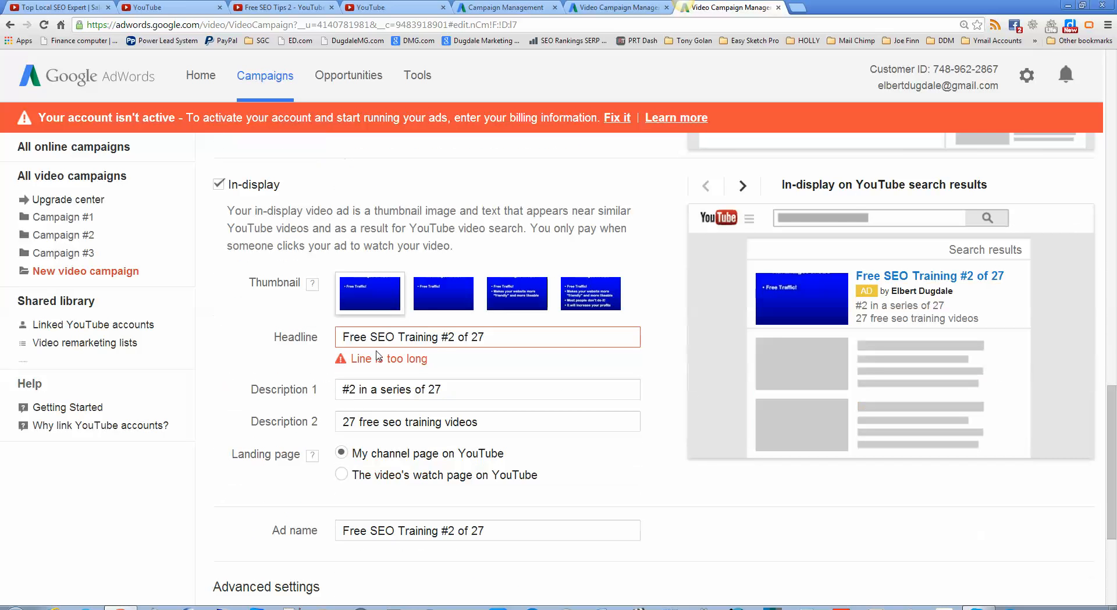
left_click(487, 337)
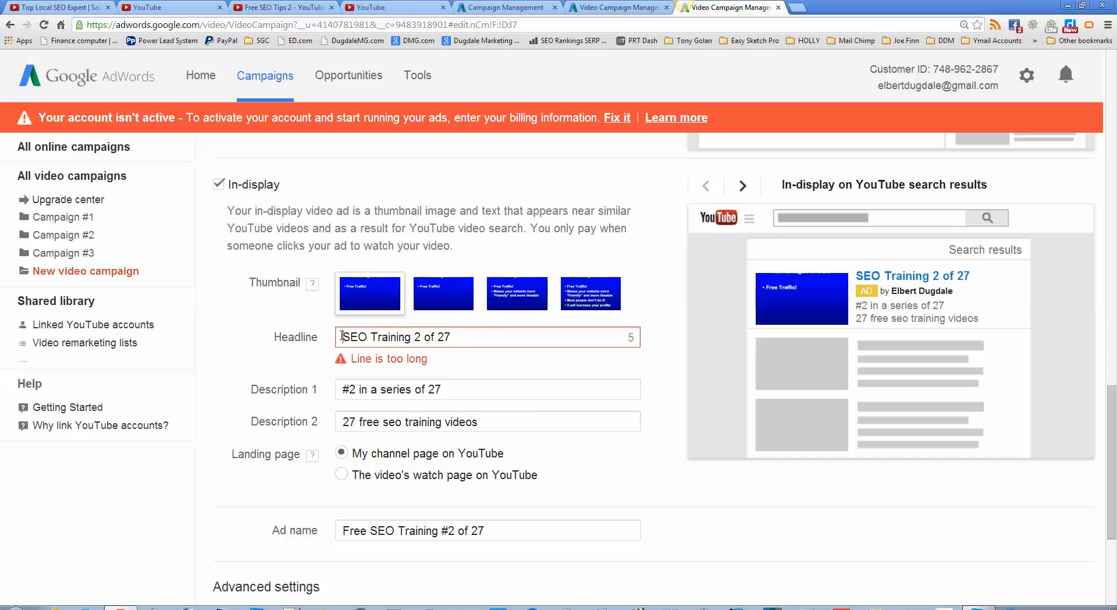
type("Free")
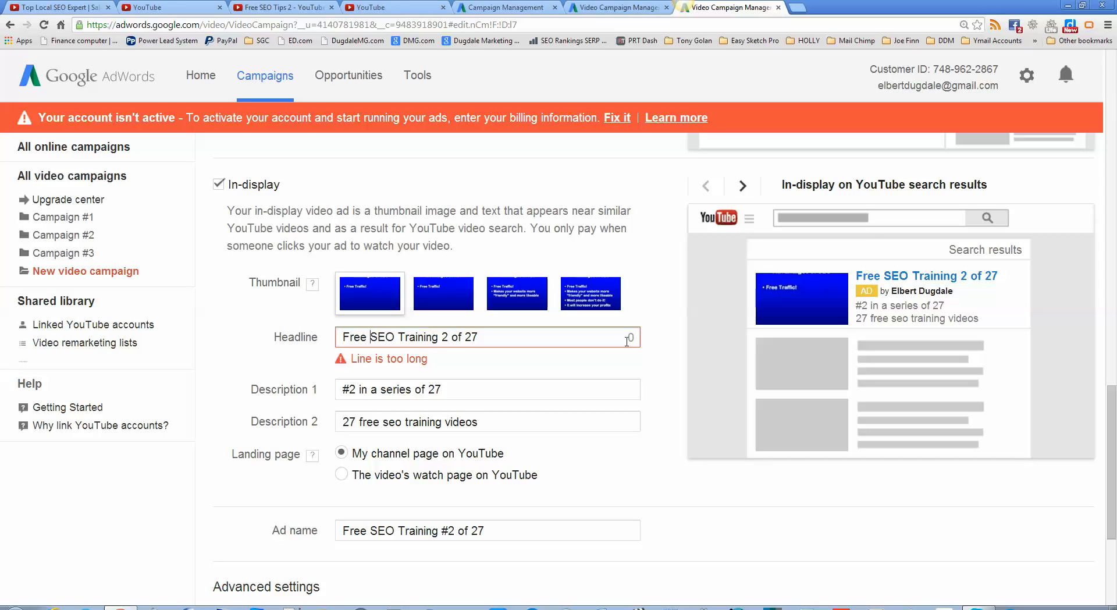
scroll("down", 3)
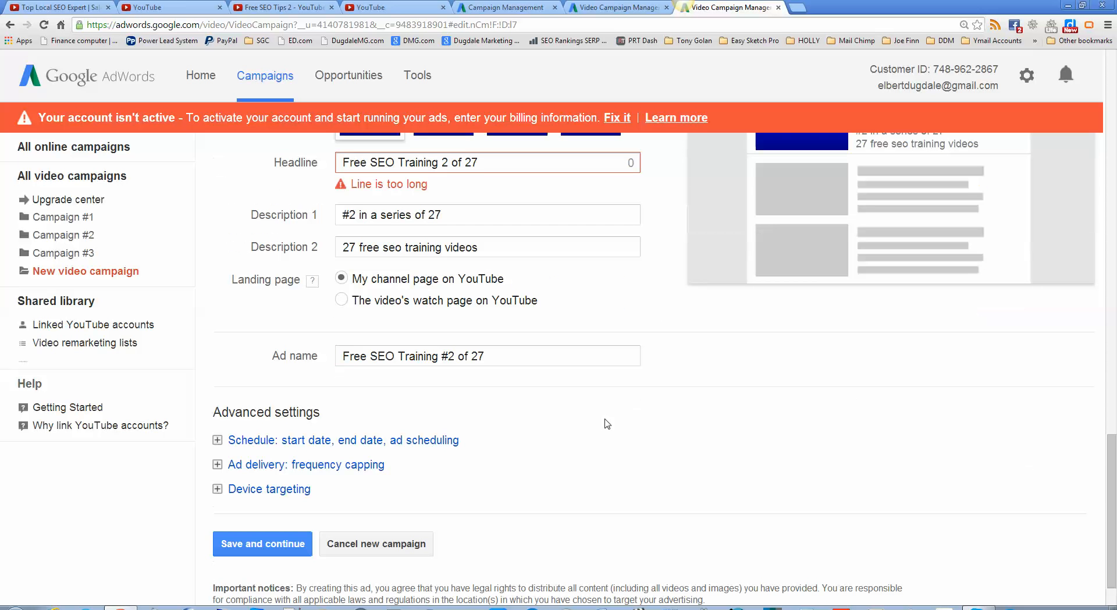
left_click(262, 543)
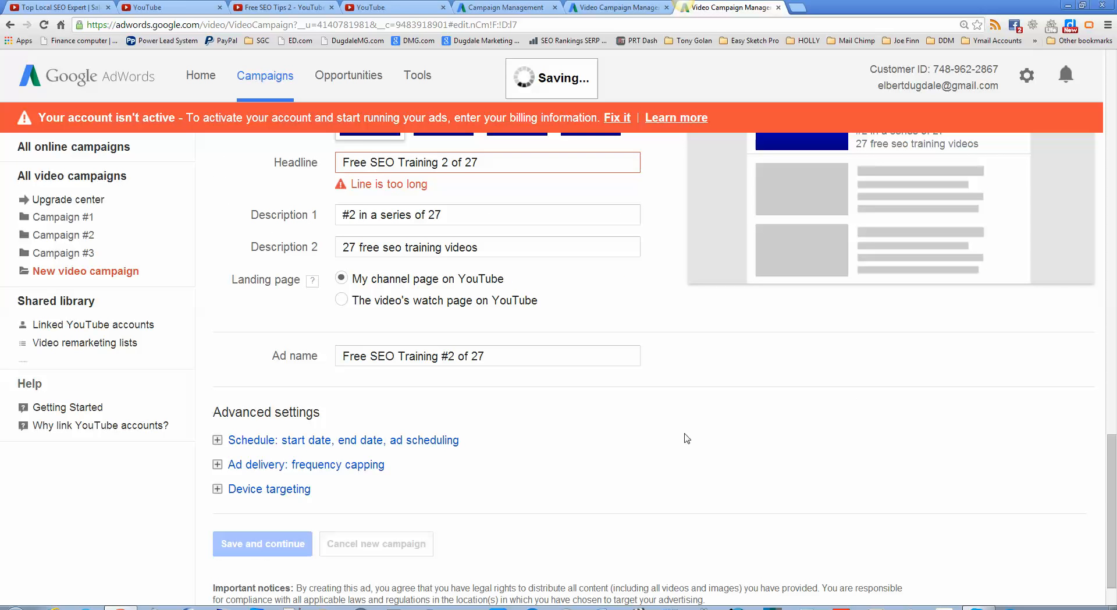
left_click(262, 542)
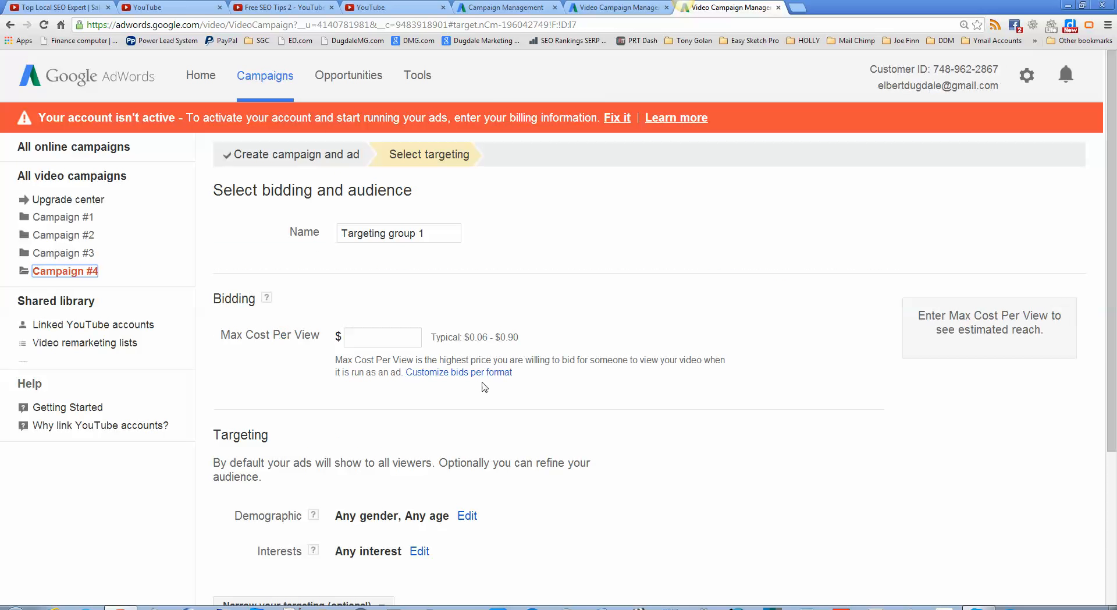
- Enter a $30.00 max cost per view, keep the default audience, and save the targeting group
left_click(382, 336)
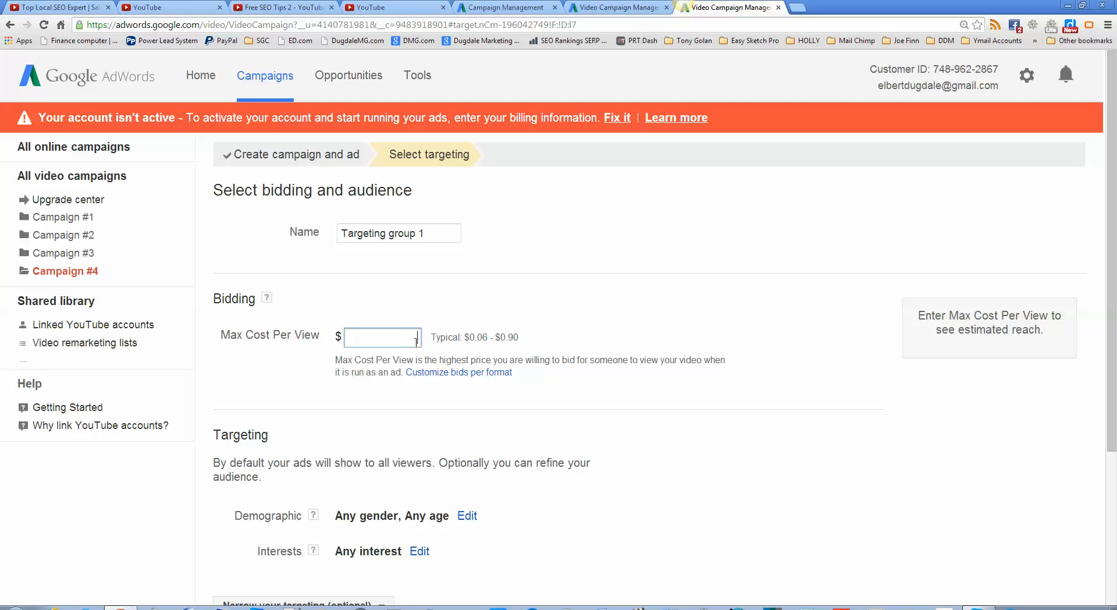
type("30.00")
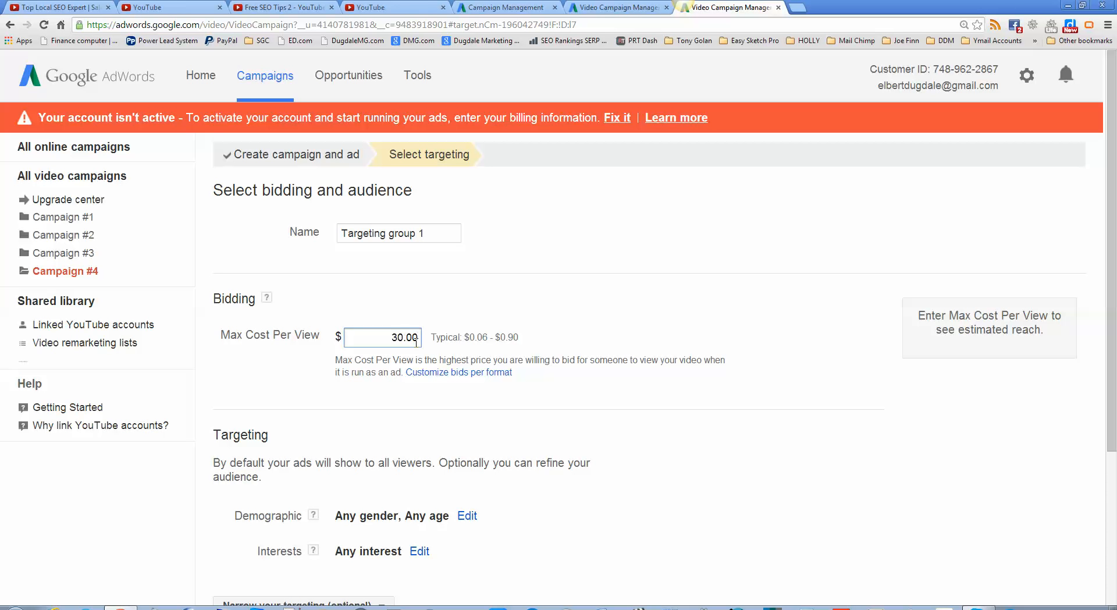
mouse_move(252, 449)
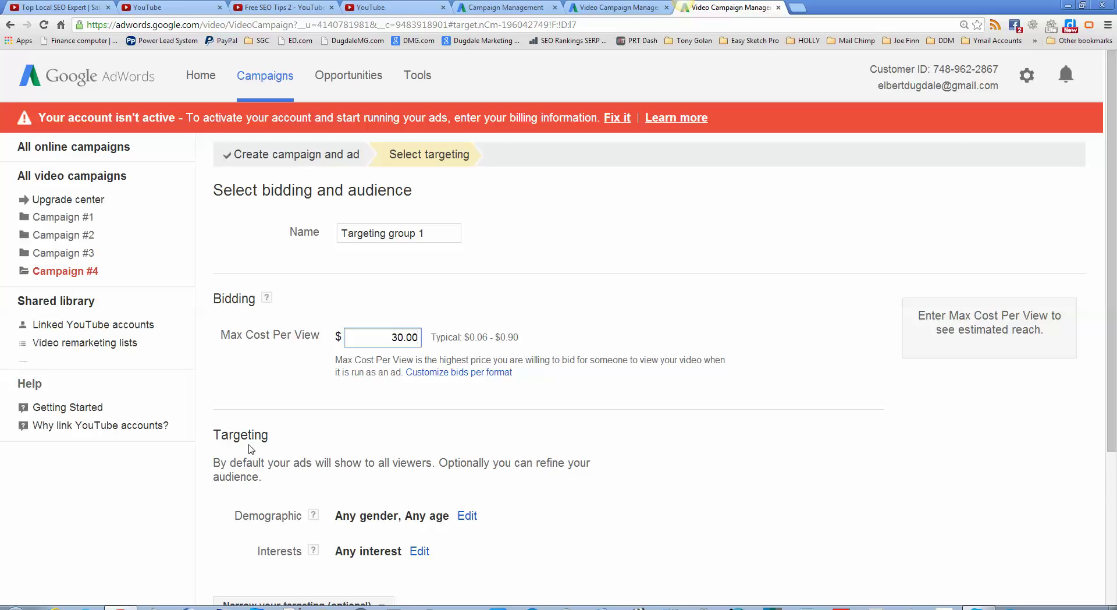
mouse_move(700, 355)
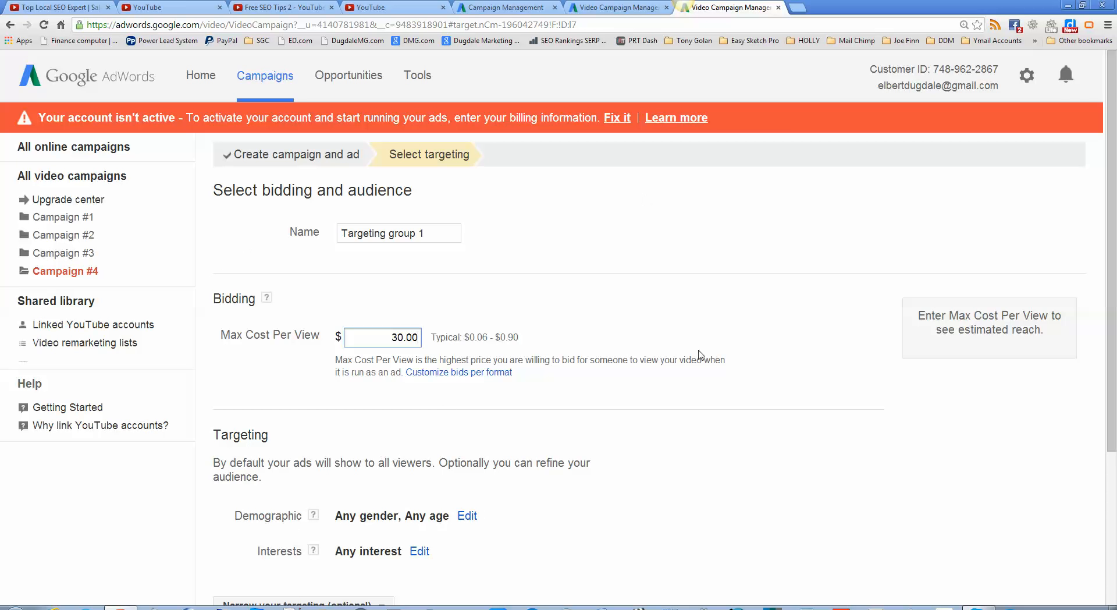
scroll("down", 3)
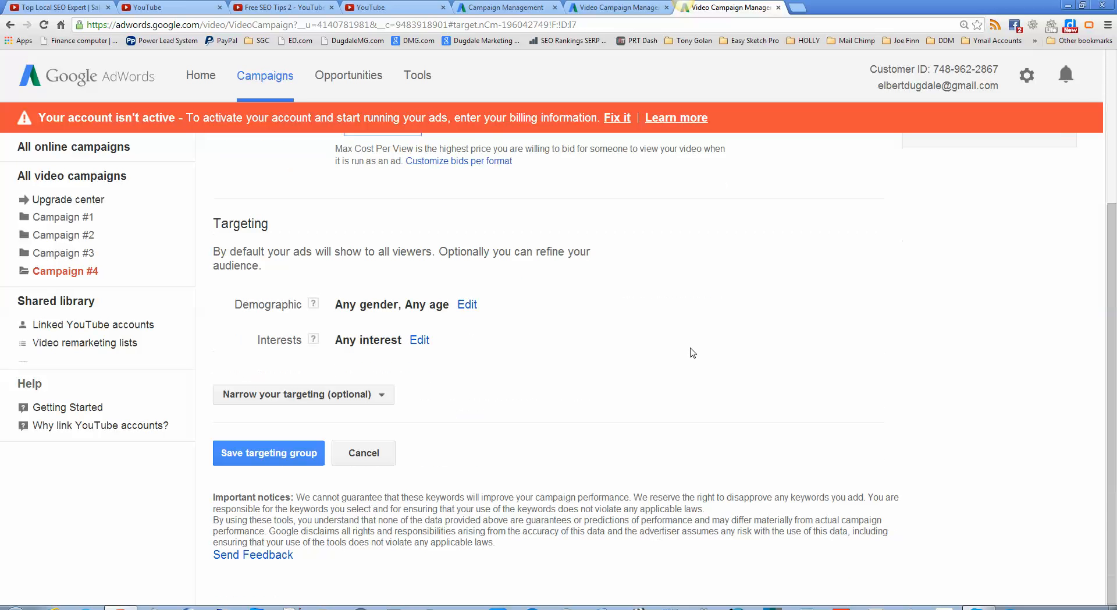
scroll("up", 3)
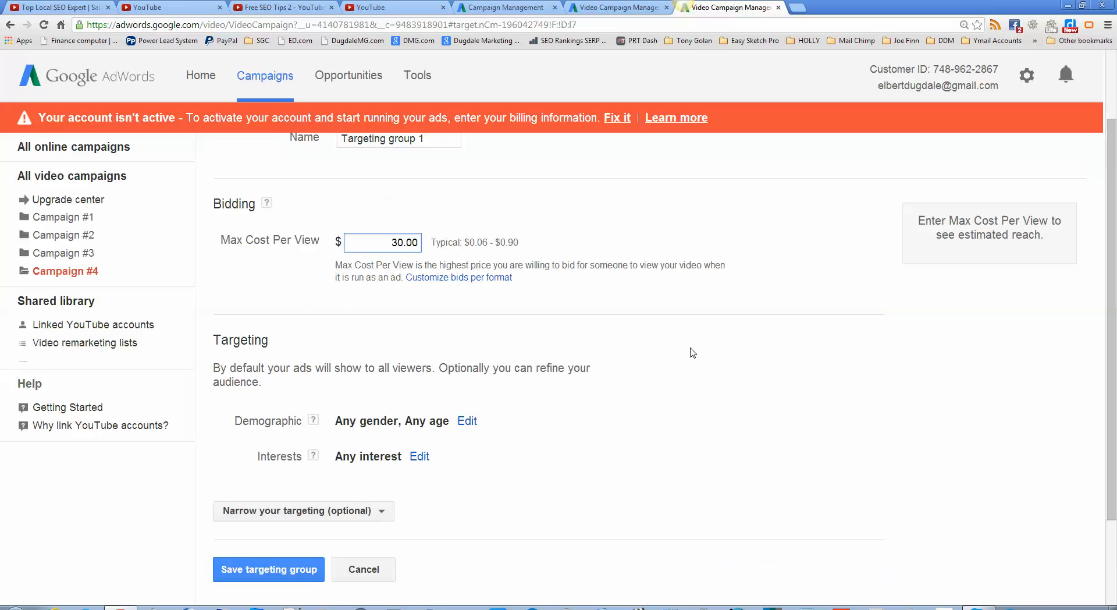
scroll("down", 3)
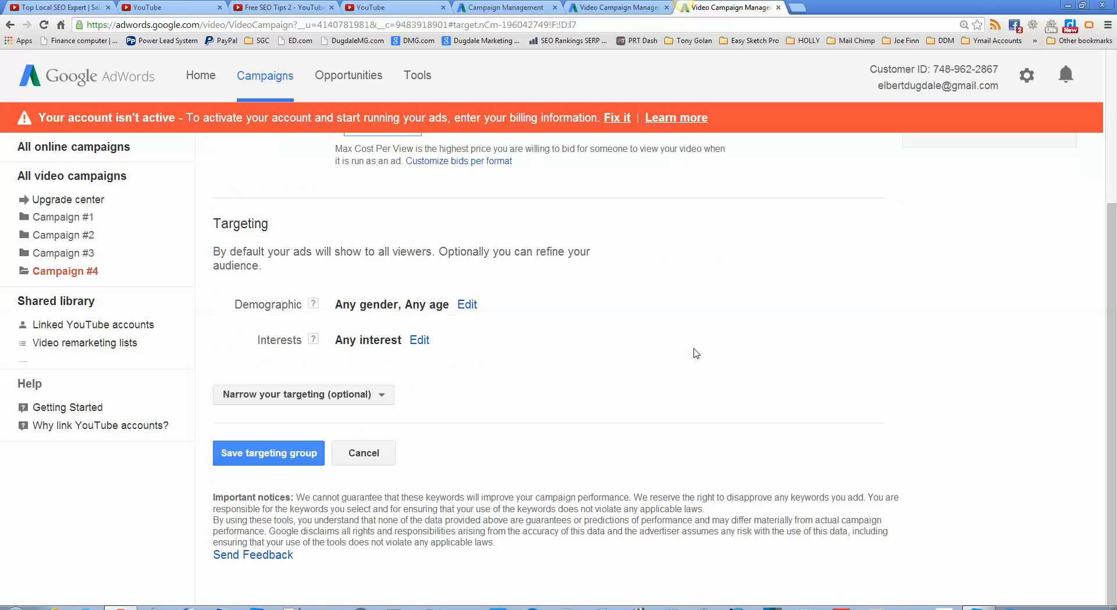
scroll("up", 3)
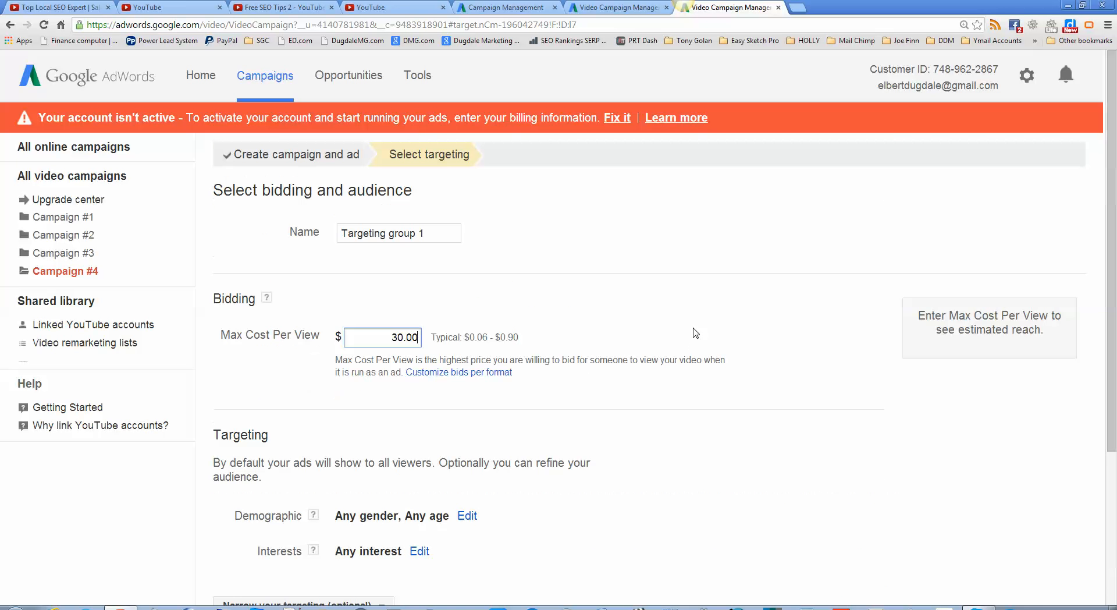
scroll("down", 3)
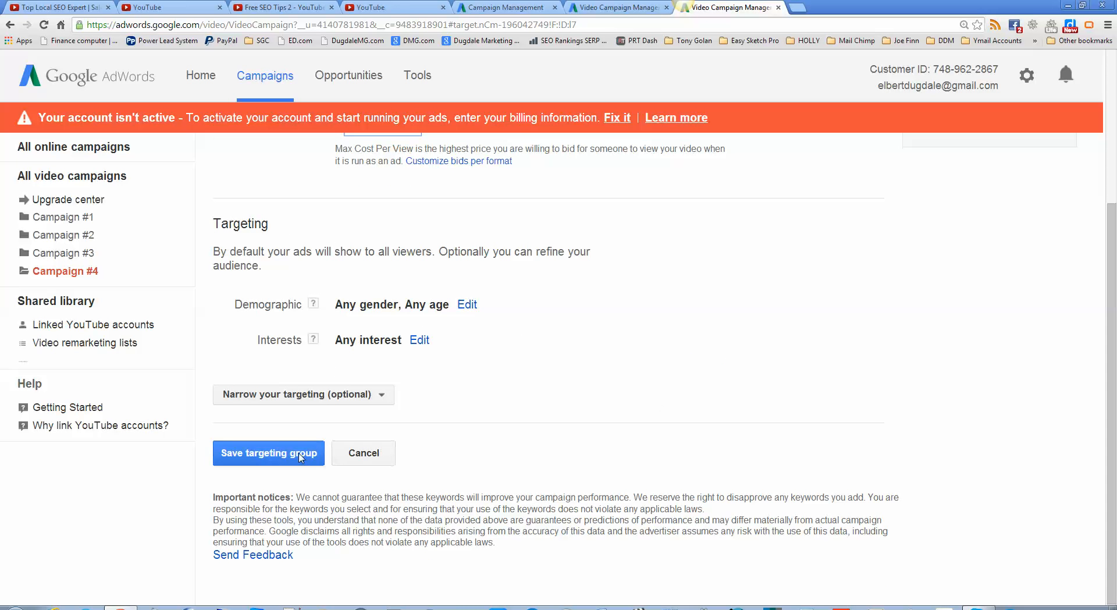
mouse_move(287, 493)
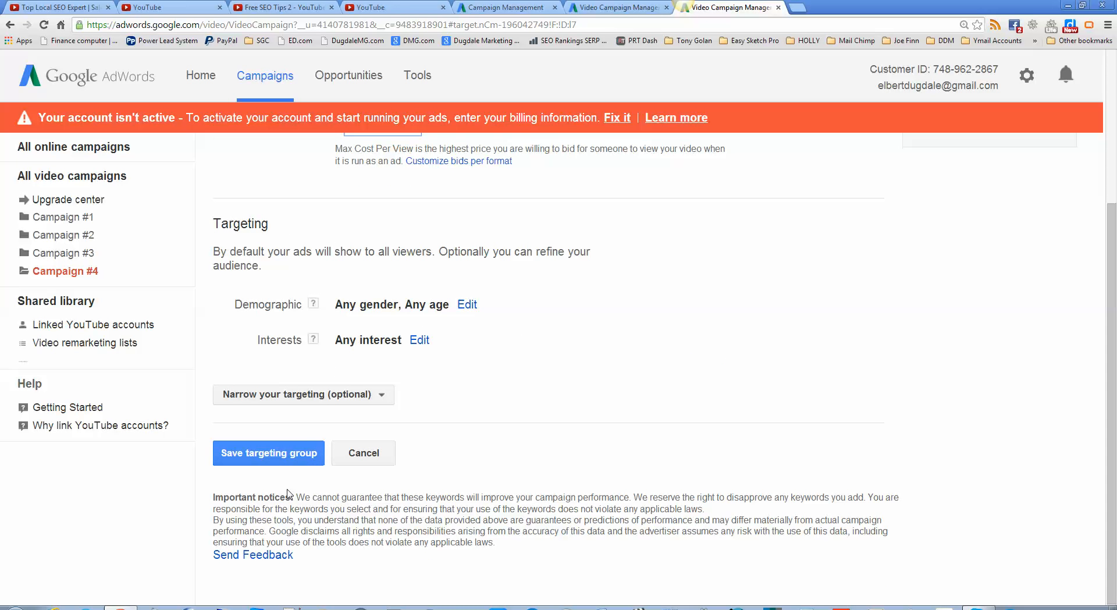
left_click(268, 453)
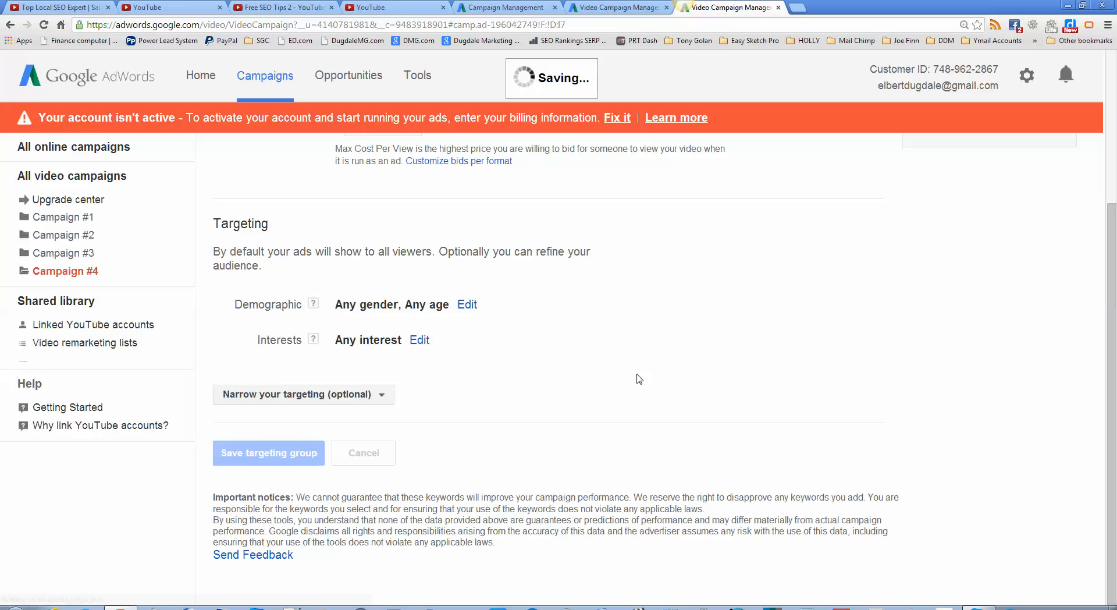
- Review the under-review video ad on the Ads tab, then switch to the Campaign Management browser tab
left_click(269, 452)
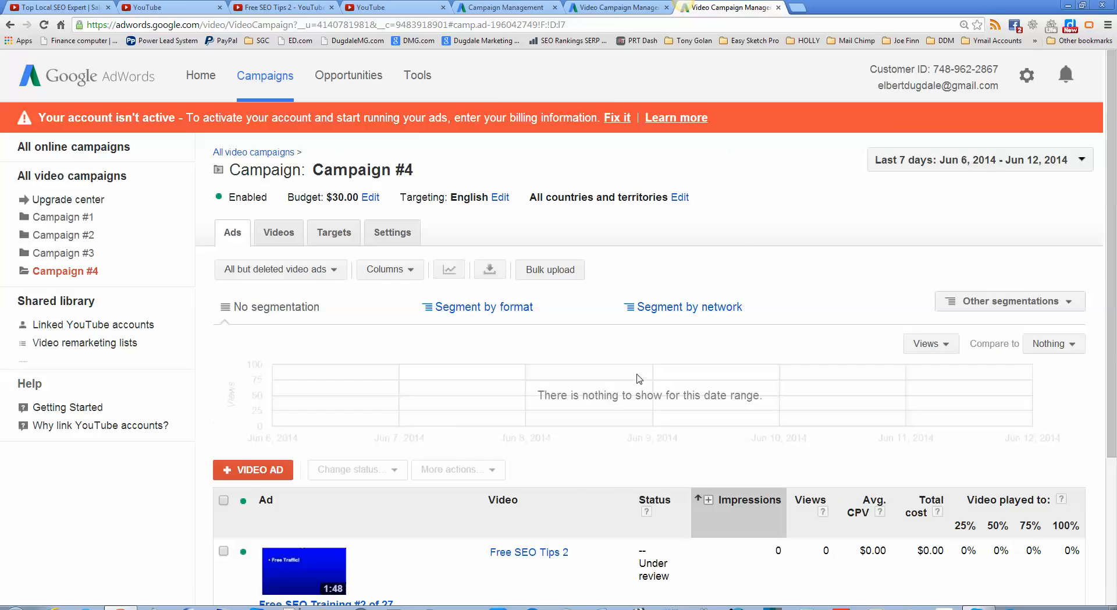
scroll("down", 3)
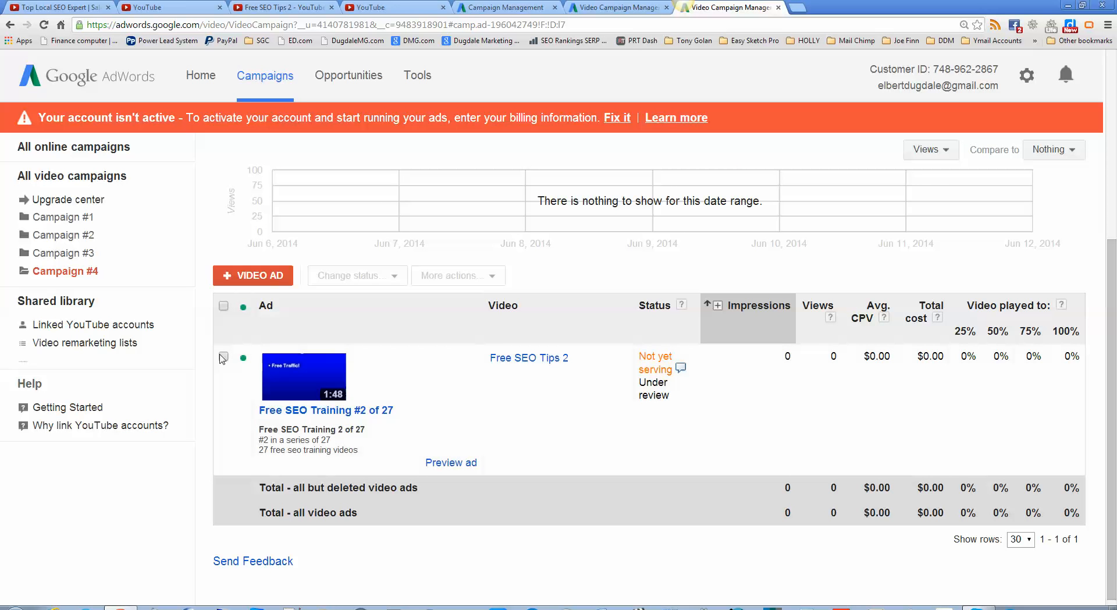
left_click(224, 356)
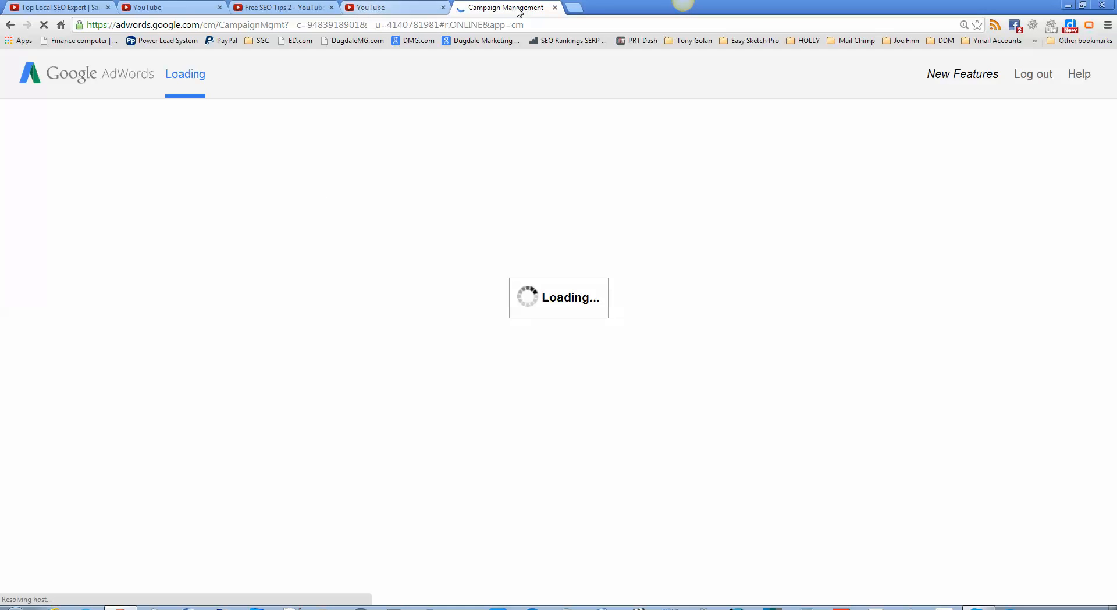
mouse_move(348, 188)
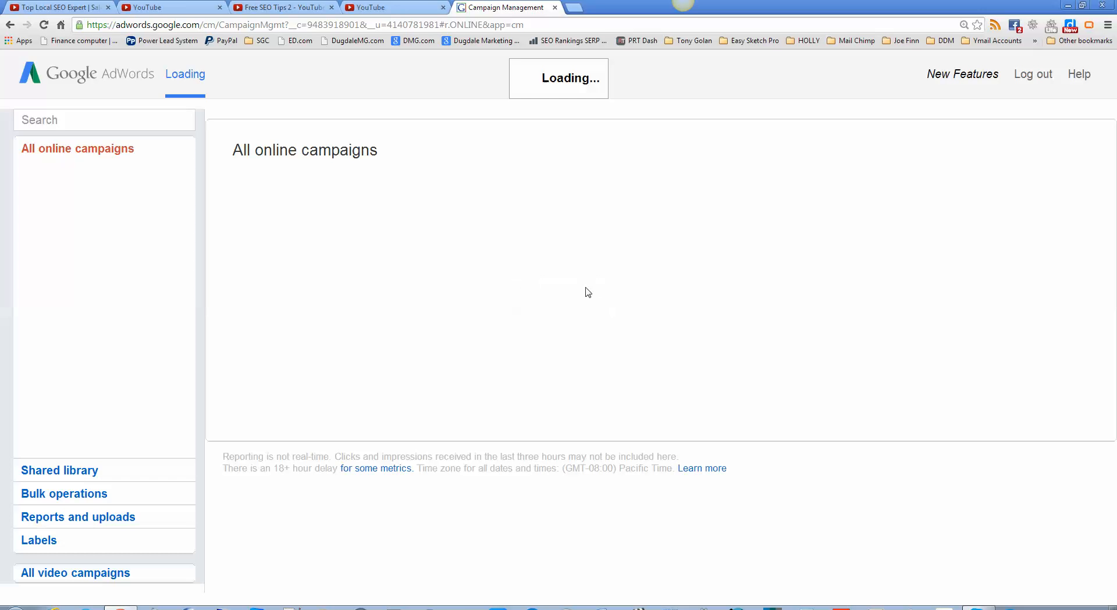
mouse_move(576, 293)
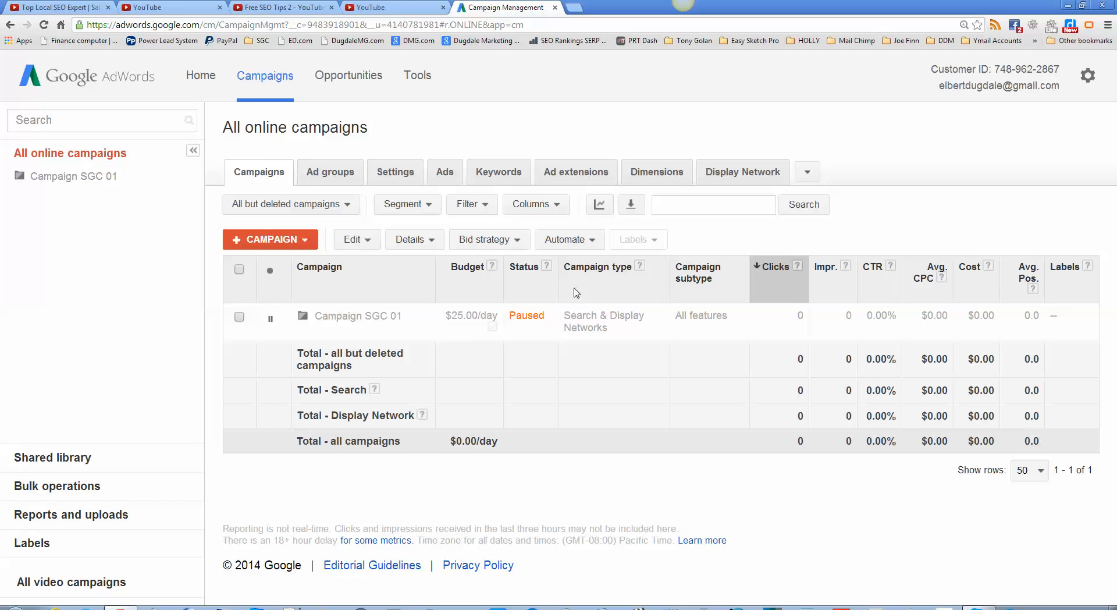
mouse_move(376, 306)
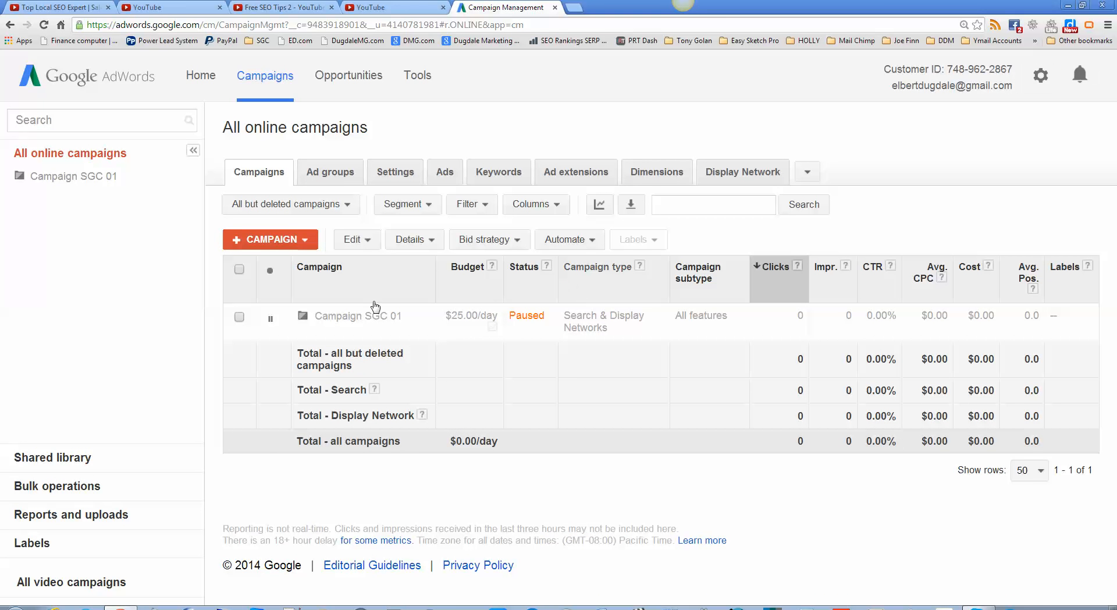
mouse_move(63, 587)
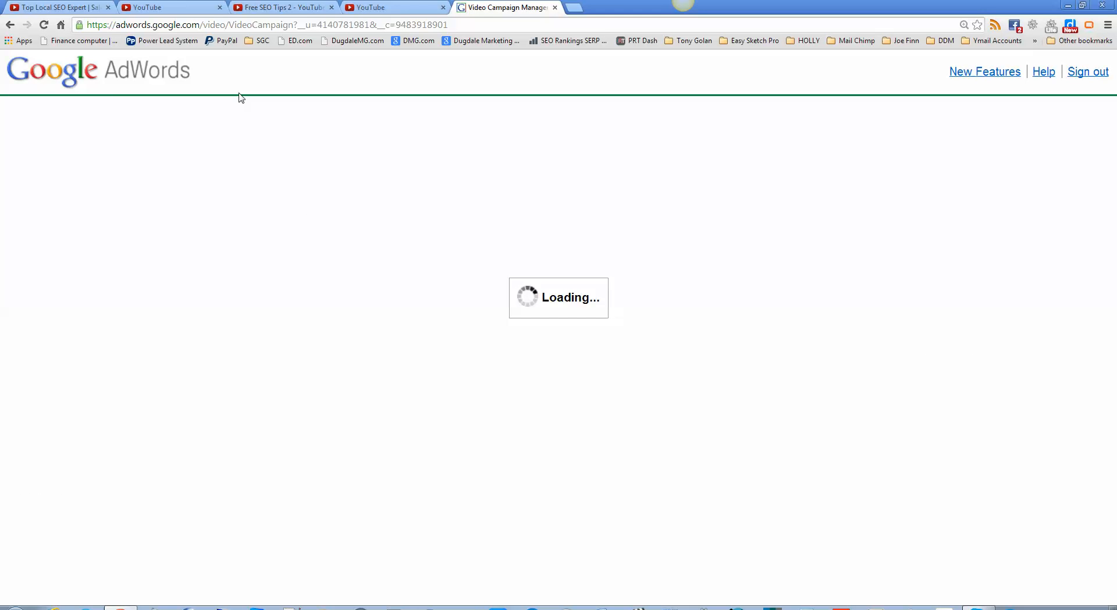
mouse_move(636, 113)
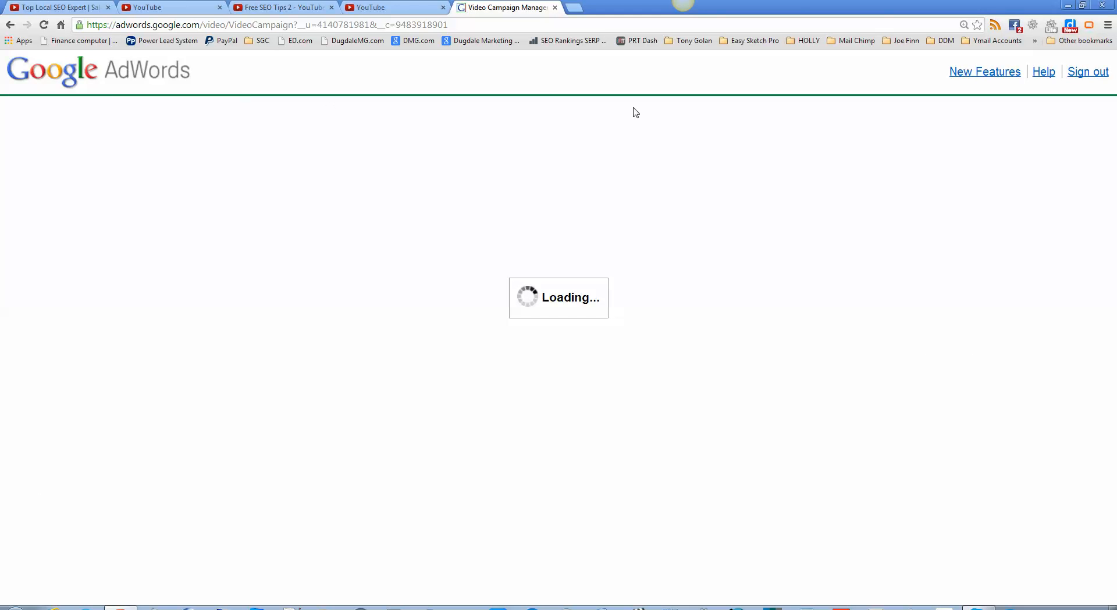
mouse_move(286, 89)
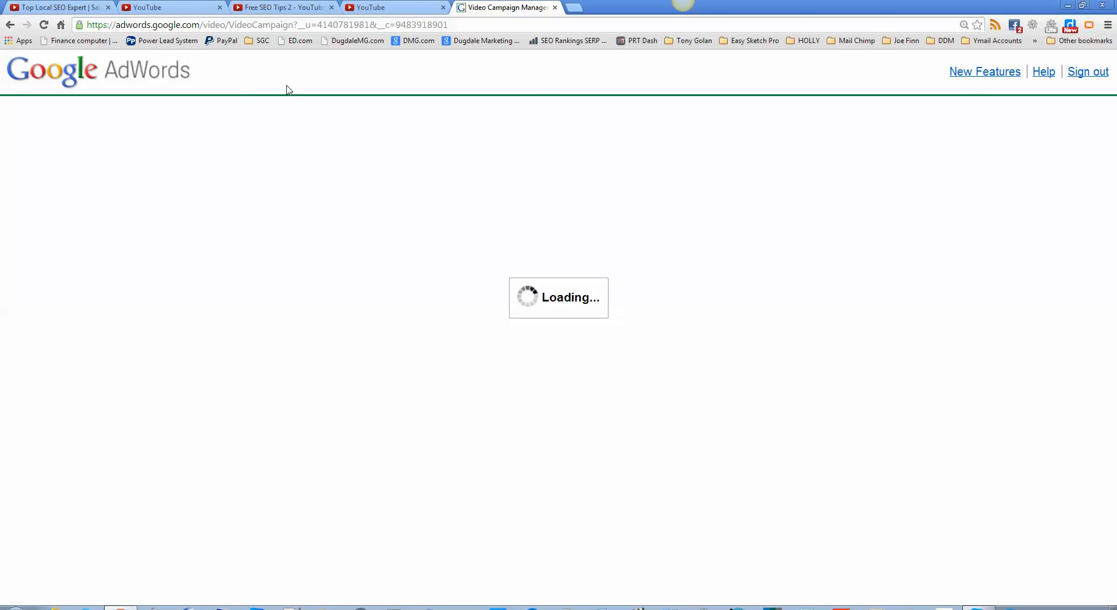
mouse_move(662, 228)
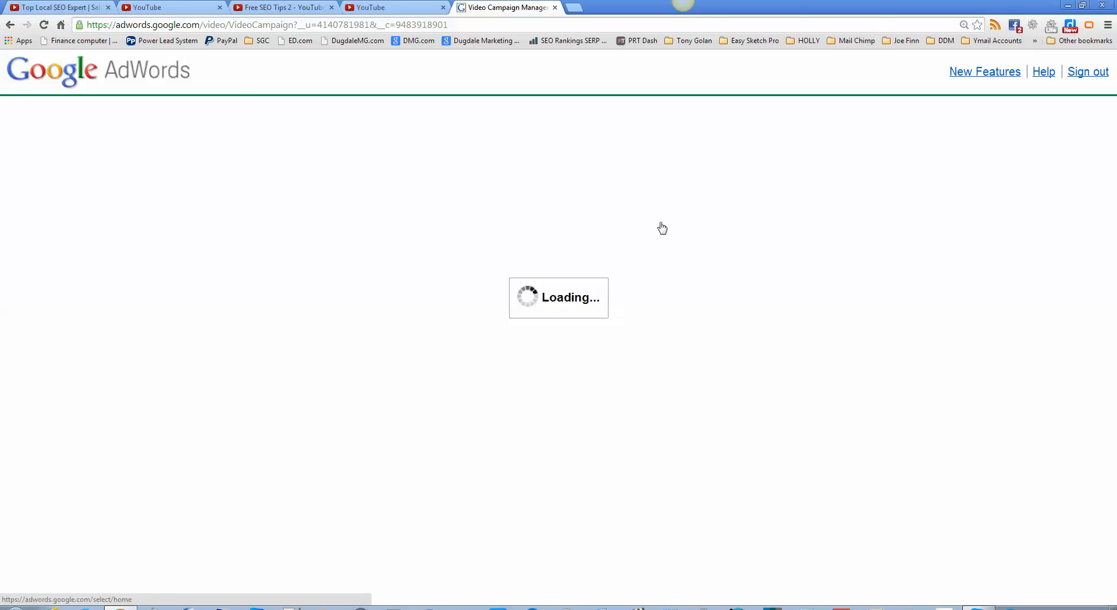
mouse_move(499, 345)
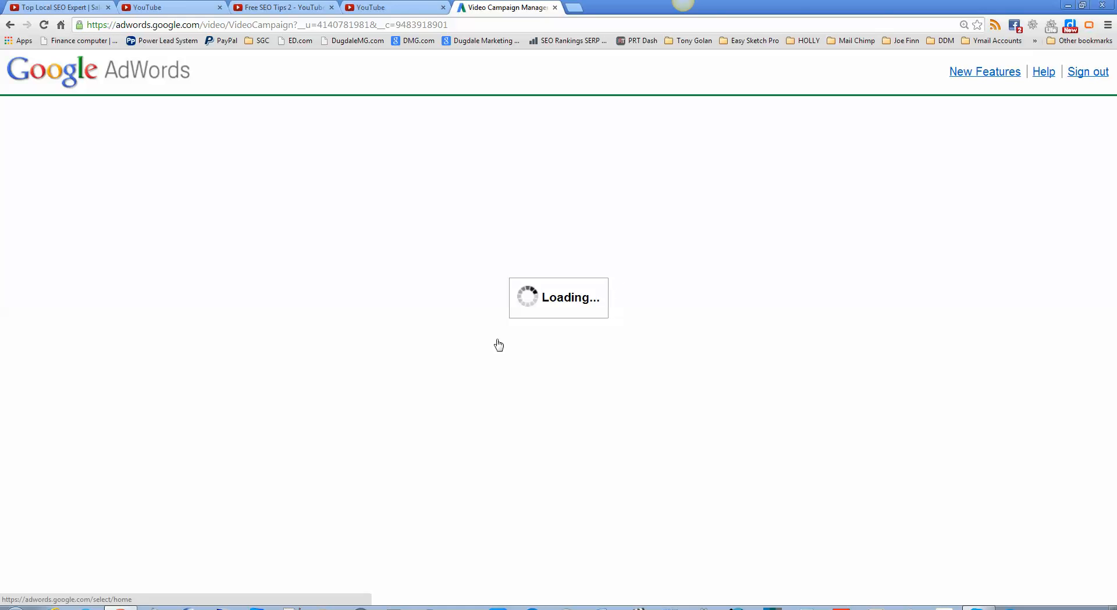
mouse_move(609, 195)
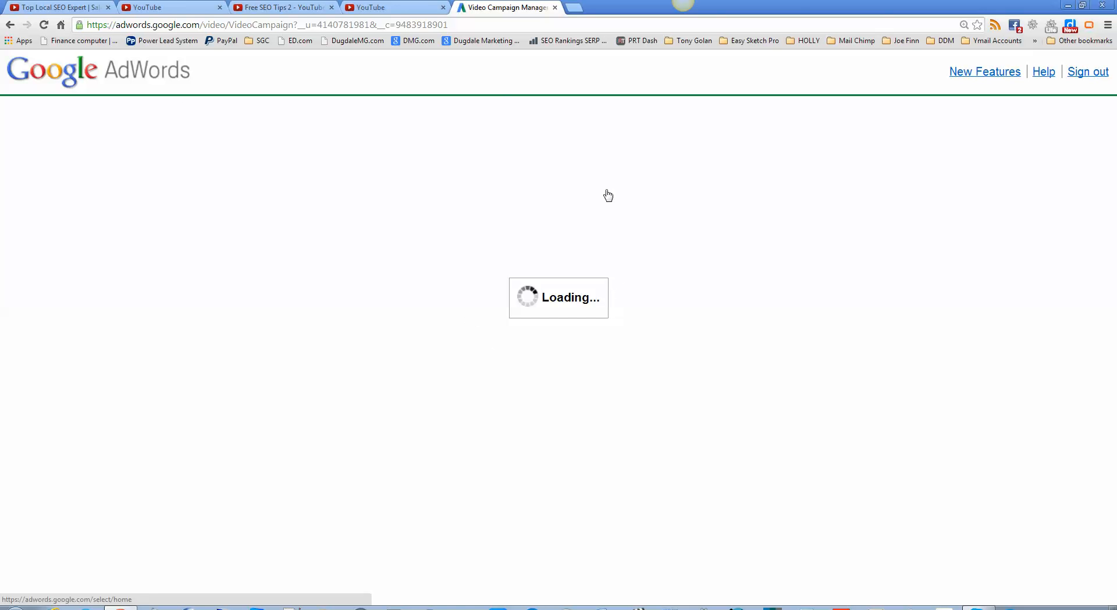
mouse_move(500, 129)
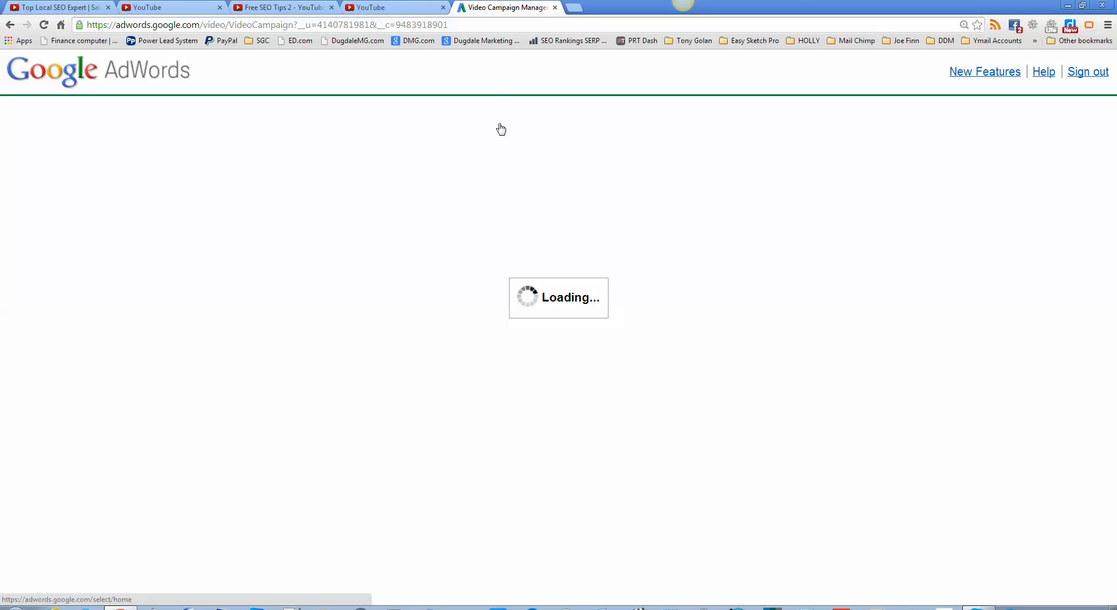
mouse_move(510, 101)
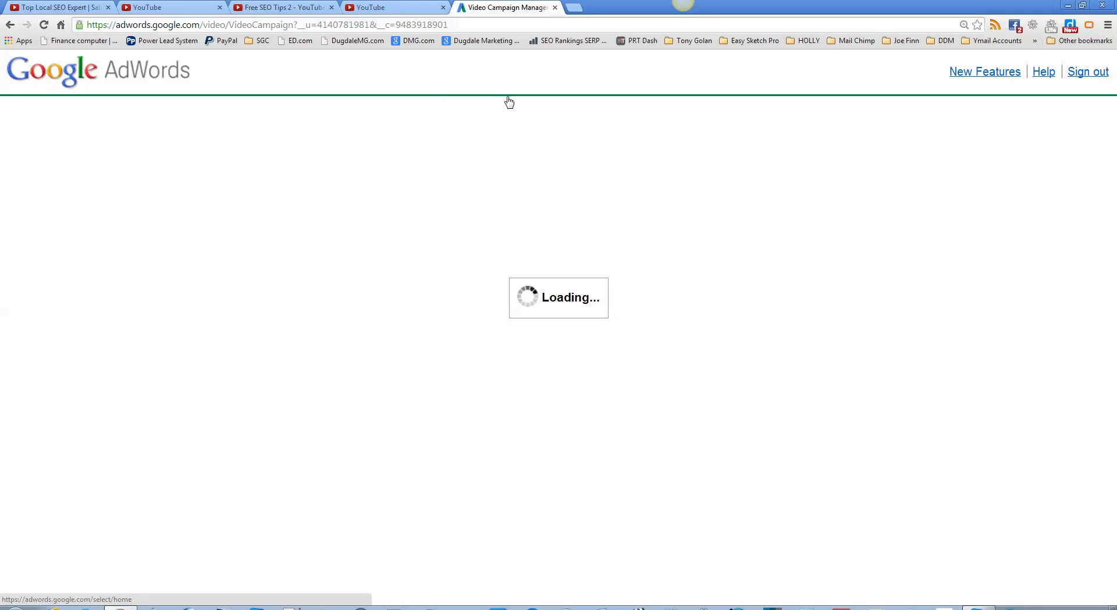
mouse_move(583, 81)
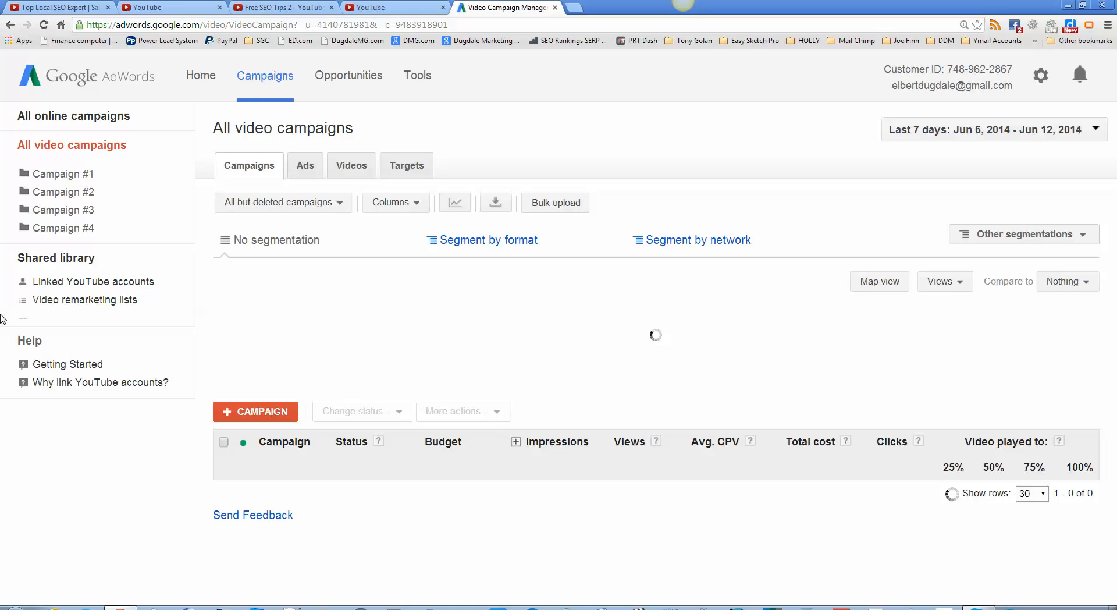
mouse_move(97, 461)
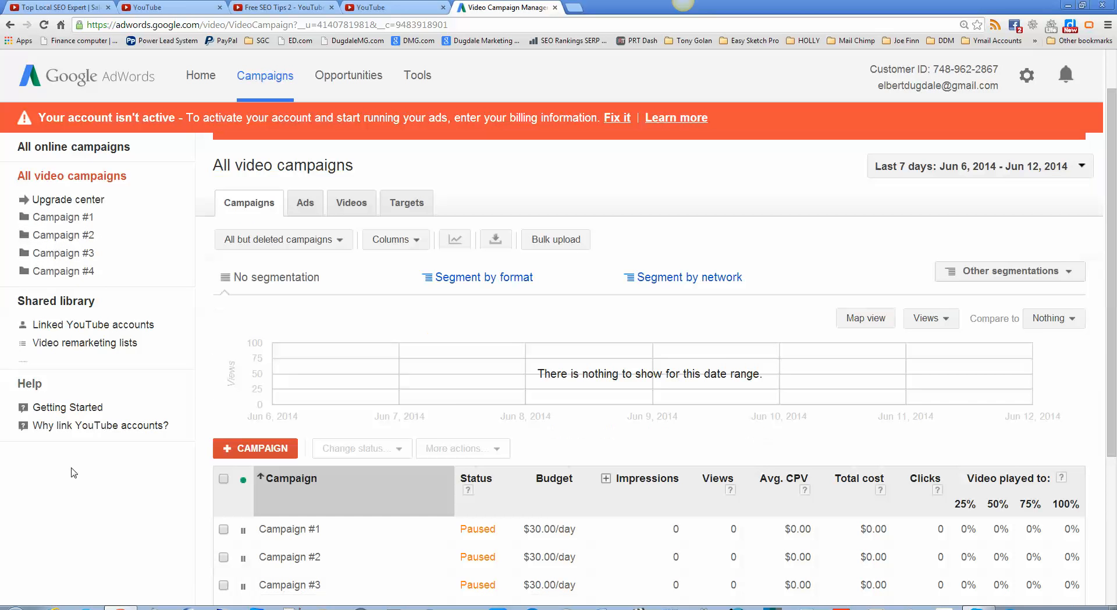
- Select Campaign #4 and change its status to Paused
scroll("down", 3)
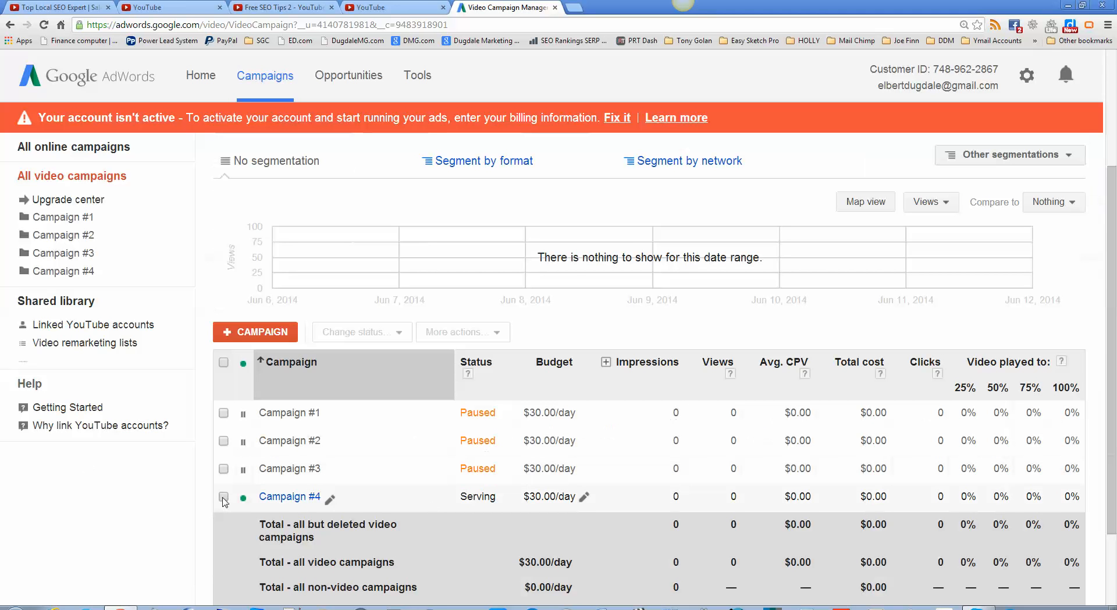
left_click(224, 496)
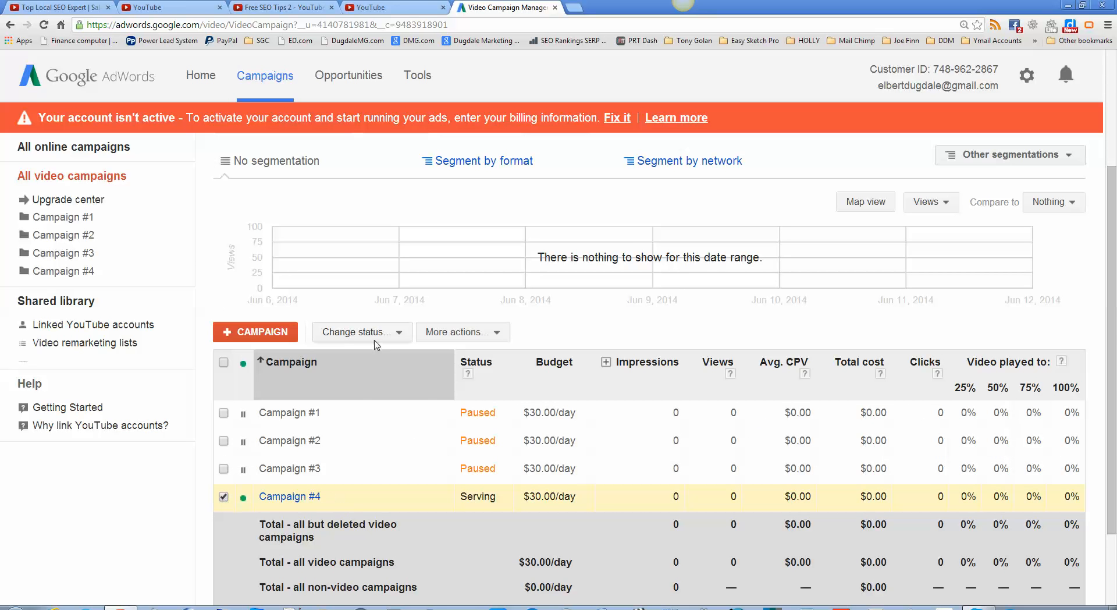
left_click(360, 332)
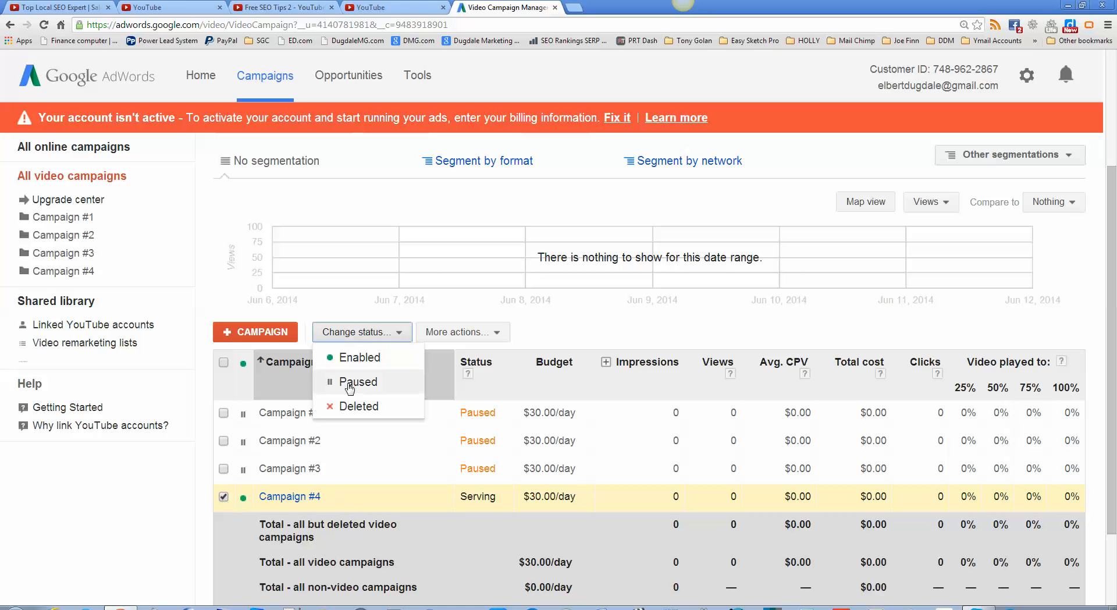
left_click(199, 463)
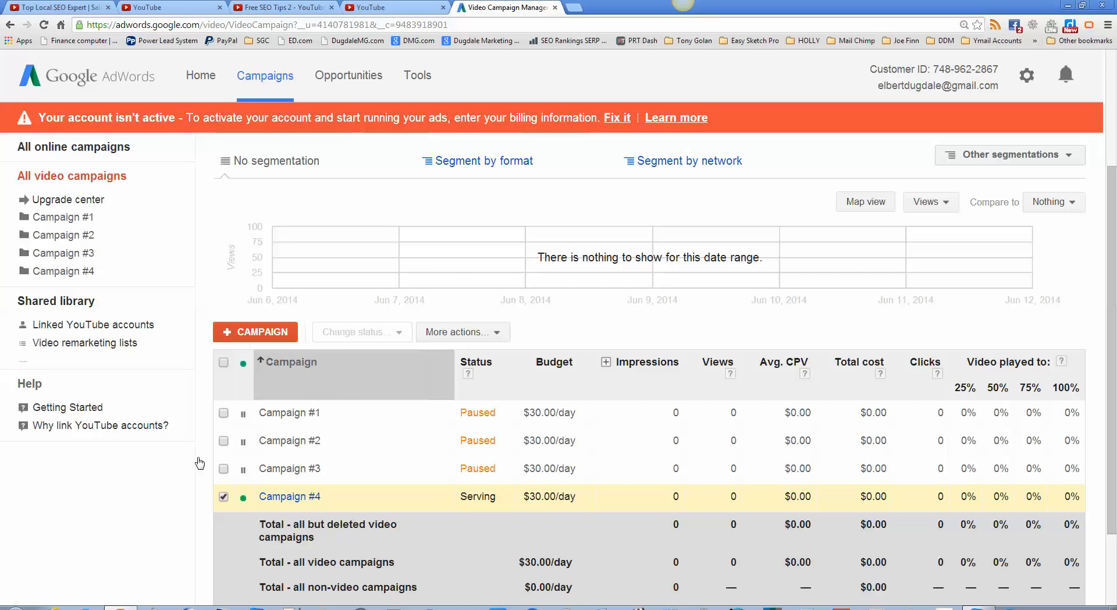
left_click(223, 497)
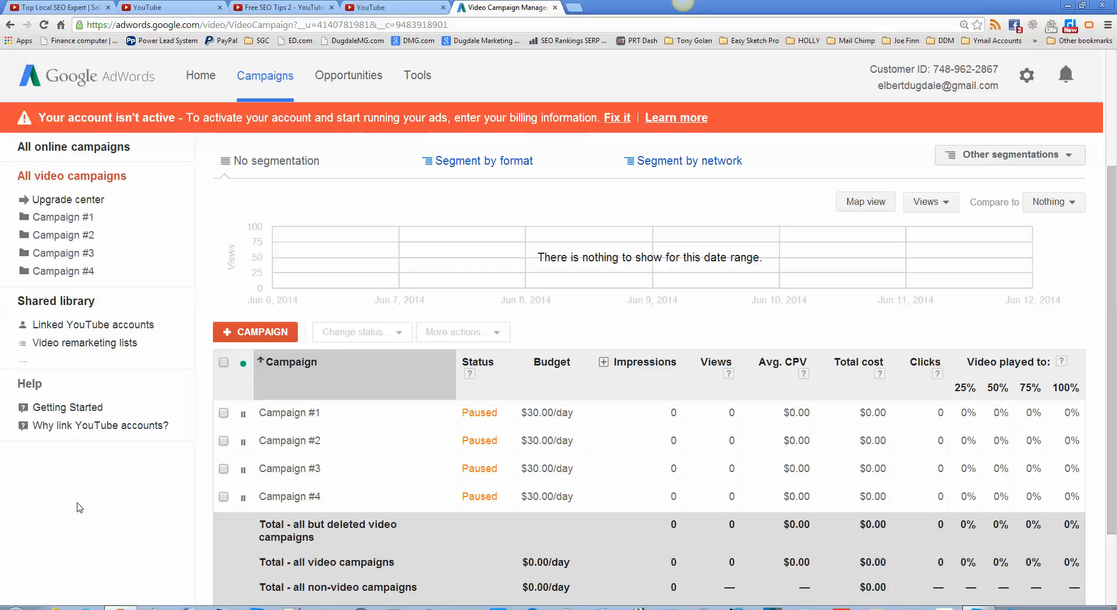
mouse_move(481, 474)
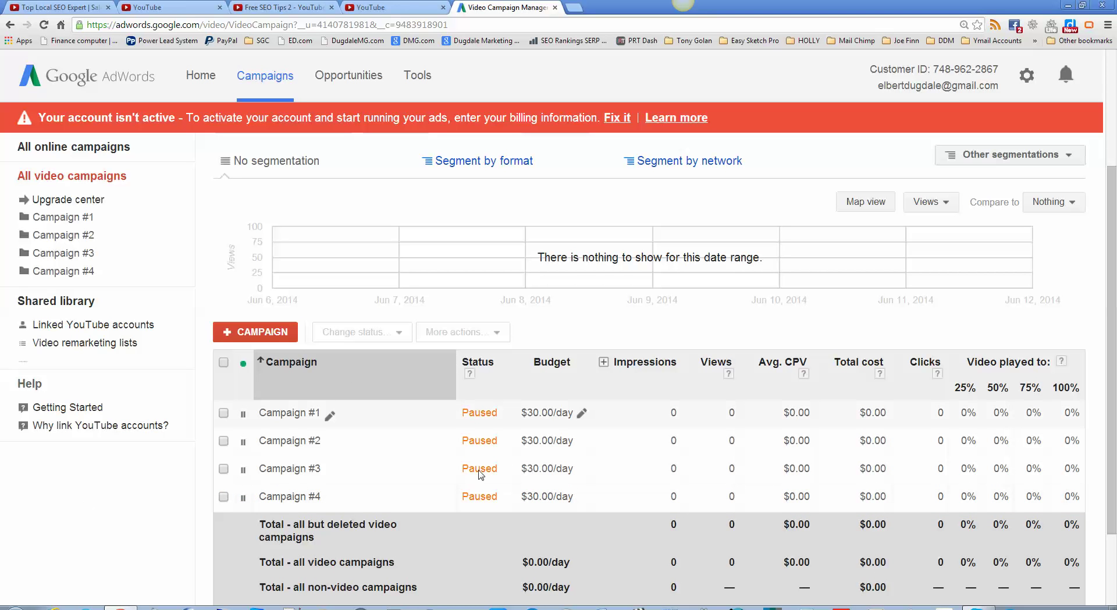
mouse_move(258, 171)
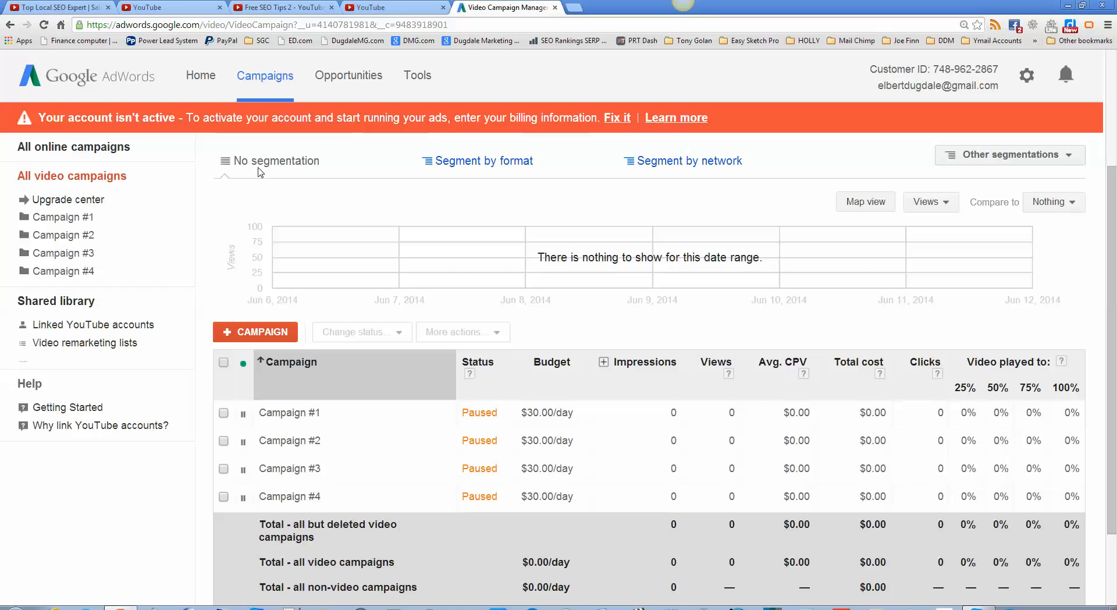
- Switch to the YouTube tab with the Free SEO Tips 2 video edit page
left_click(278, 8)
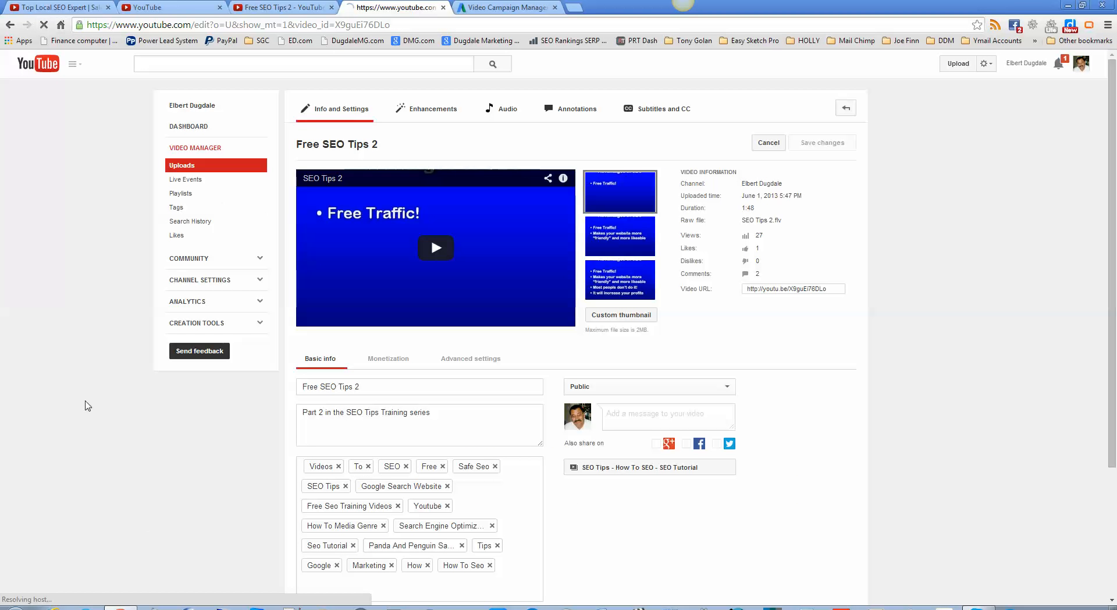
mouse_move(50, 443)
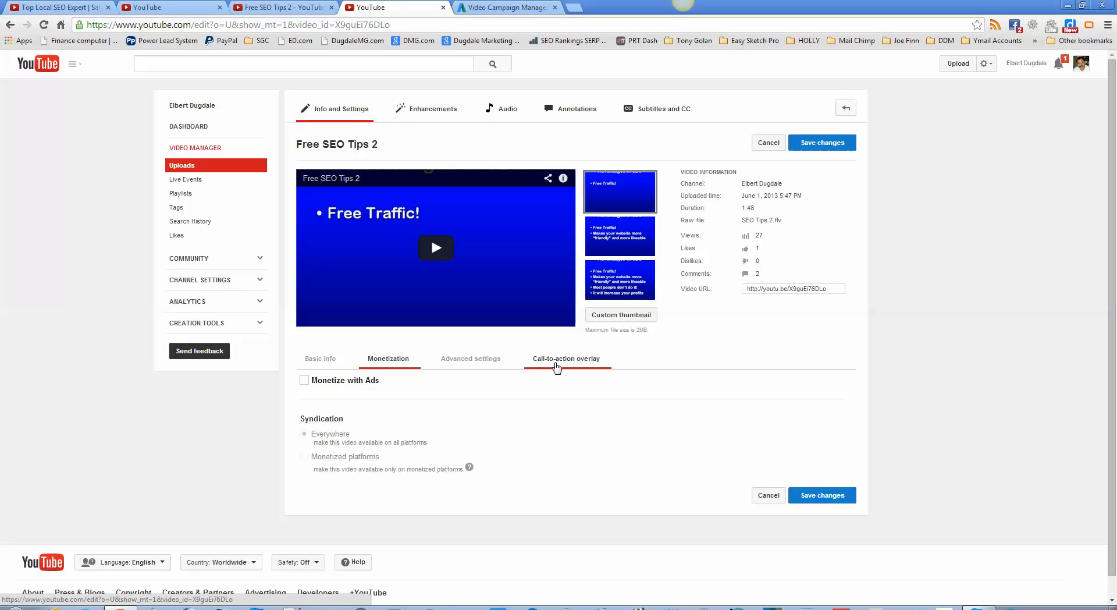
- In the Call-to-action overlay settings, enter dugdalemarketinggroup.com as Display URL and select it for copying
left_click(565, 359)
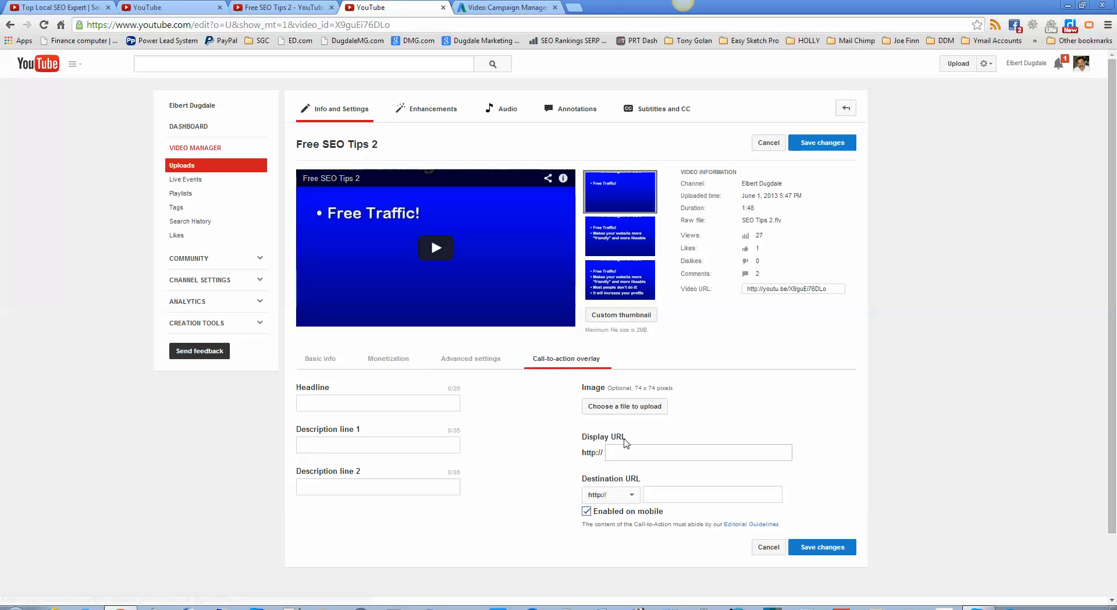
left_click(698, 453)
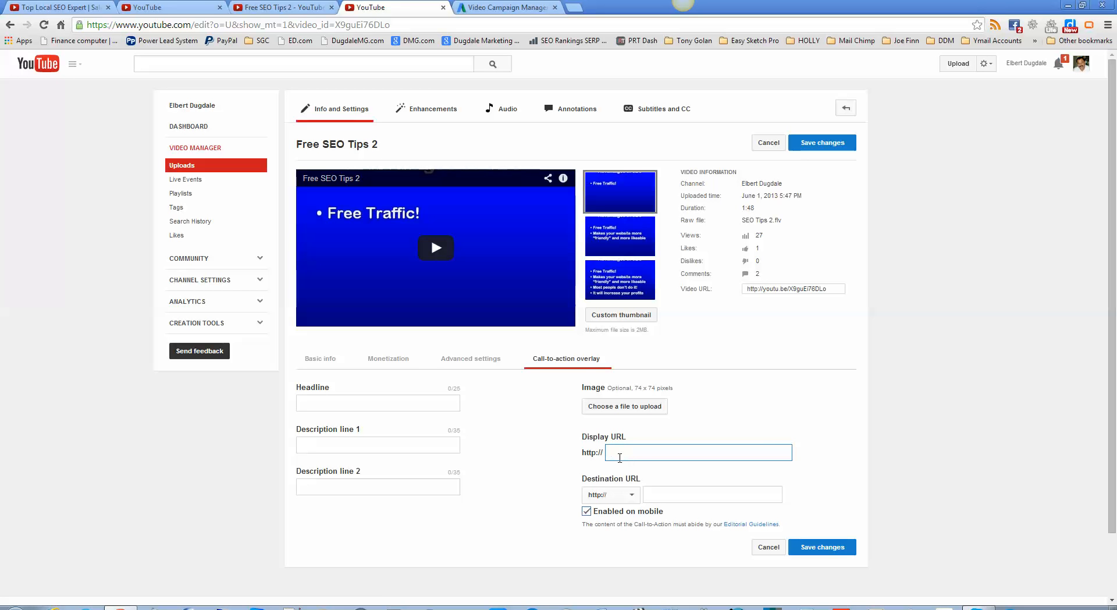
type("d")
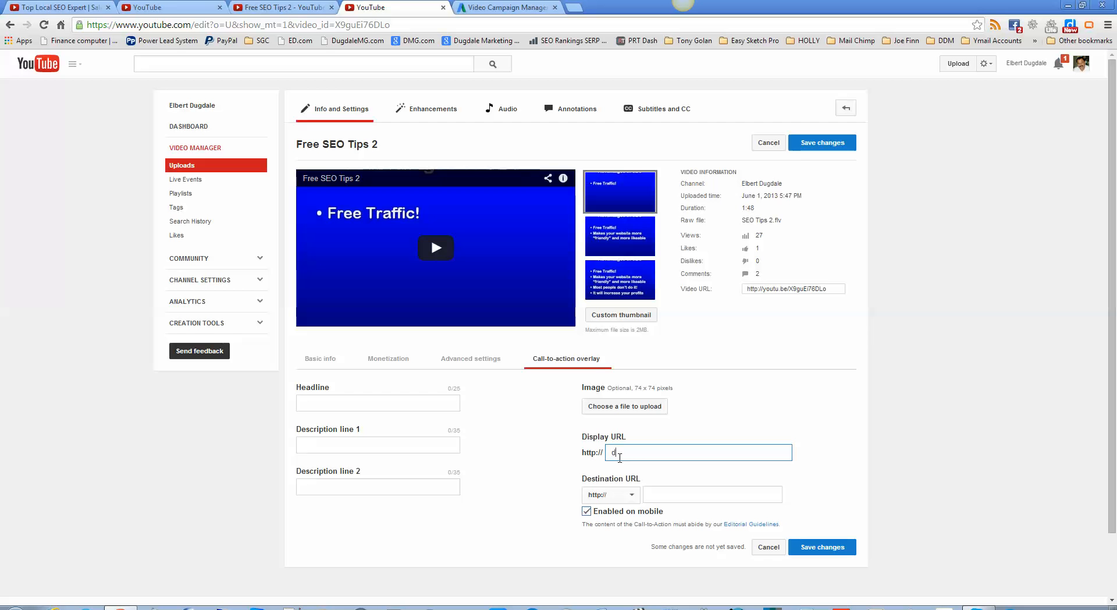
type("ugdale")
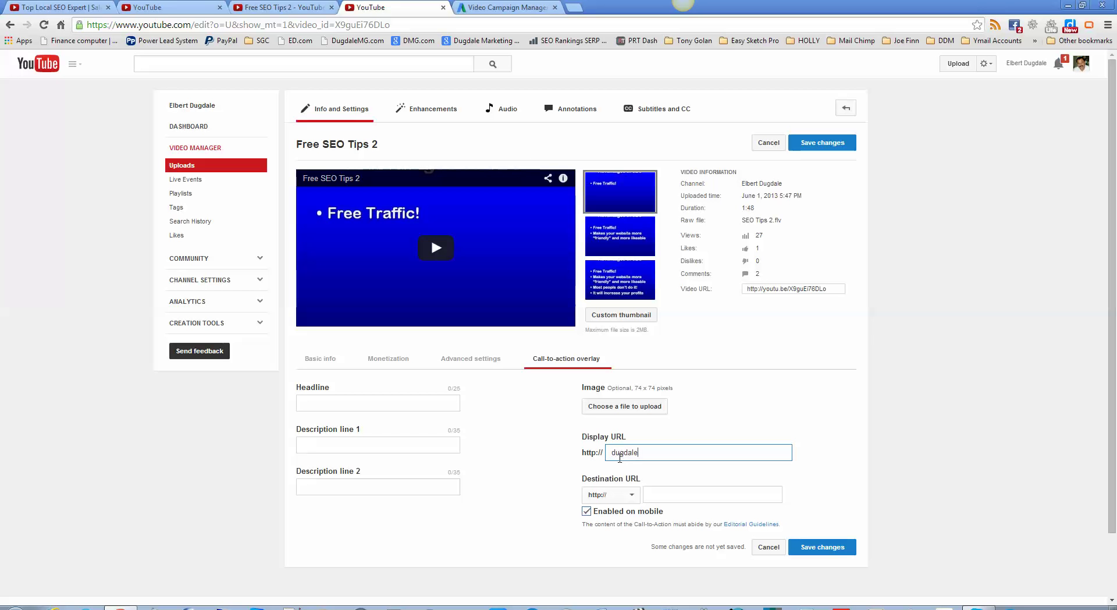
type("marketinggroup")
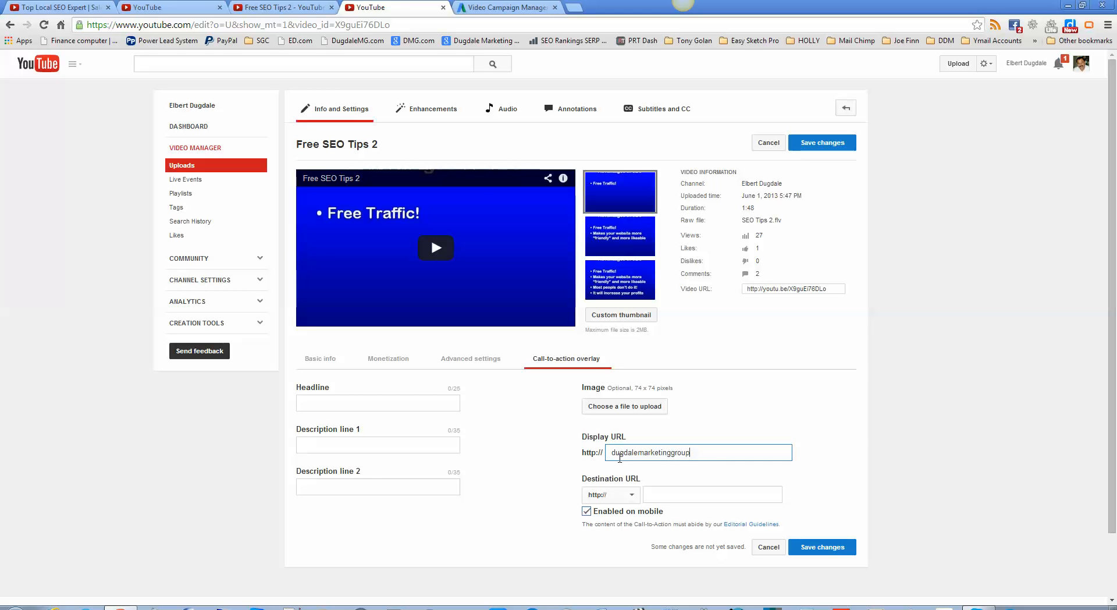
type(".com")
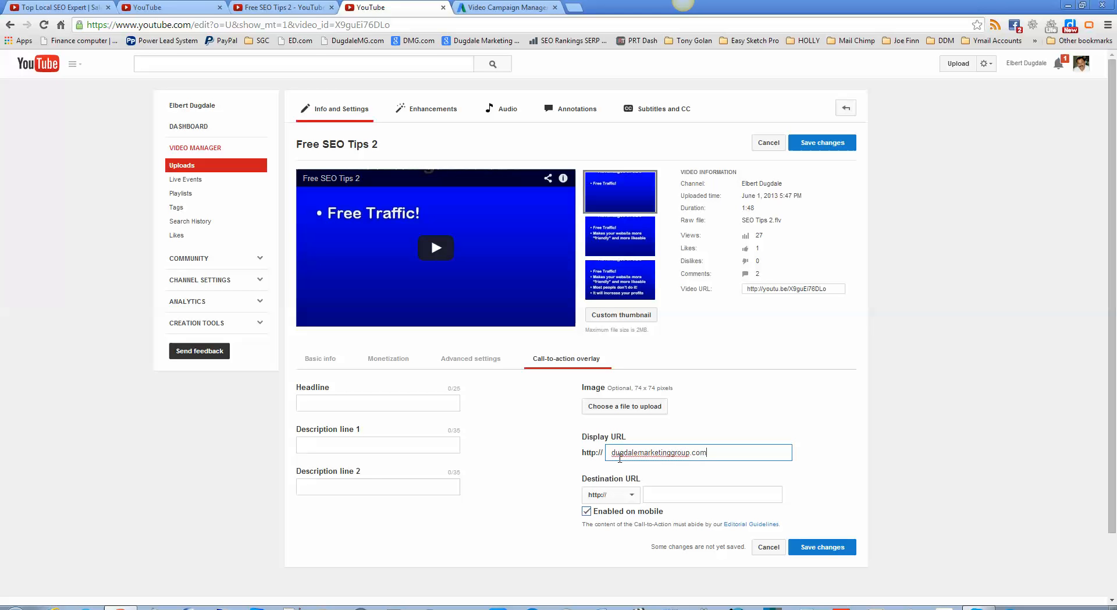
left_click(712, 493)
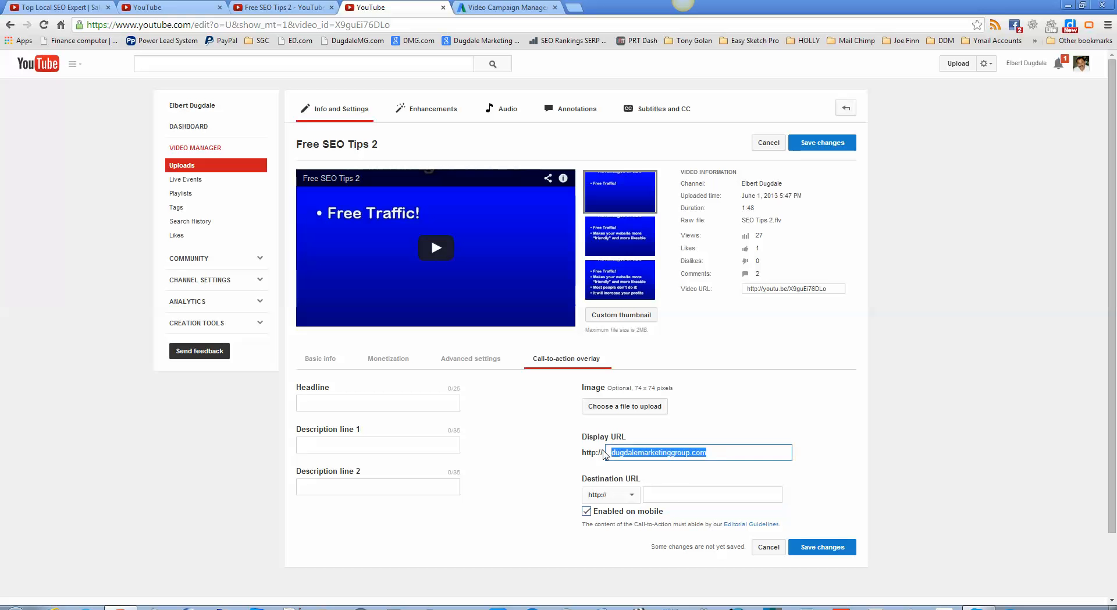
right_click(659, 452)
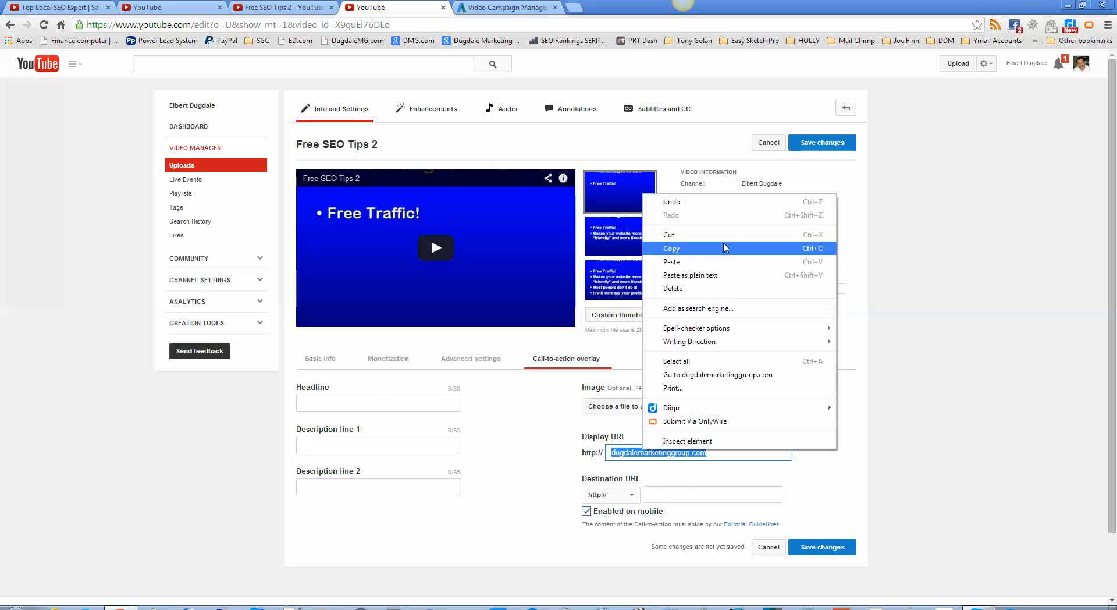
- Fill the Destination URL with dugdalemarketinggroup.com/free-seo-training and select the path
left_click(712, 493)
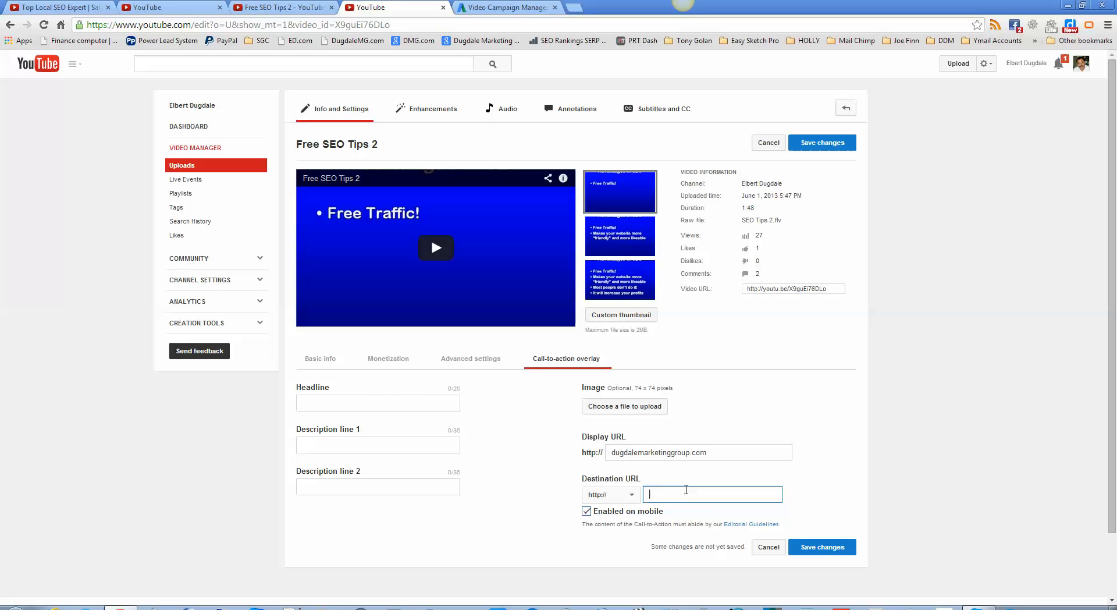
type("dugdalemarketinggroup.com/")
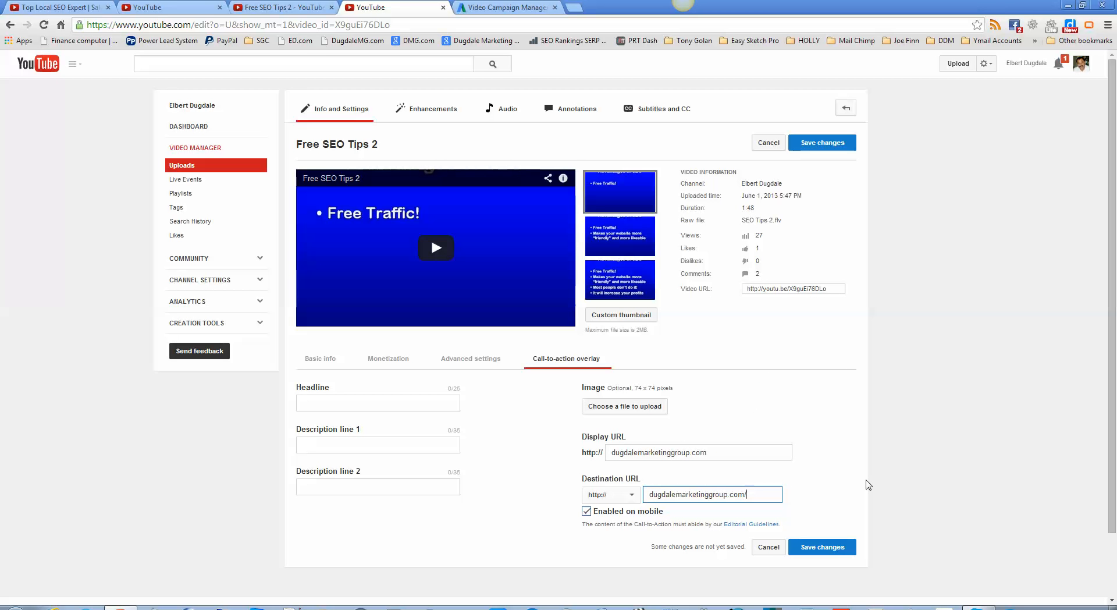
type("free")
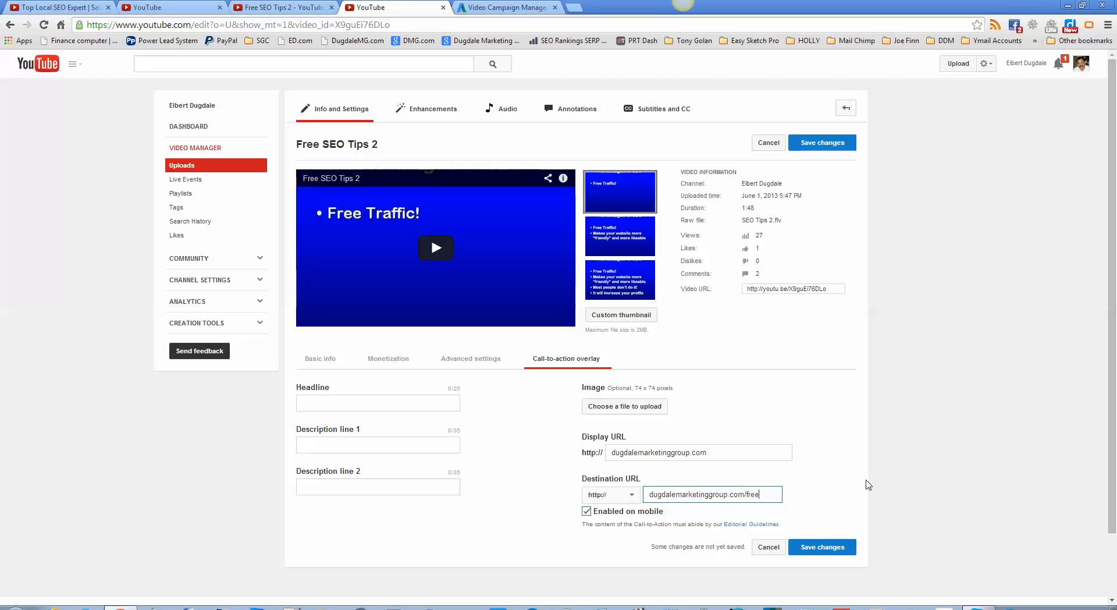
type("-seo-training")
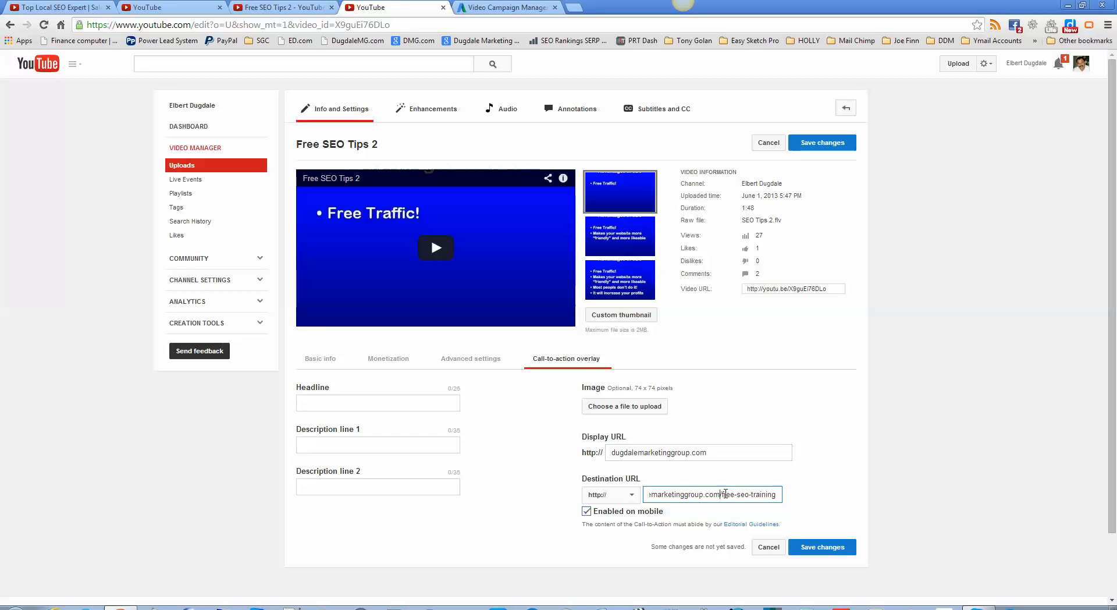
double_click(748, 494)
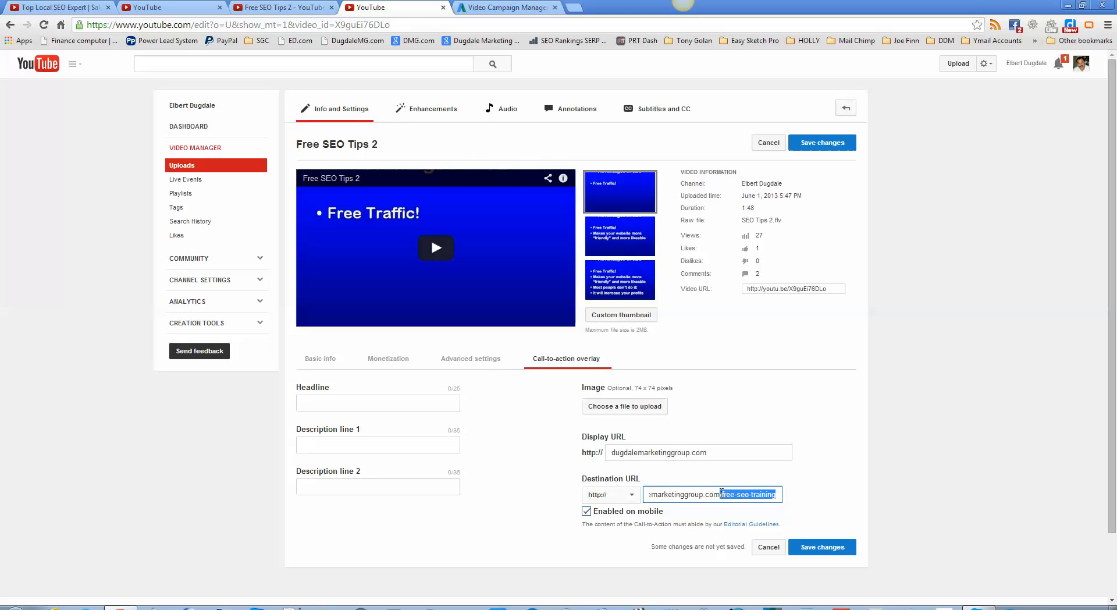
left_click(721, 494)
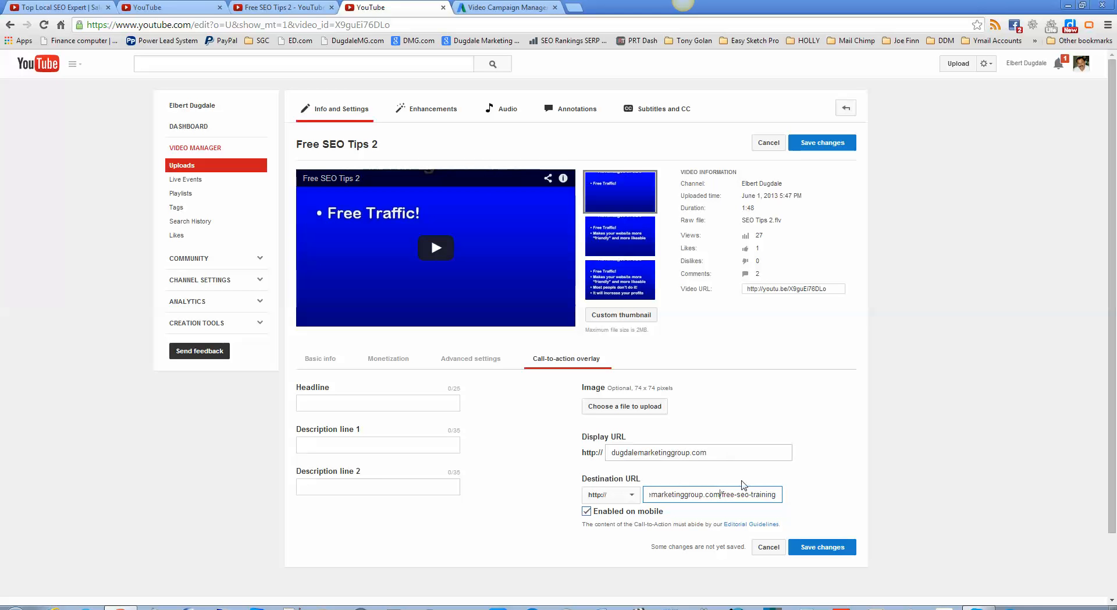
double_click(726, 495)
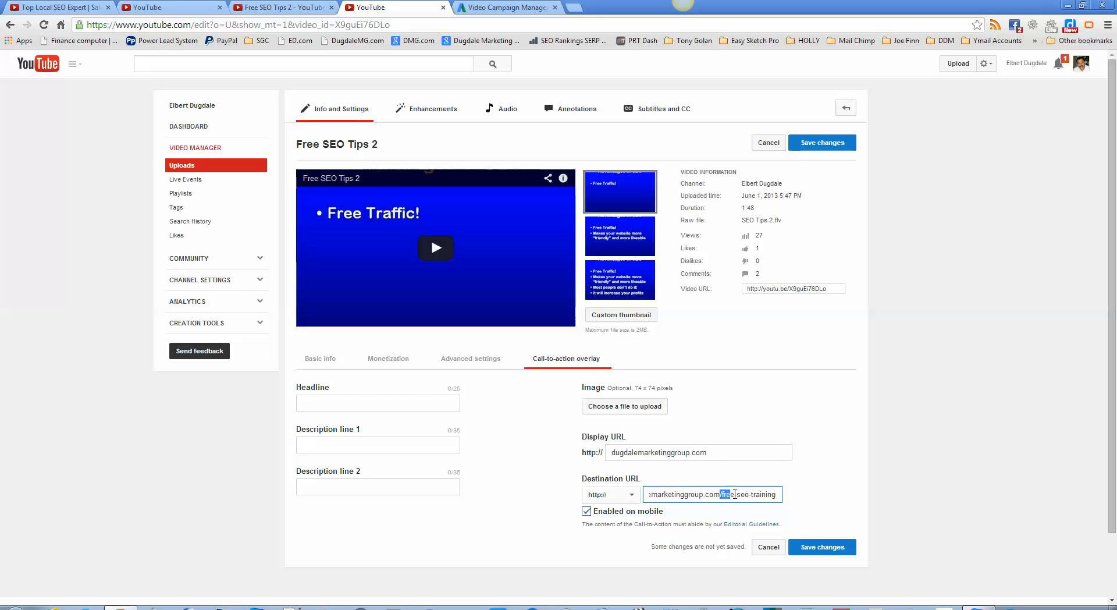
double_click(752, 494)
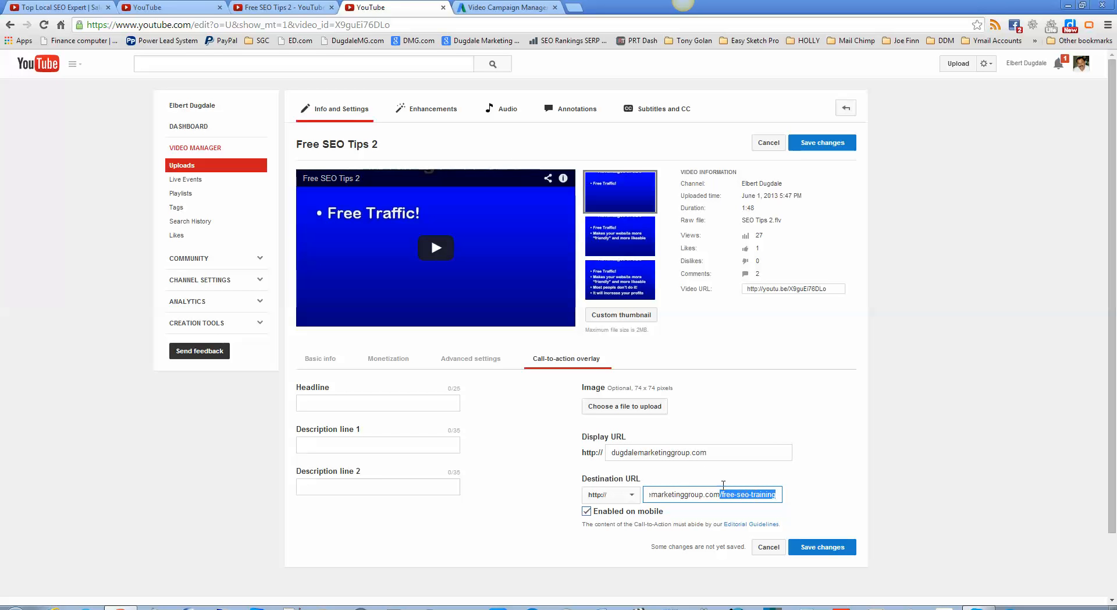
- Append /free-seo-training to the Display URL after the domain
left_click(697, 451)
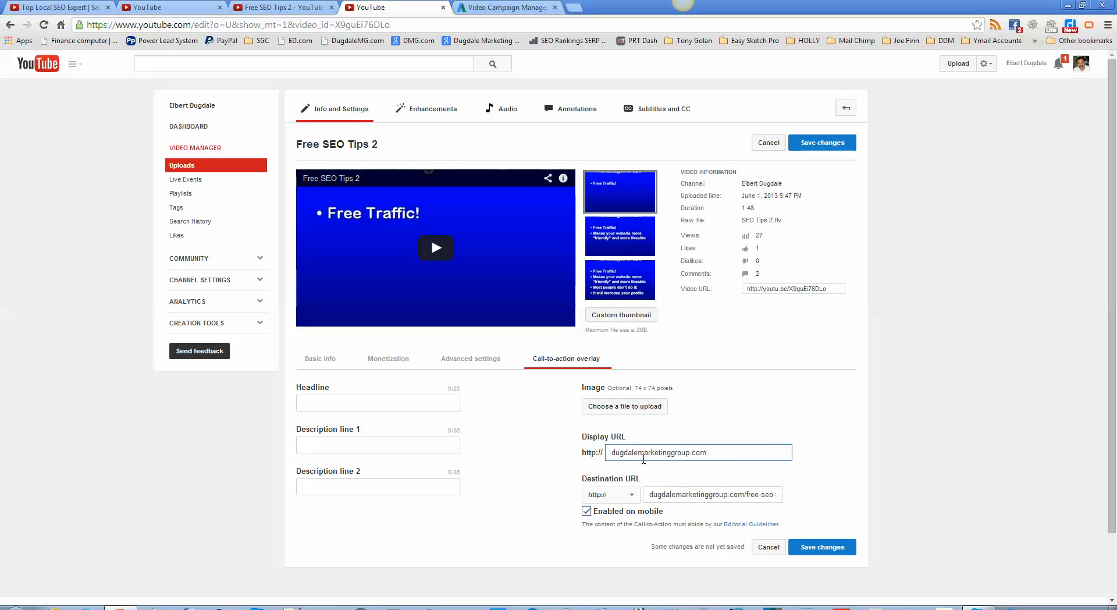
mouse_move(833, 461)
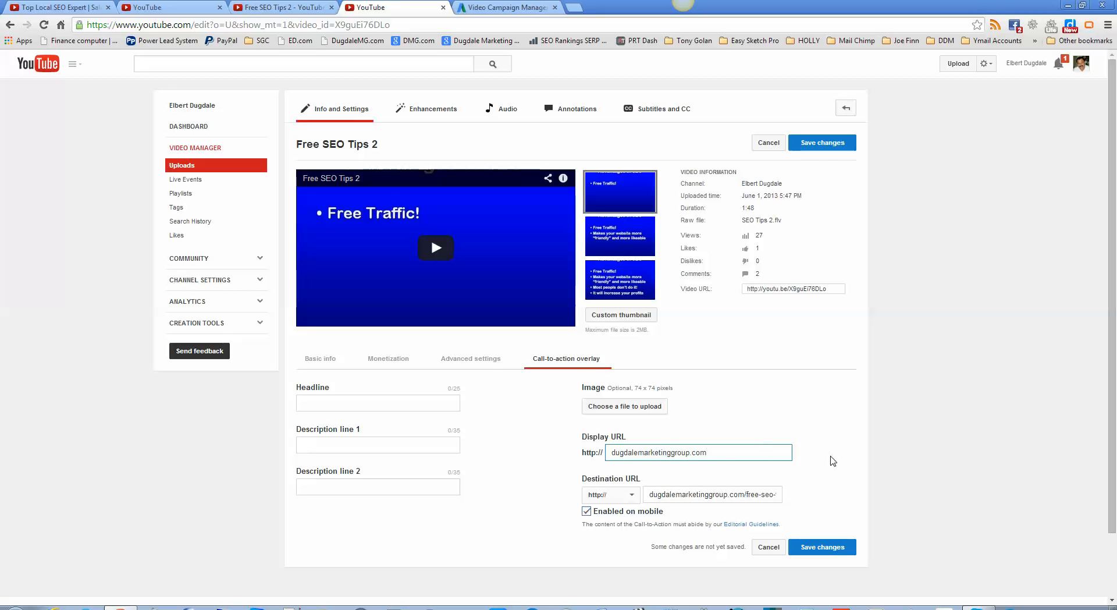
type("/free-seo-tra")
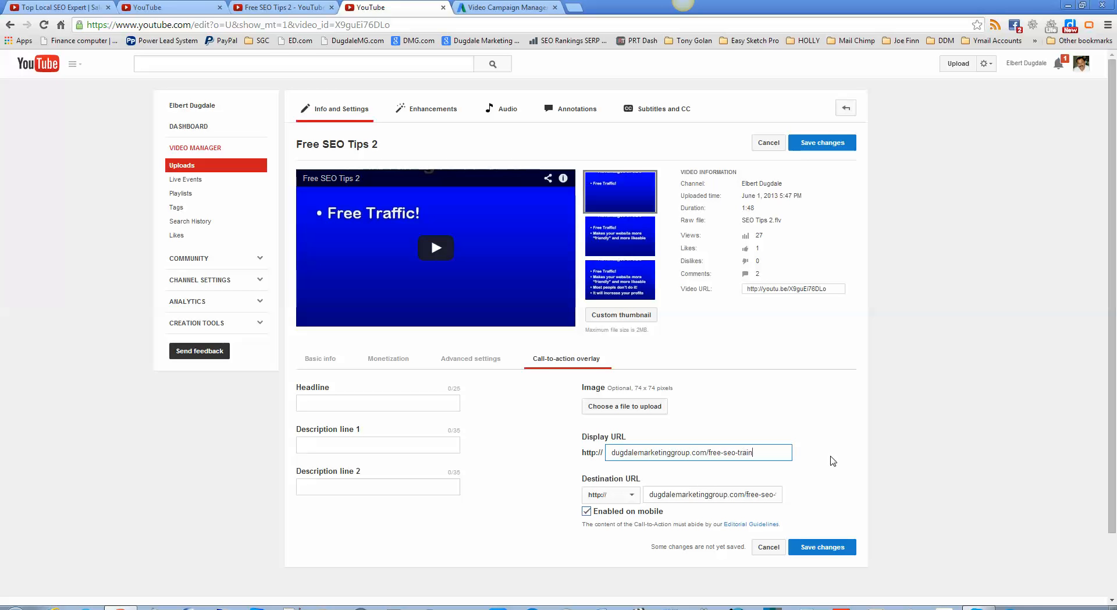
type("ing")
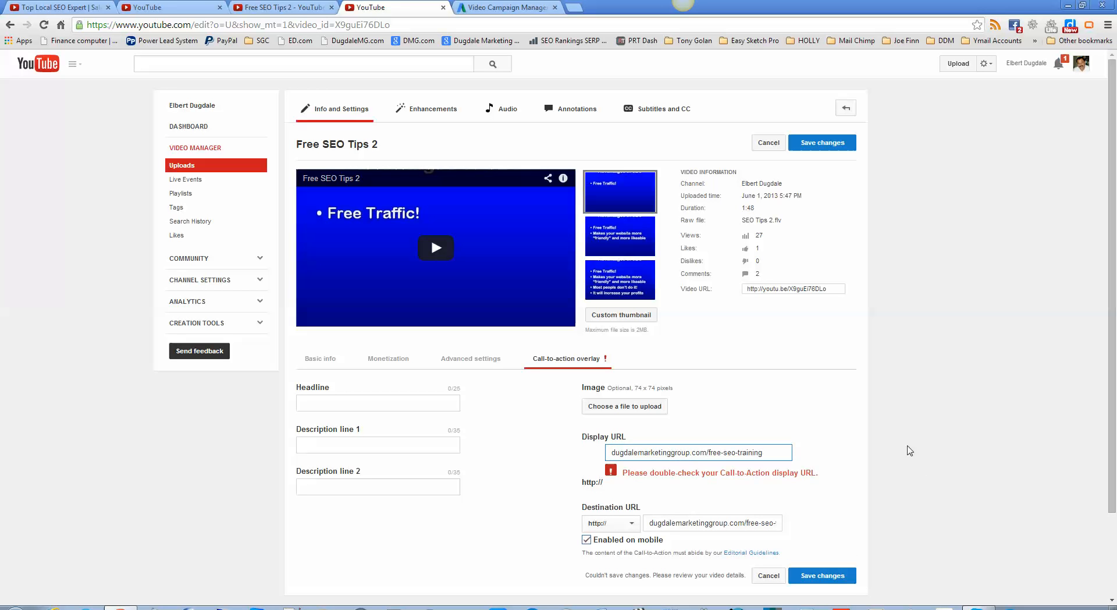
- Trim the overlay display URL to dugdalemarketinggroup.com/ and save the changes
key("Backspace")
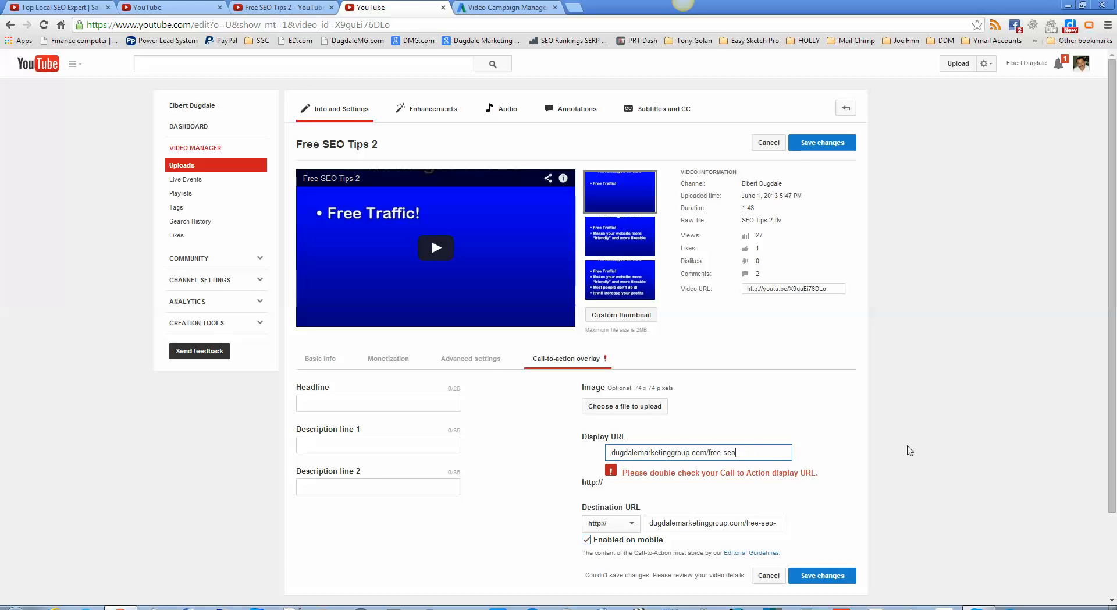
key("backspace")
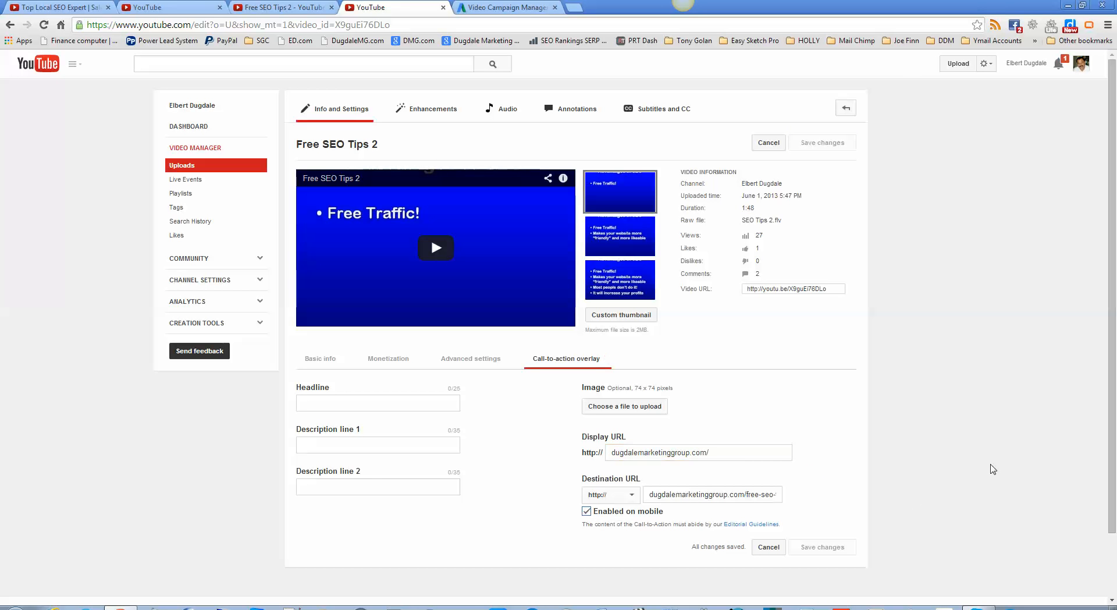
left_click(698, 452)
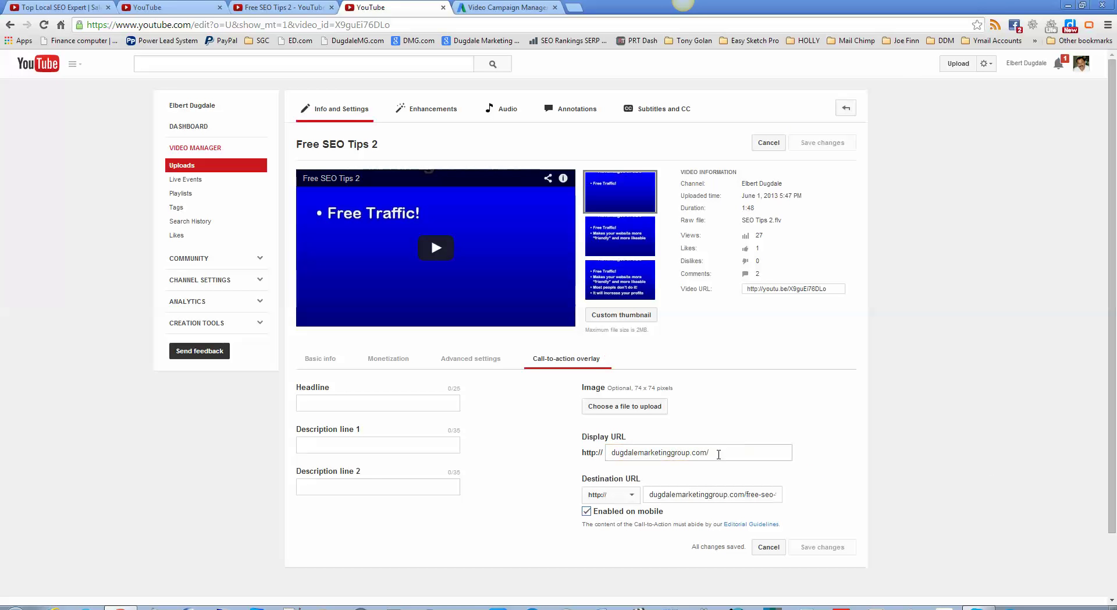
mouse_move(712, 493)
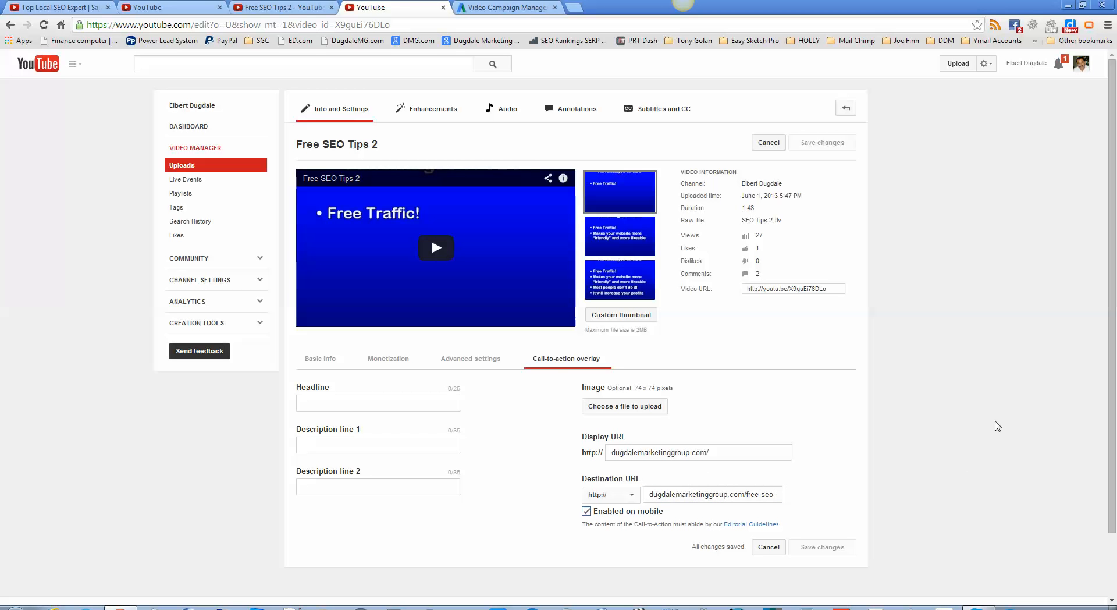
left_click(377, 403)
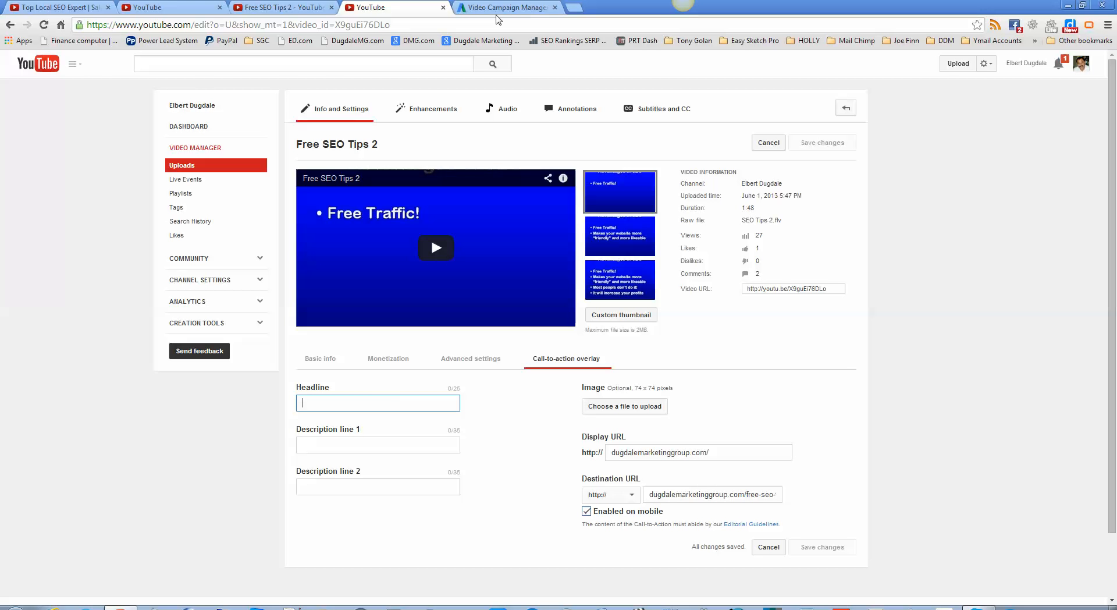
- Copy the headline 'Free SEO Training #2 of 27' from Campaign #4's video ad in AdWords
left_click(507, 7)
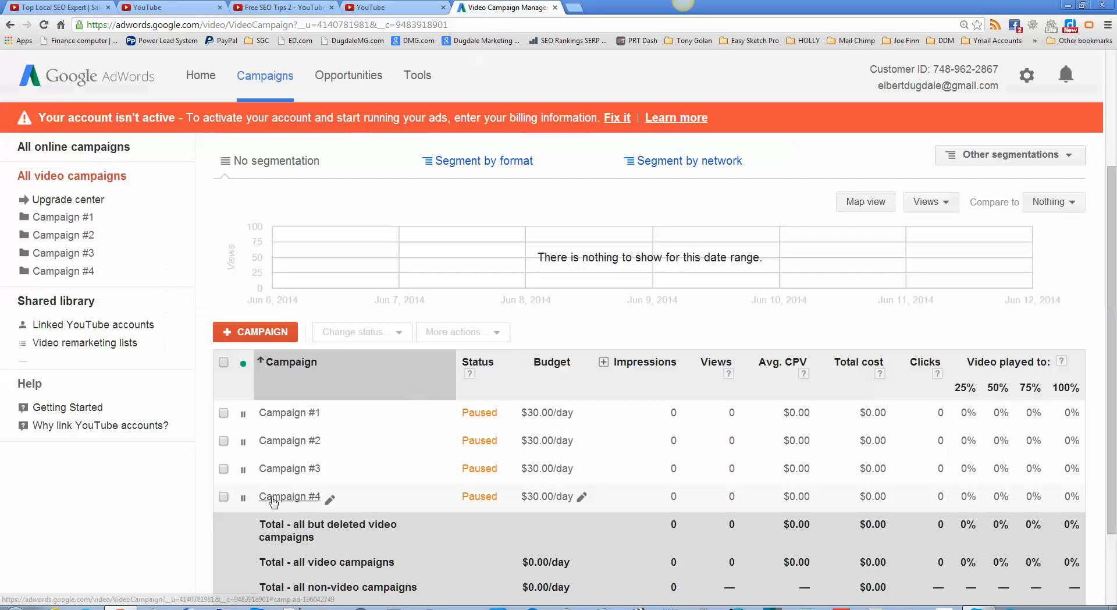
mouse_move(98, 255)
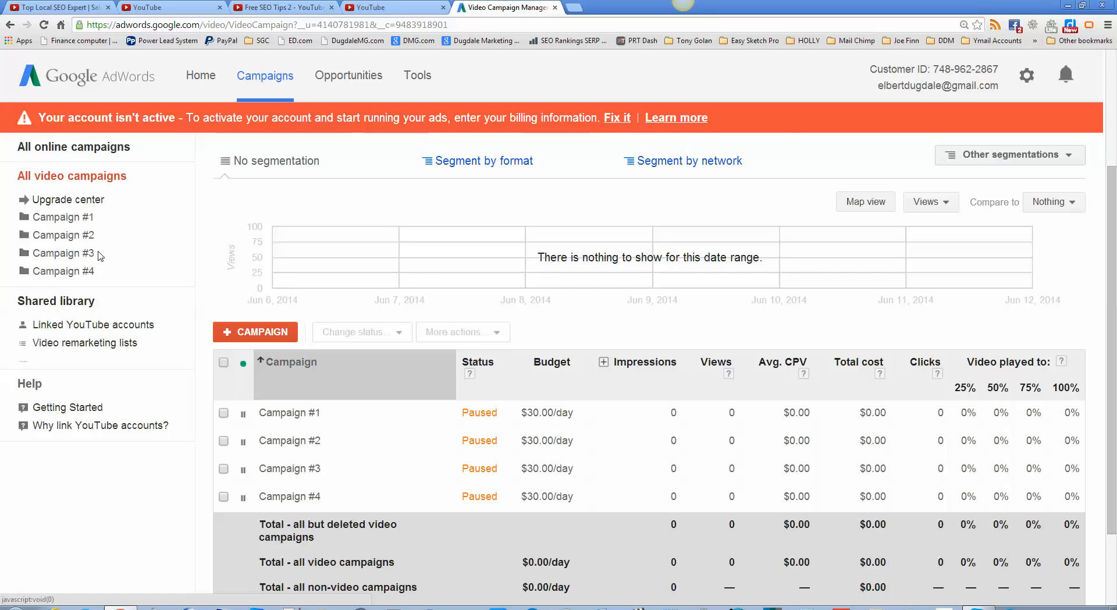
left_click(290, 468)
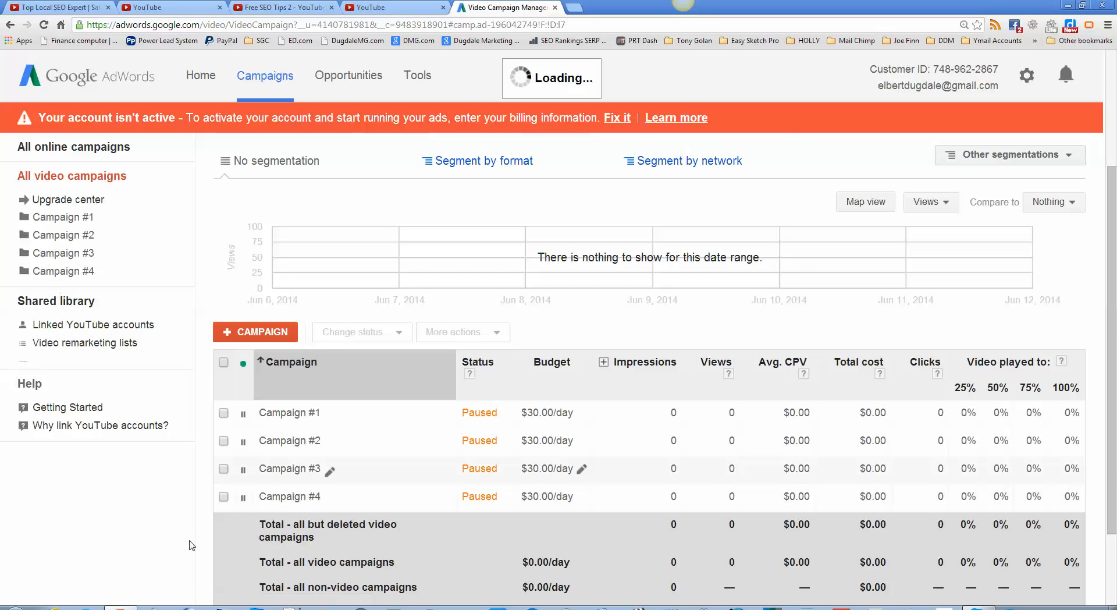
left_click(290, 495)
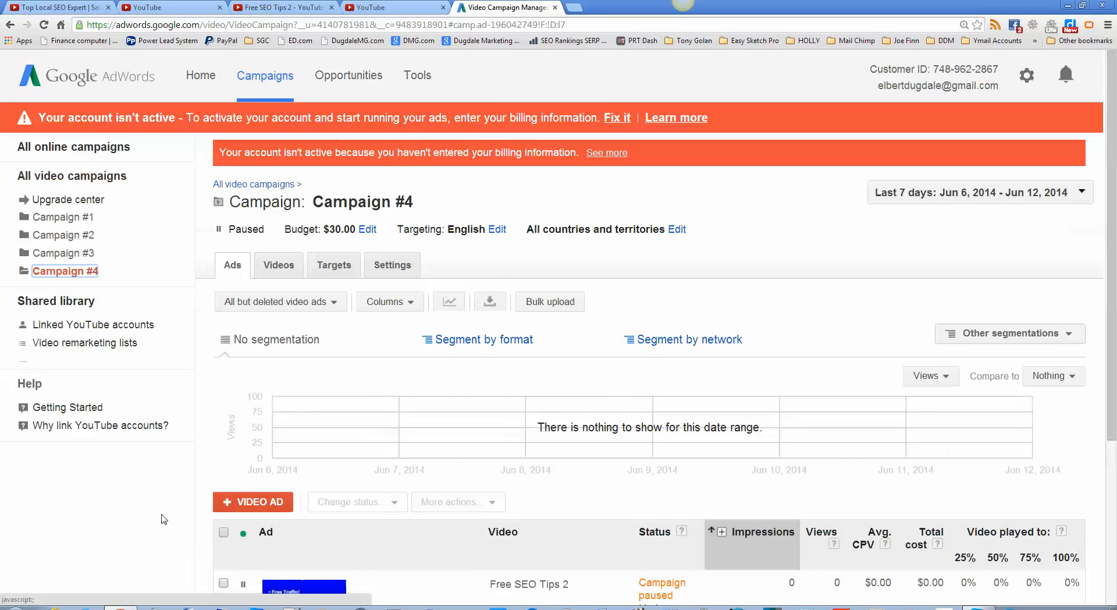
scroll("down", 3)
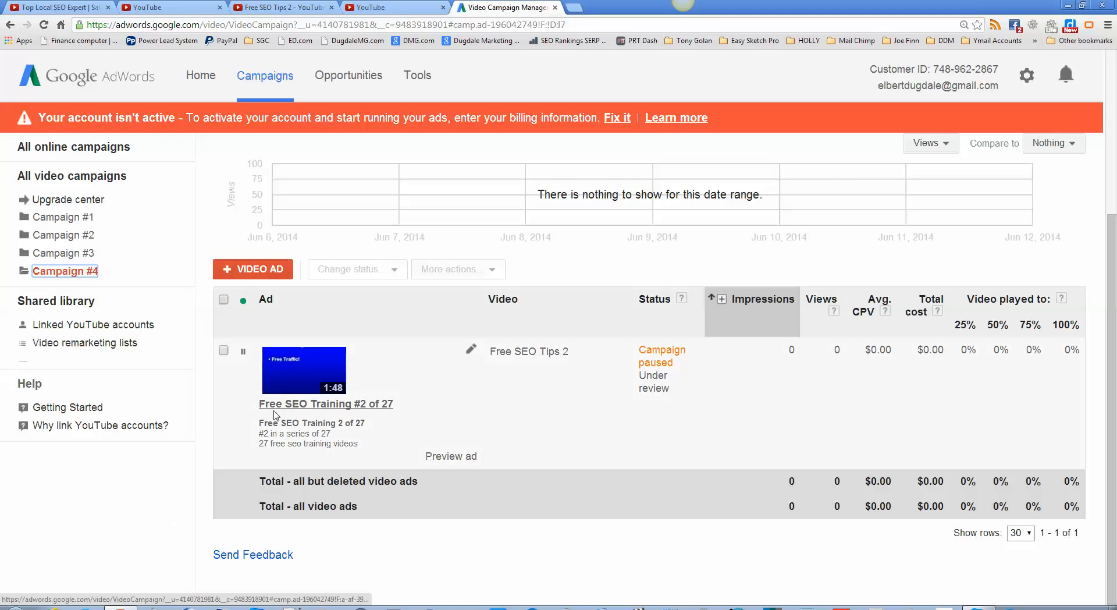
mouse_move(391, 412)
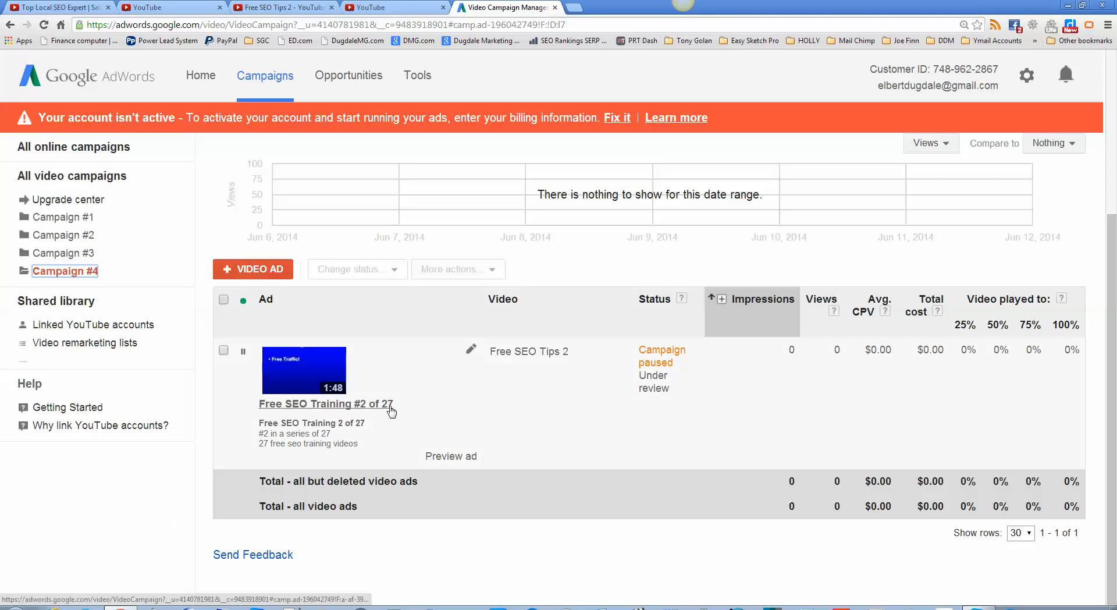
mouse_move(339, 406)
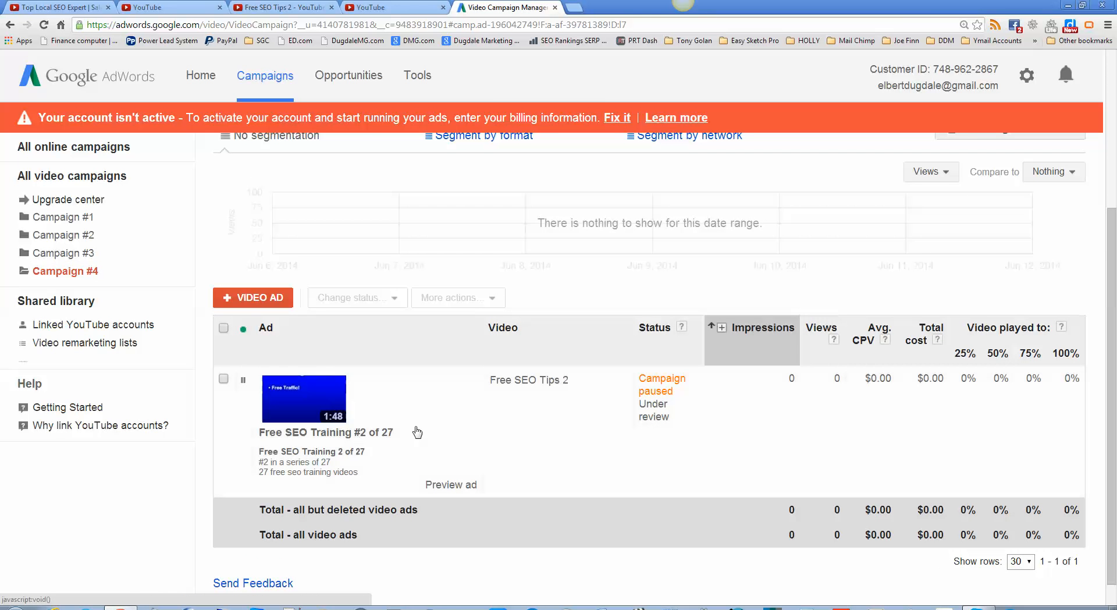
mouse_move(523, 402)
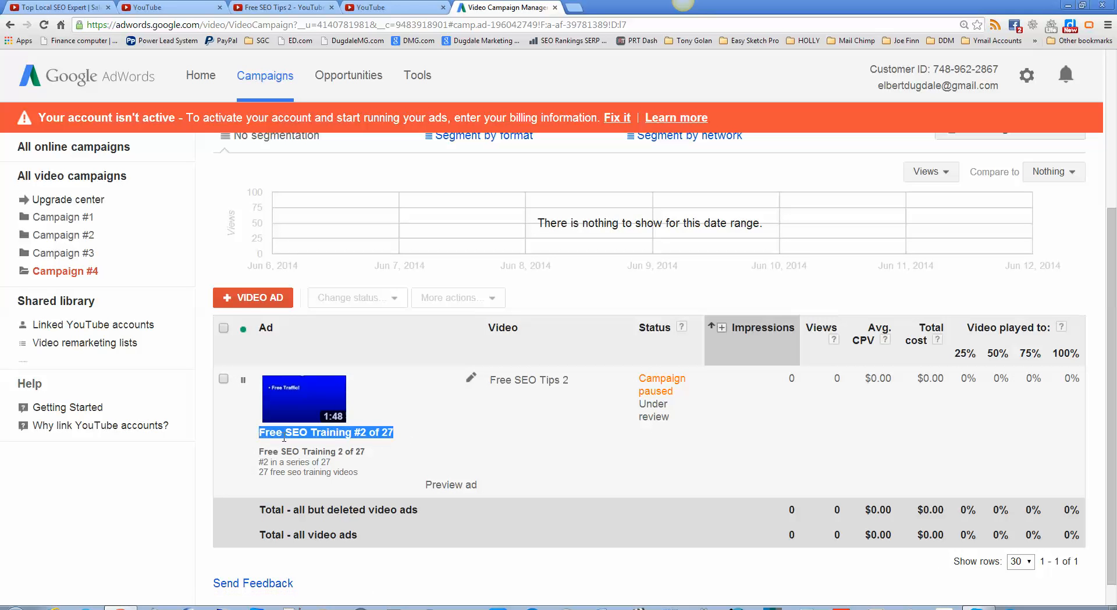
right_click(324, 432)
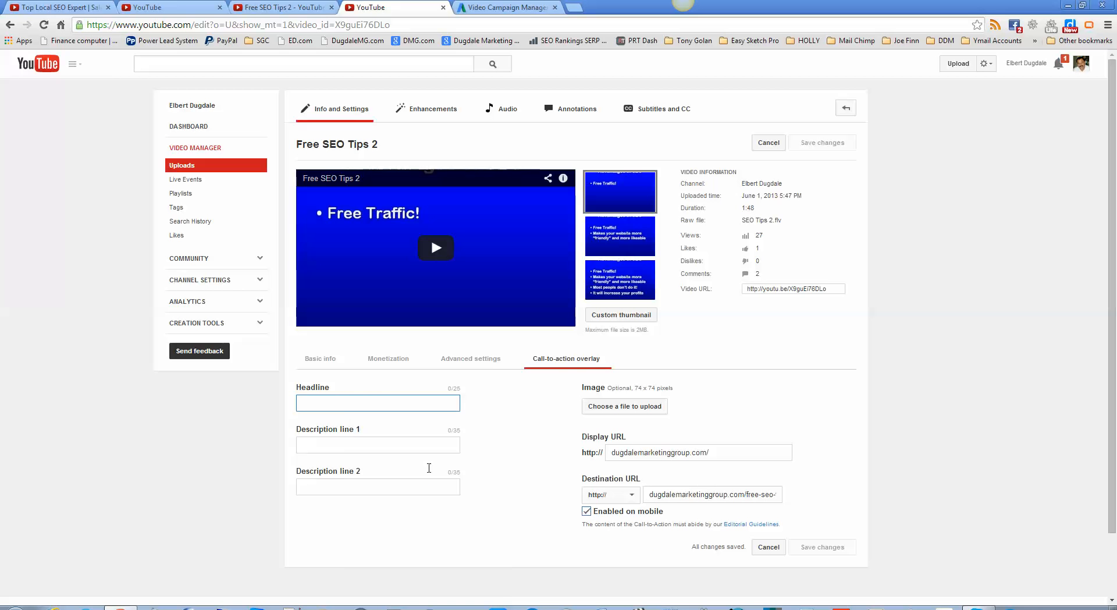
- Enter headline 'Free SEO Training #2 of 2' and paste '#2 in a series of 27' into description line 1
type("Free SEO Training #2 of 2")
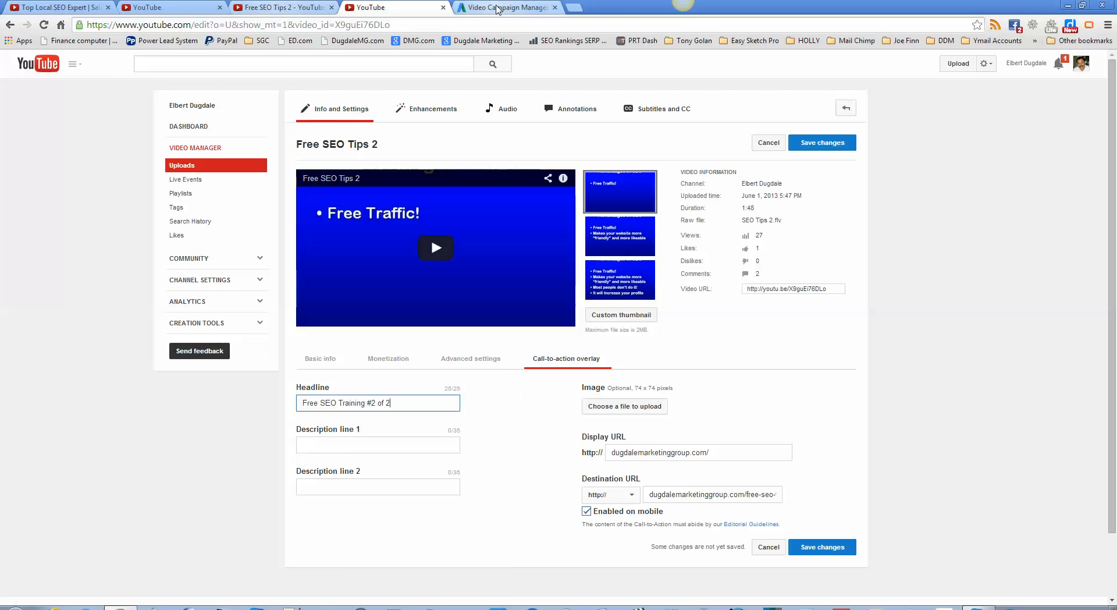
left_click(508, 8)
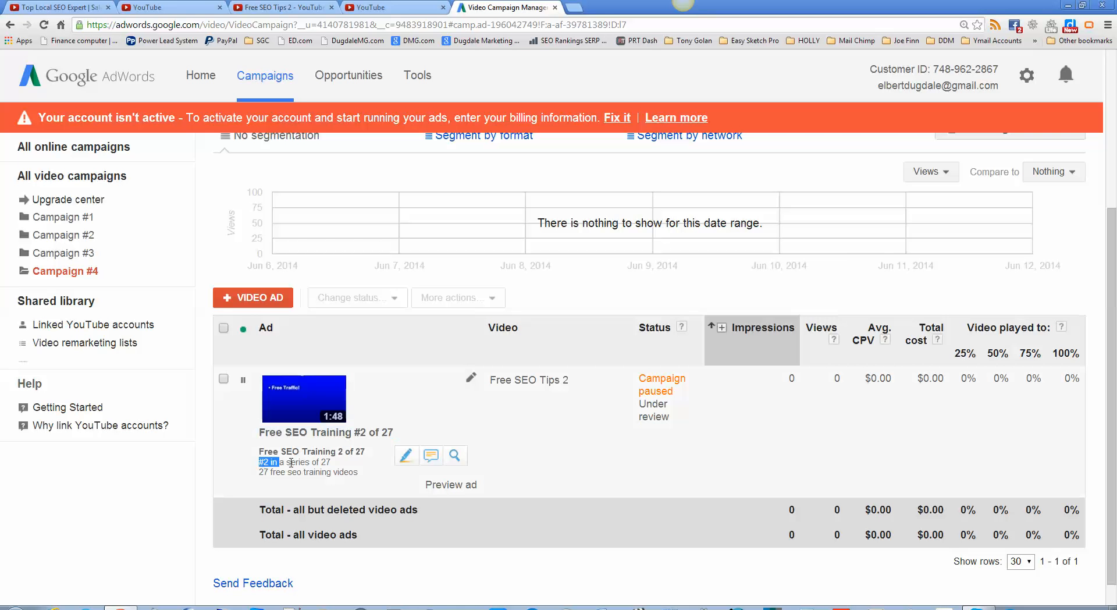
right_click(285, 462)
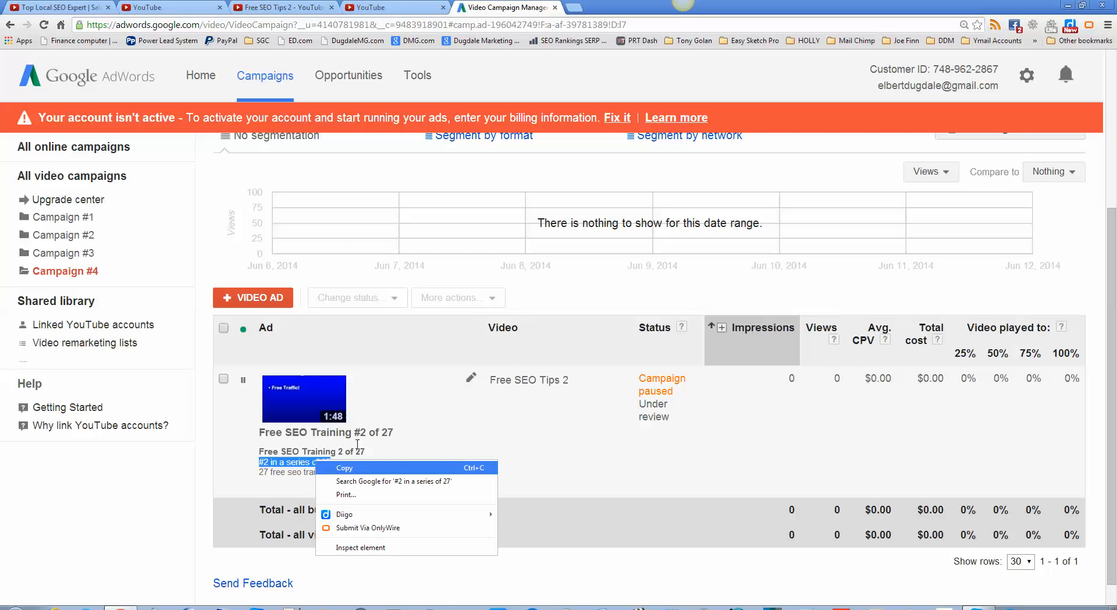
left_click(281, 7)
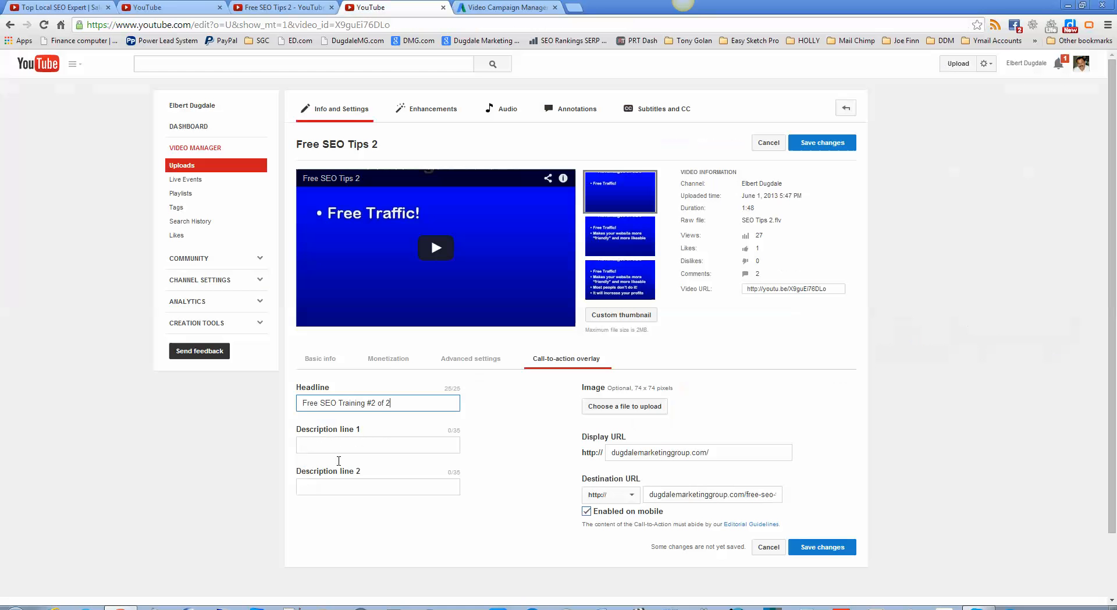
right_click(376, 445)
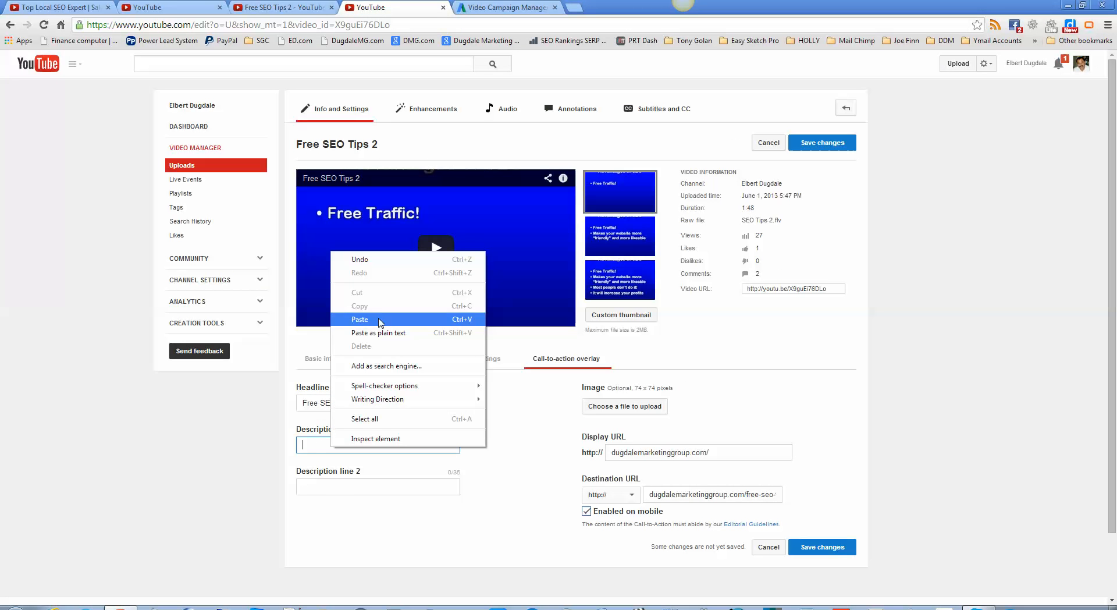
left_click(360, 319)
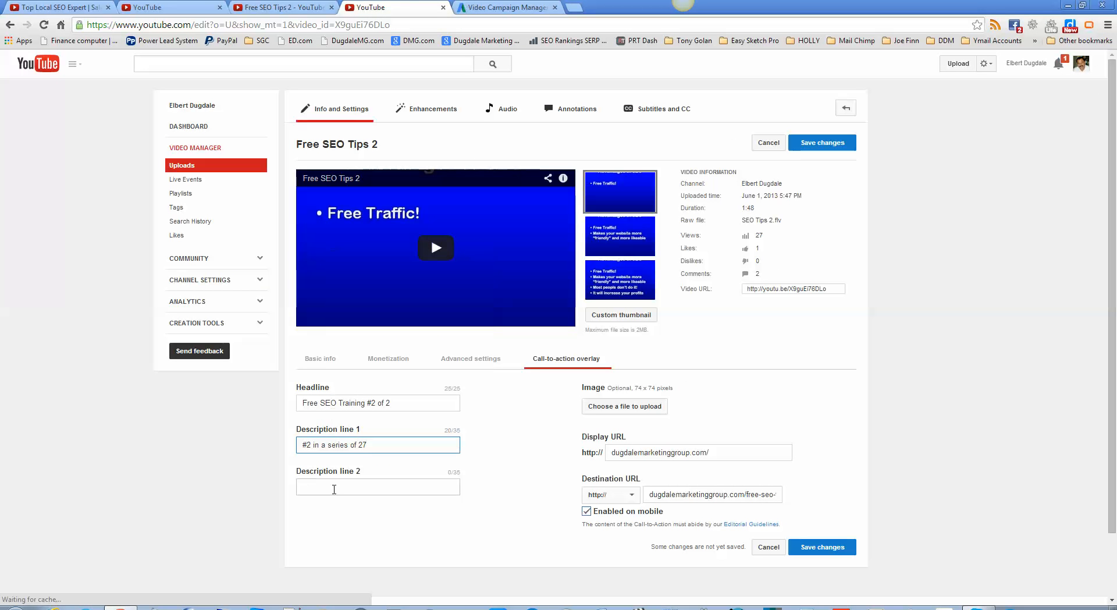
- Paste '27 free seo training videos' into description line 2, save the overlay and preview the video
left_click(377, 486)
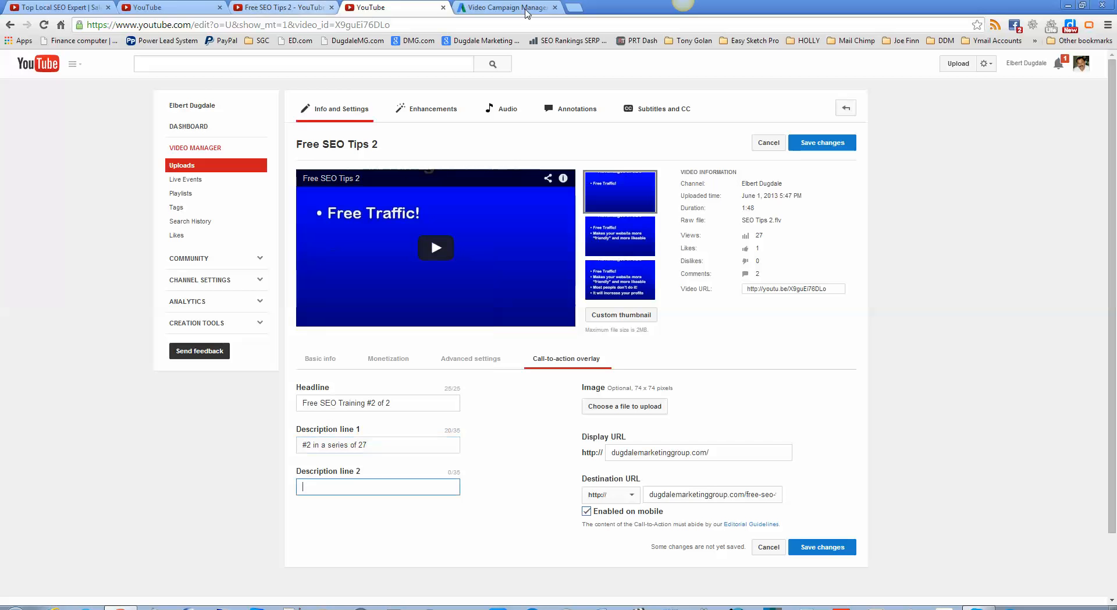
left_click(506, 7)
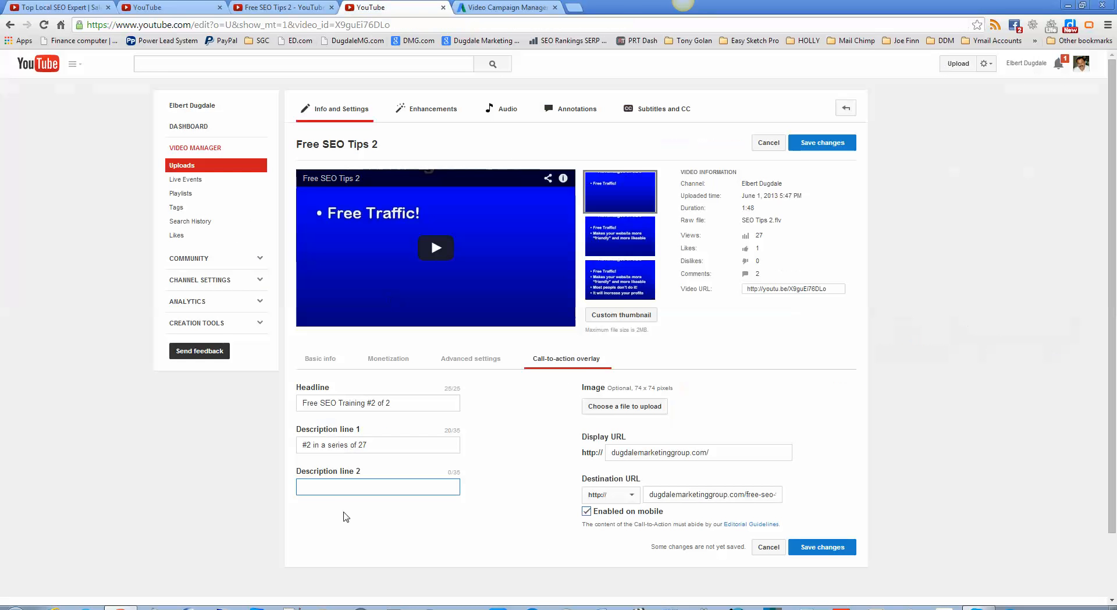
right_click(377, 486)
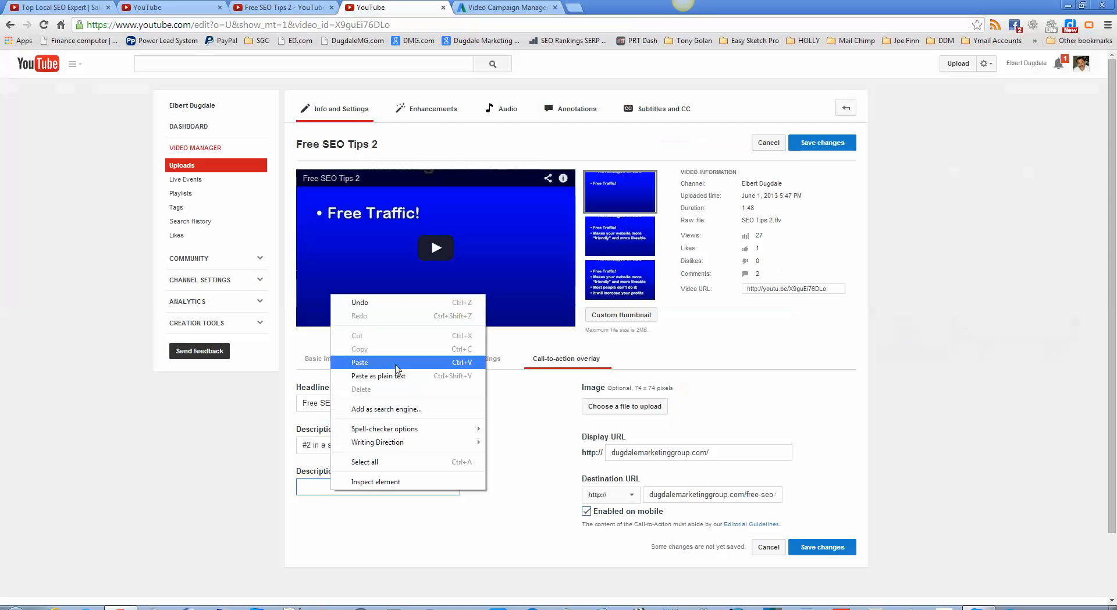
left_click(360, 362)
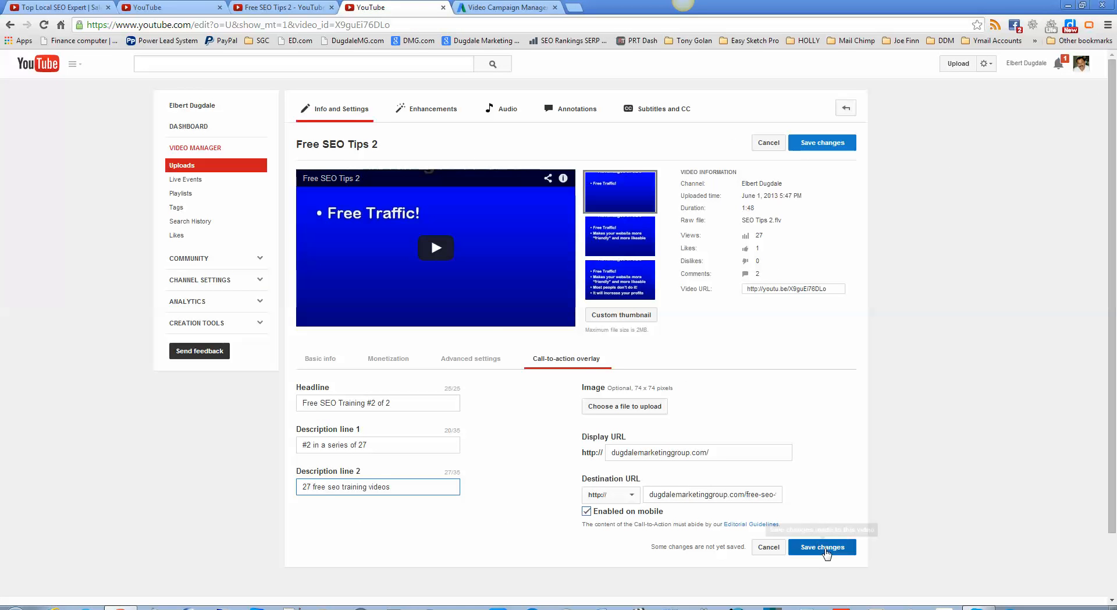
left_click(820, 547)
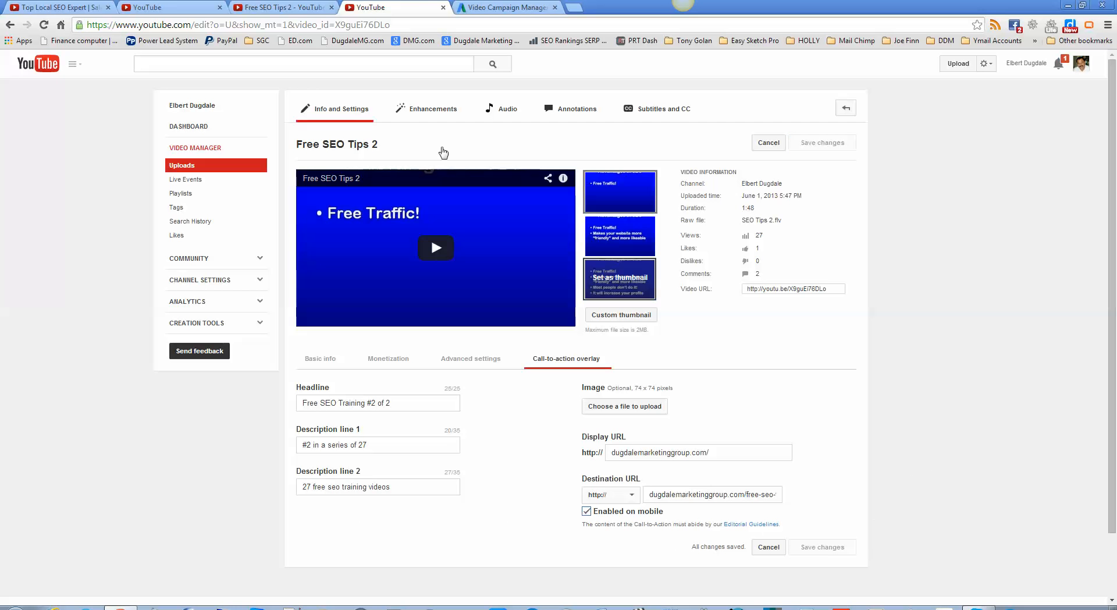
left_click(336, 145)
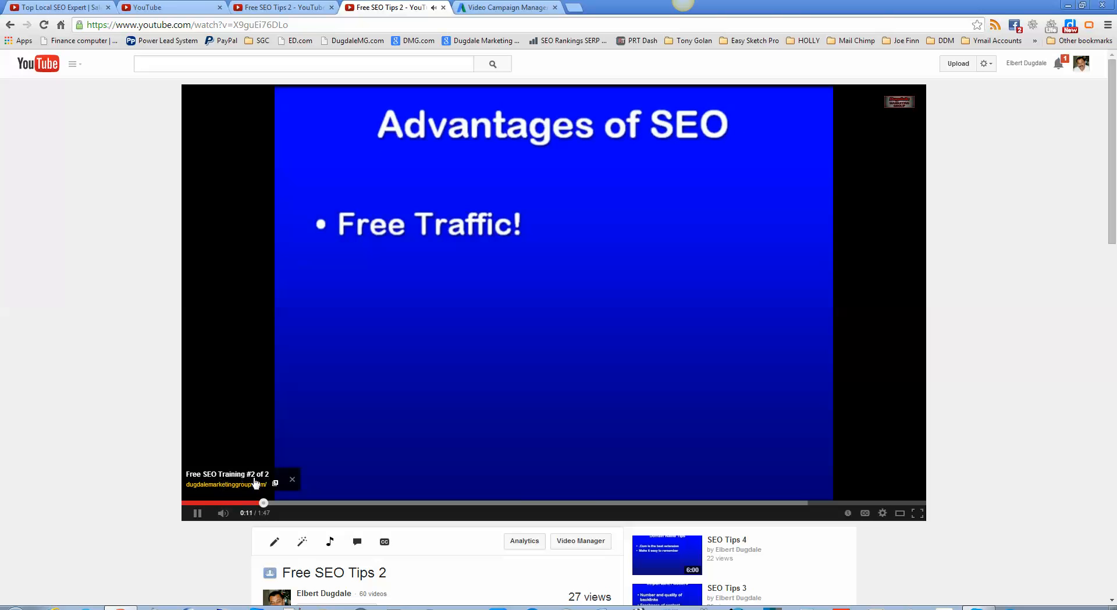
mouse_move(222, 512)
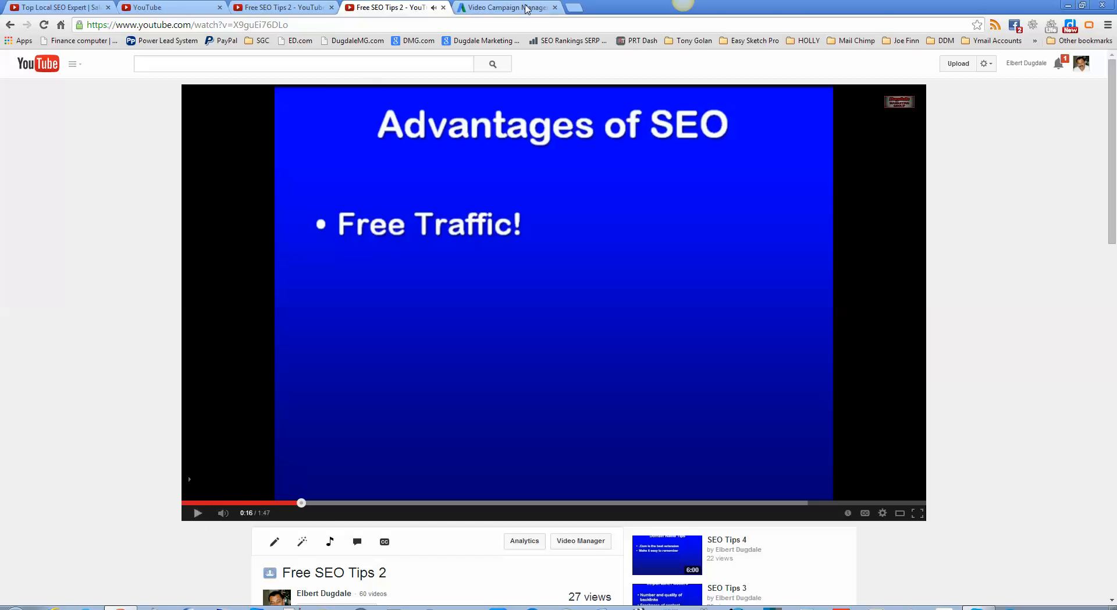
- Open Campaign #4's video ad for editing from the AdWords ad list
left_click(507, 9)
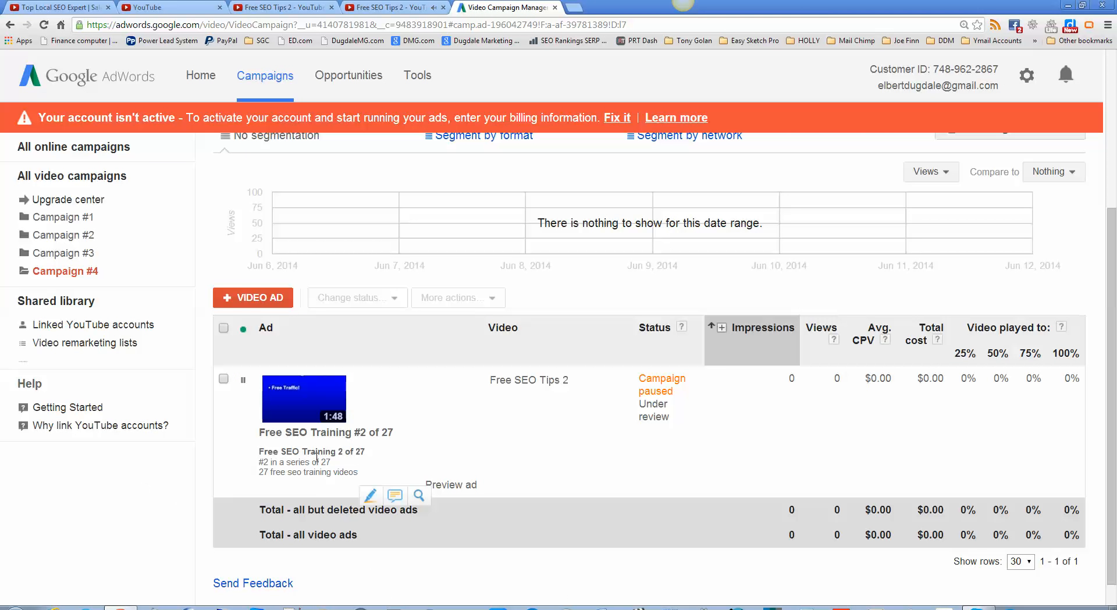
mouse_move(472, 383)
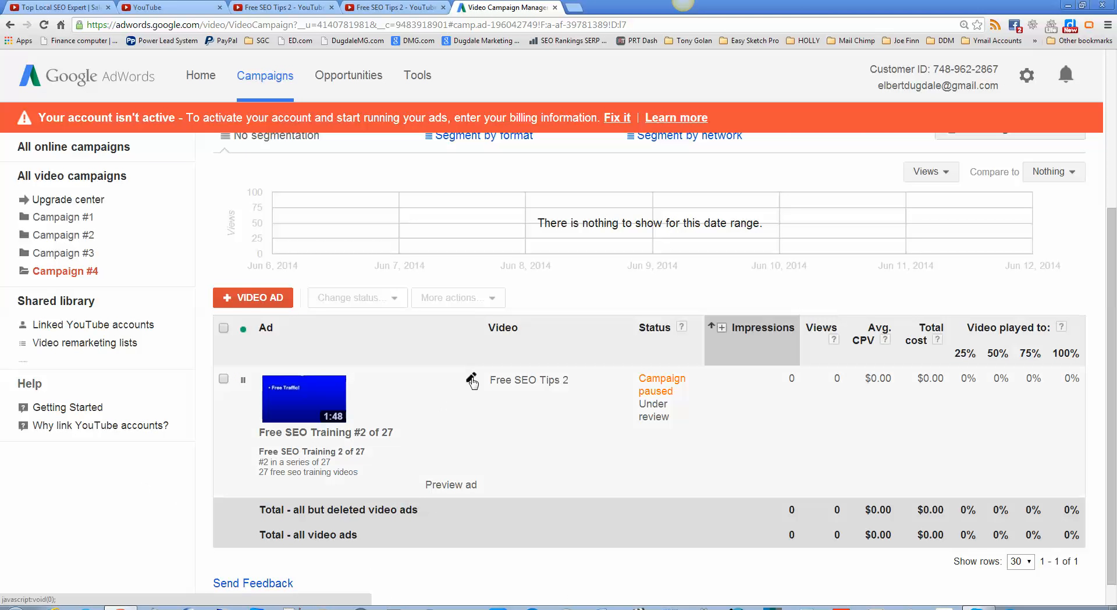
left_click(472, 378)
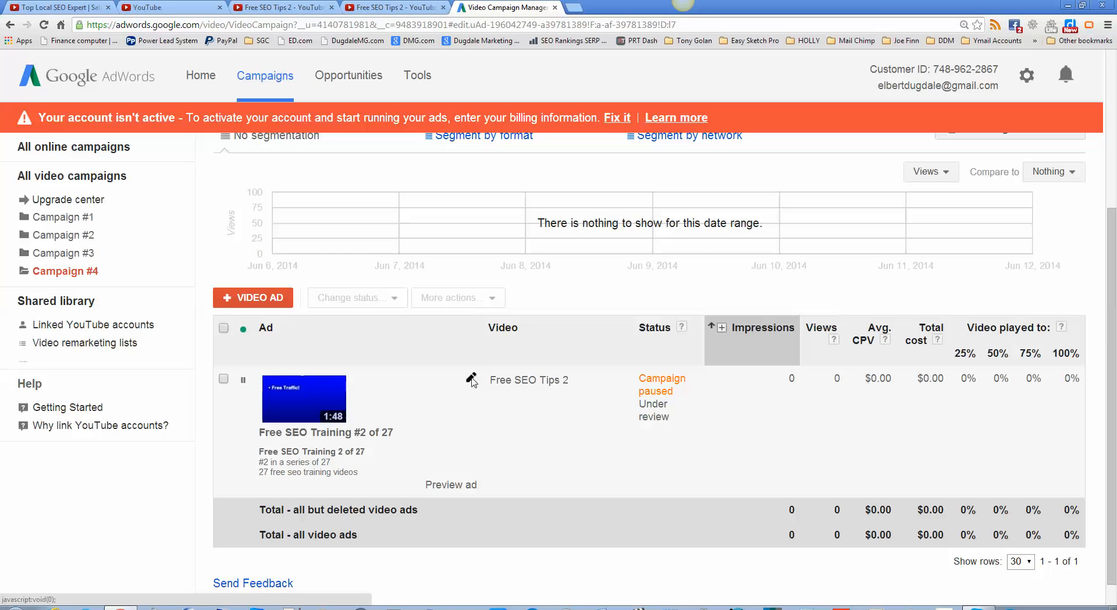
left_click(471, 378)
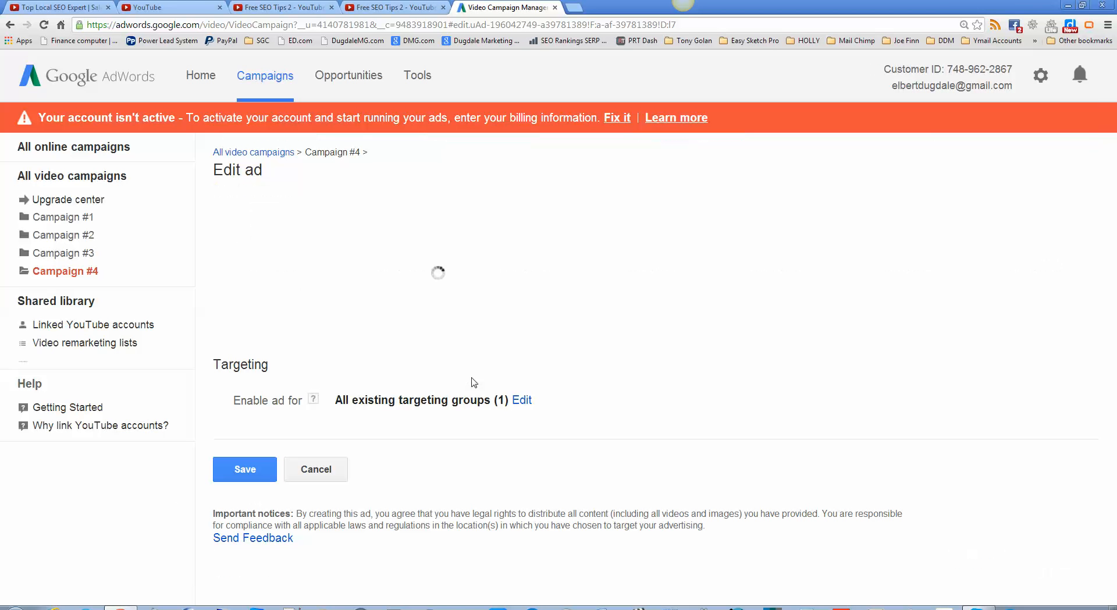
- From the Free SEO Tips 2 watch page, open its Info and Settings in Video Manager
left_click(395, 7)
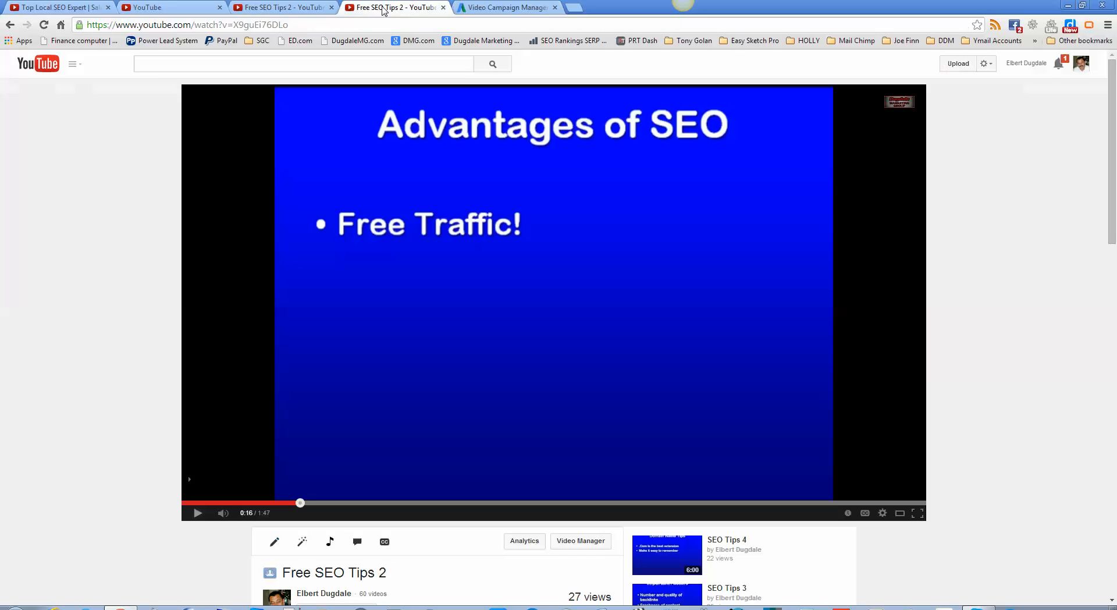
mouse_move(356, 275)
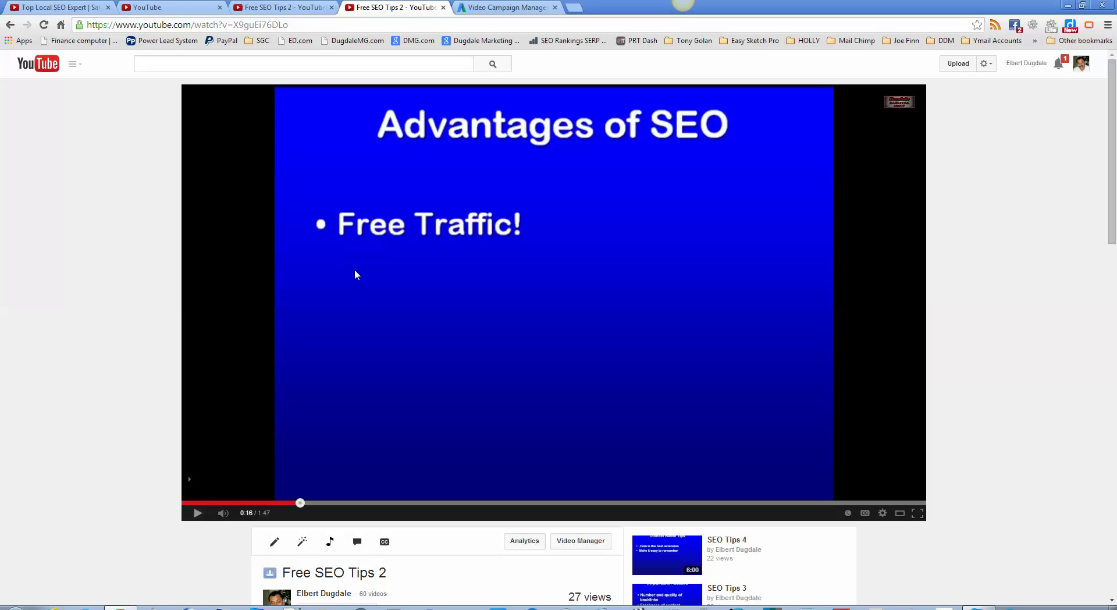
mouse_move(358, 301)
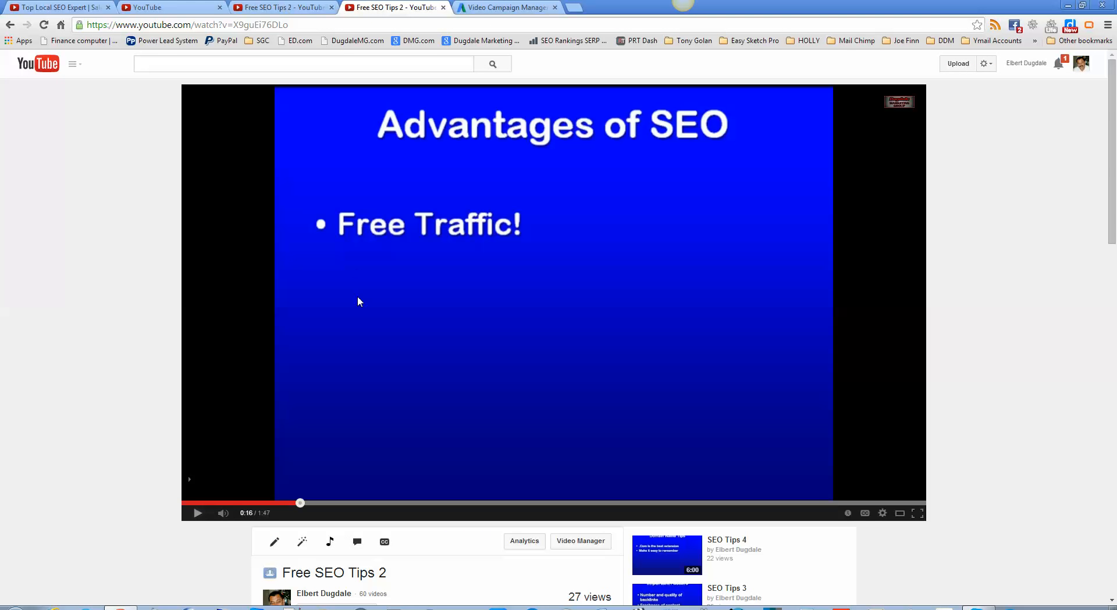
scroll("down", 3)
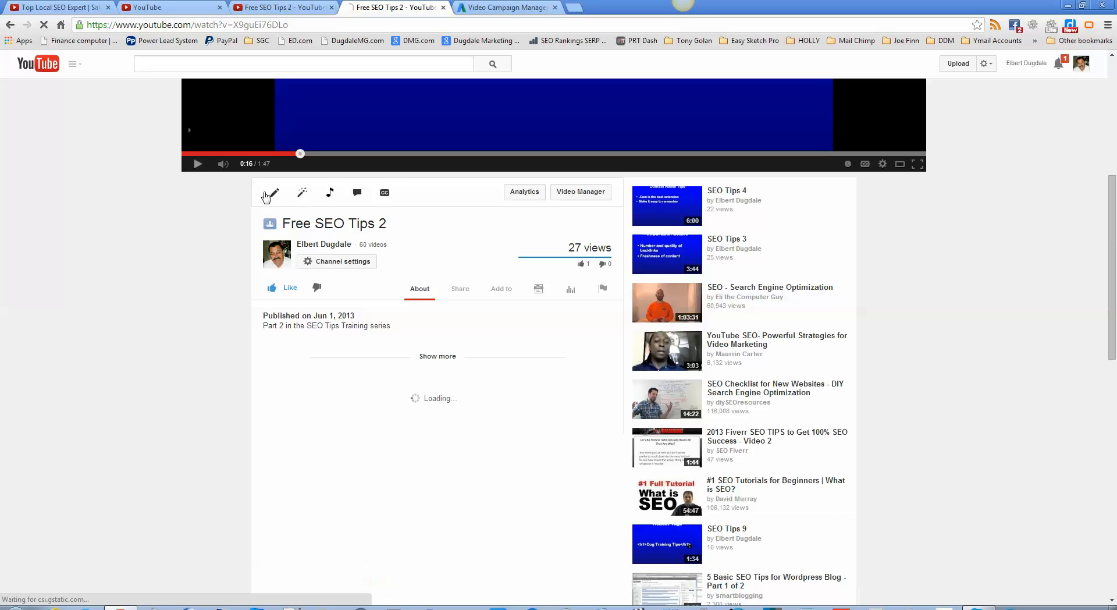
mouse_move(124, 311)
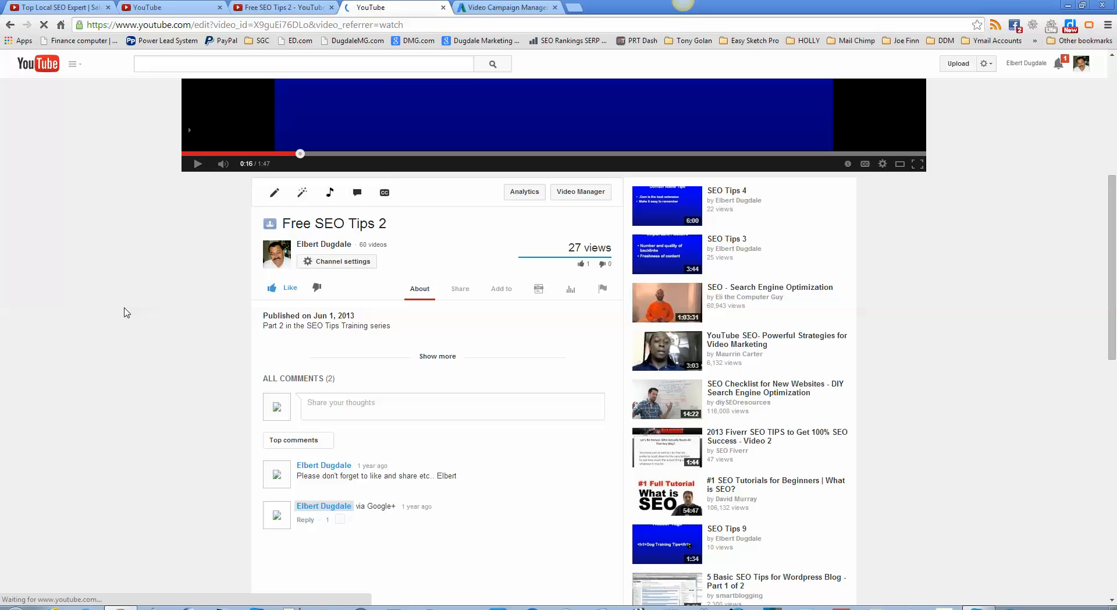
left_click(274, 192)
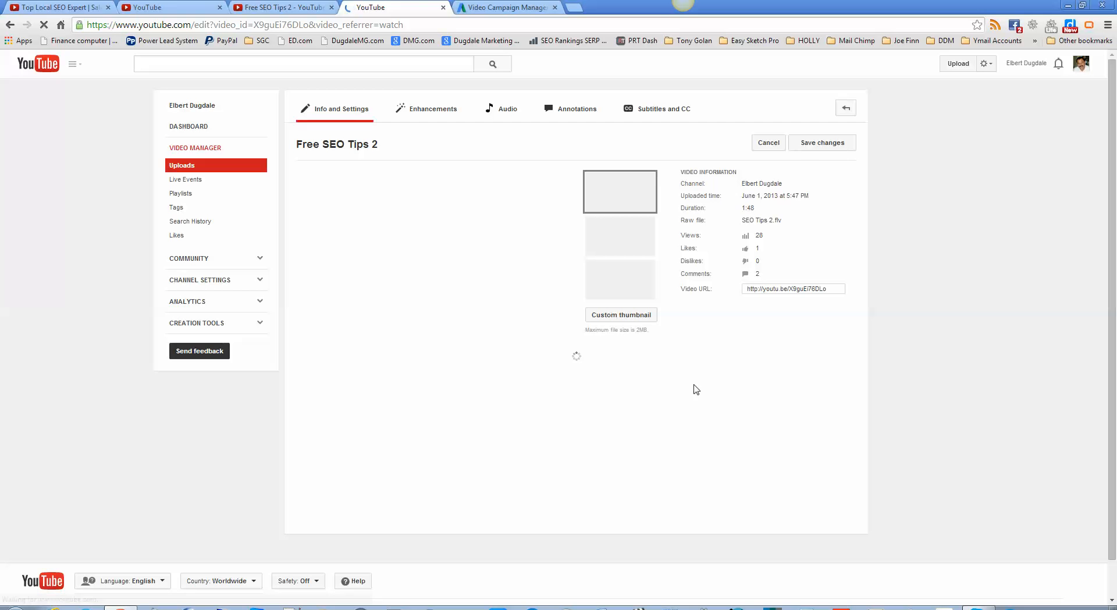
mouse_move(491, 405)
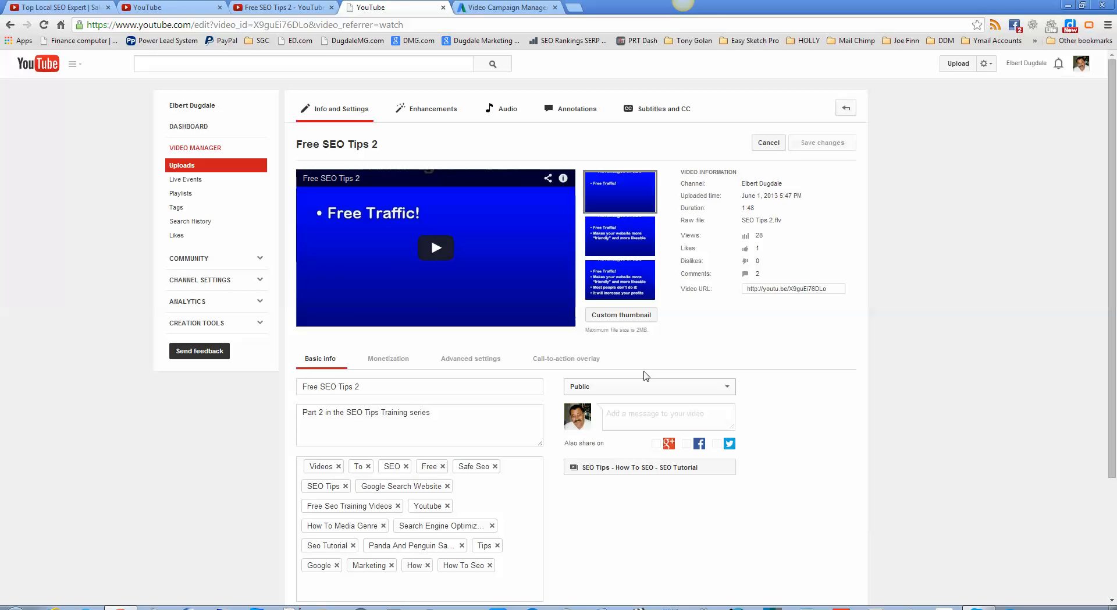
mouse_move(563, 365)
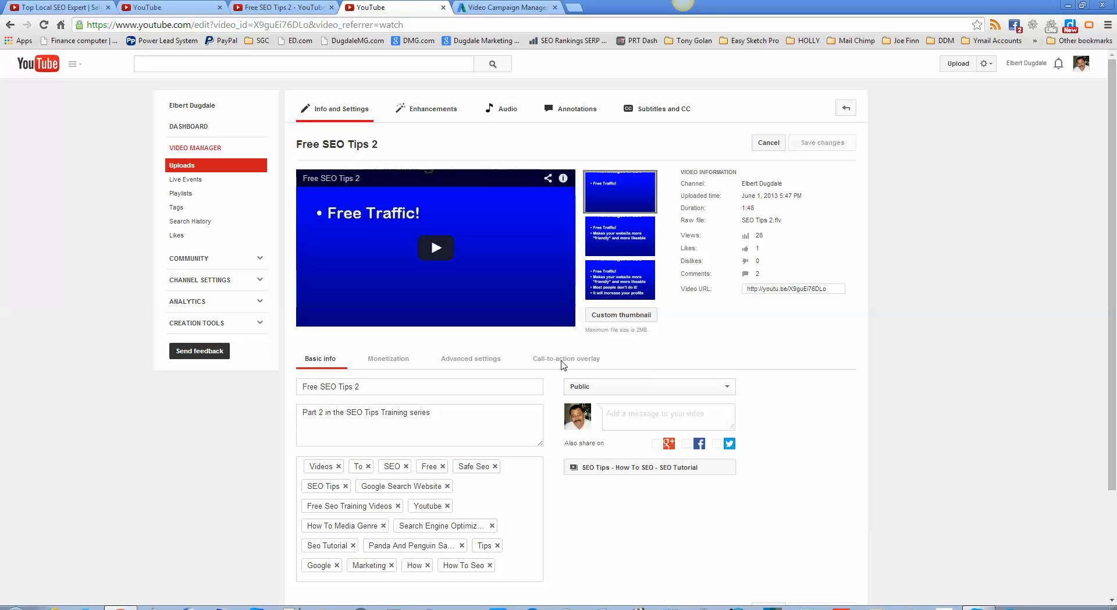
- Complete the overlay headline to 'Free SEO Training 2 of 27', save it and close the watch page
left_click(566, 358)
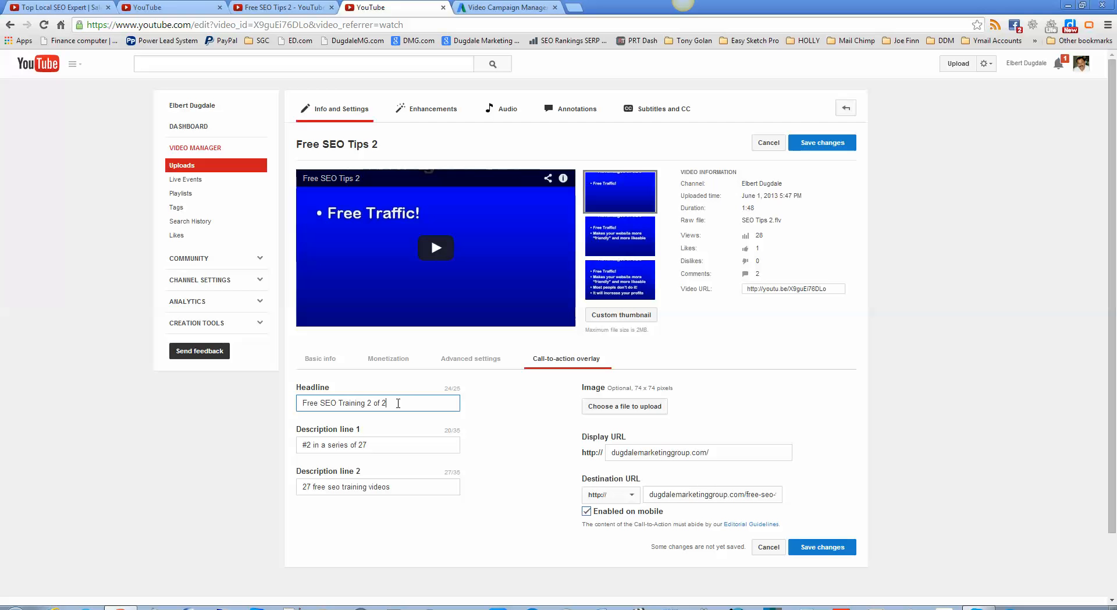
type("7")
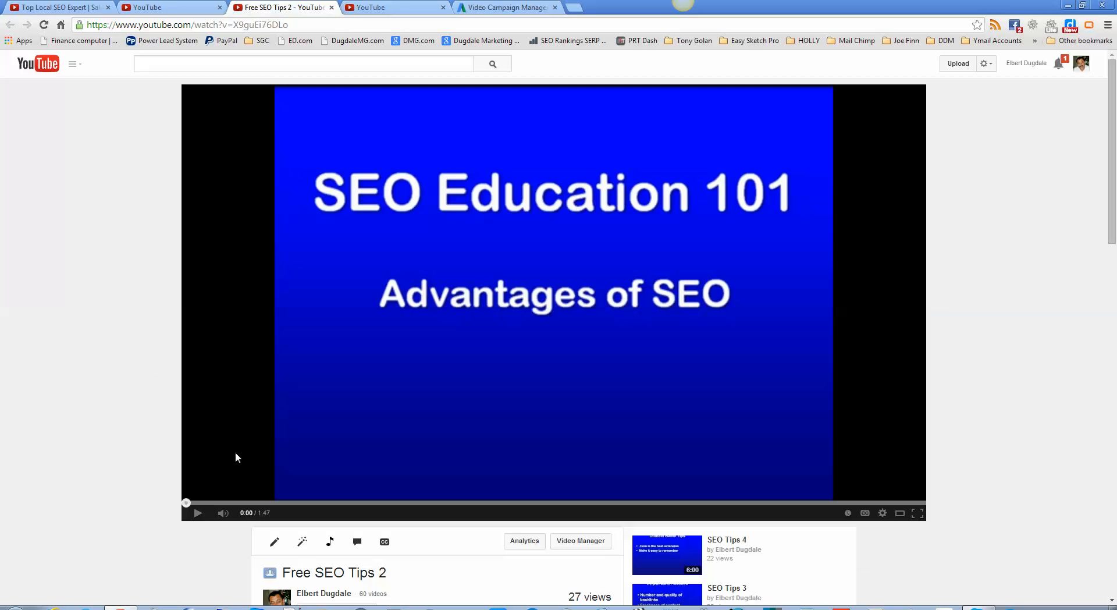
mouse_move(61, 44)
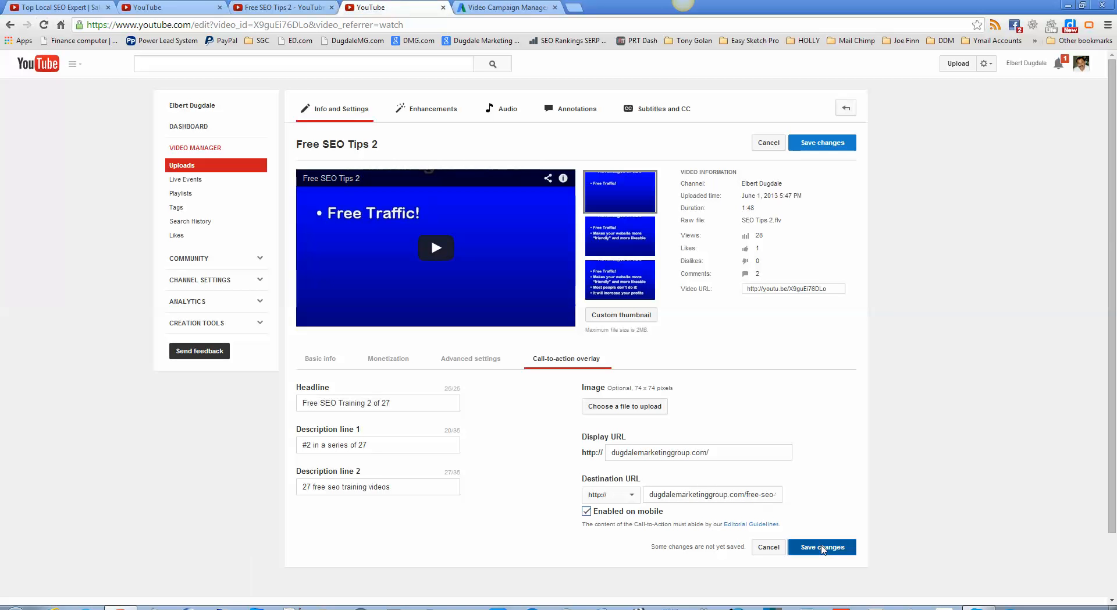
left_click(820, 547)
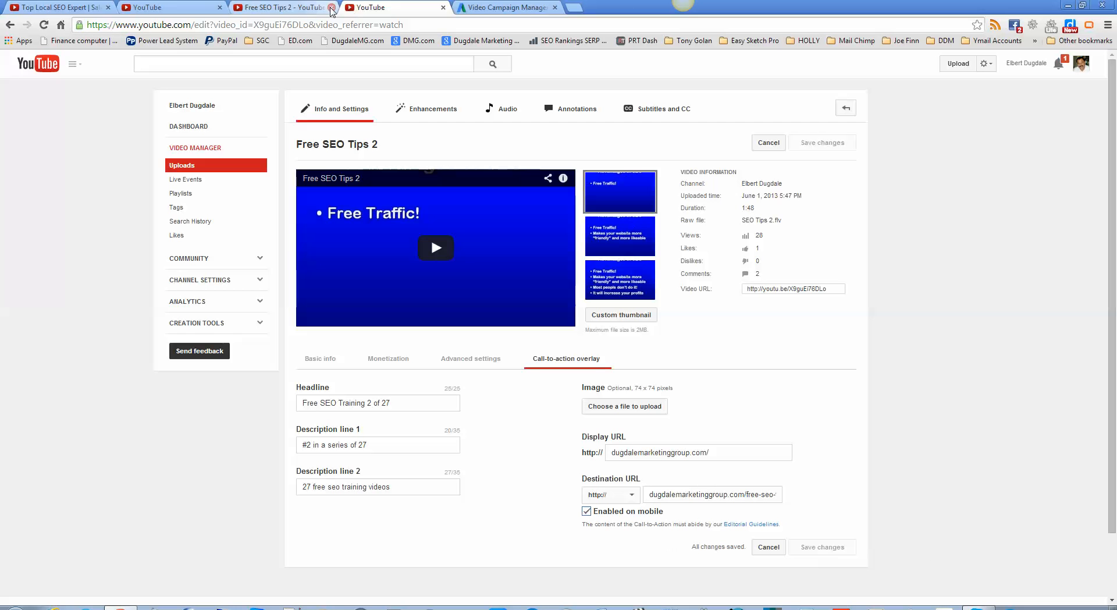
left_click(330, 7)
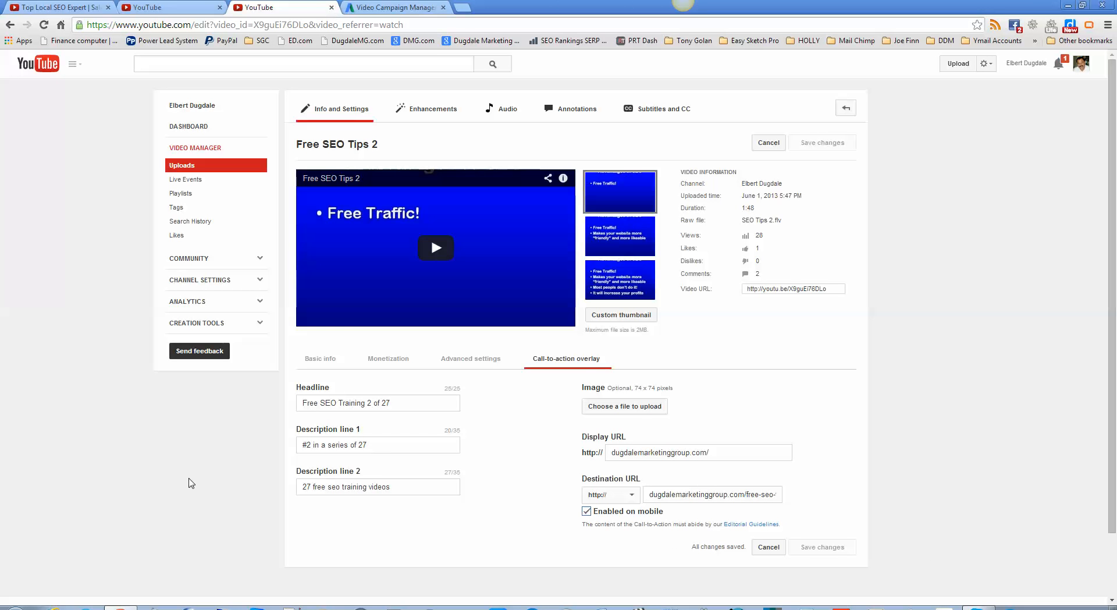
mouse_move(344, 332)
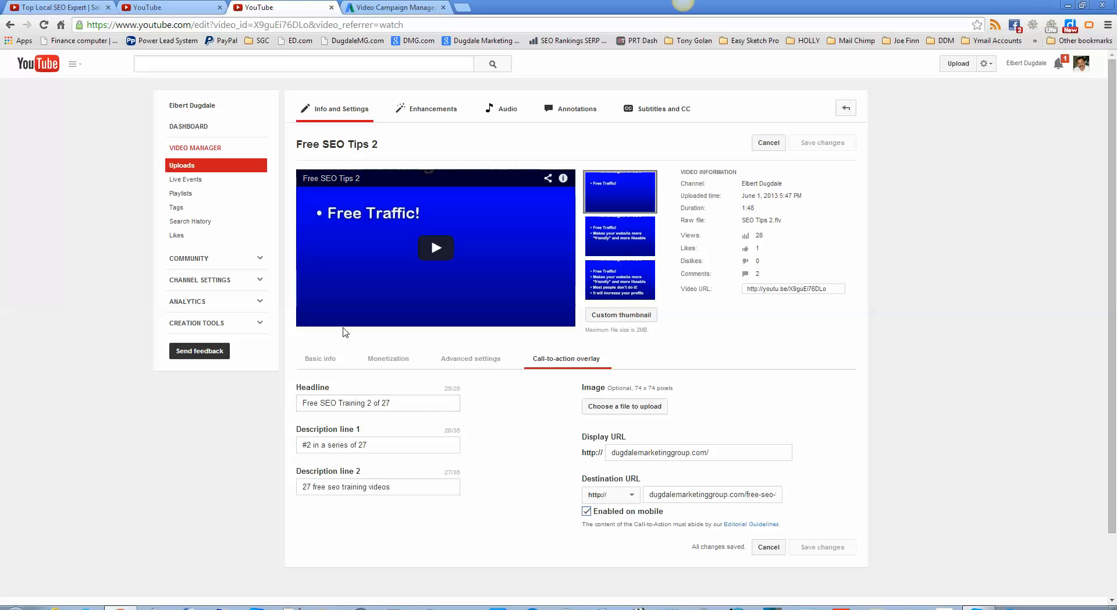
mouse_move(306, 322)
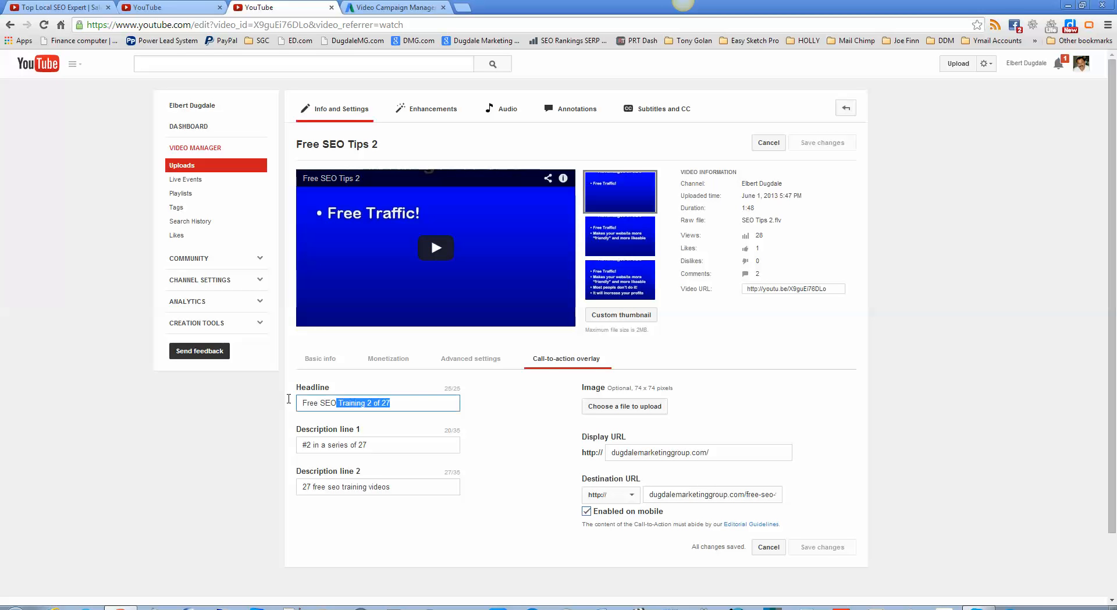
left_click(250, 470)
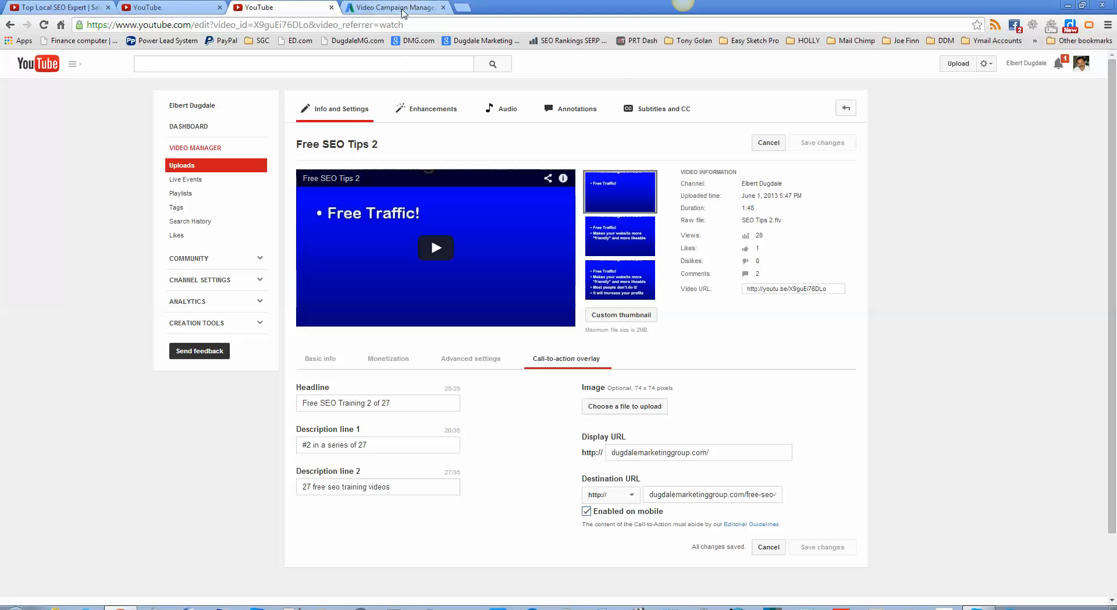
- Review the Campaign #4 Edit ad page's in-display preview showing Free SEO Training 2 of 27
left_click(392, 7)
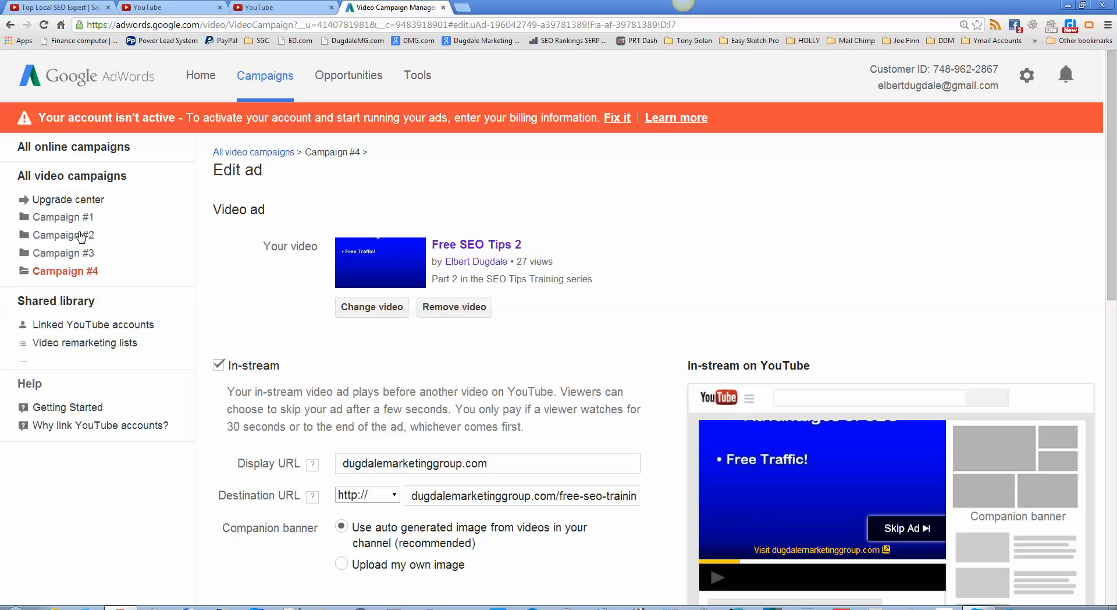
mouse_move(844, 248)
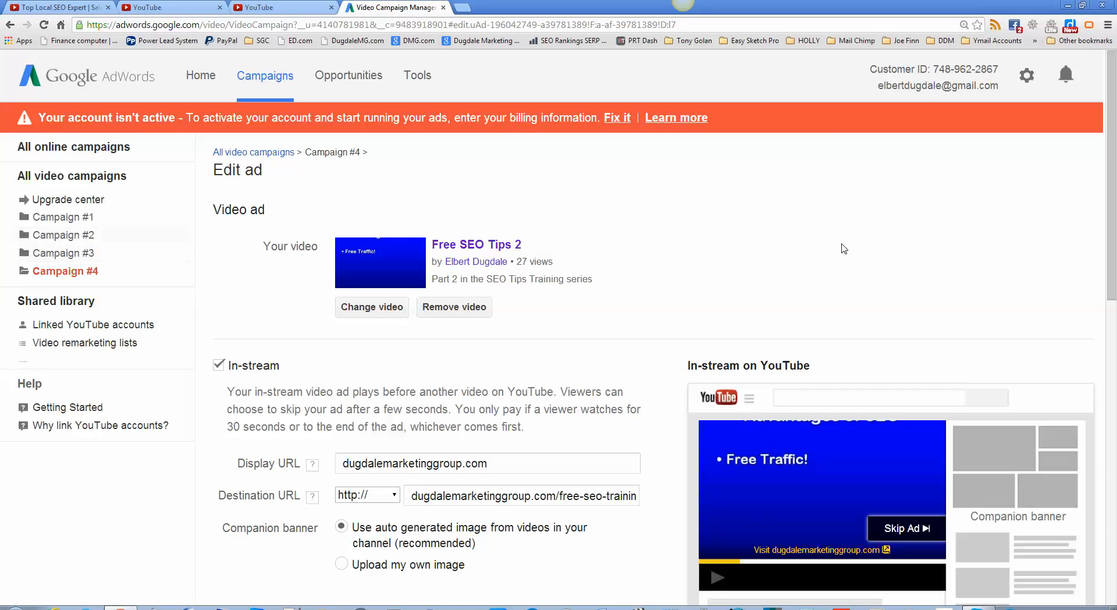
scroll("down", 3)
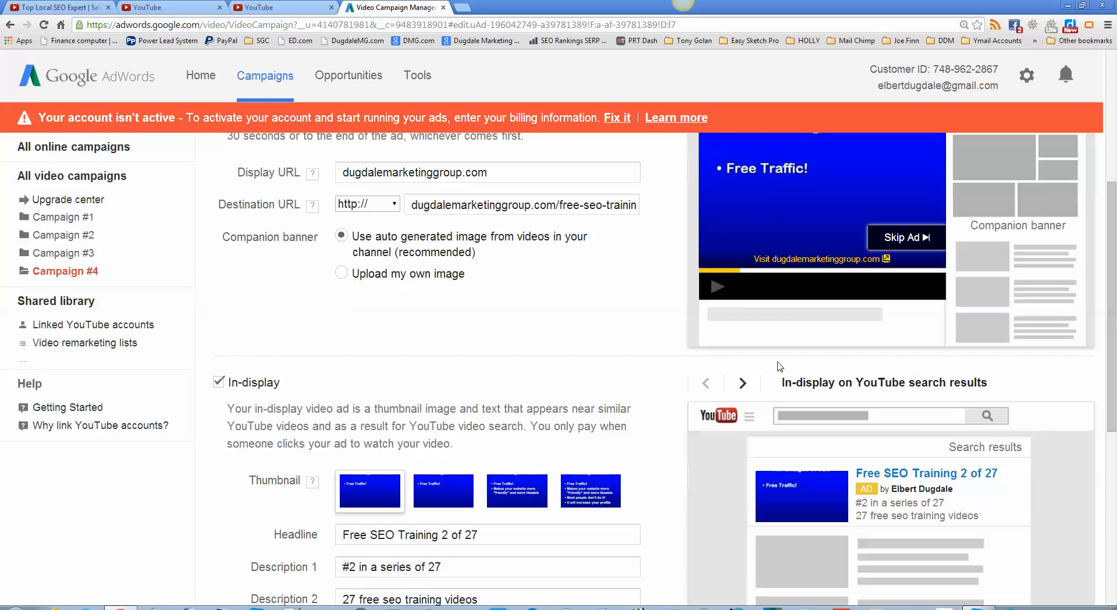
scroll("down", 3)
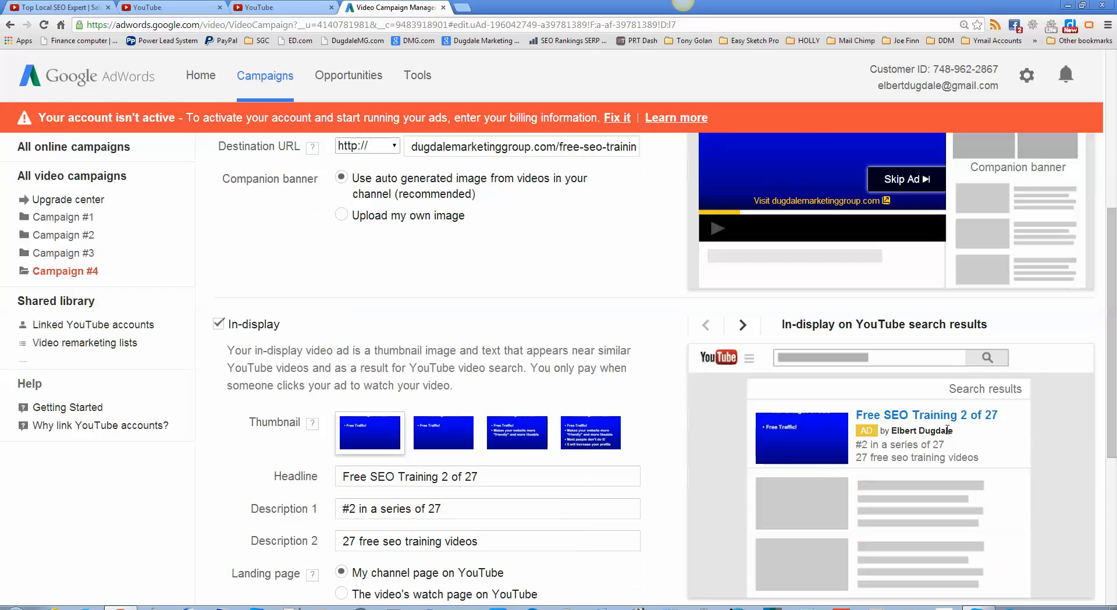
mouse_move(919, 444)
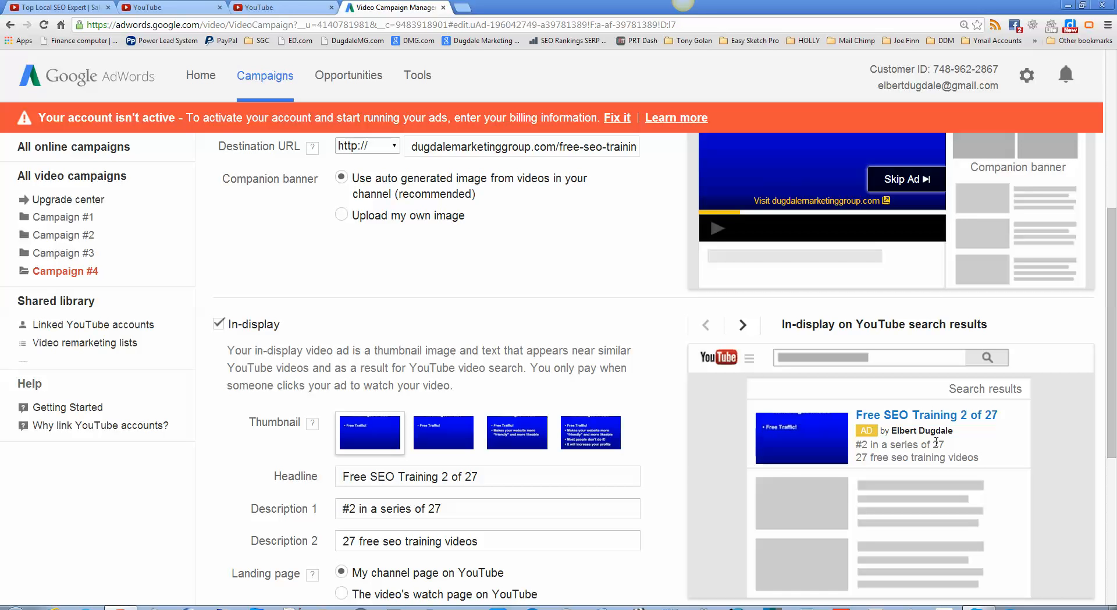
mouse_move(714, 481)
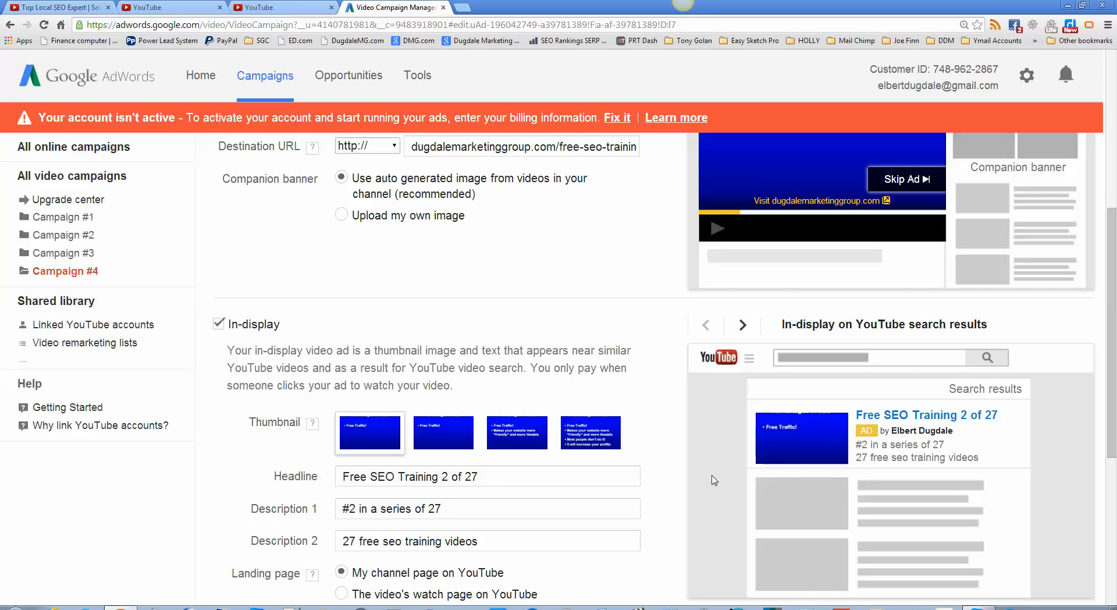
mouse_move(833, 459)
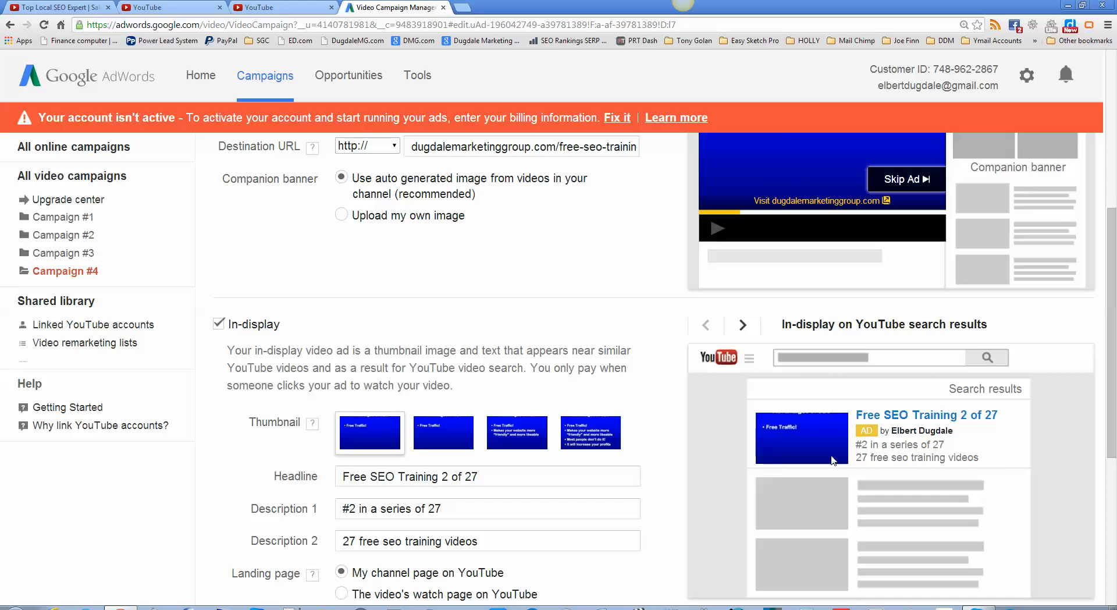
scroll("up", 3)
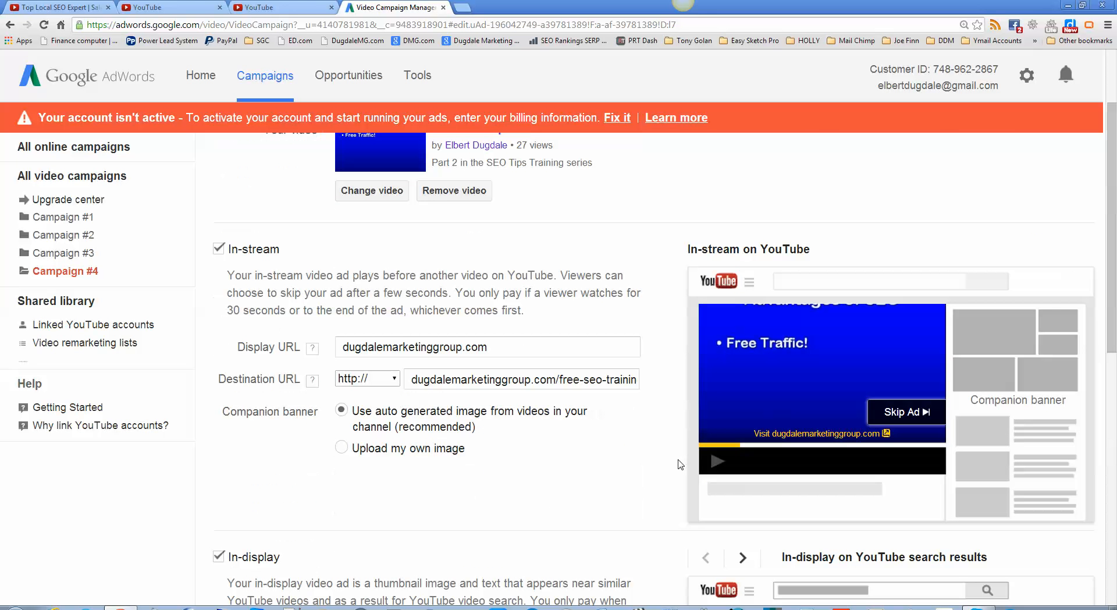
mouse_move(608, 471)
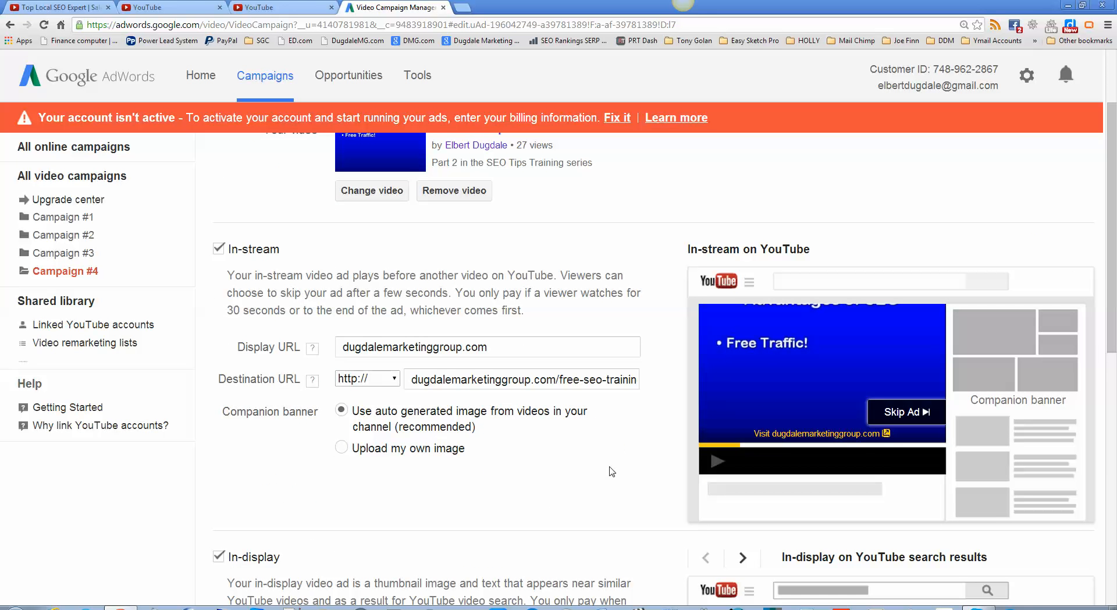
scroll("up", 3)
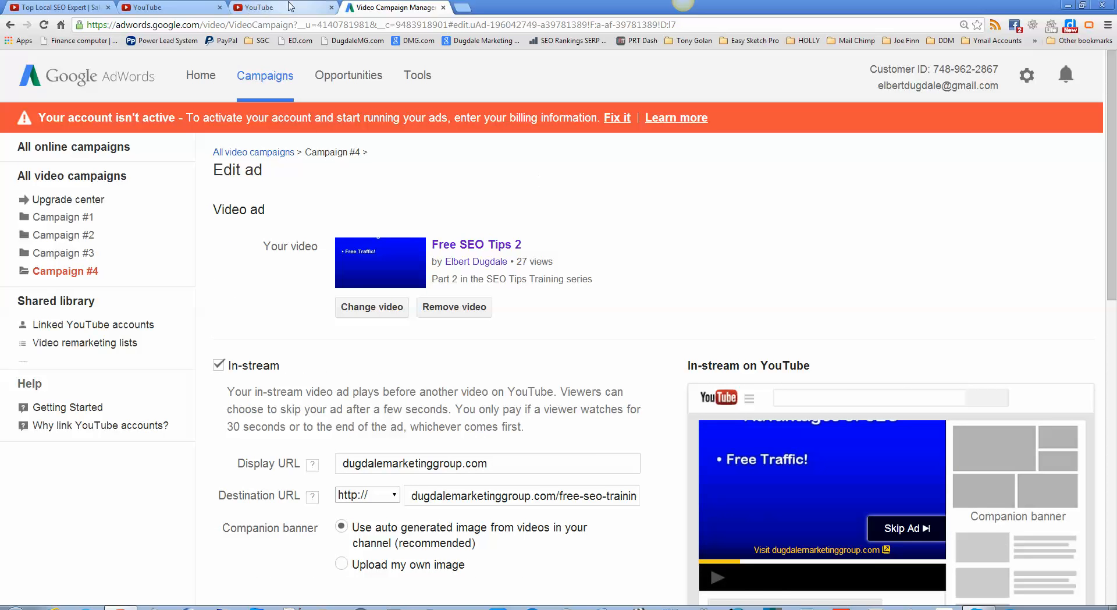
- Play Free SEO Tips 2 and pause it with the 'Free SEO Training 2 of 27' overlay showing
left_click(252, 7)
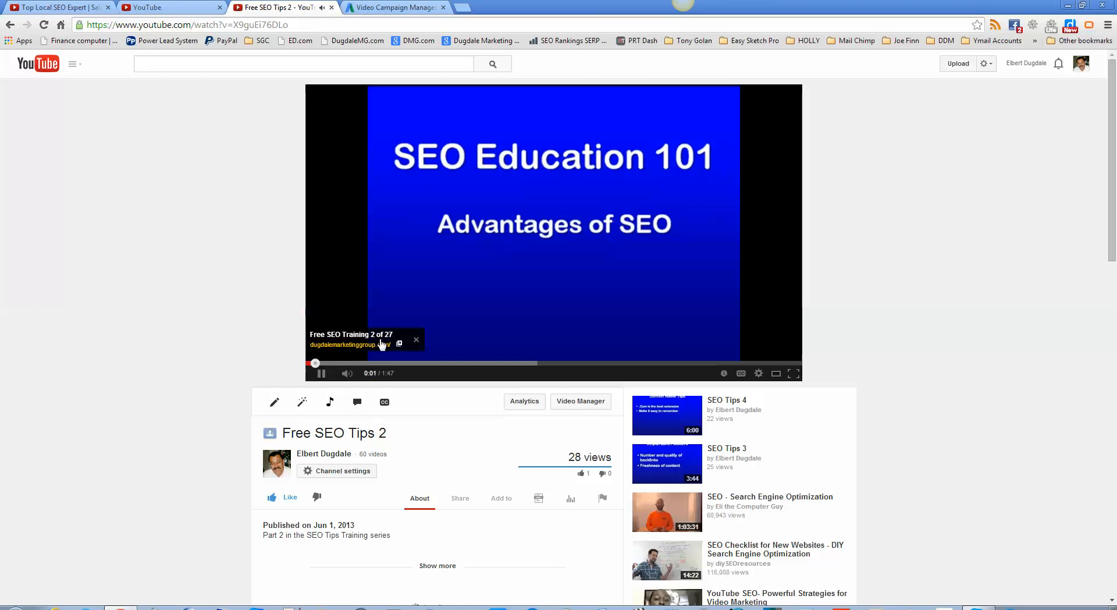
left_click(776, 372)
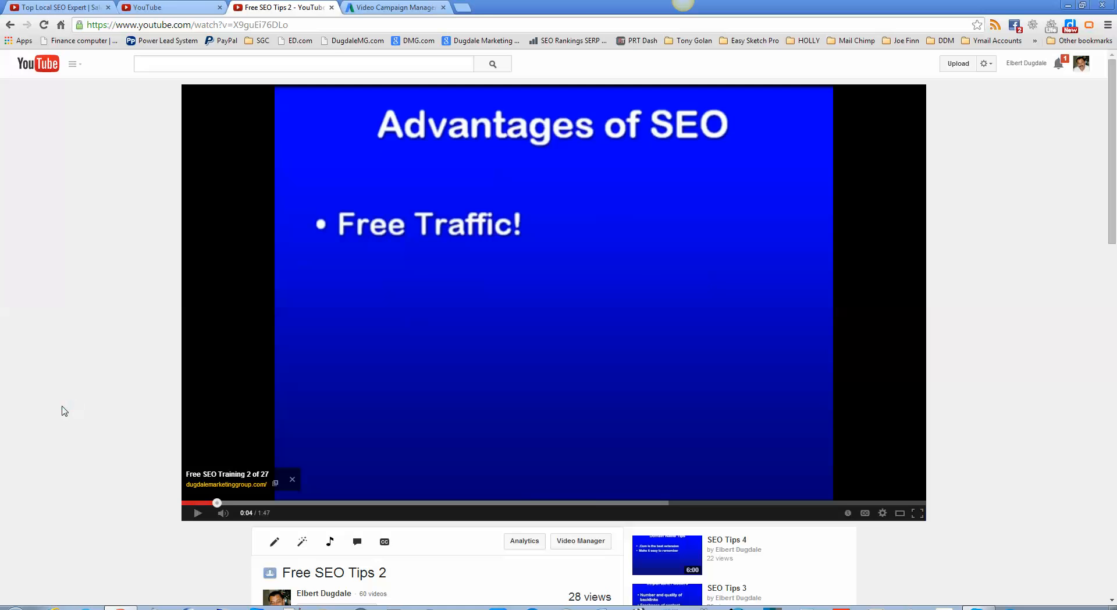
- Follow the overlay link to dugdalemarketinggroup.com/free-seo-training/
left_click(226, 484)
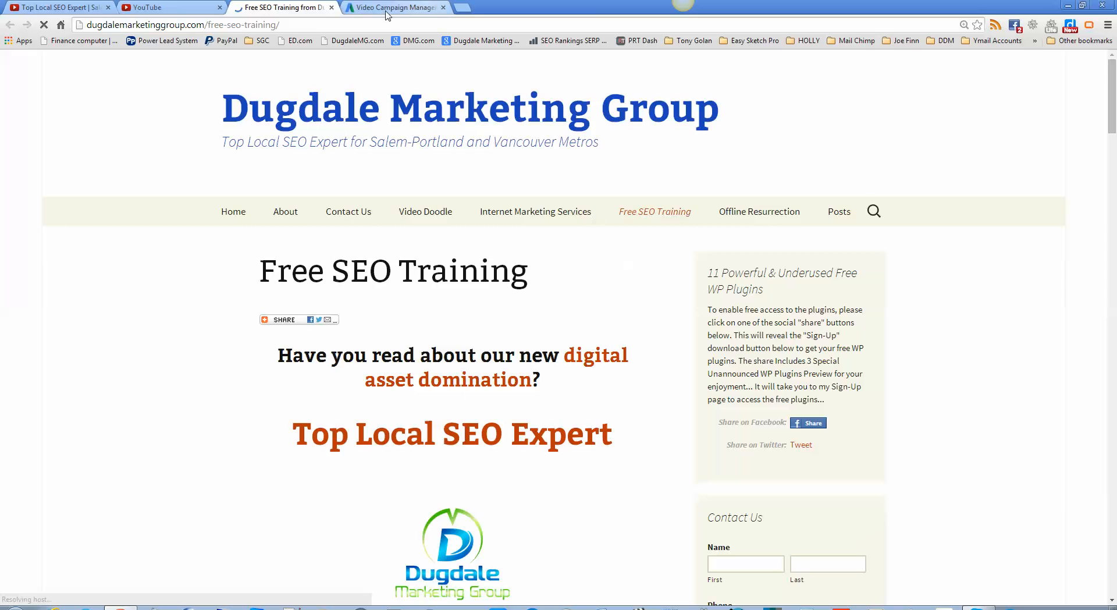
- Return to Campaign #4's Edit ad page in AdWords
left_click(392, 7)
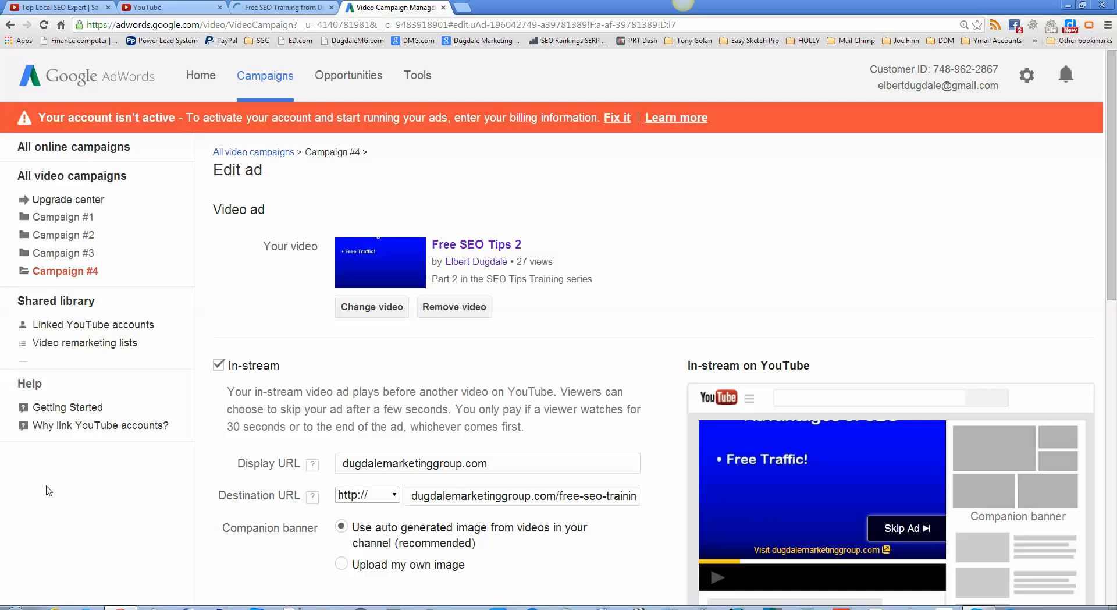
mouse_move(739, 310)
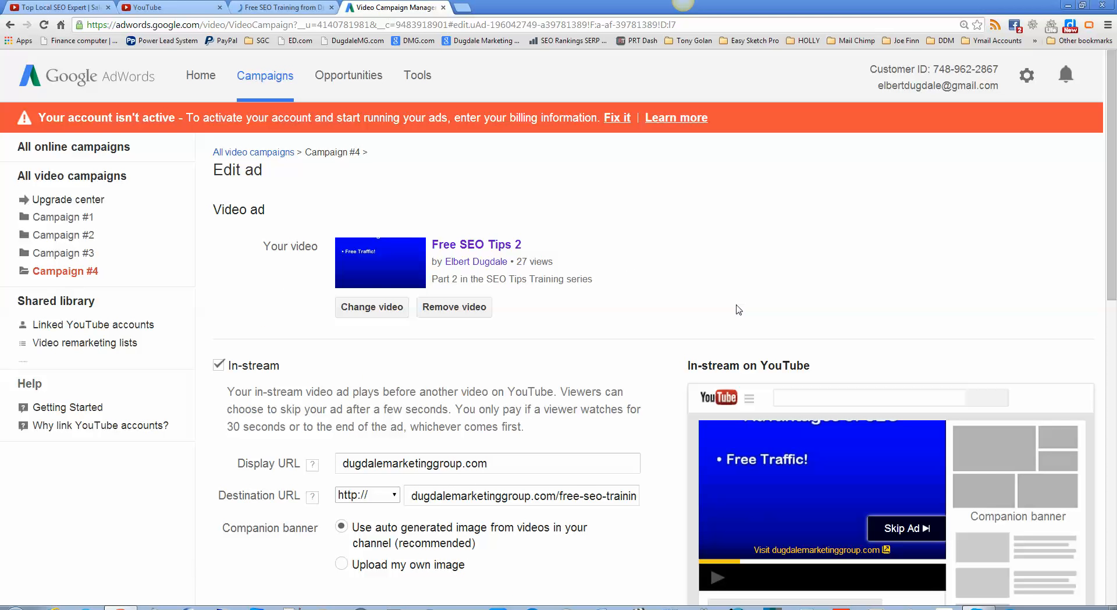
mouse_move(622, 249)
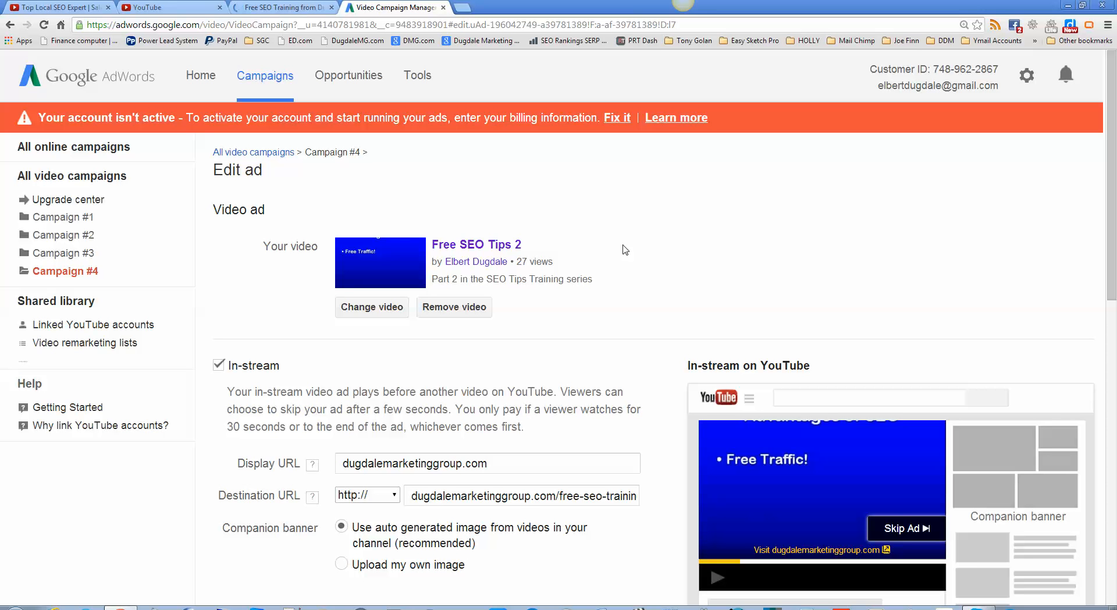
mouse_move(989, 476)
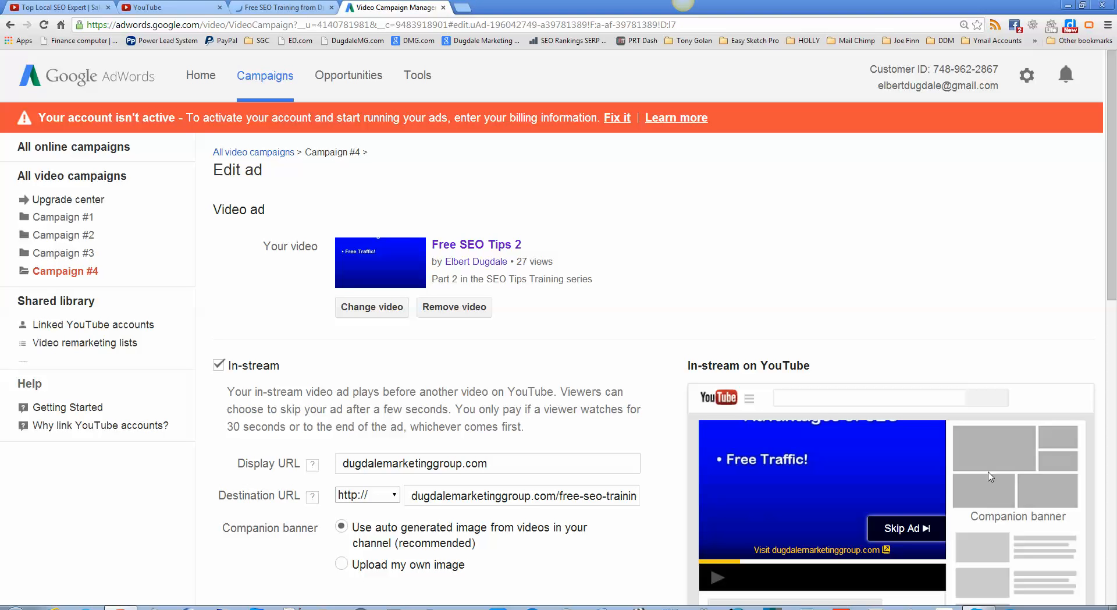